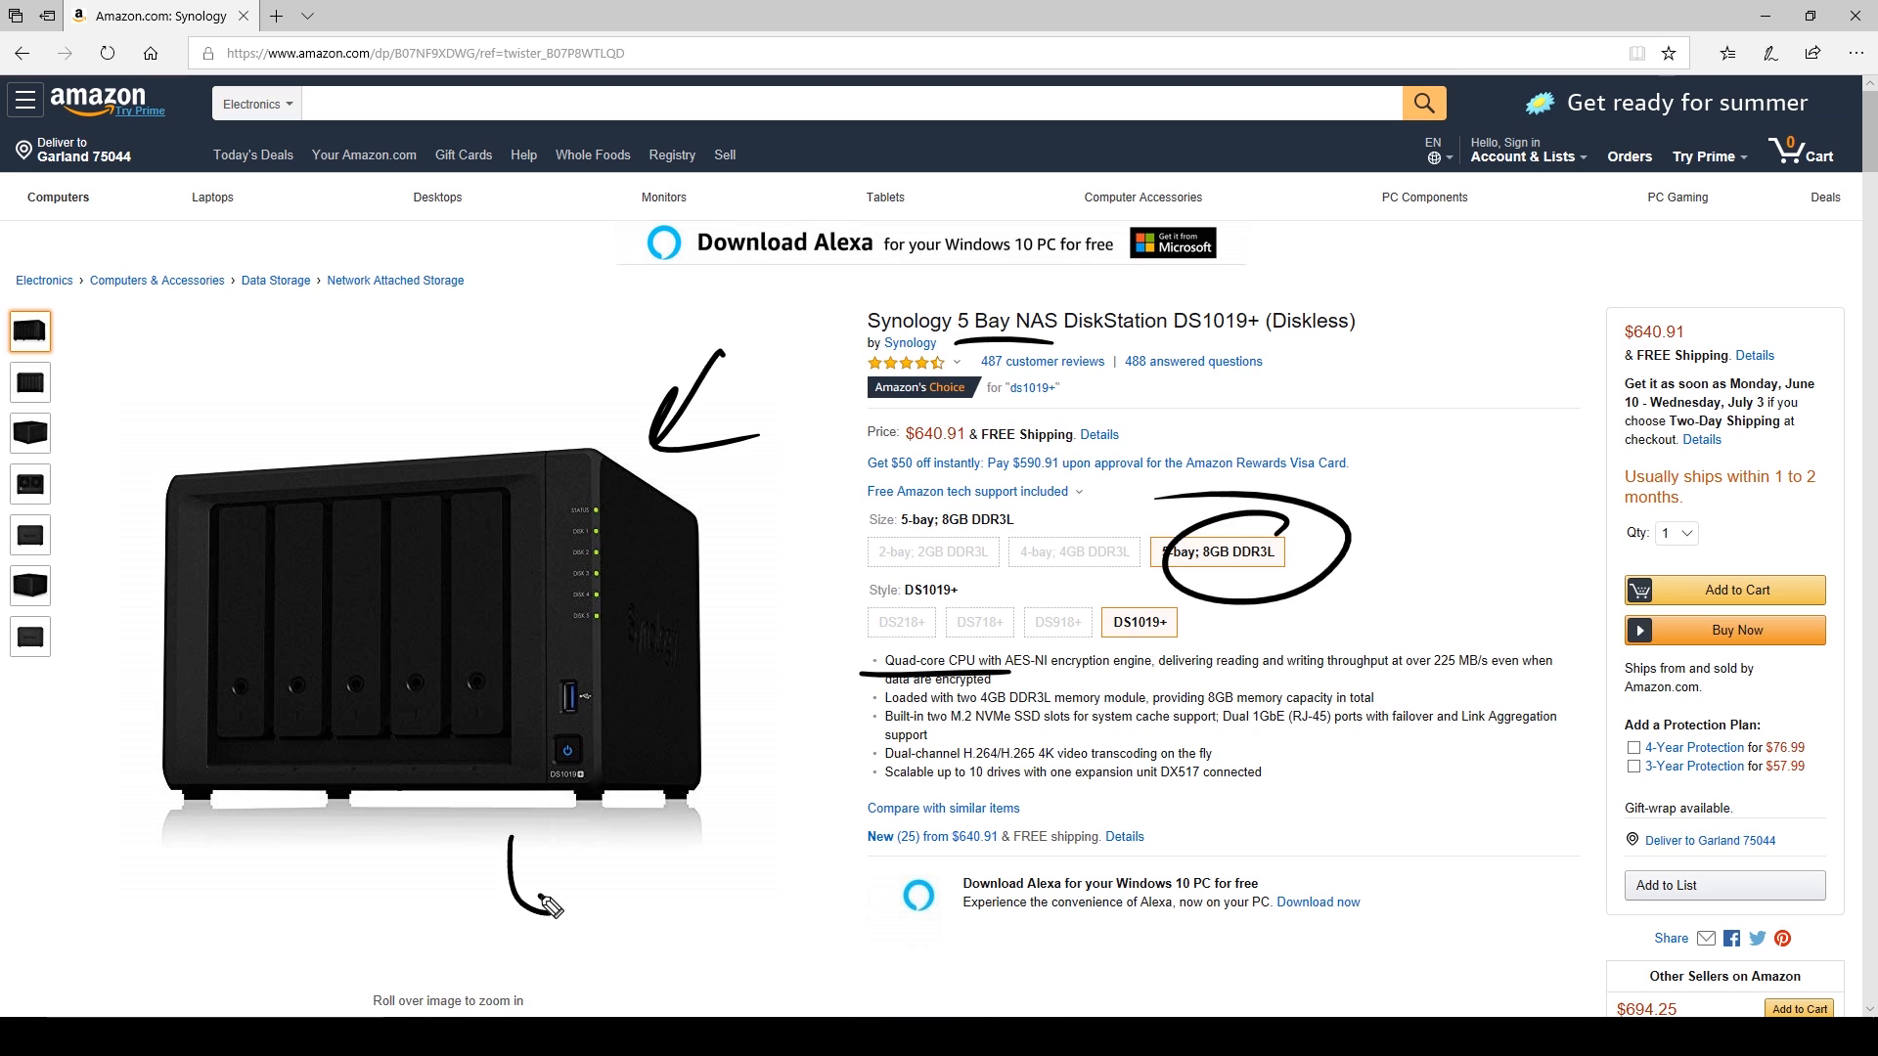
# Step: Navigate from the Amazon NAS listing to the DiskStation login page on port 5000
pyautogui.write('Plex')
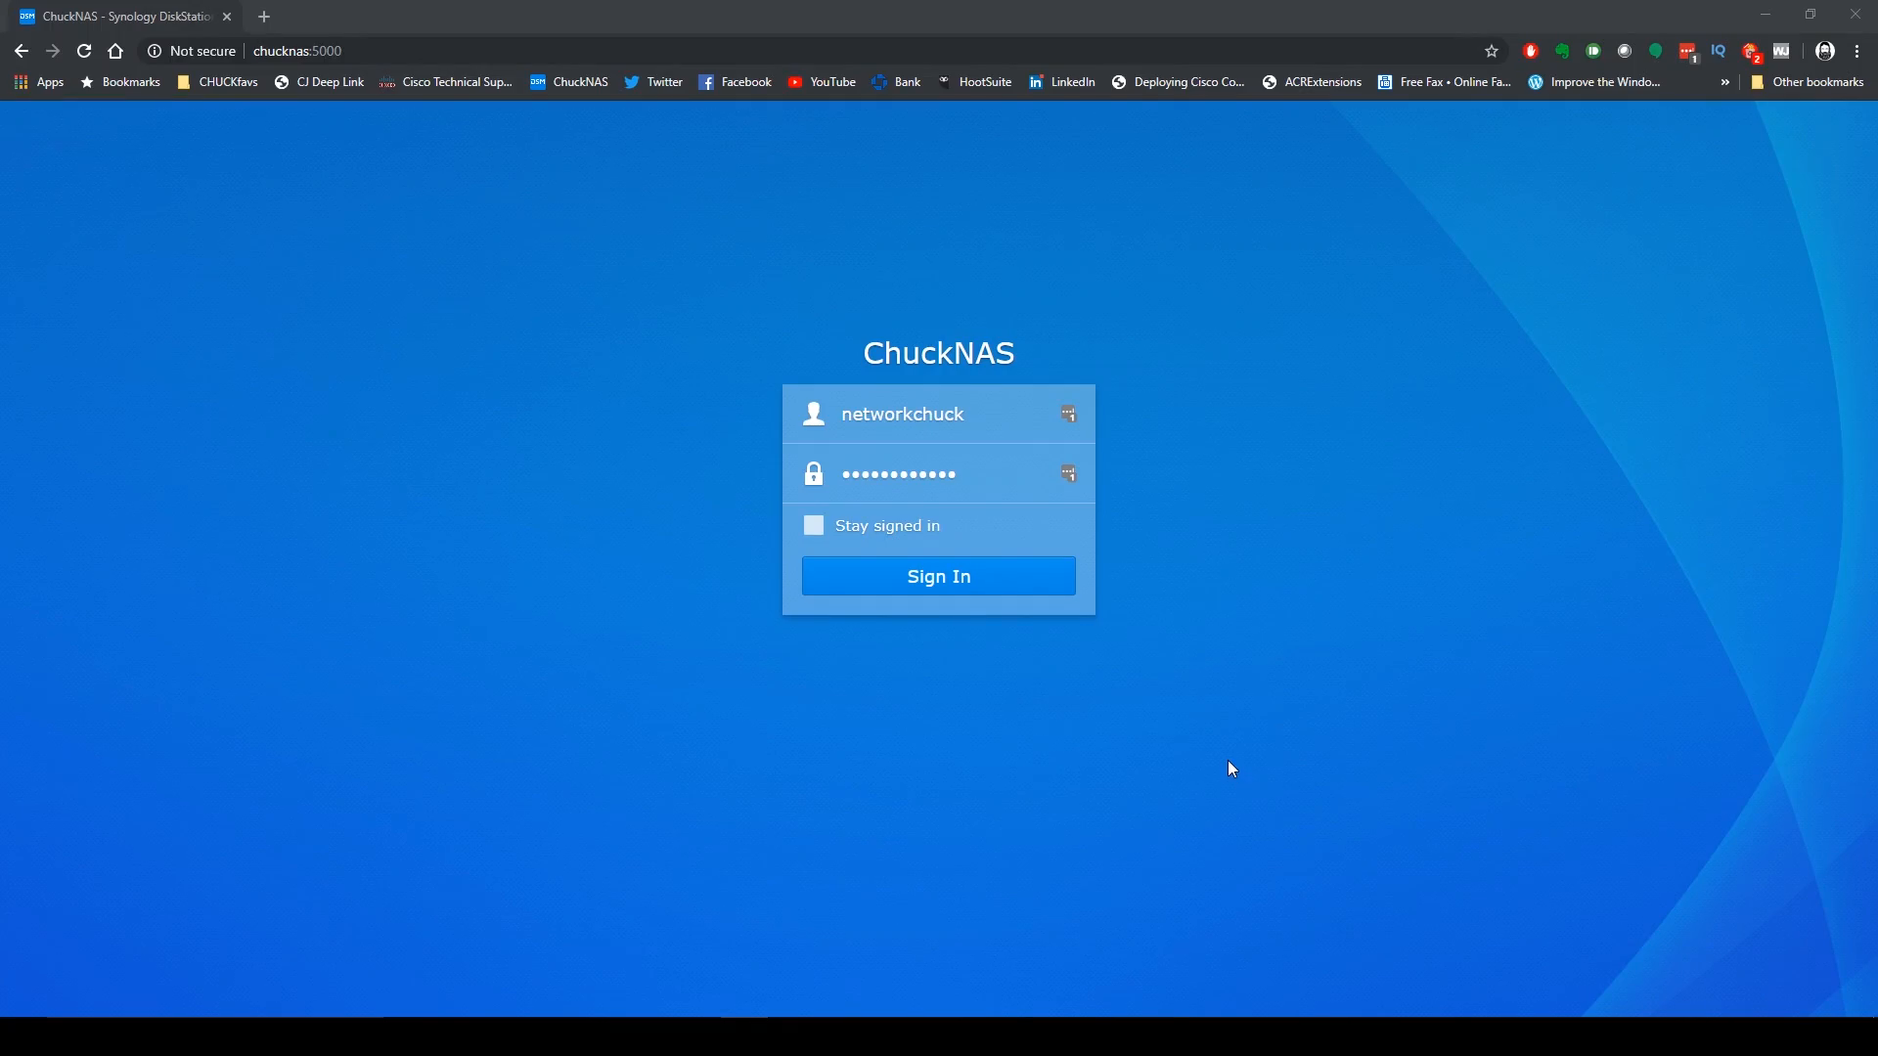
pyautogui.moveTo(939, 268)
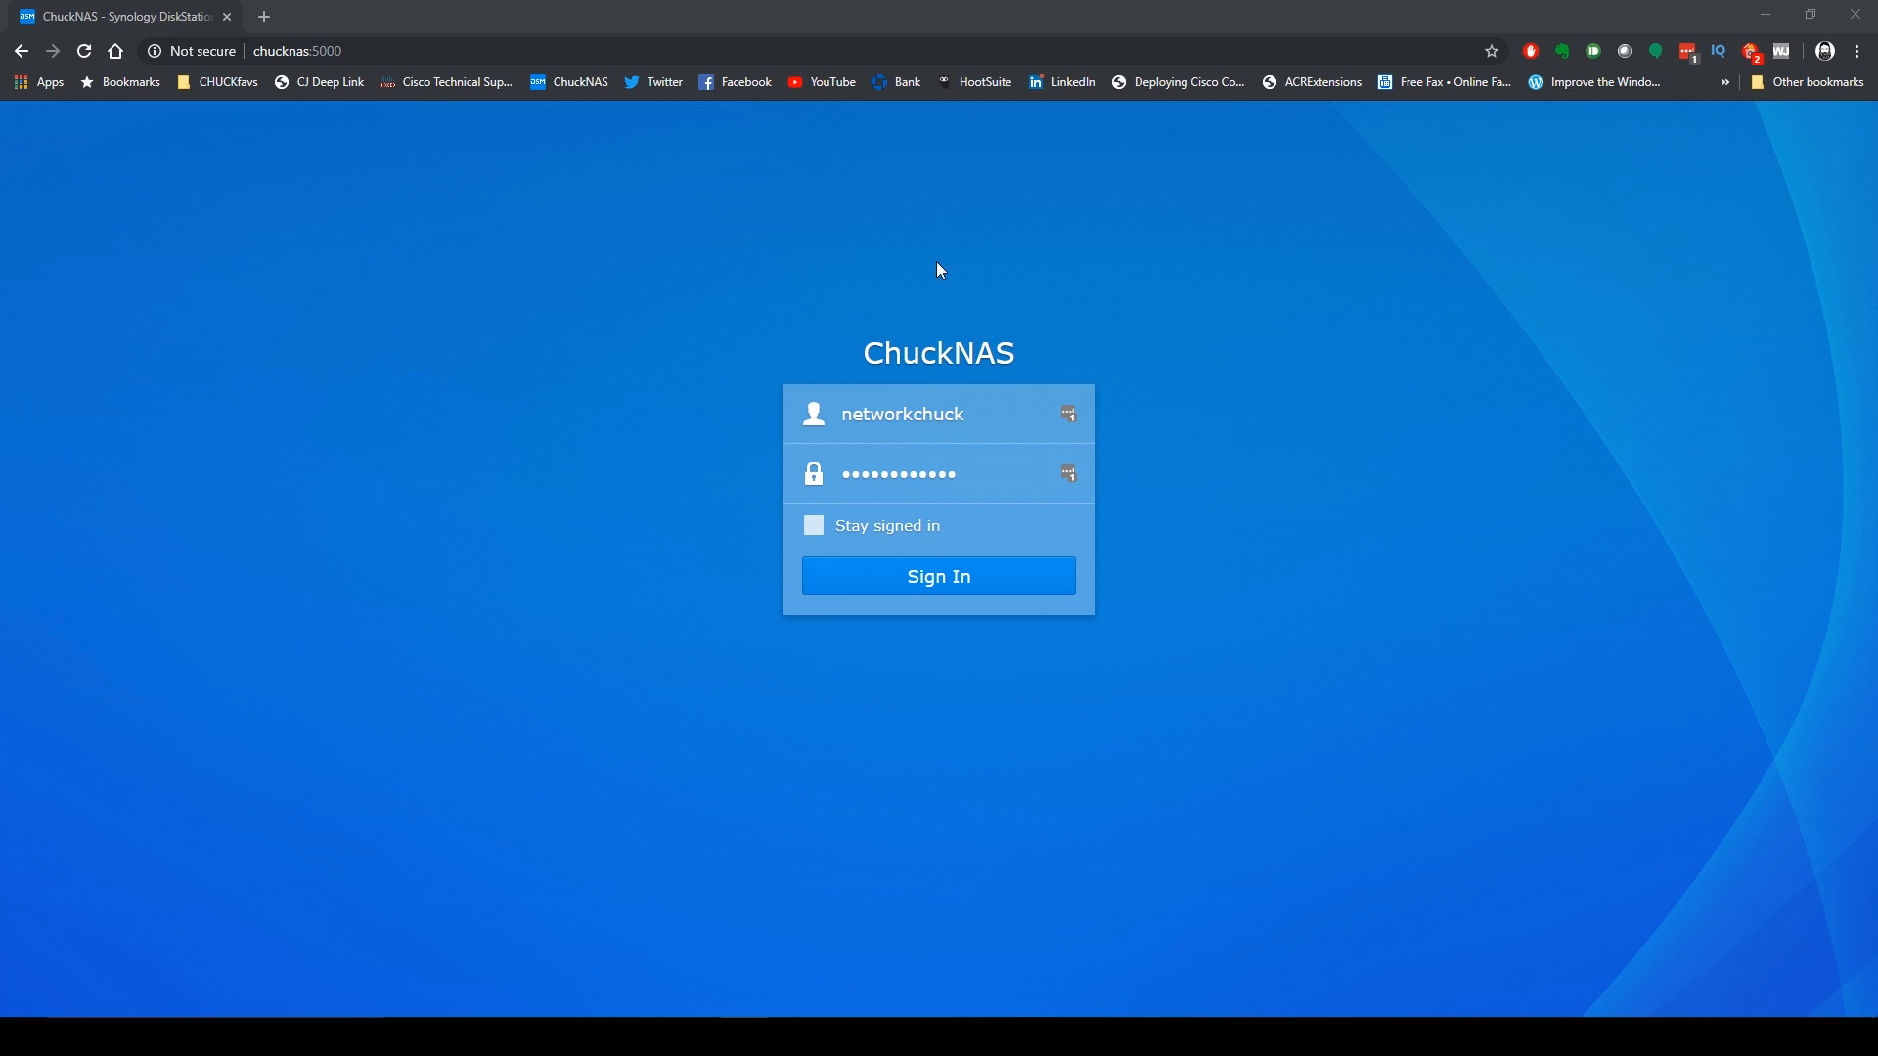
# Step: Sign in to DSM and open Package Center maximized, scrolling All Packages to the installed Docker entry
pyautogui.click(939, 576)
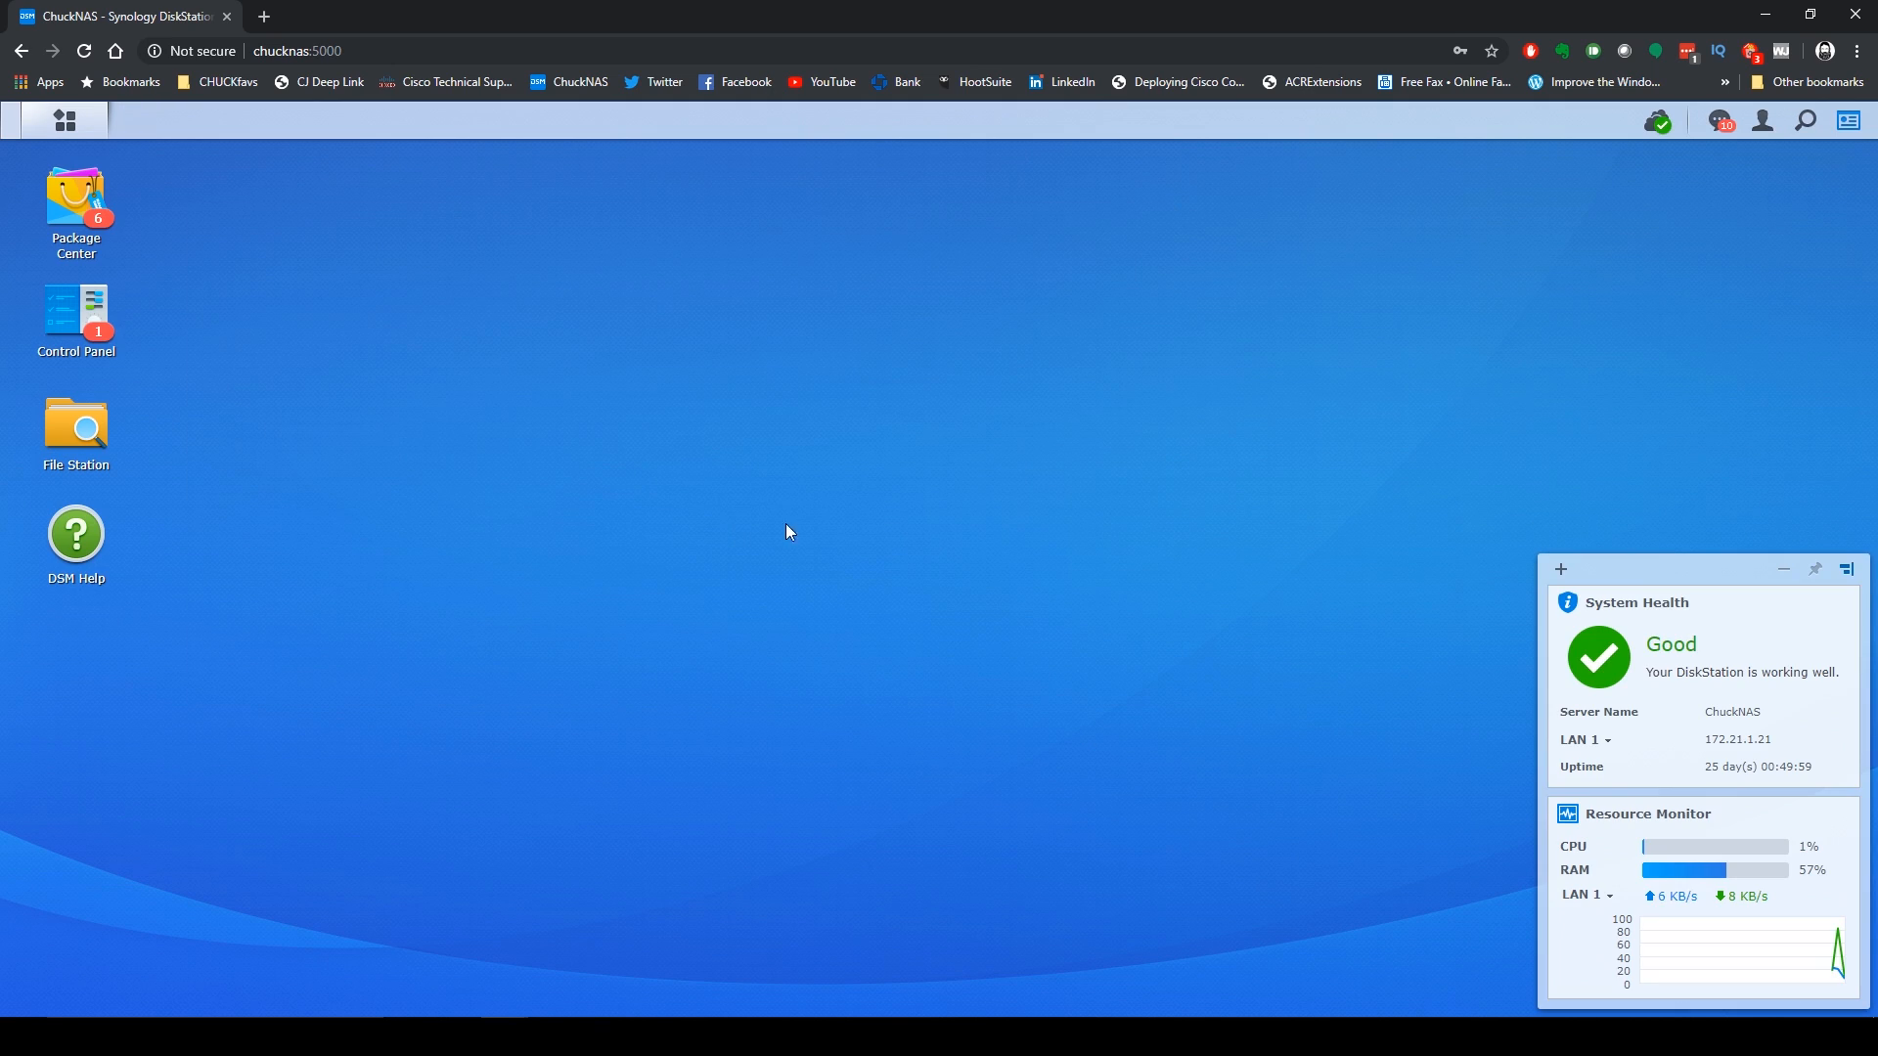
pyautogui.moveTo(82, 196)
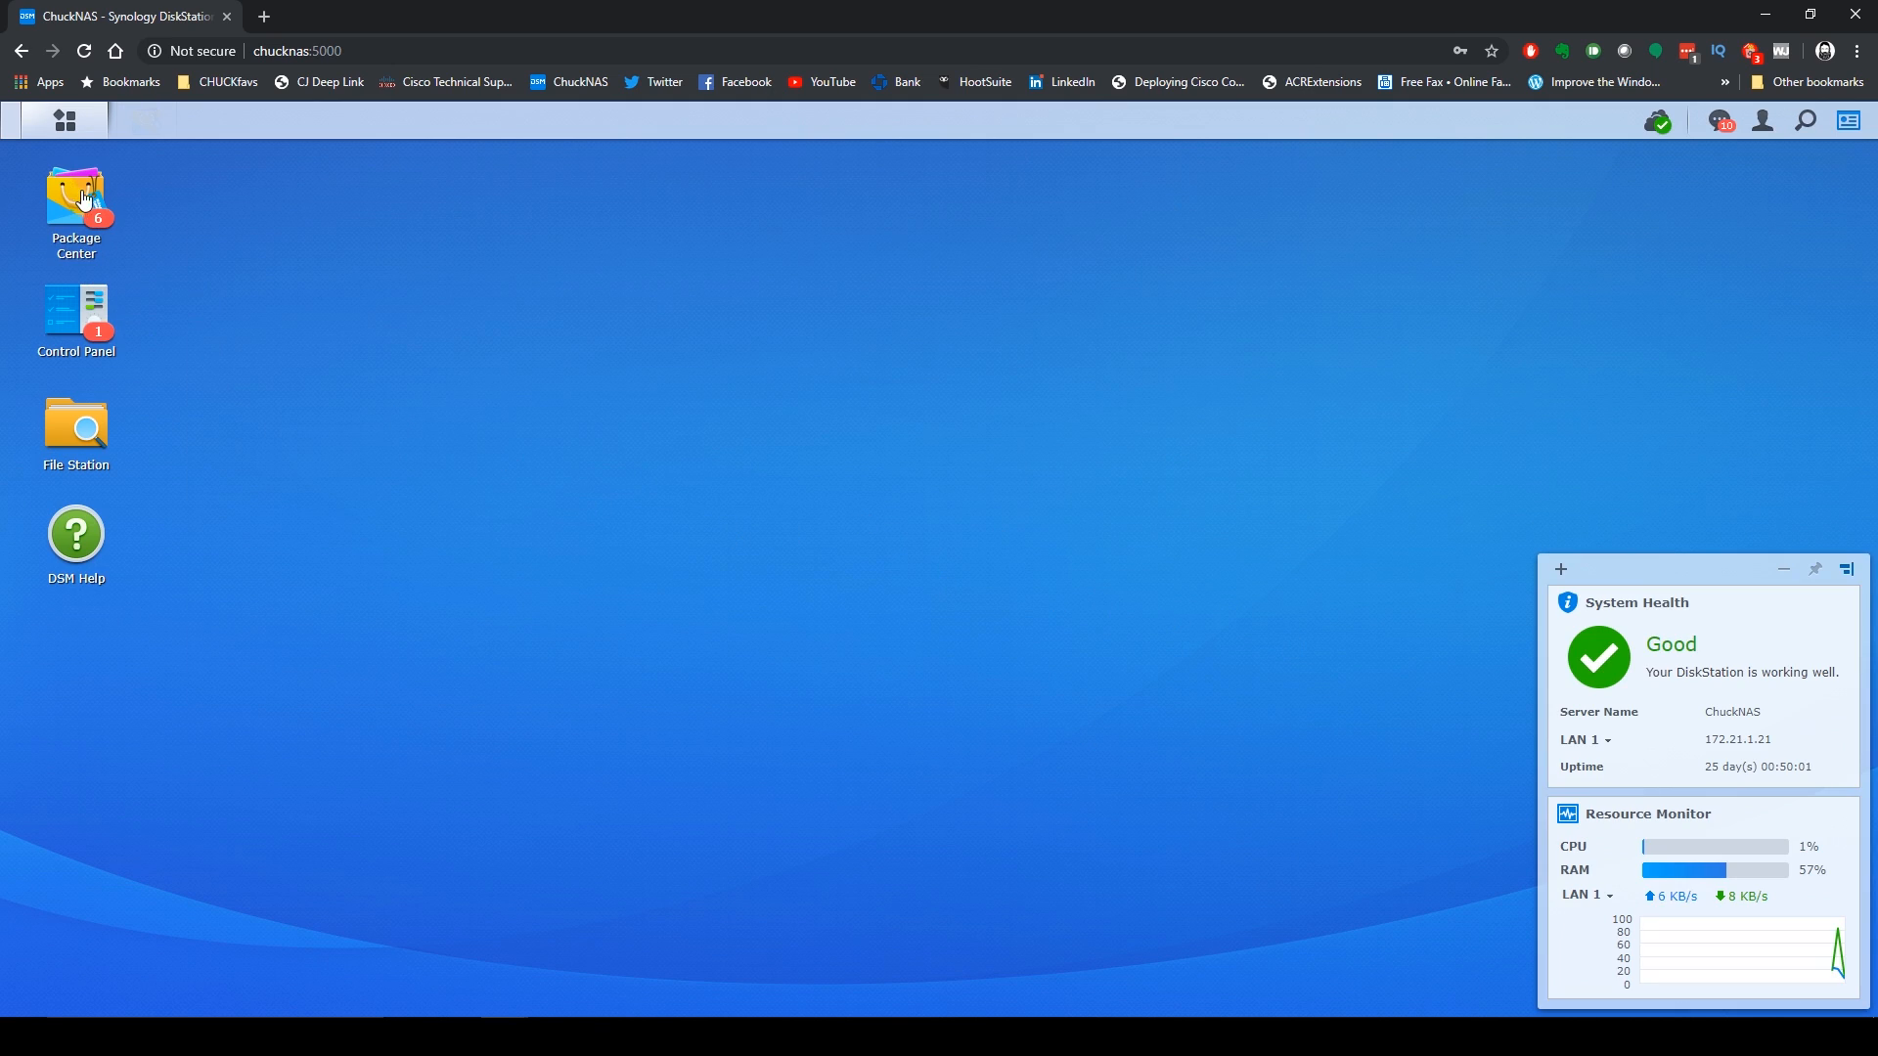
pyautogui.doubleClick(75, 192)
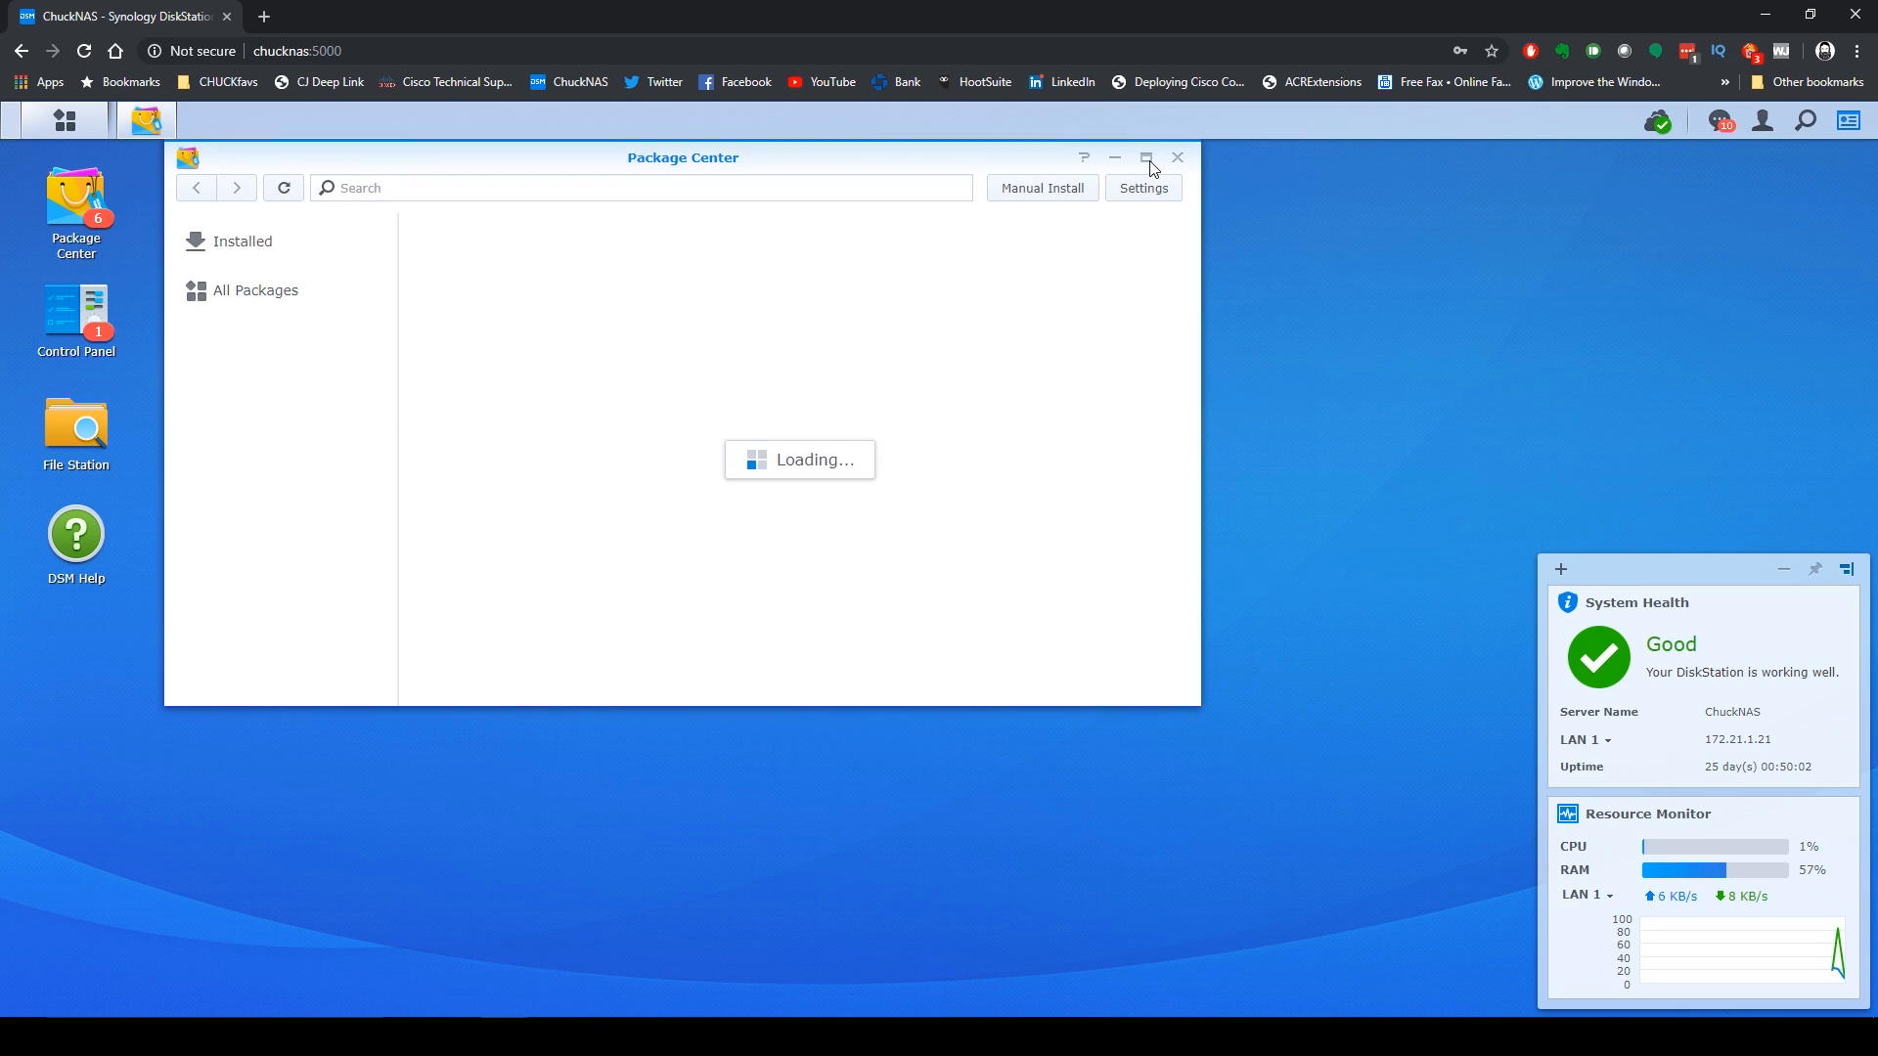
pyautogui.click(1146, 157)
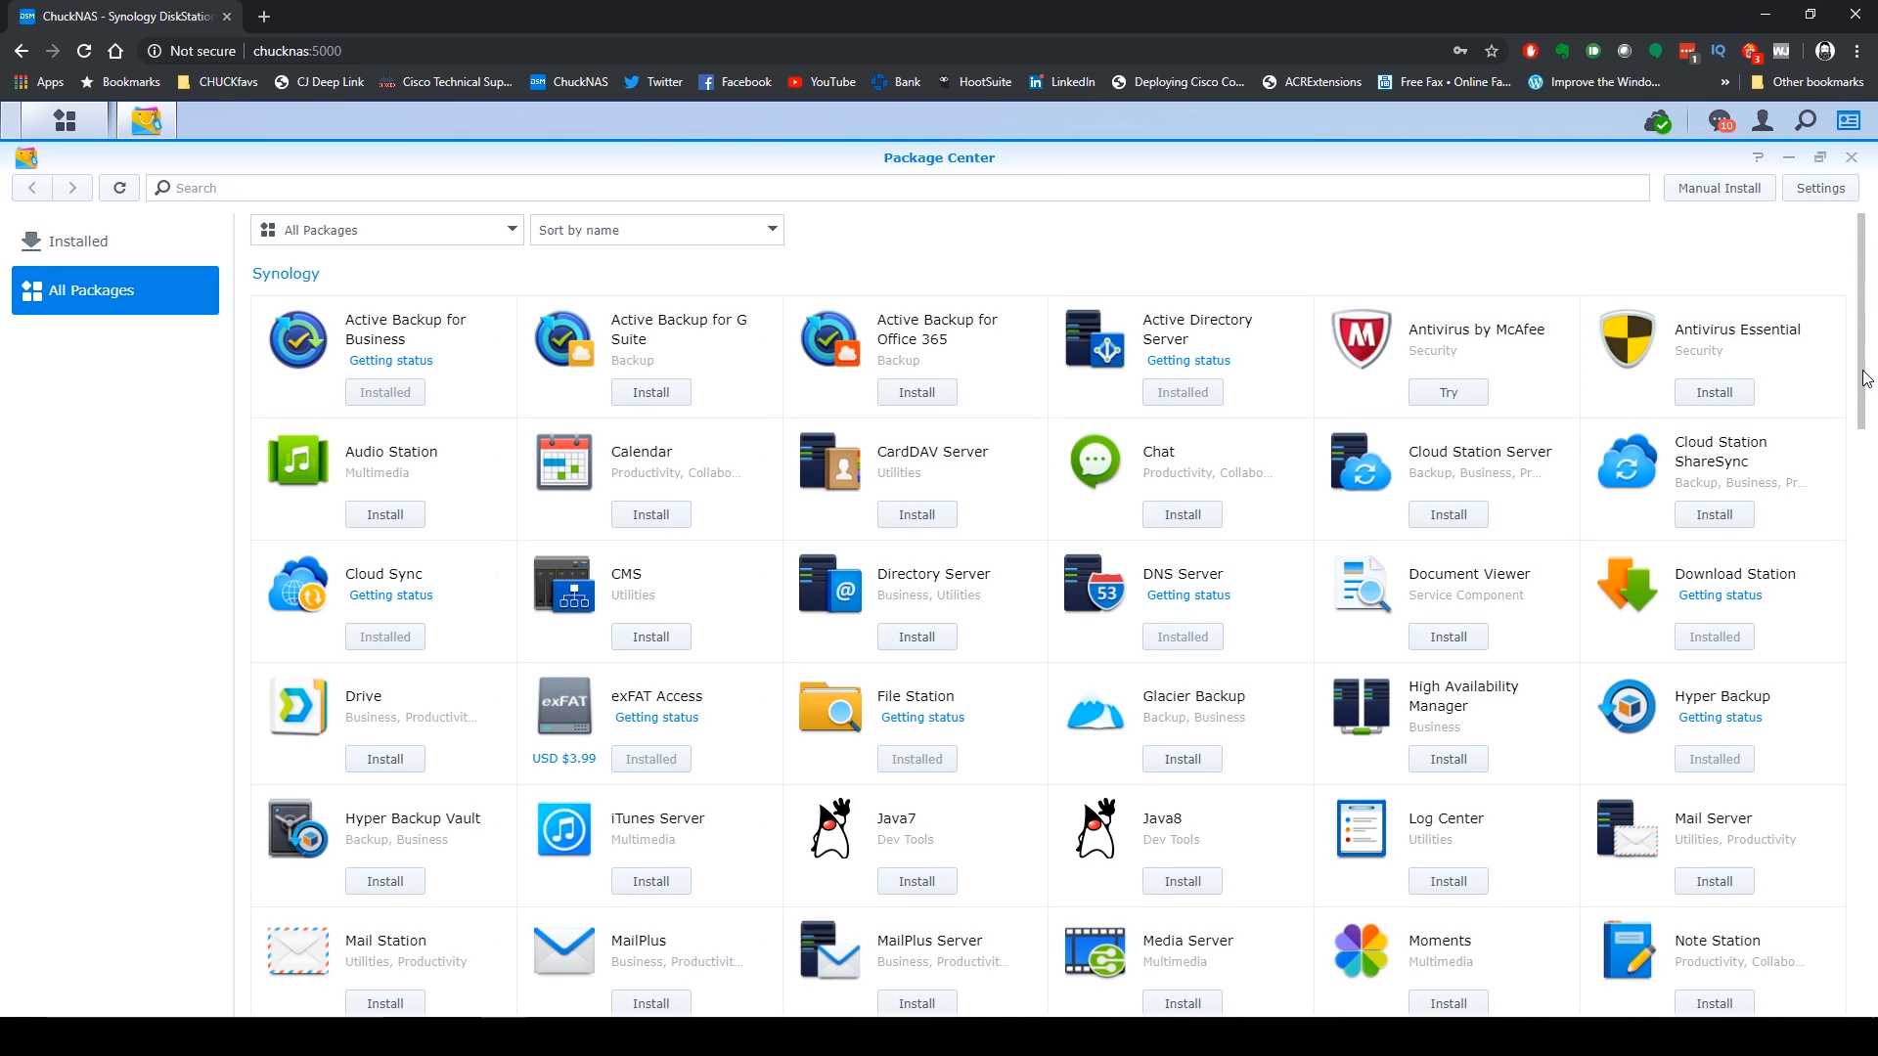
pyautogui.scroll(-3)
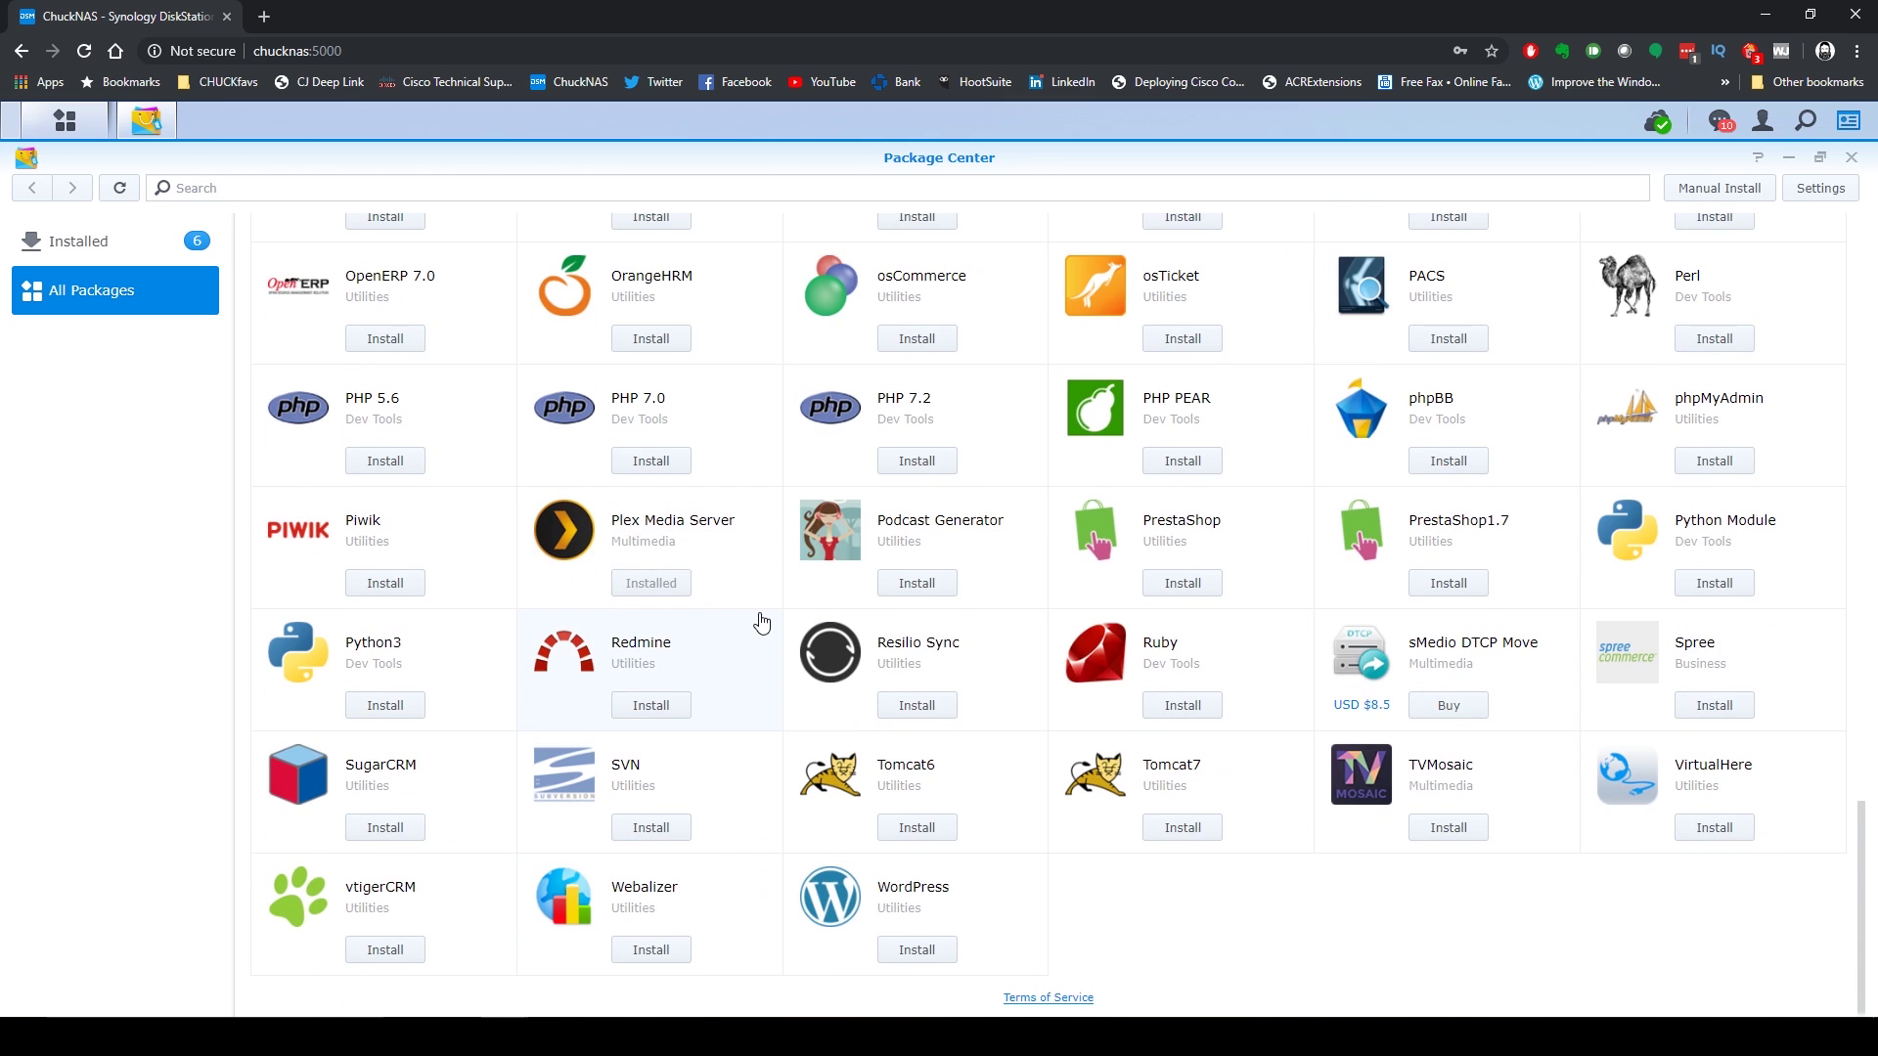
pyautogui.scroll(3)
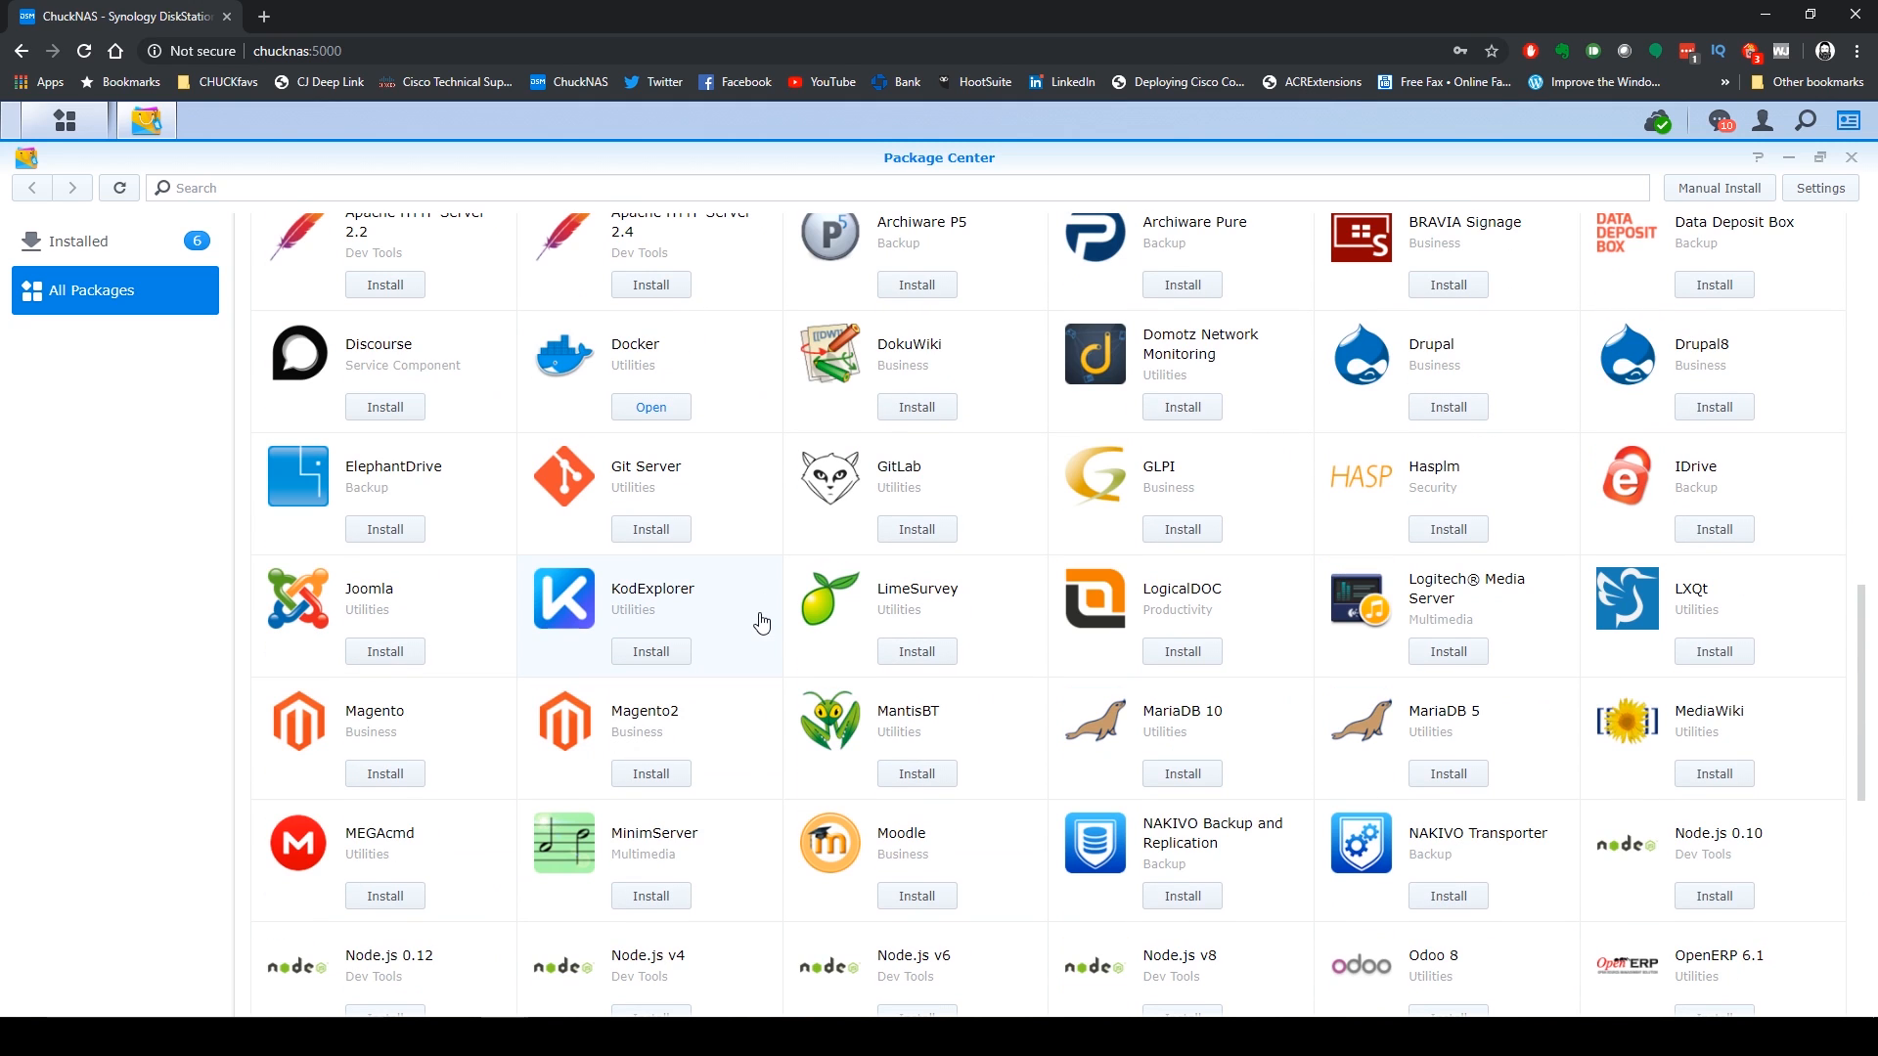
pyautogui.moveTo(685, 360)
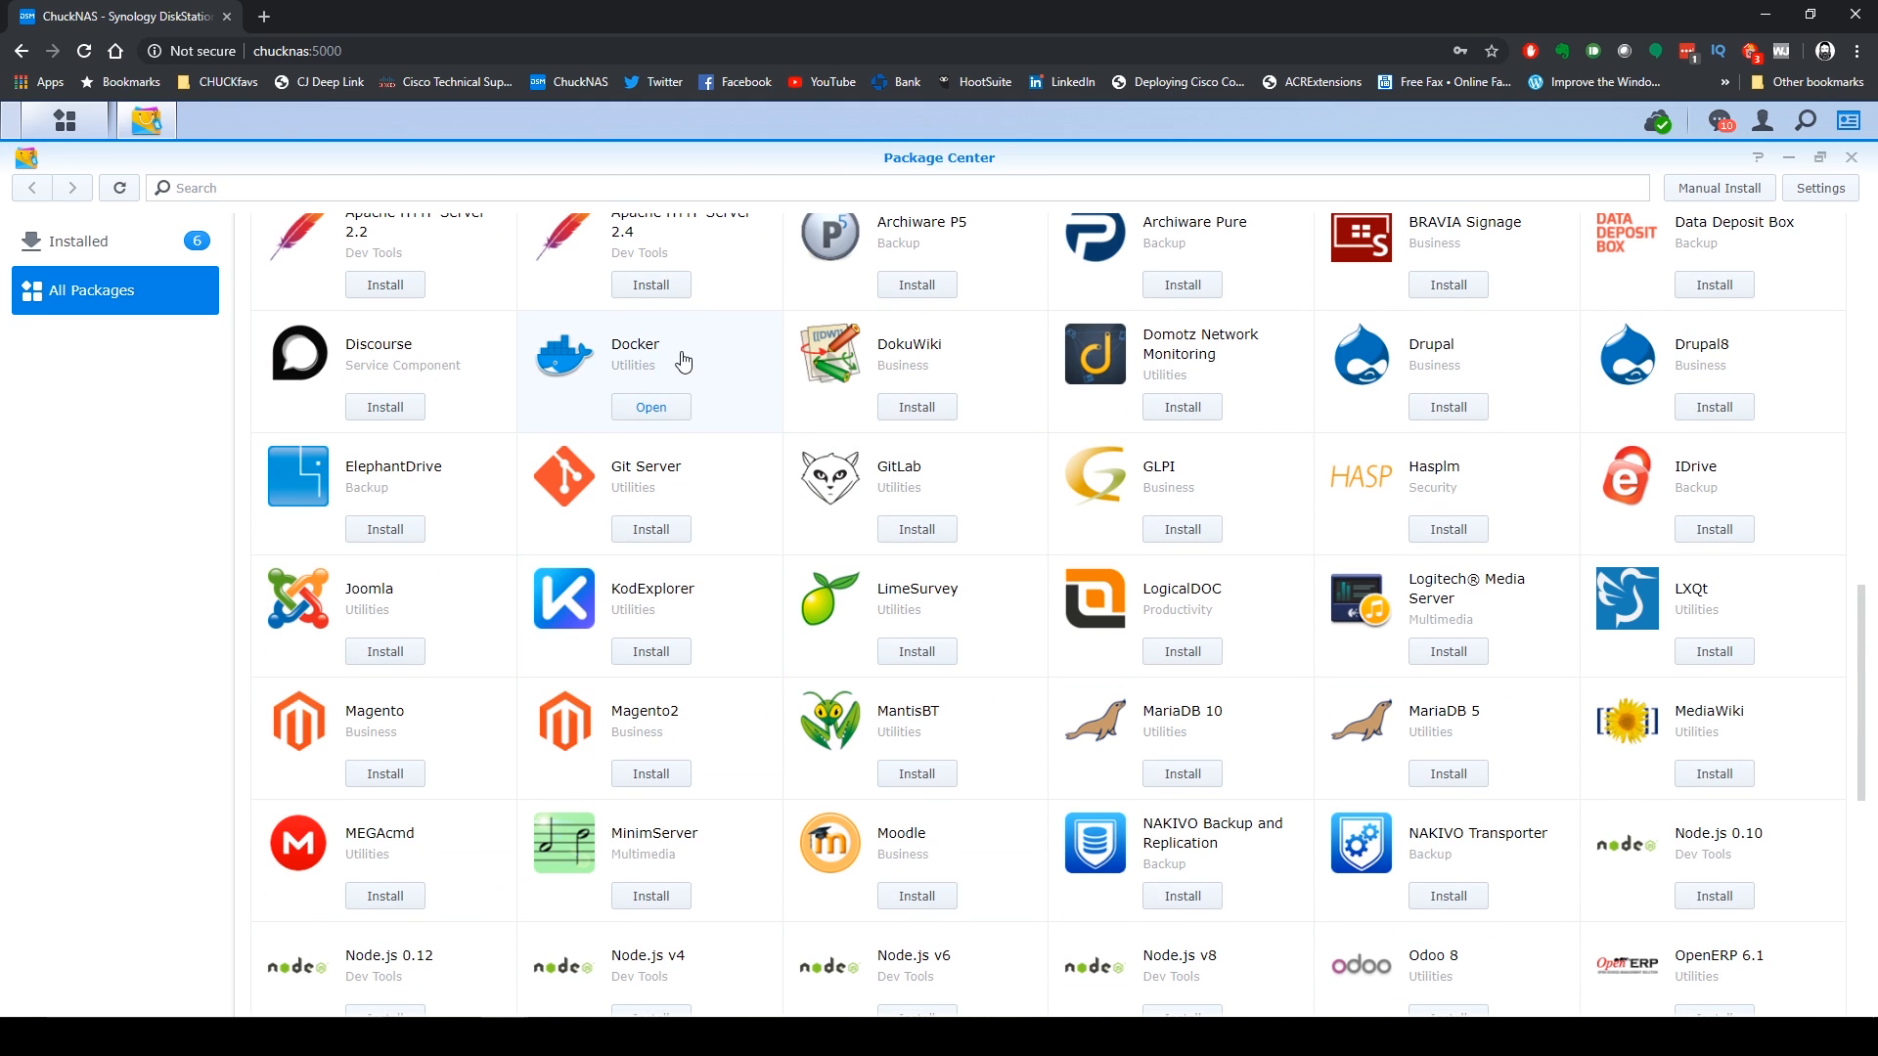
# Step: Launch the installed Docker package to its Overview page with no running containers
pyautogui.click(650, 407)
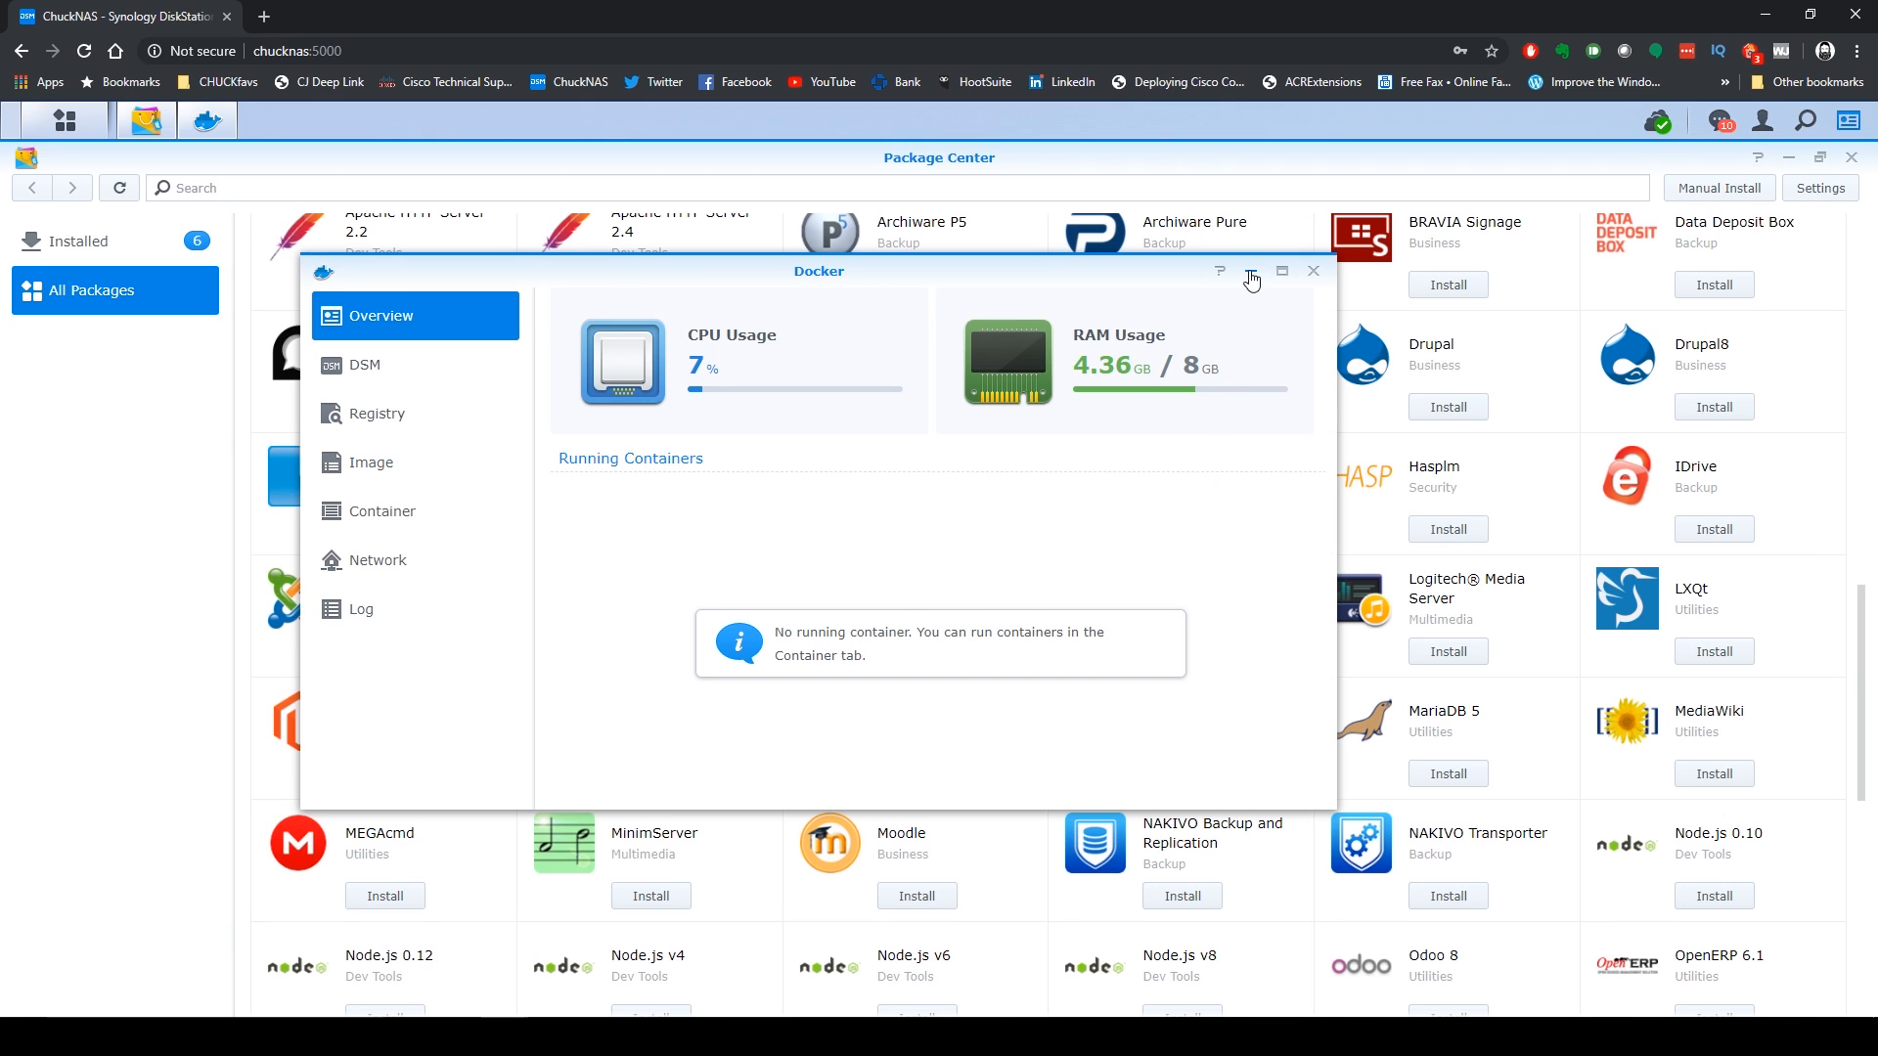
# Step: Close the Docker window and return to the Google search for crashplan for small business
pyautogui.click(1313, 270)
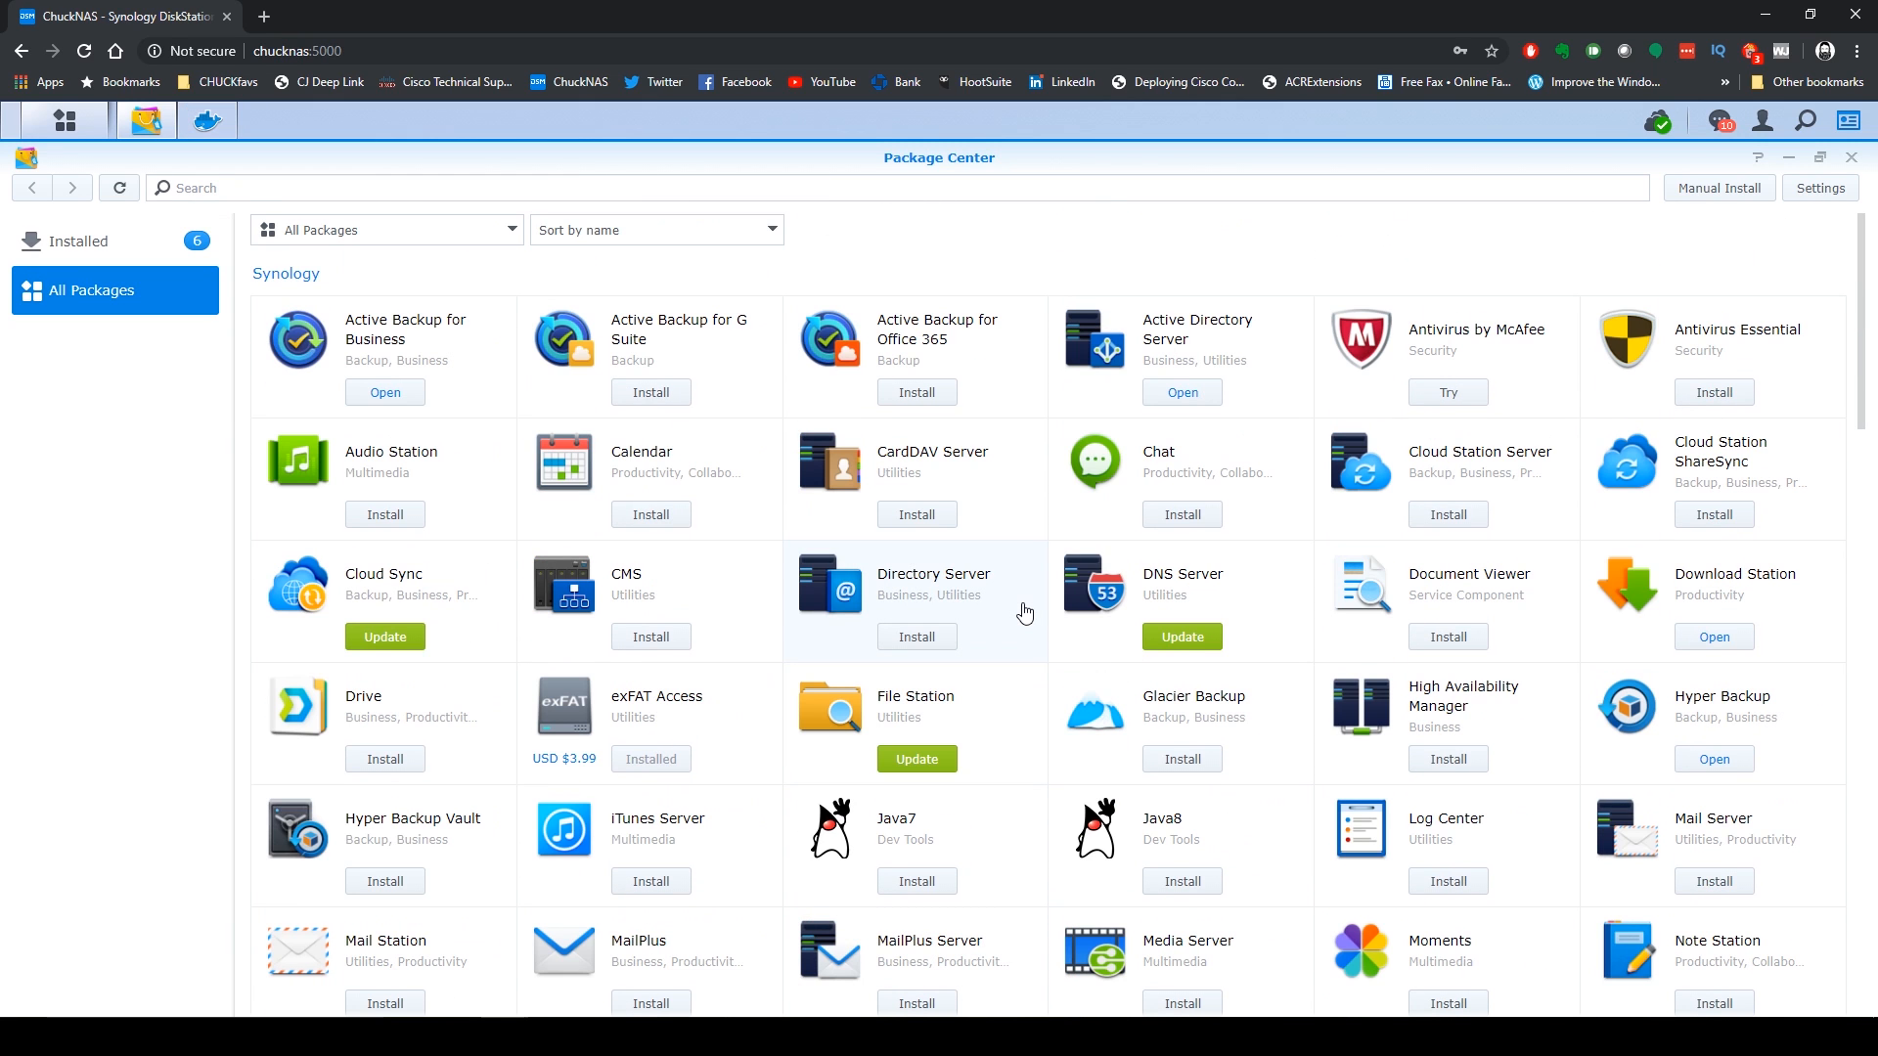
pyautogui.moveTo(417, 716)
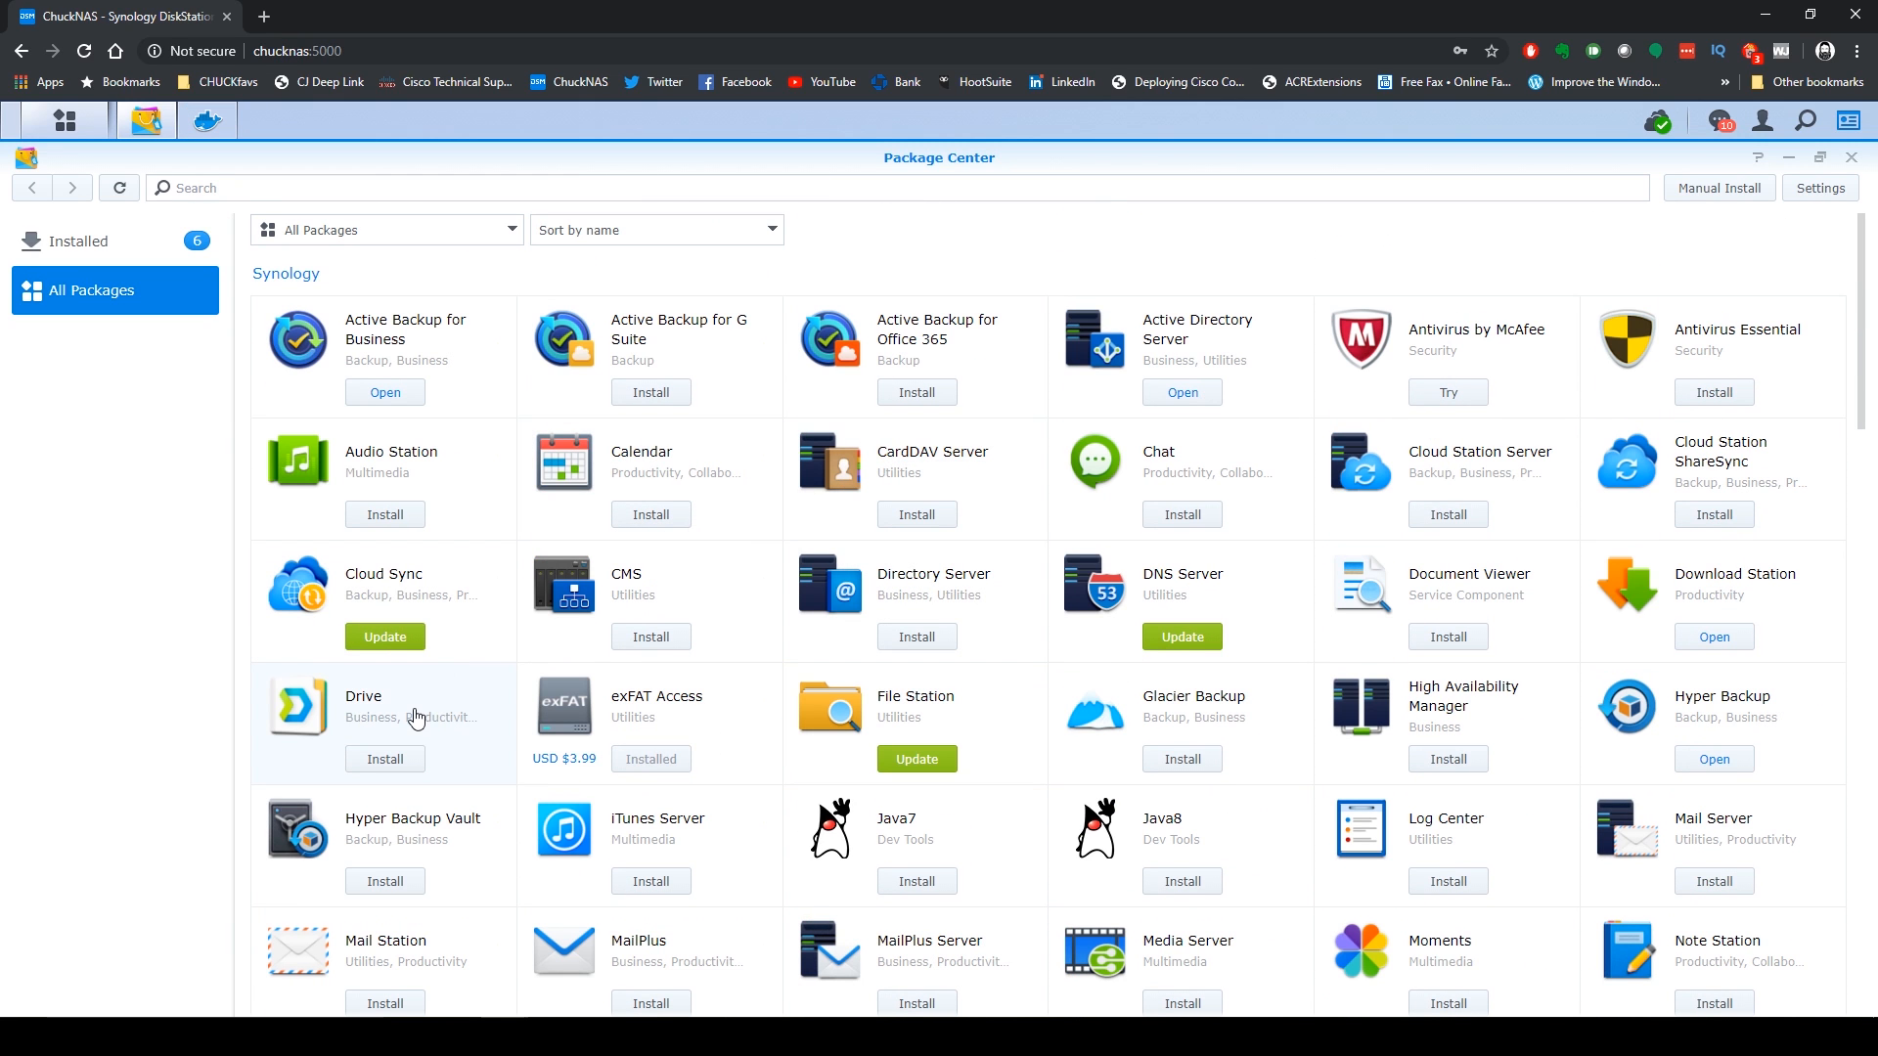
pyautogui.moveTo(545, 681)
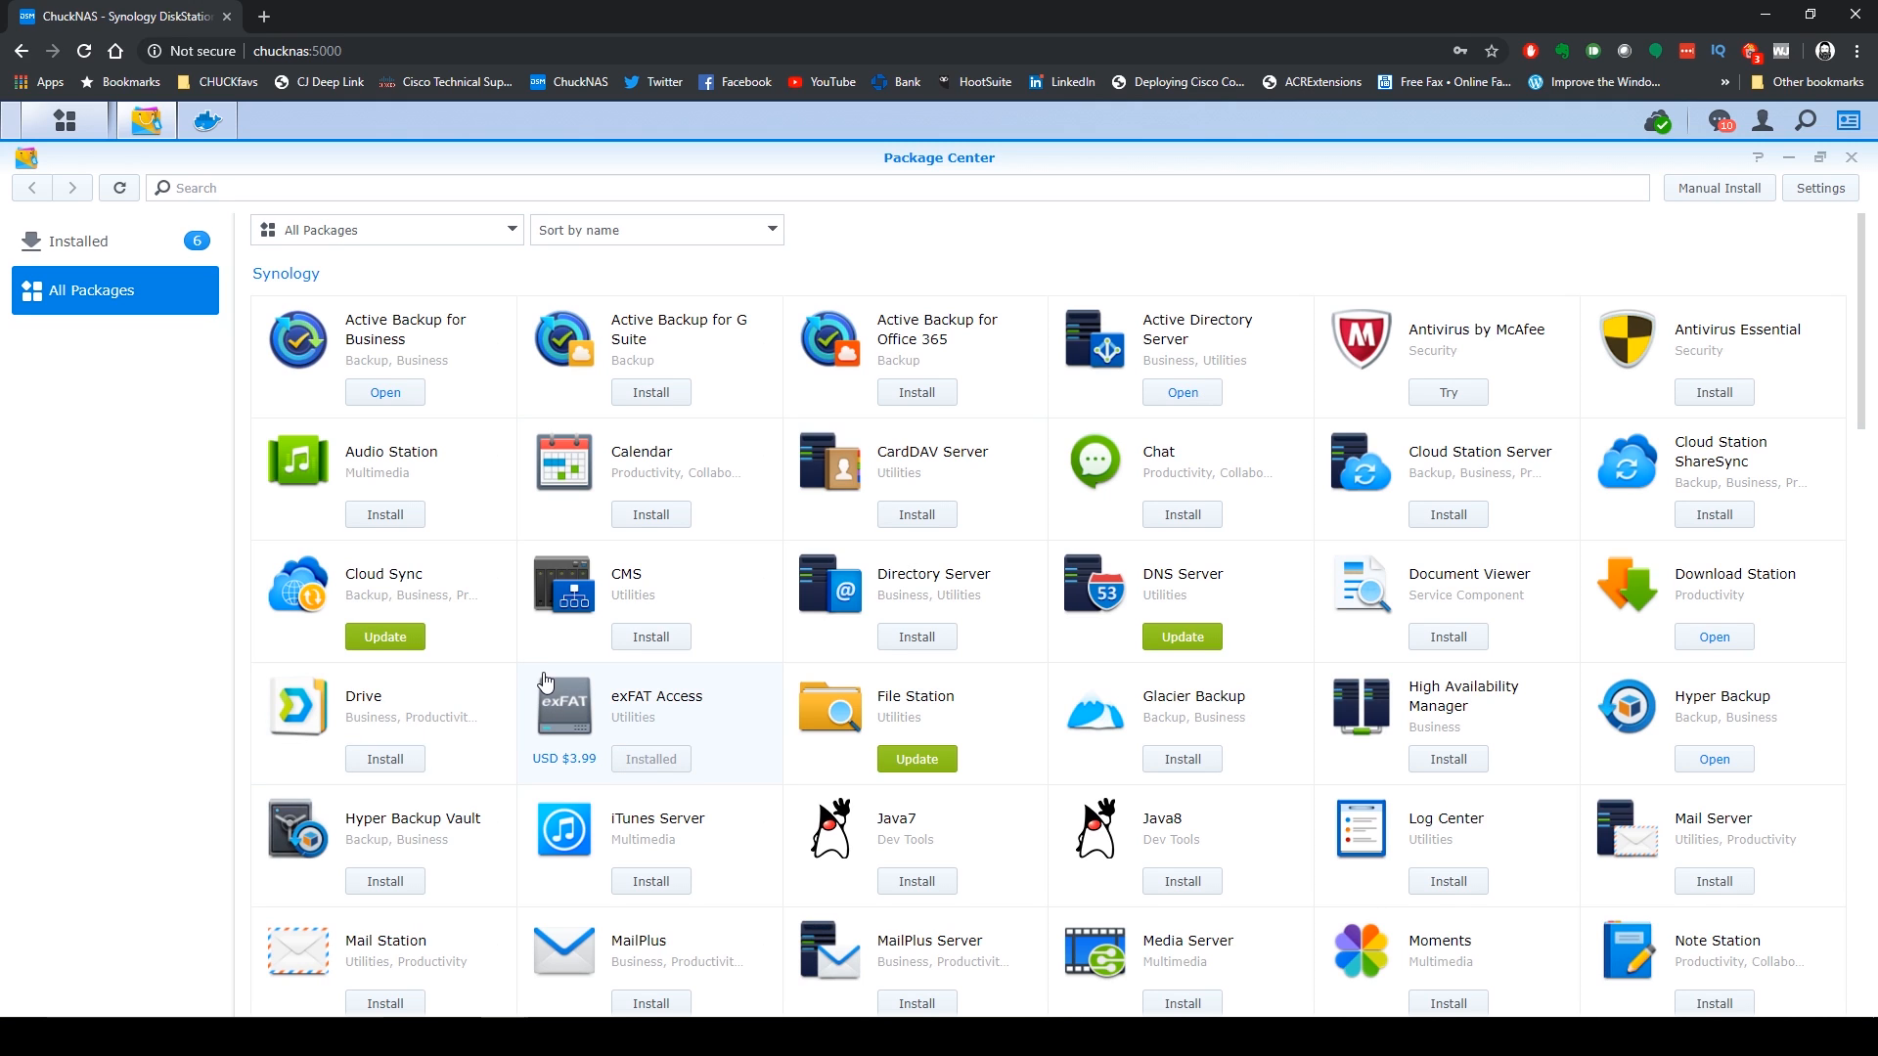
pyautogui.moveTo(1112, 598)
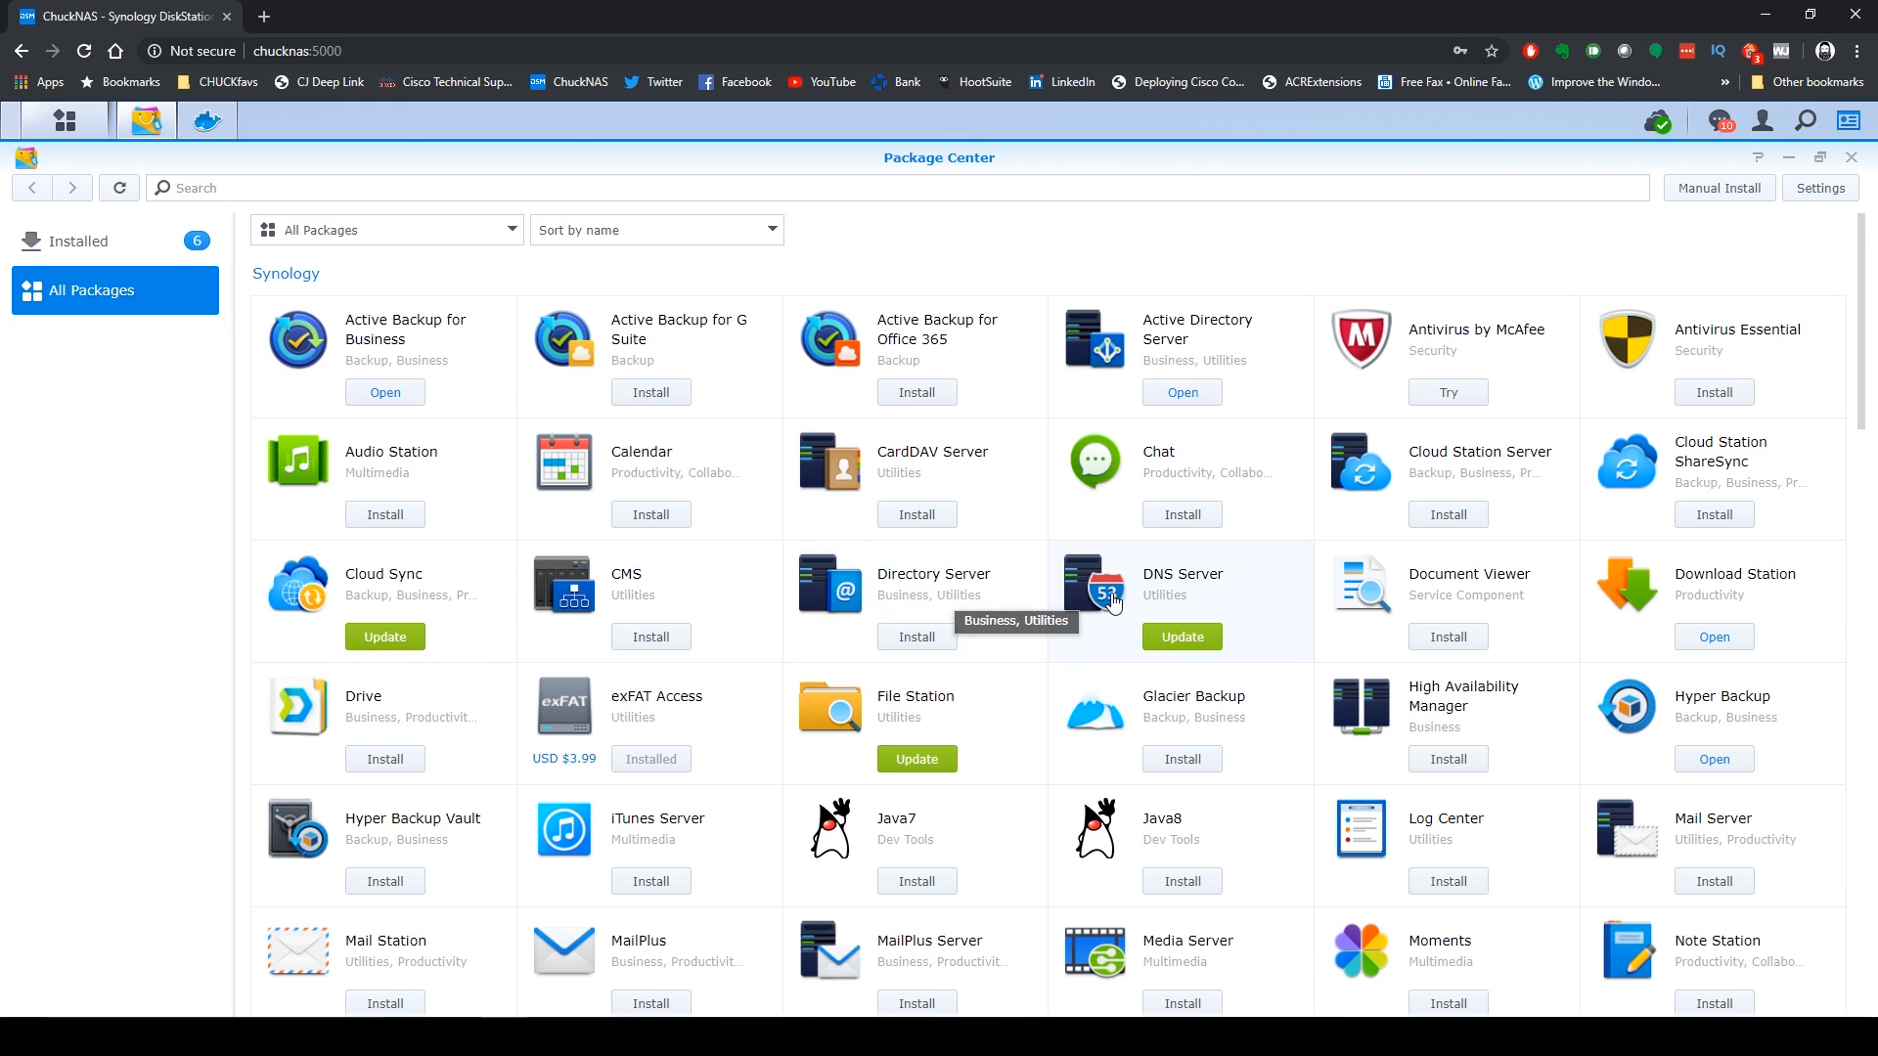
pyautogui.scroll(-3)
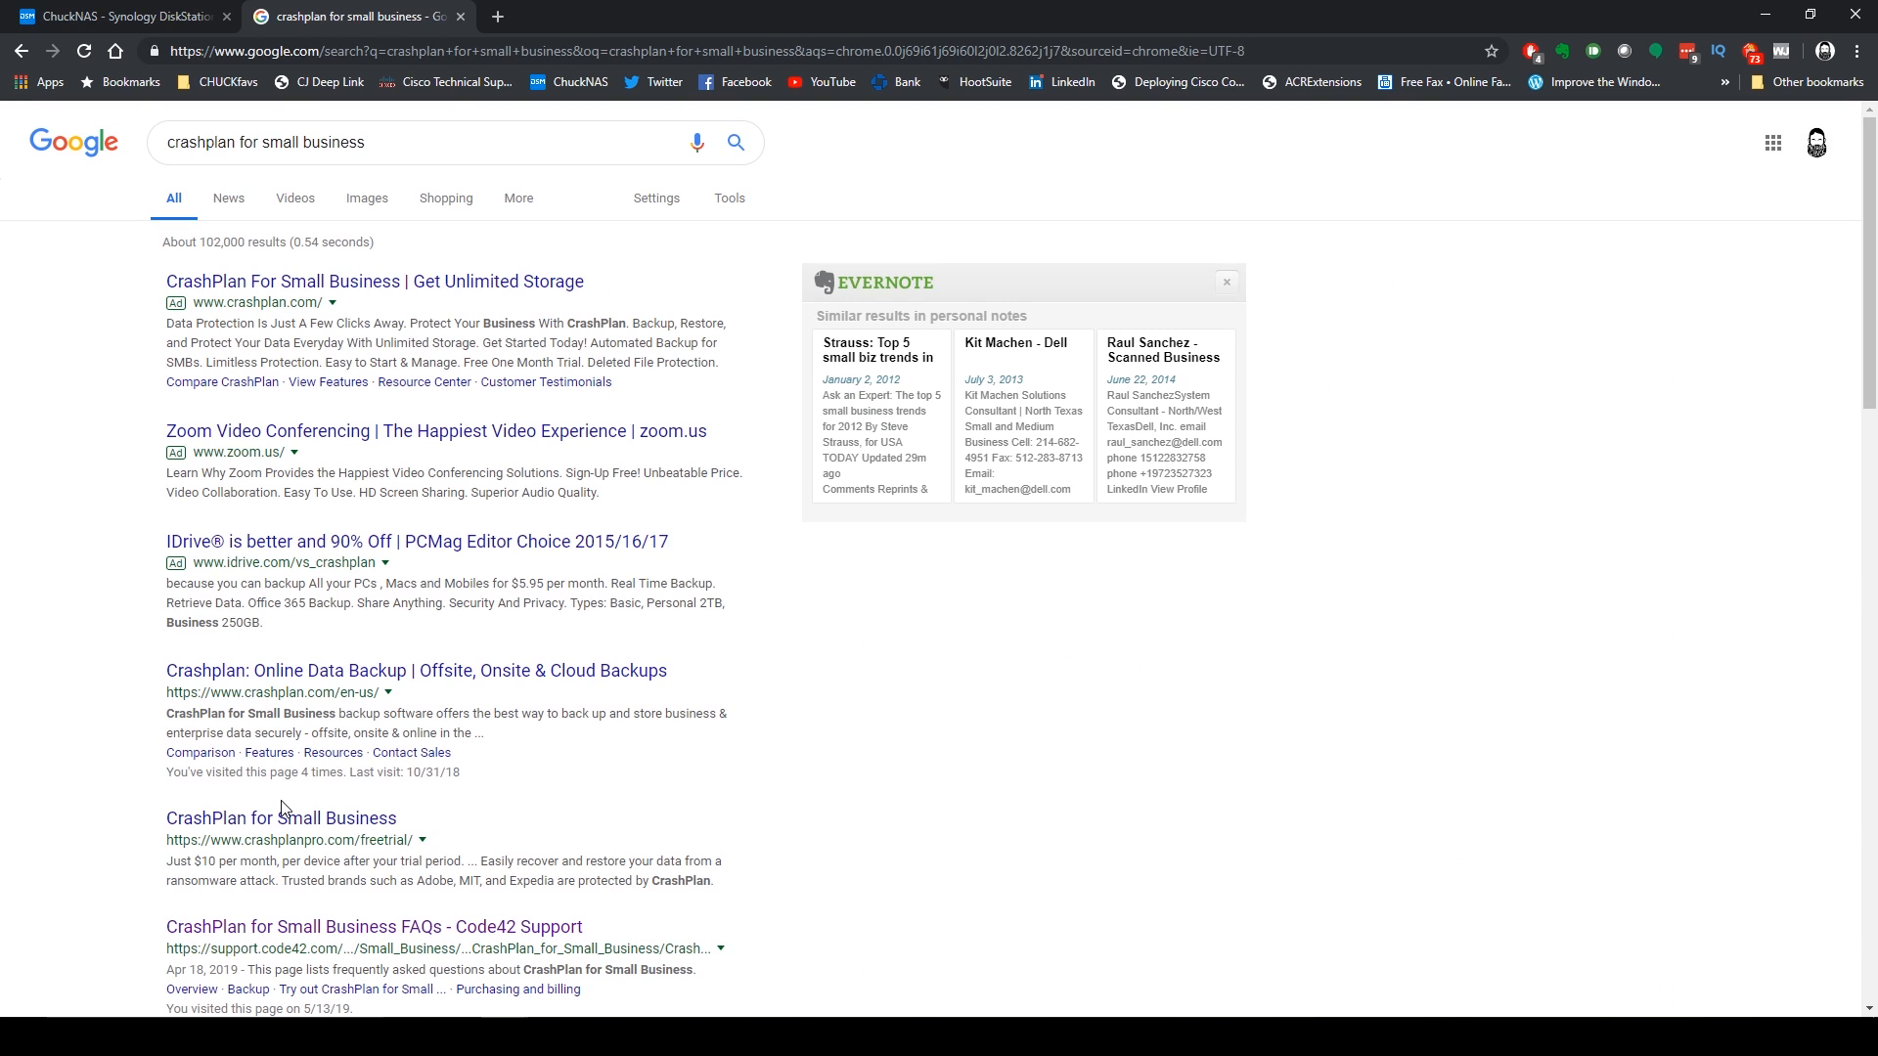
# Step: Open the CrashPlan for Small Business site and sign in to the Code42 console dashboard
pyautogui.click(282, 818)
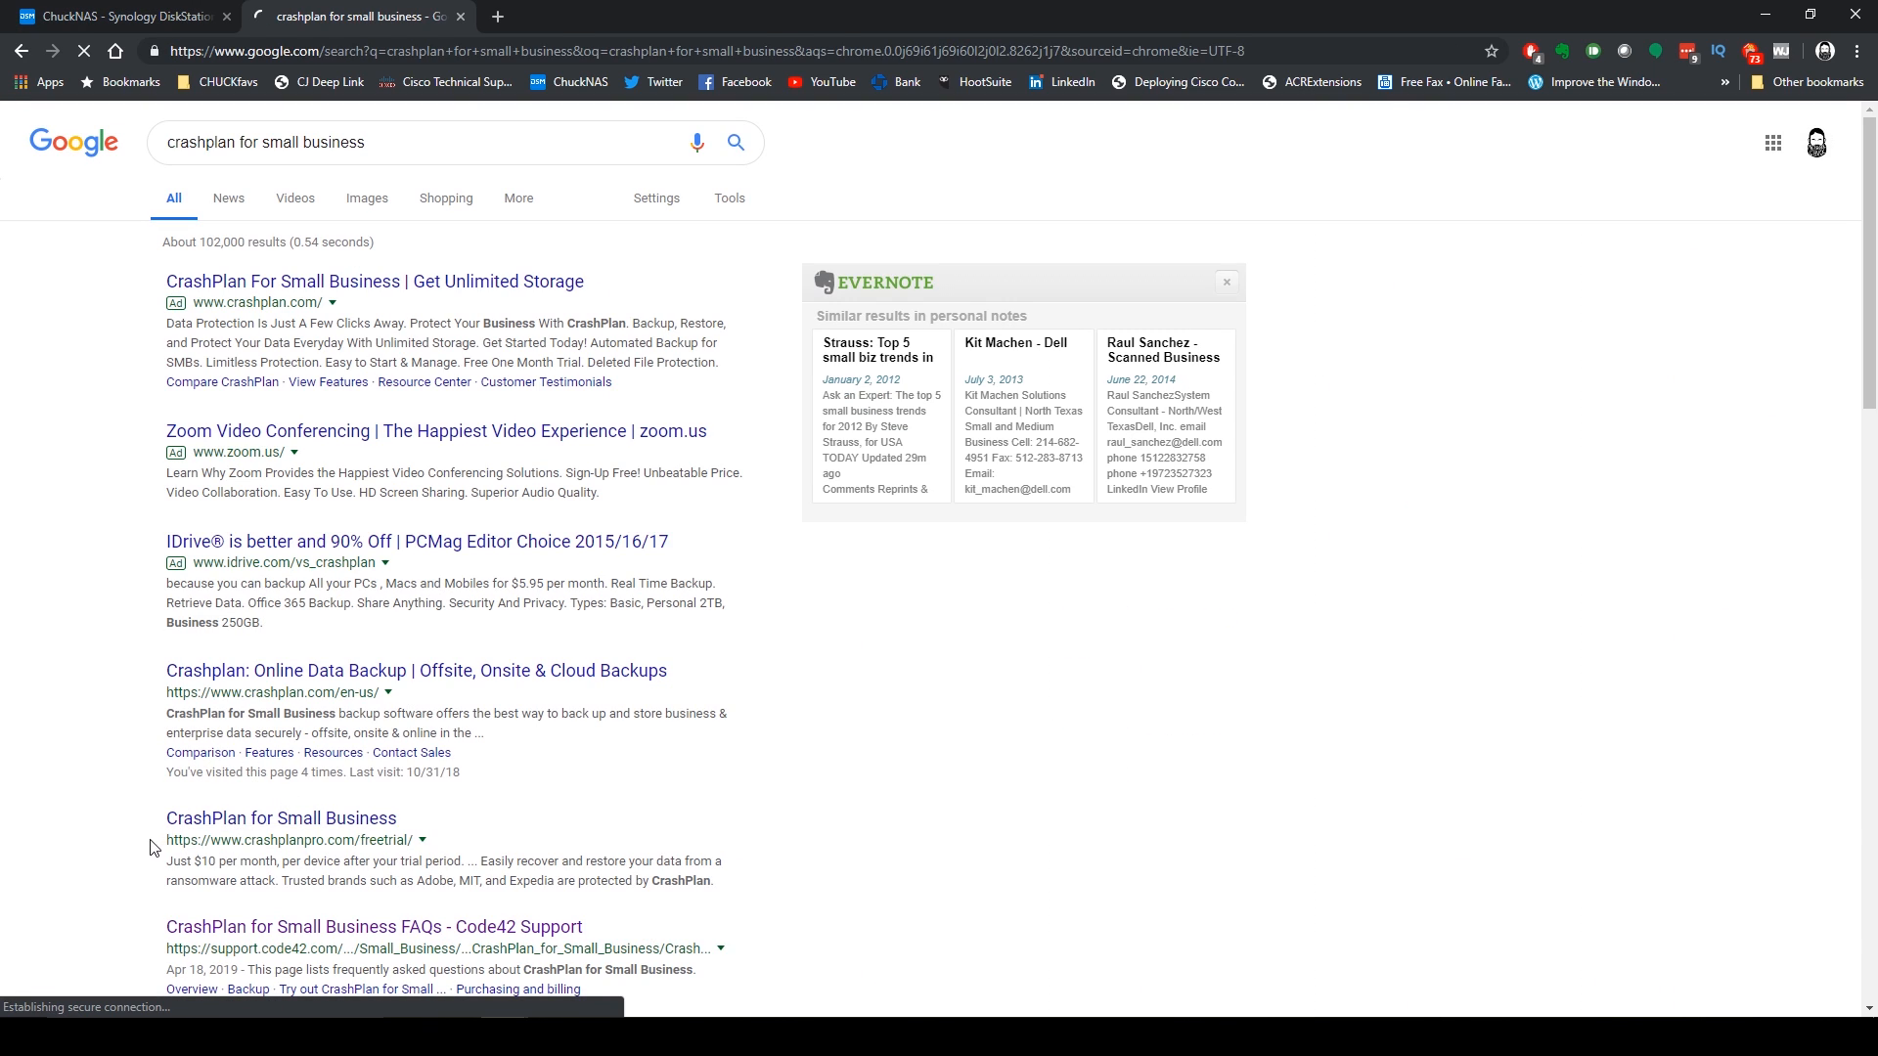
pyautogui.click(282, 818)
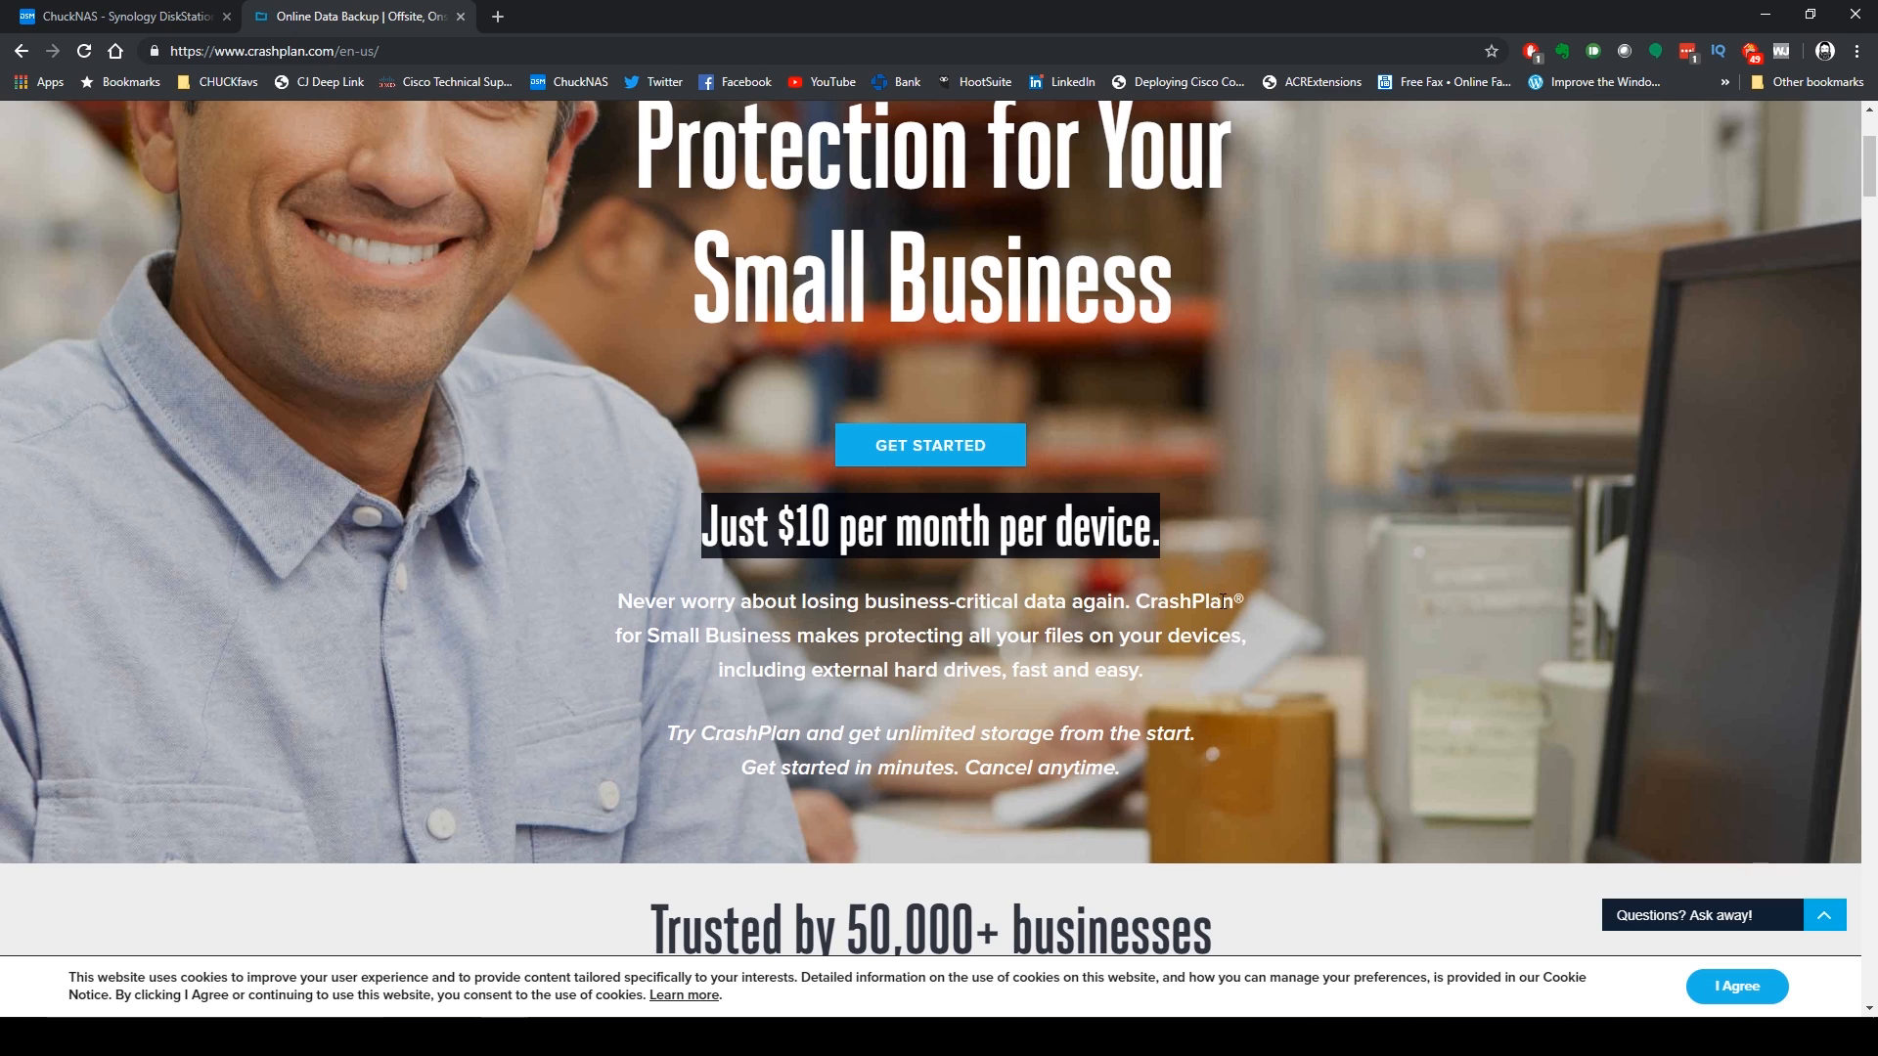
pyautogui.click(931, 446)
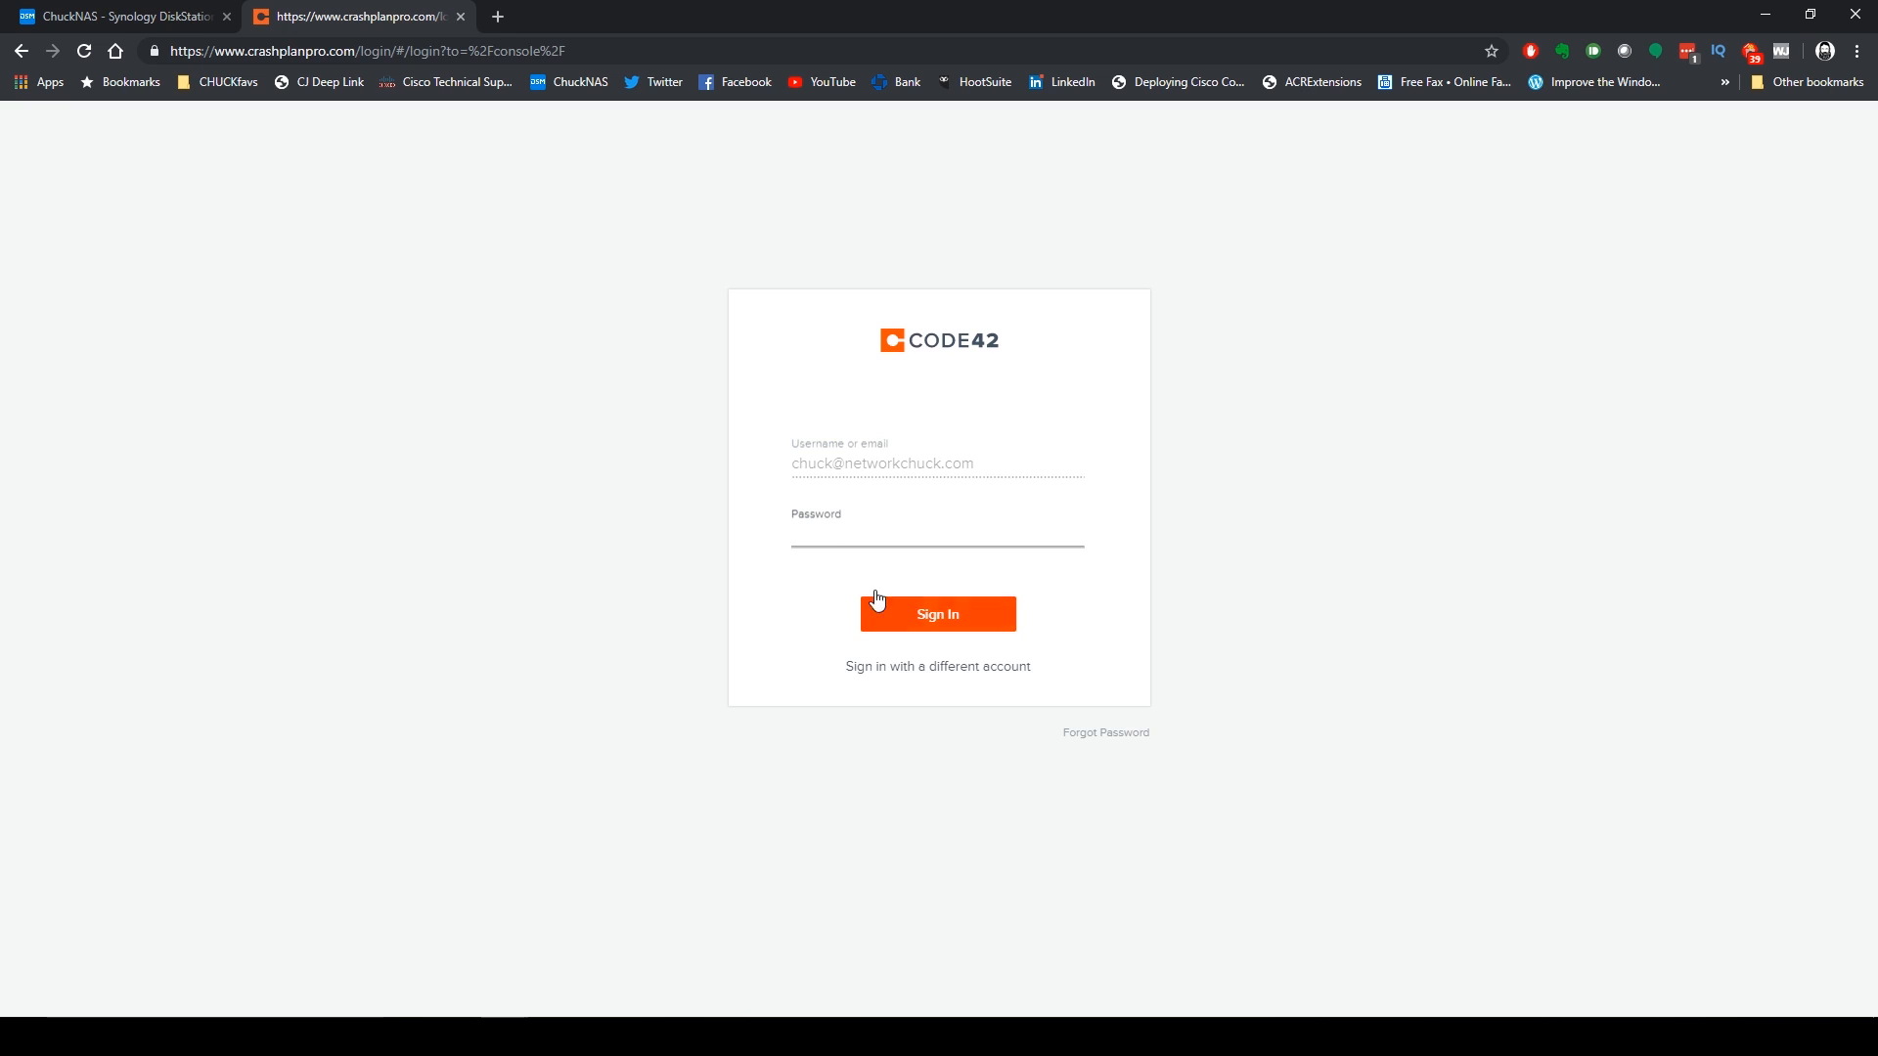
pyautogui.click(939, 612)
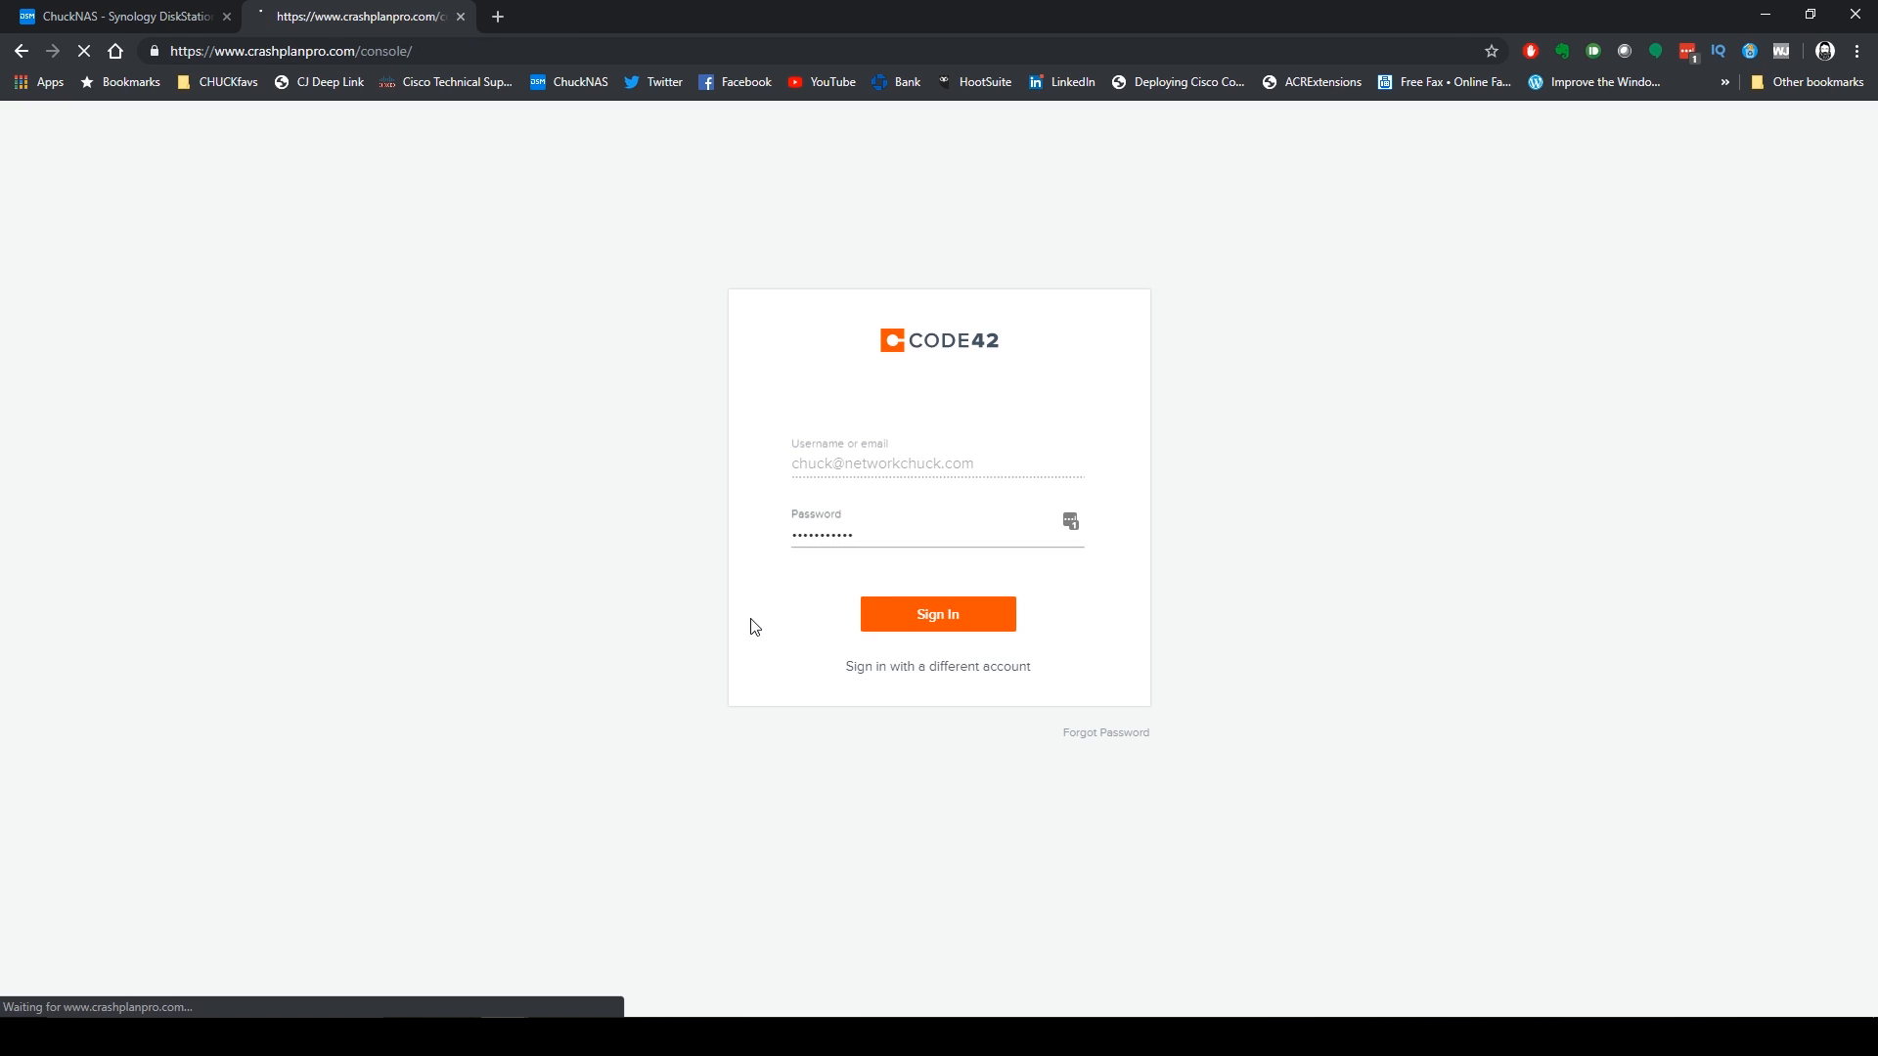
pyautogui.click(940, 613)
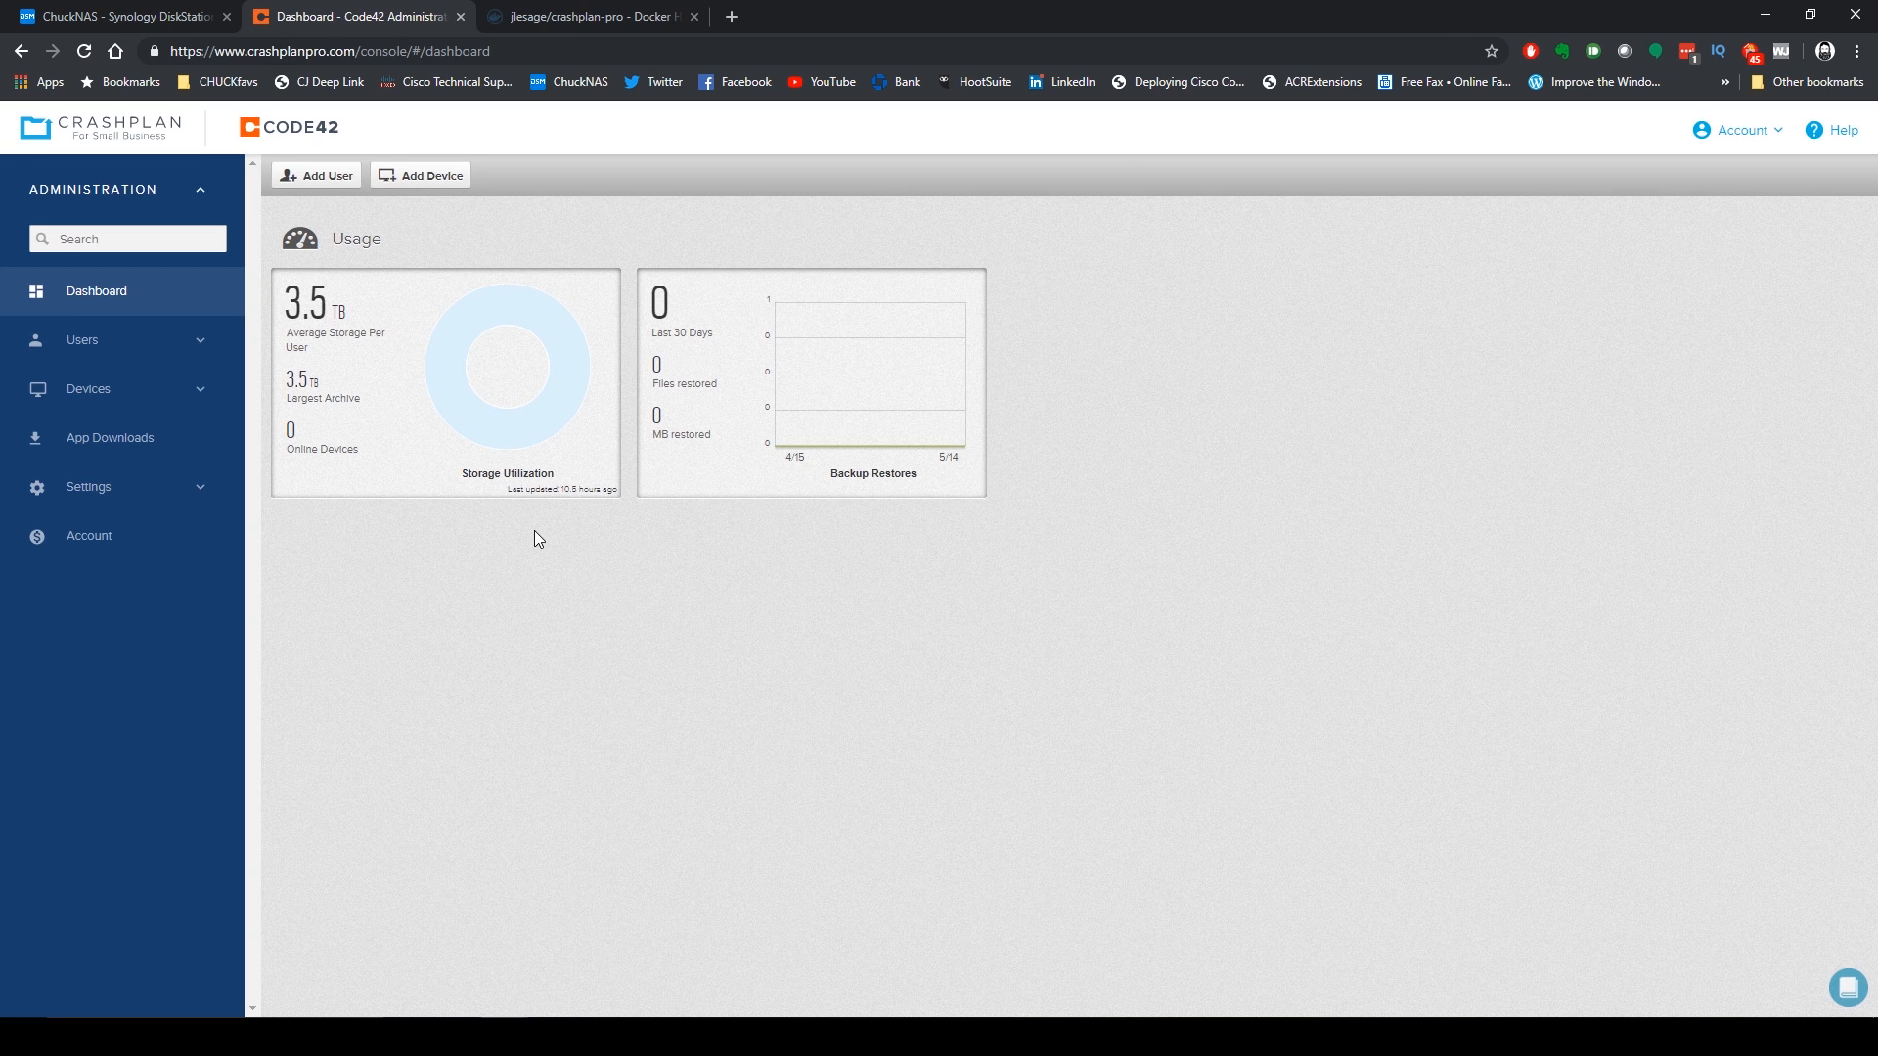
pyautogui.moveTo(747, 833)
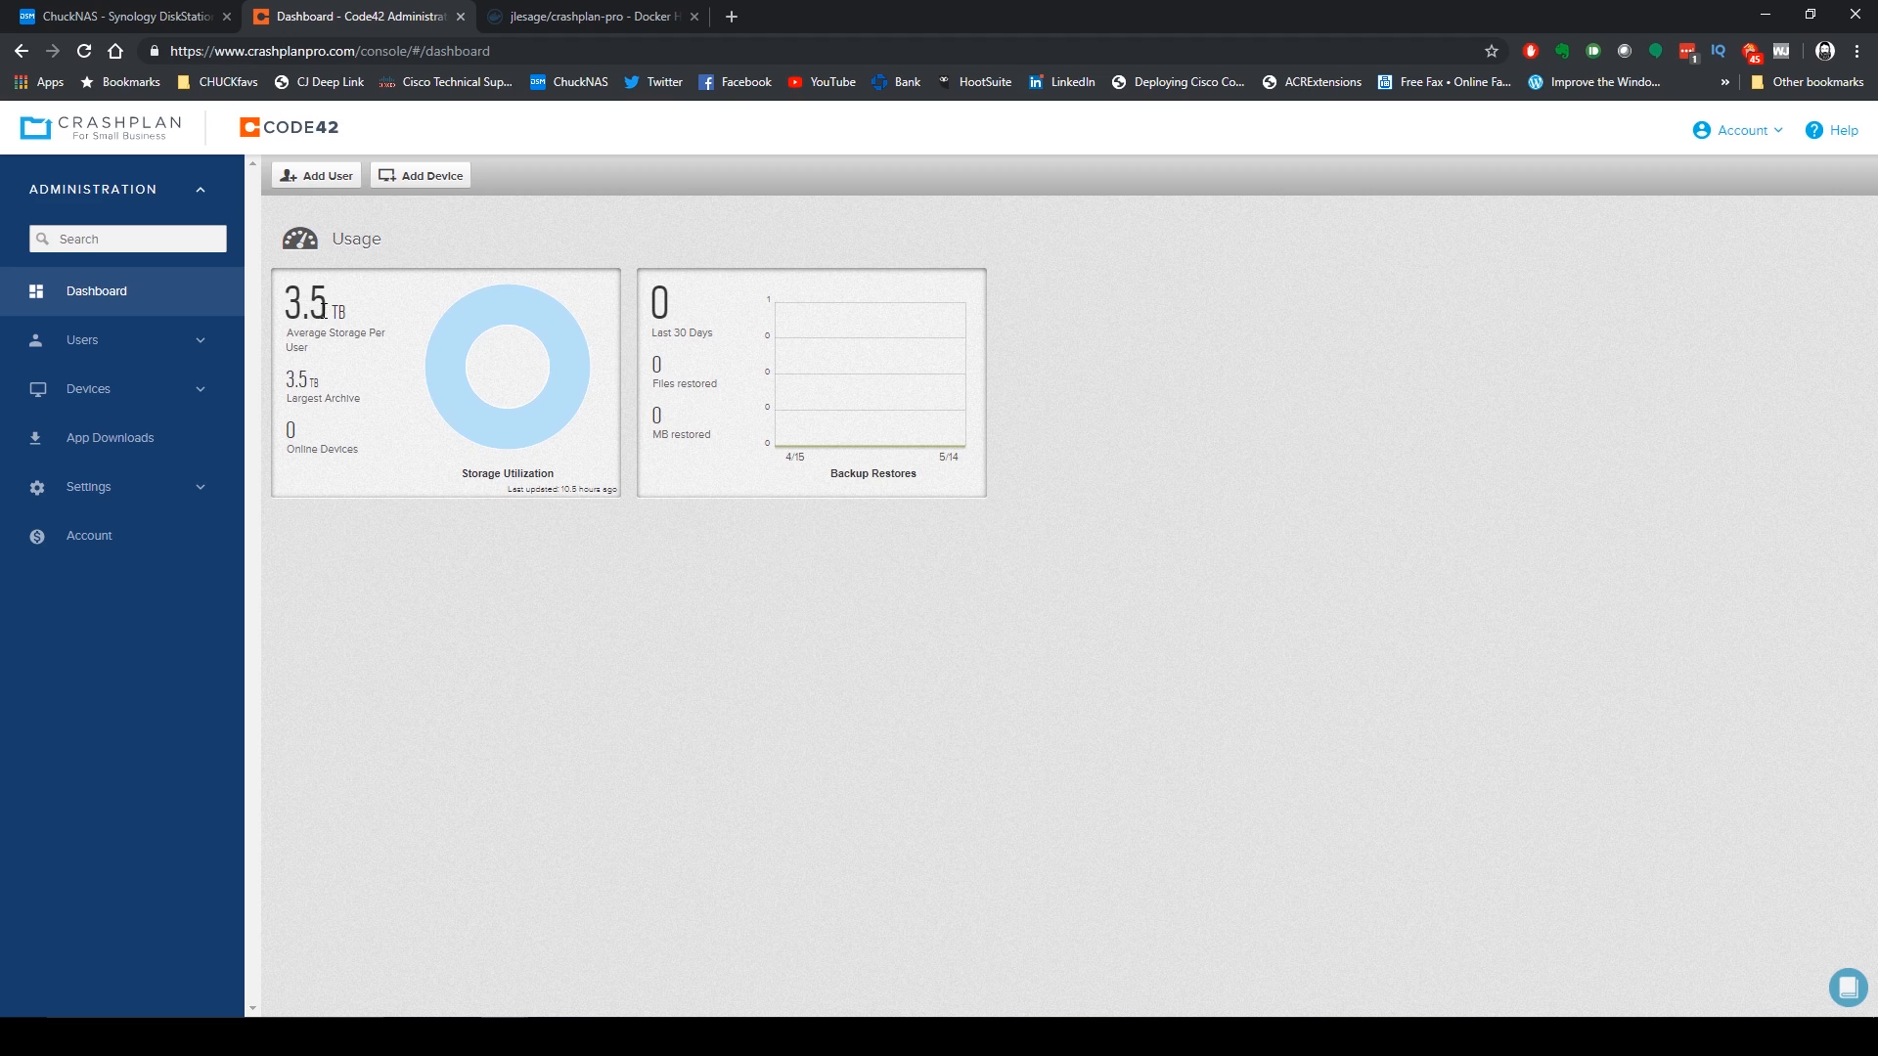
pyautogui.moveTo(611, 681)
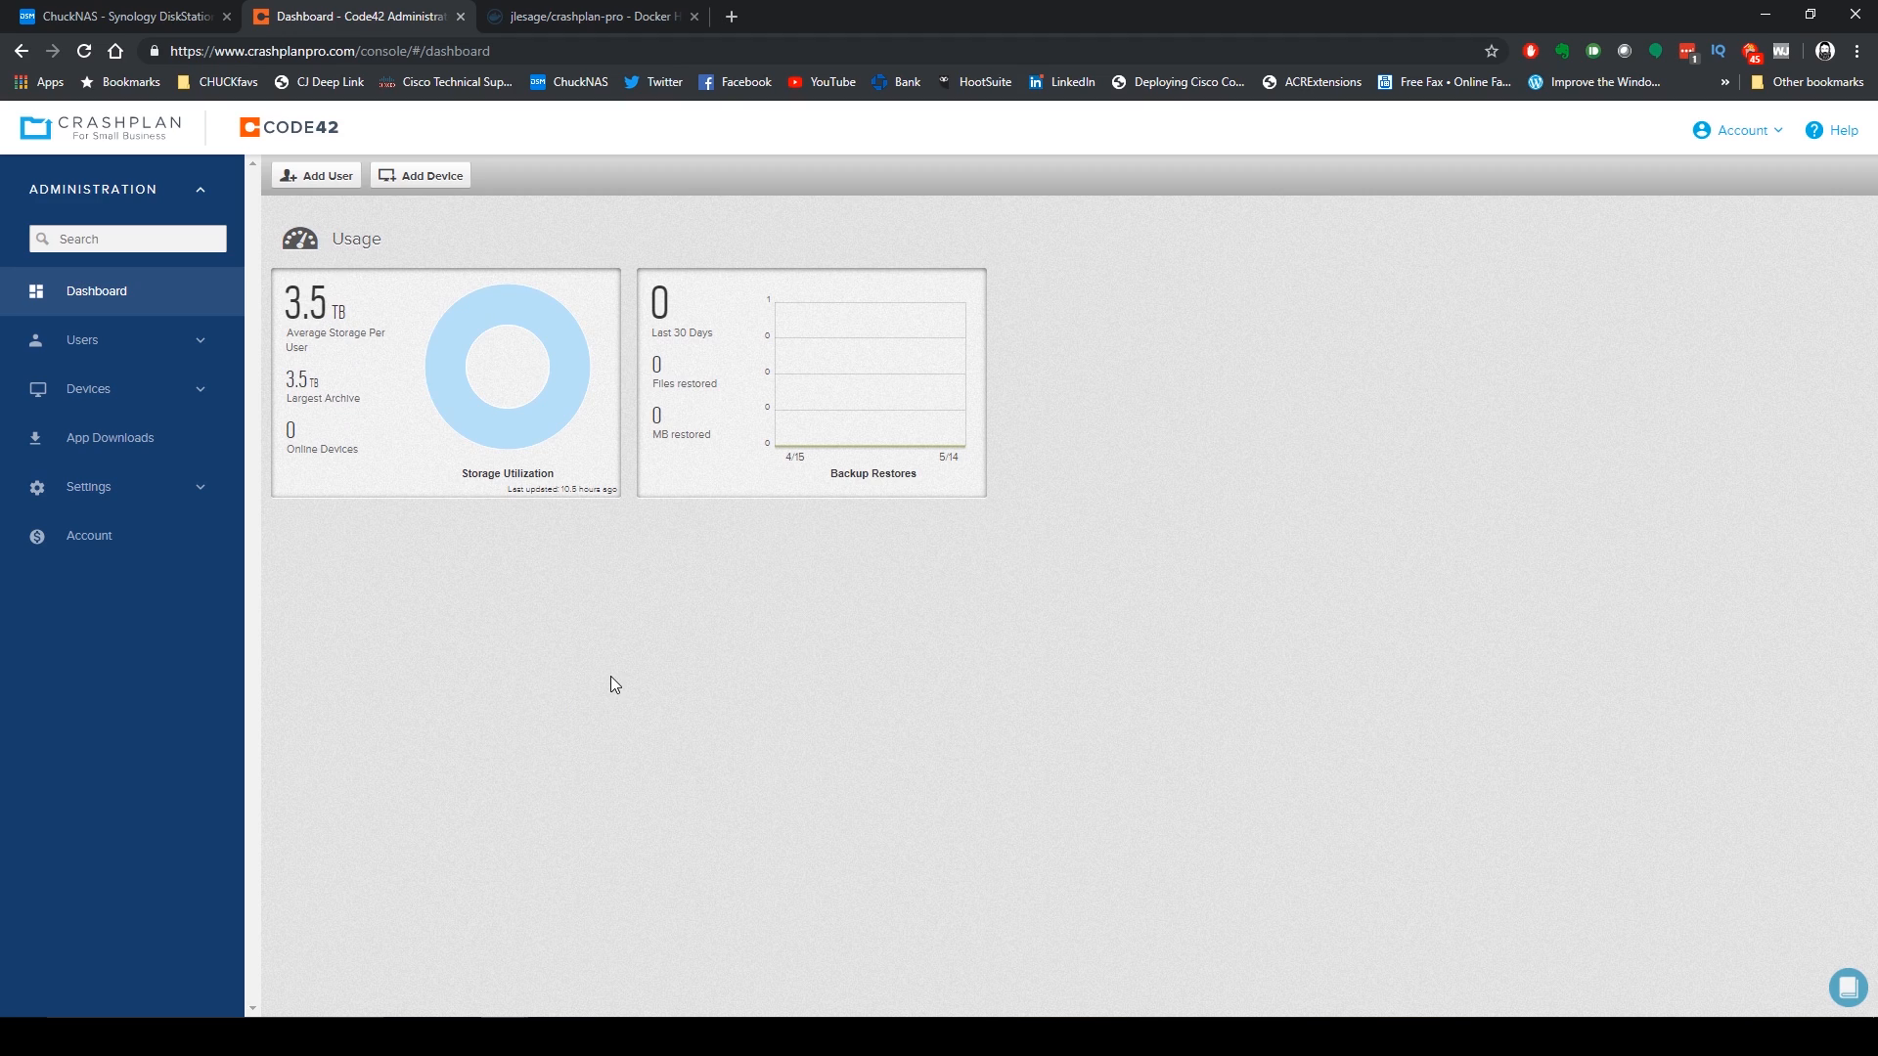
pyautogui.moveTo(614, 675)
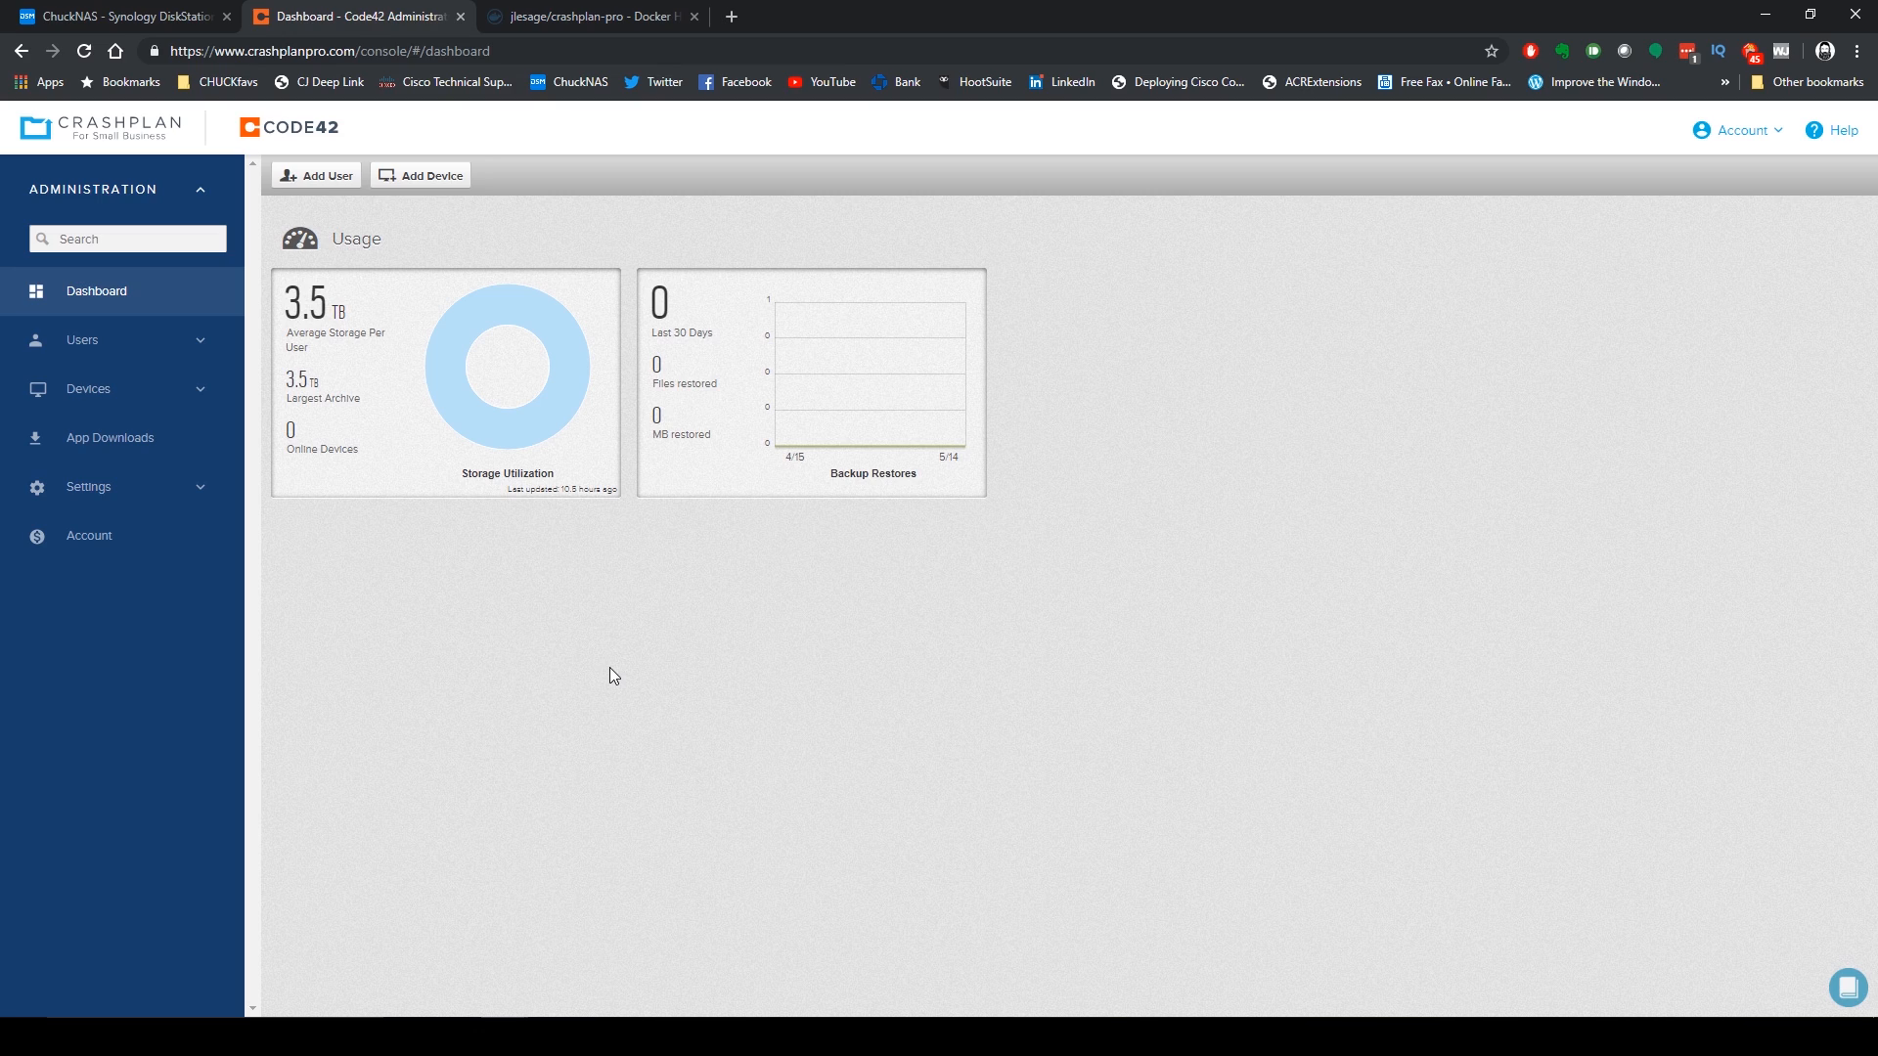
pyautogui.moveTo(651, 626)
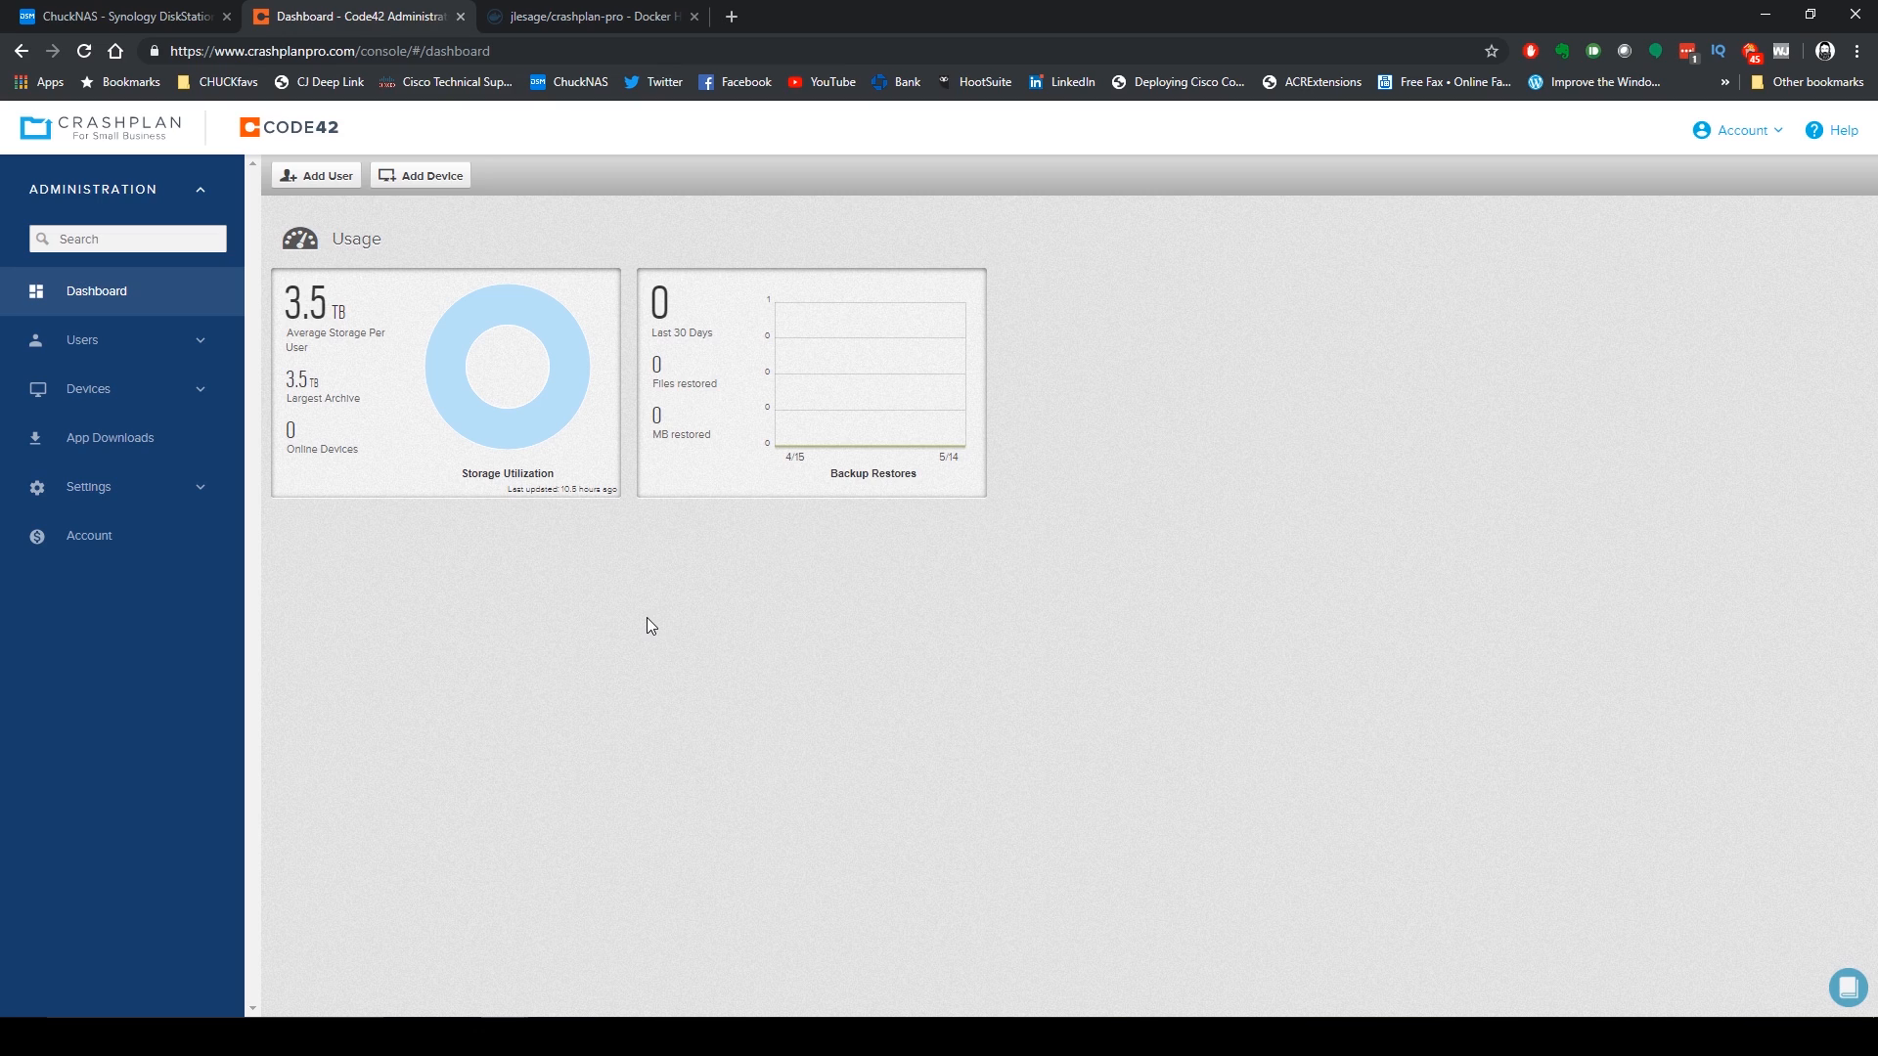
# Step: Switch to the Docker Hub jlesage/crashplan-pro page and scroll through its documentation contents
pyautogui.click(616, 19)
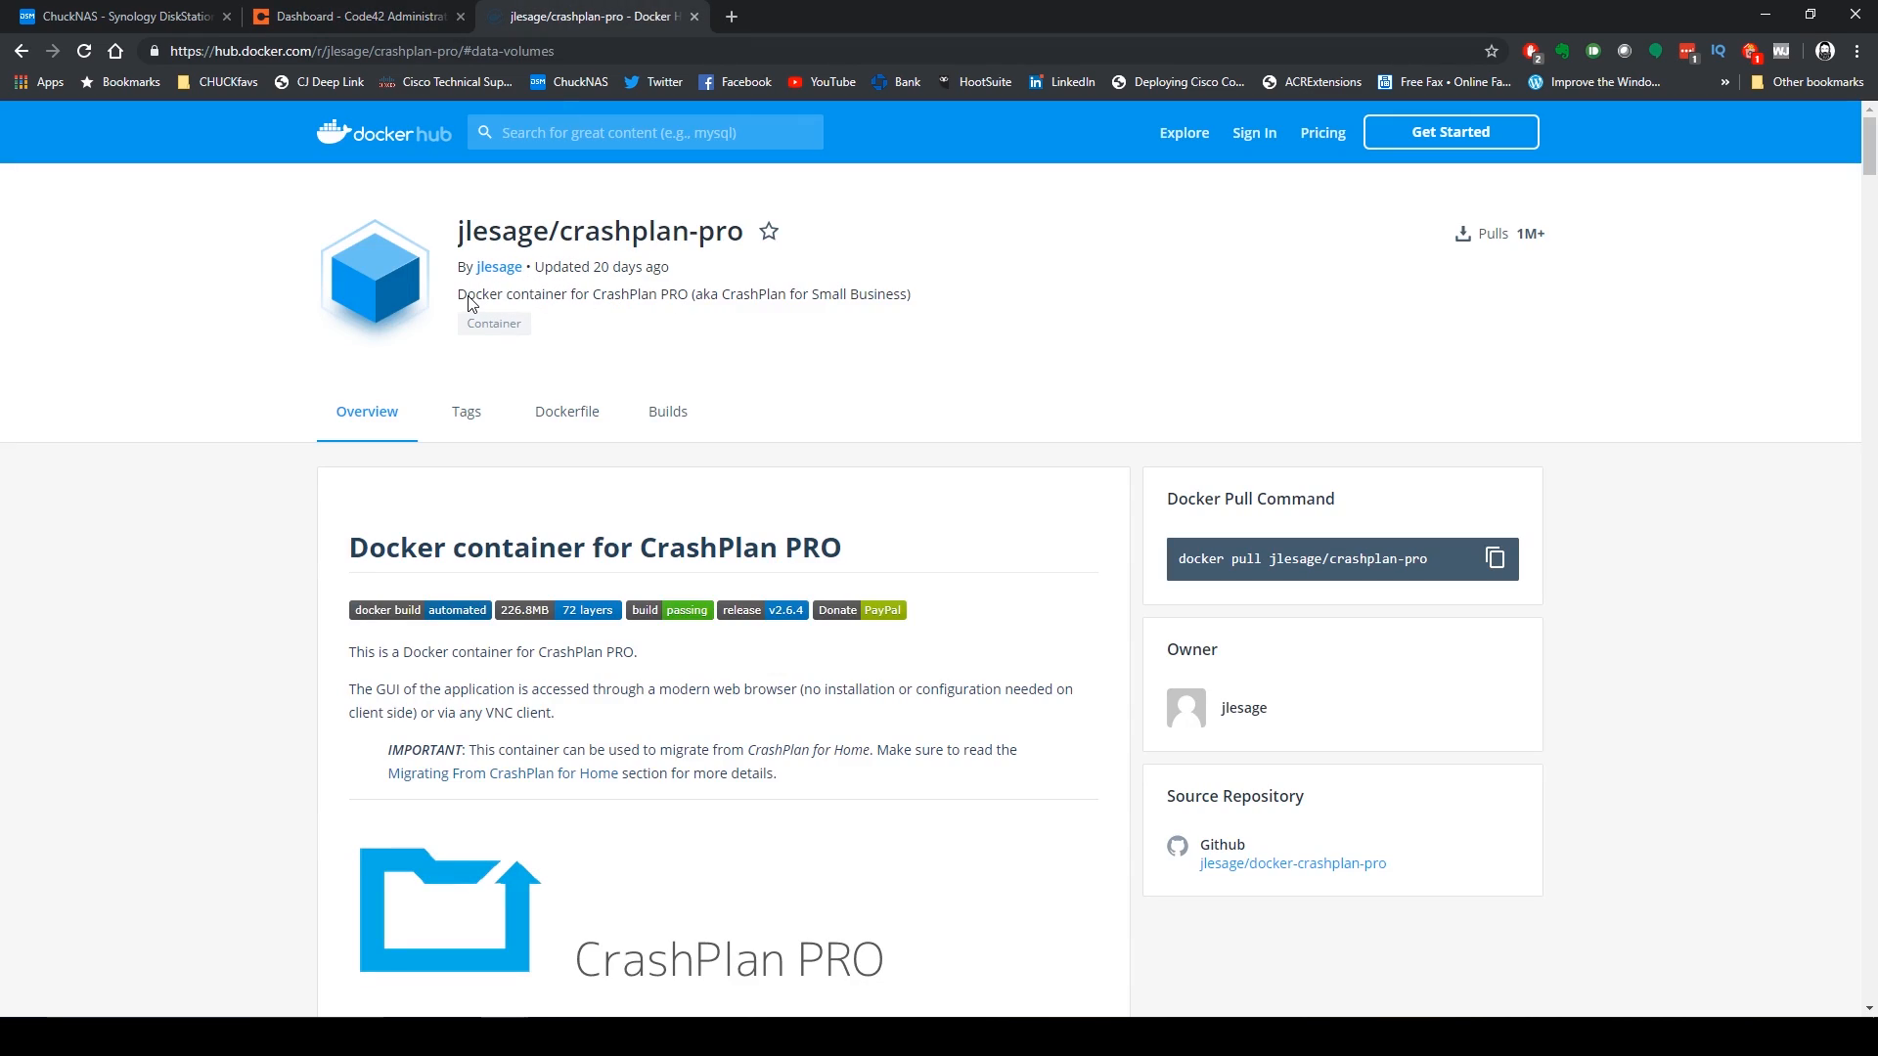
pyautogui.moveTo(739, 325)
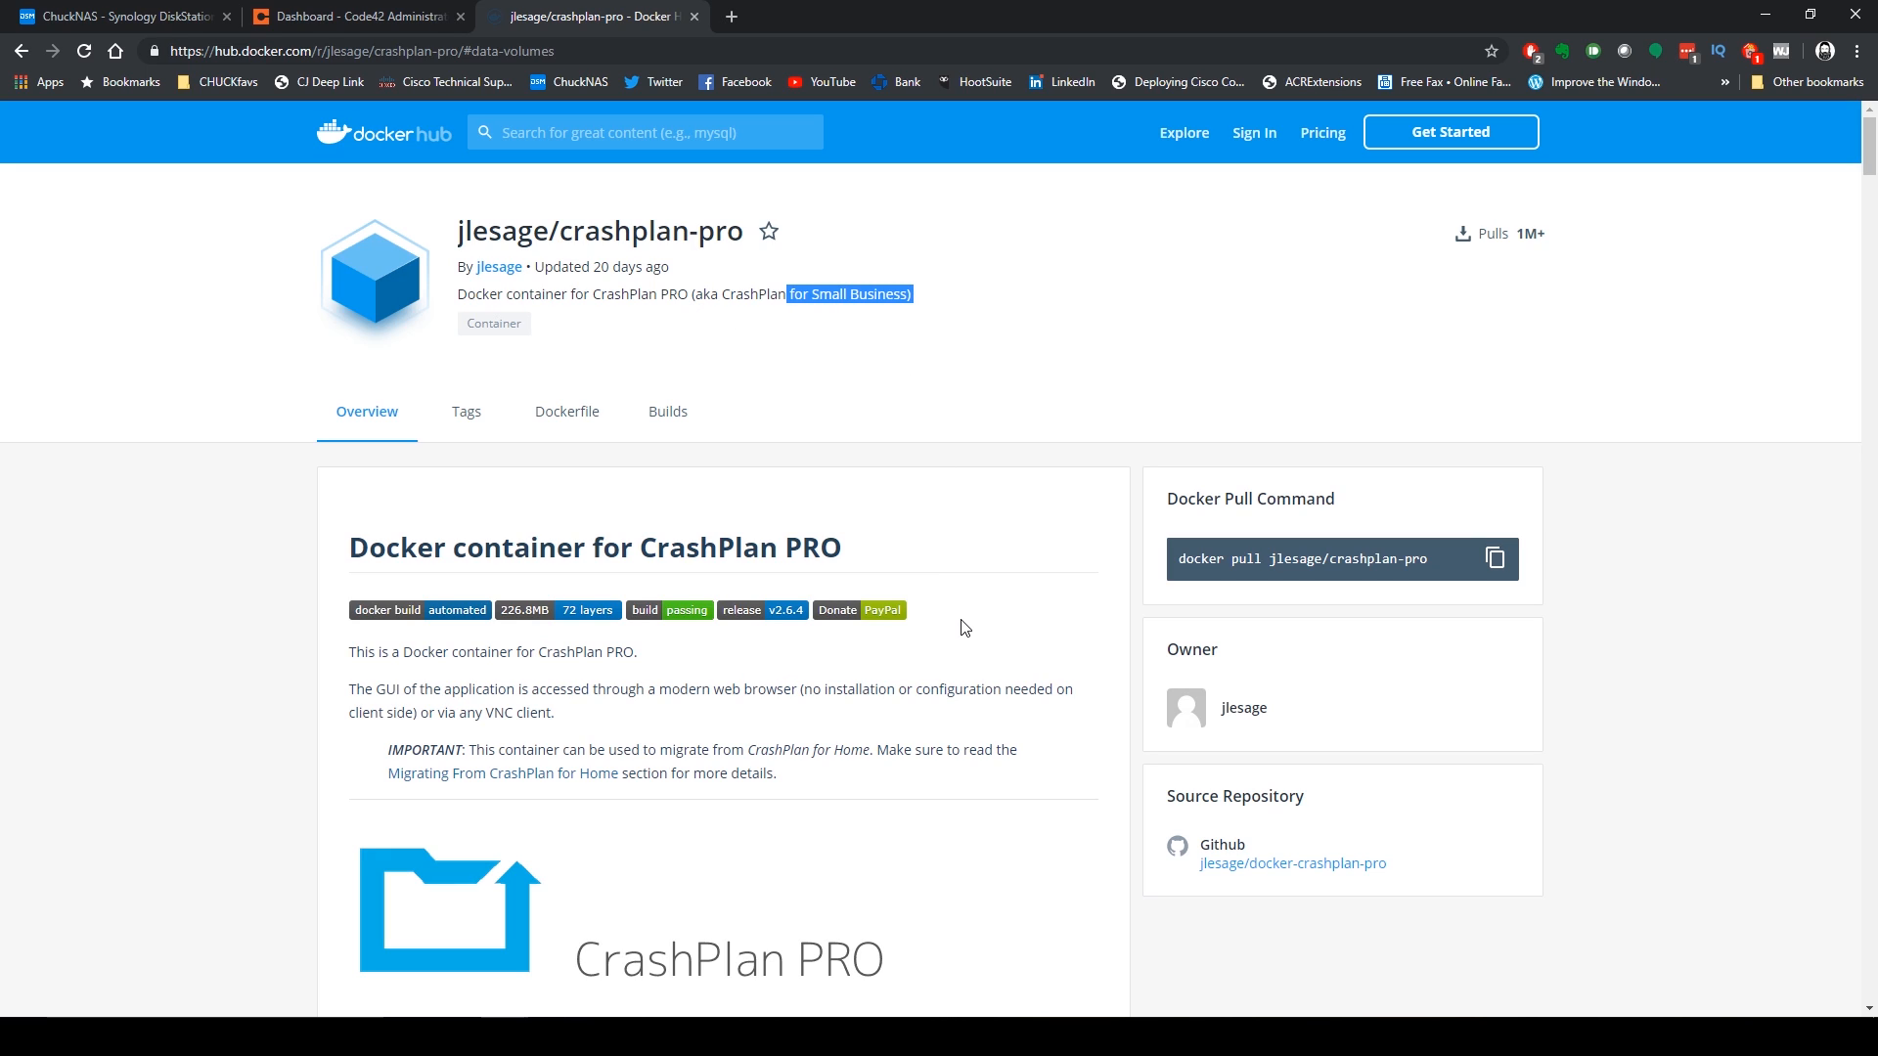
pyautogui.scroll(-3)
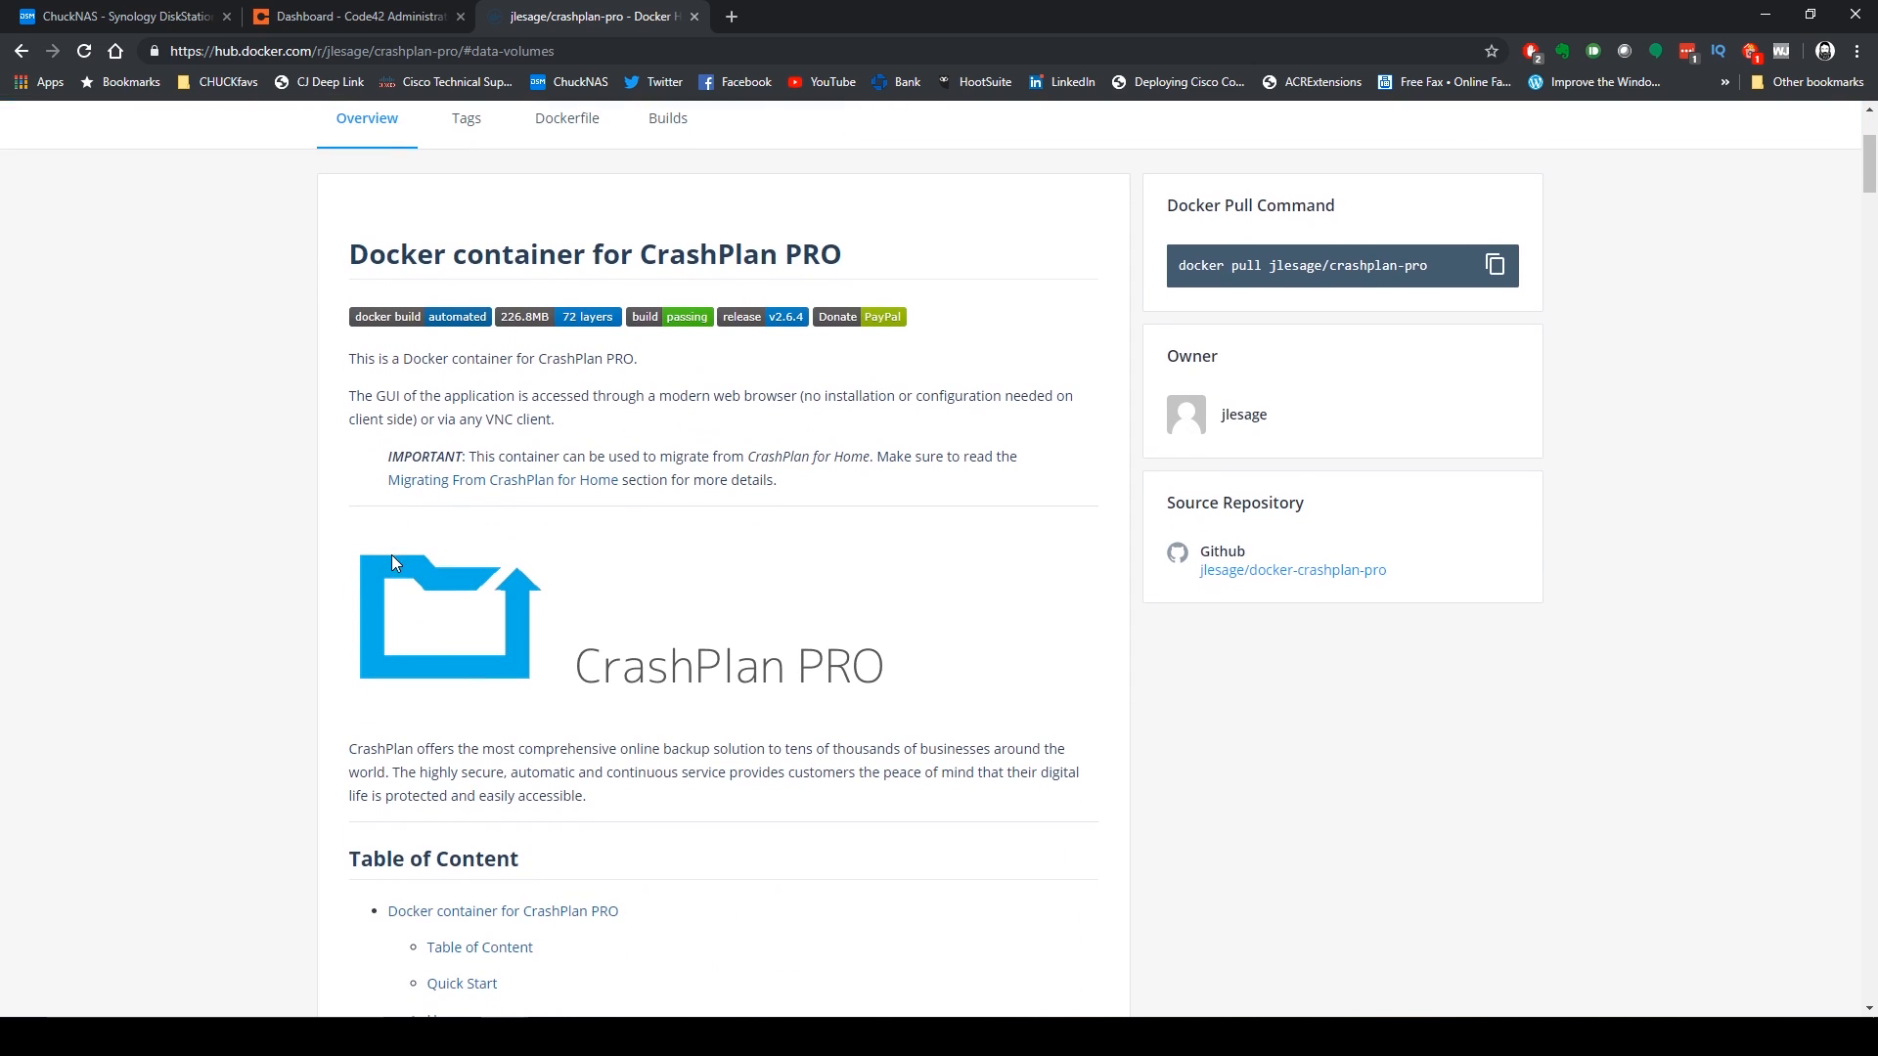
pyautogui.scroll(-3)
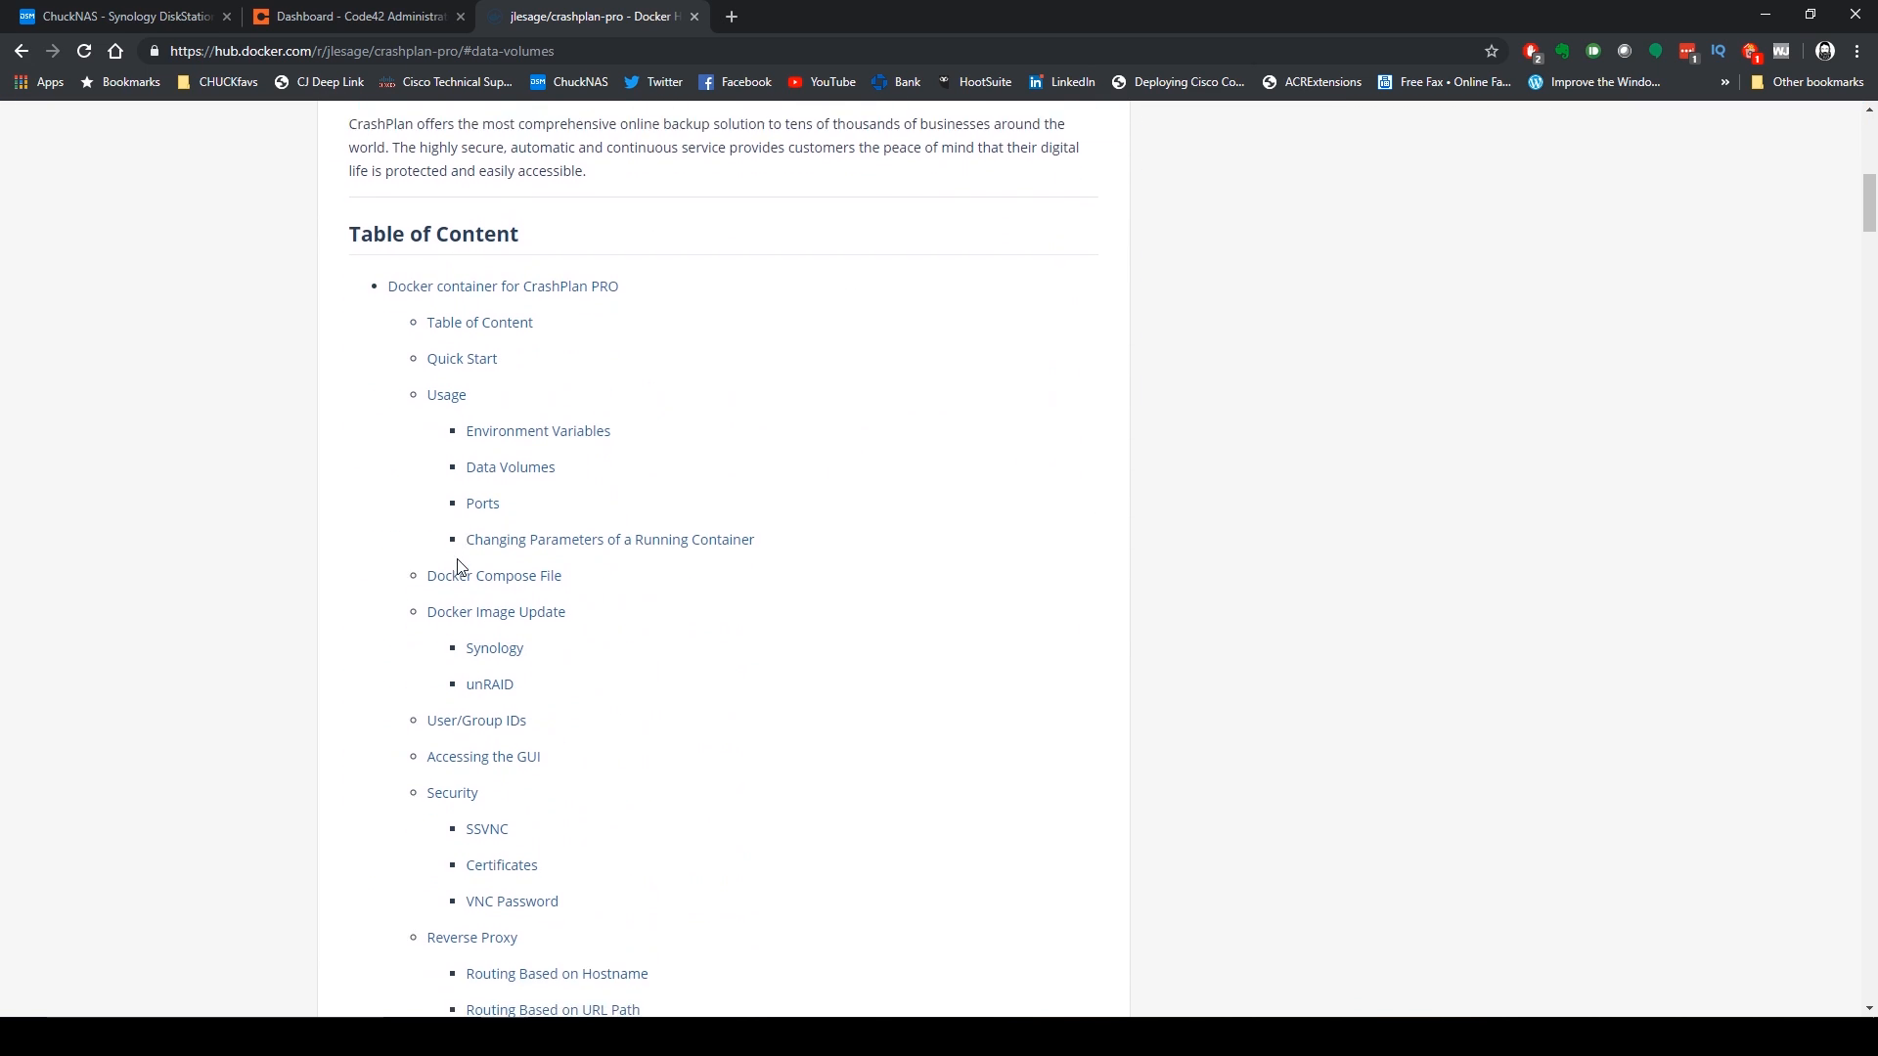
pyautogui.scroll(-3)
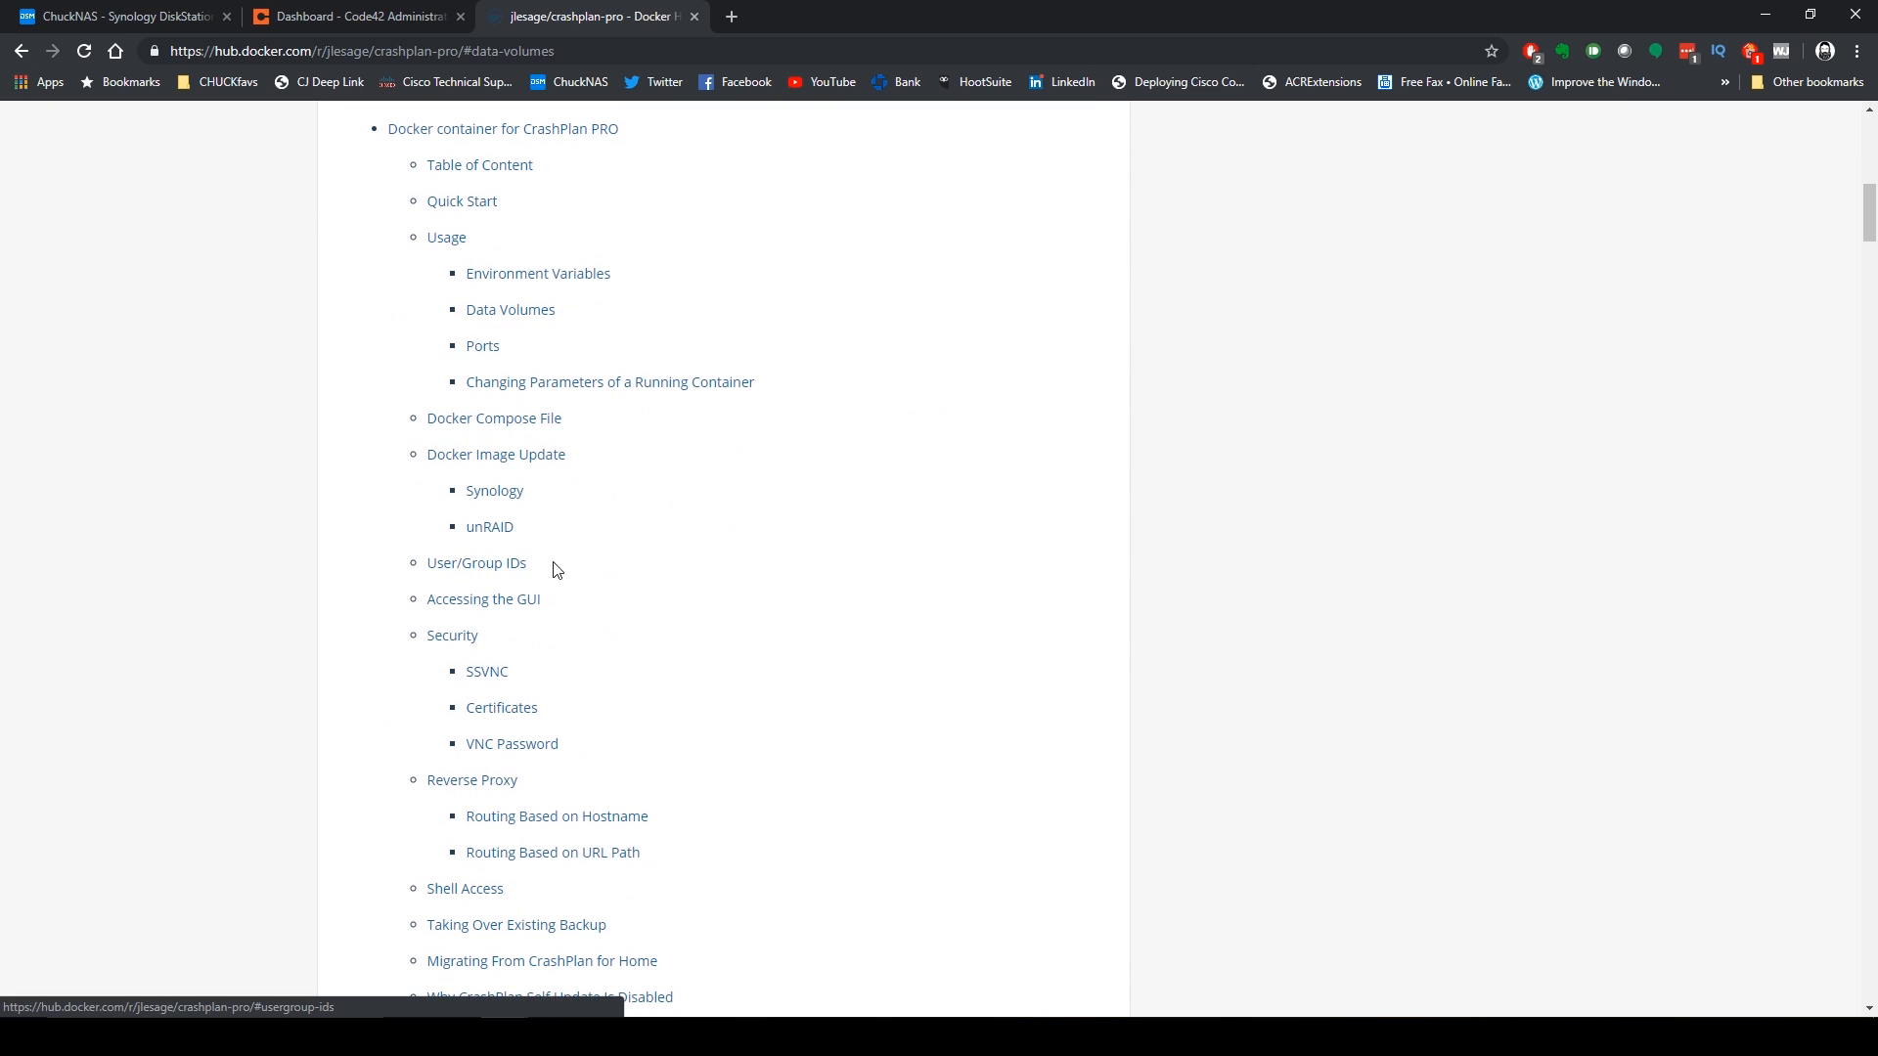
pyautogui.moveTo(595, 583)
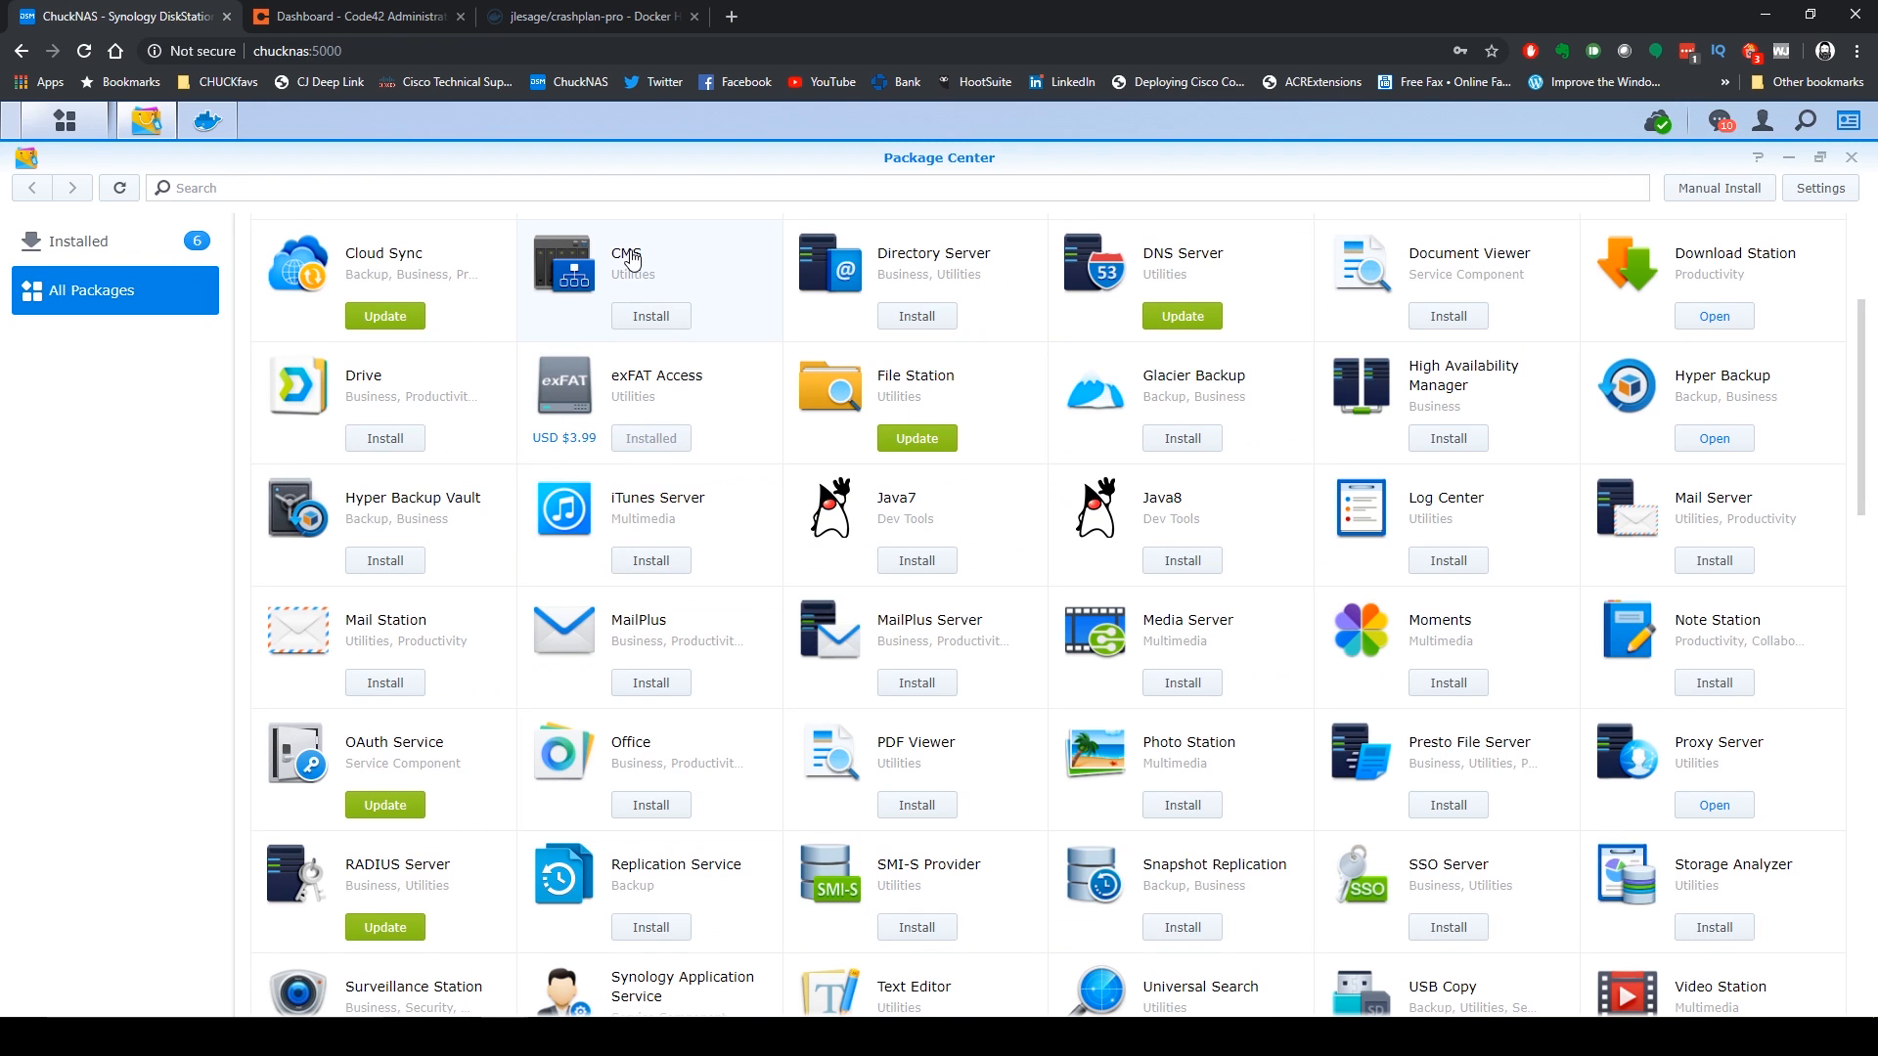
# Step: Search the Docker registry for crashplan and download jlesage/crashplan-pro:latest
pyautogui.click(208, 121)
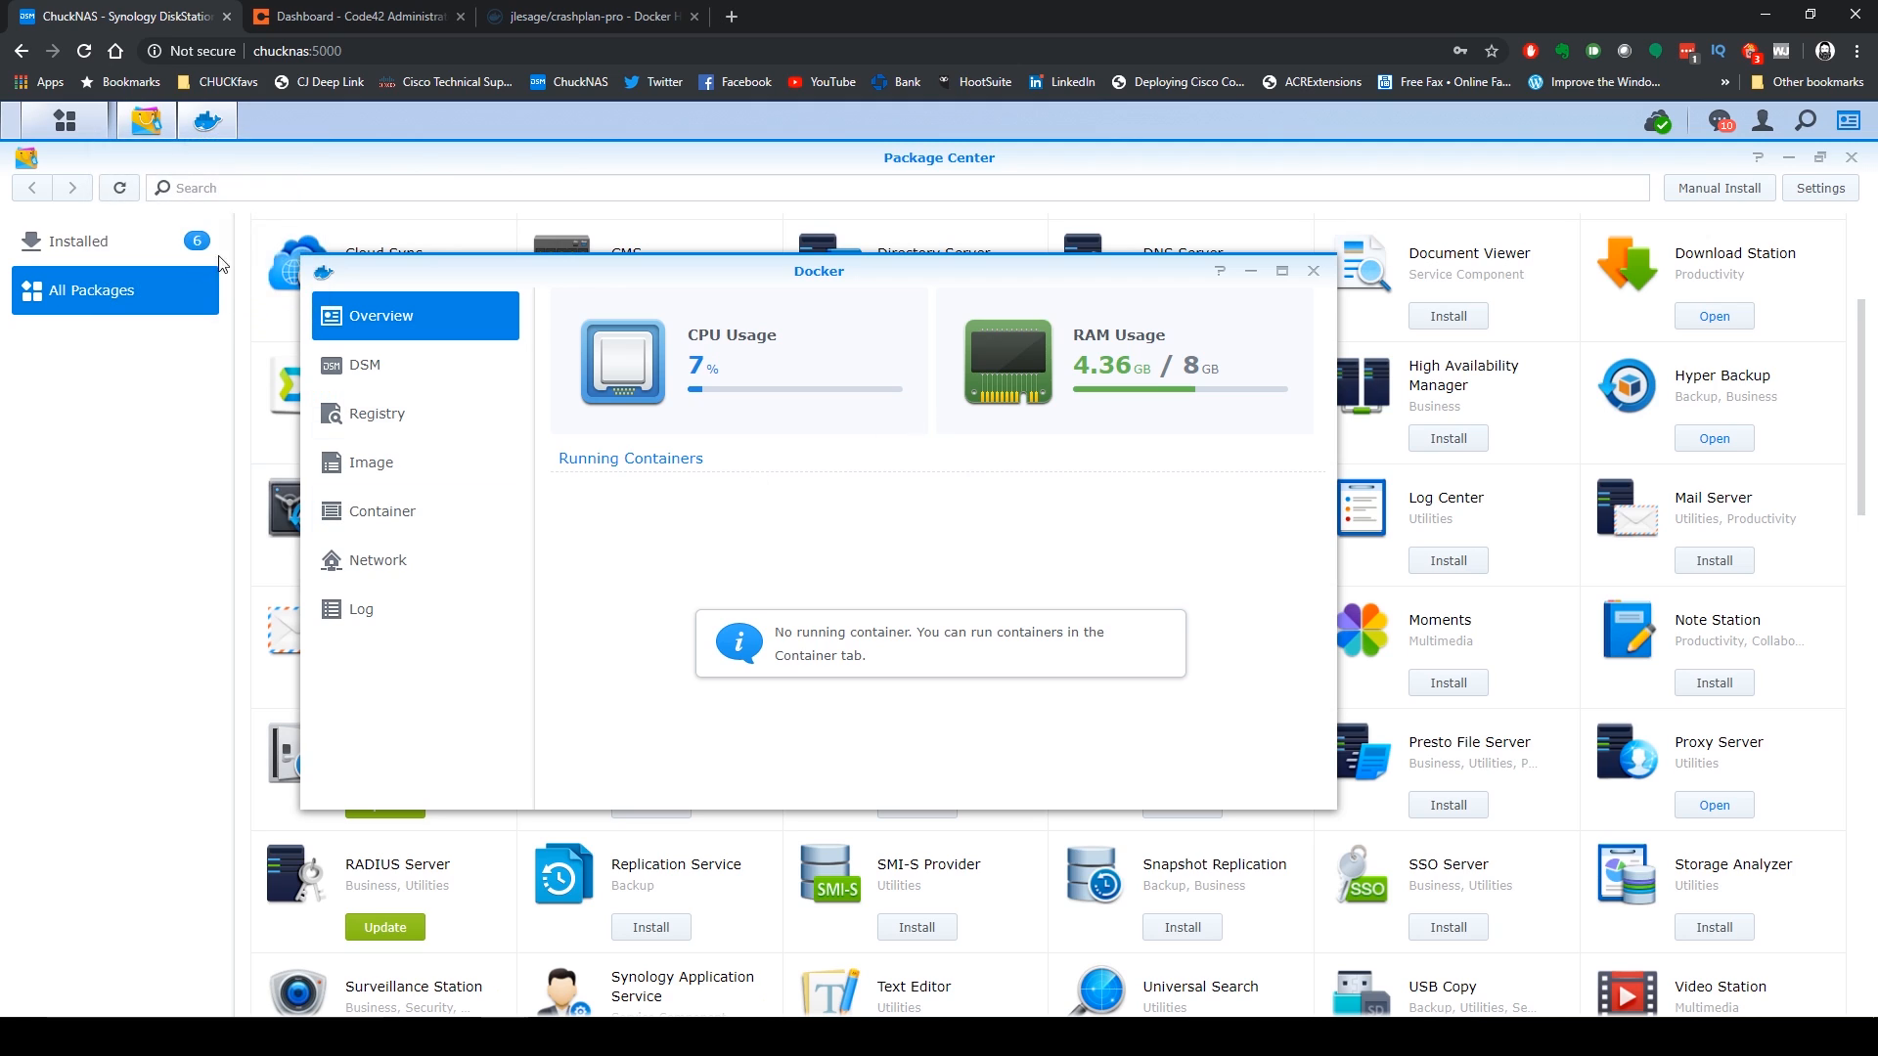
pyautogui.click(375, 414)
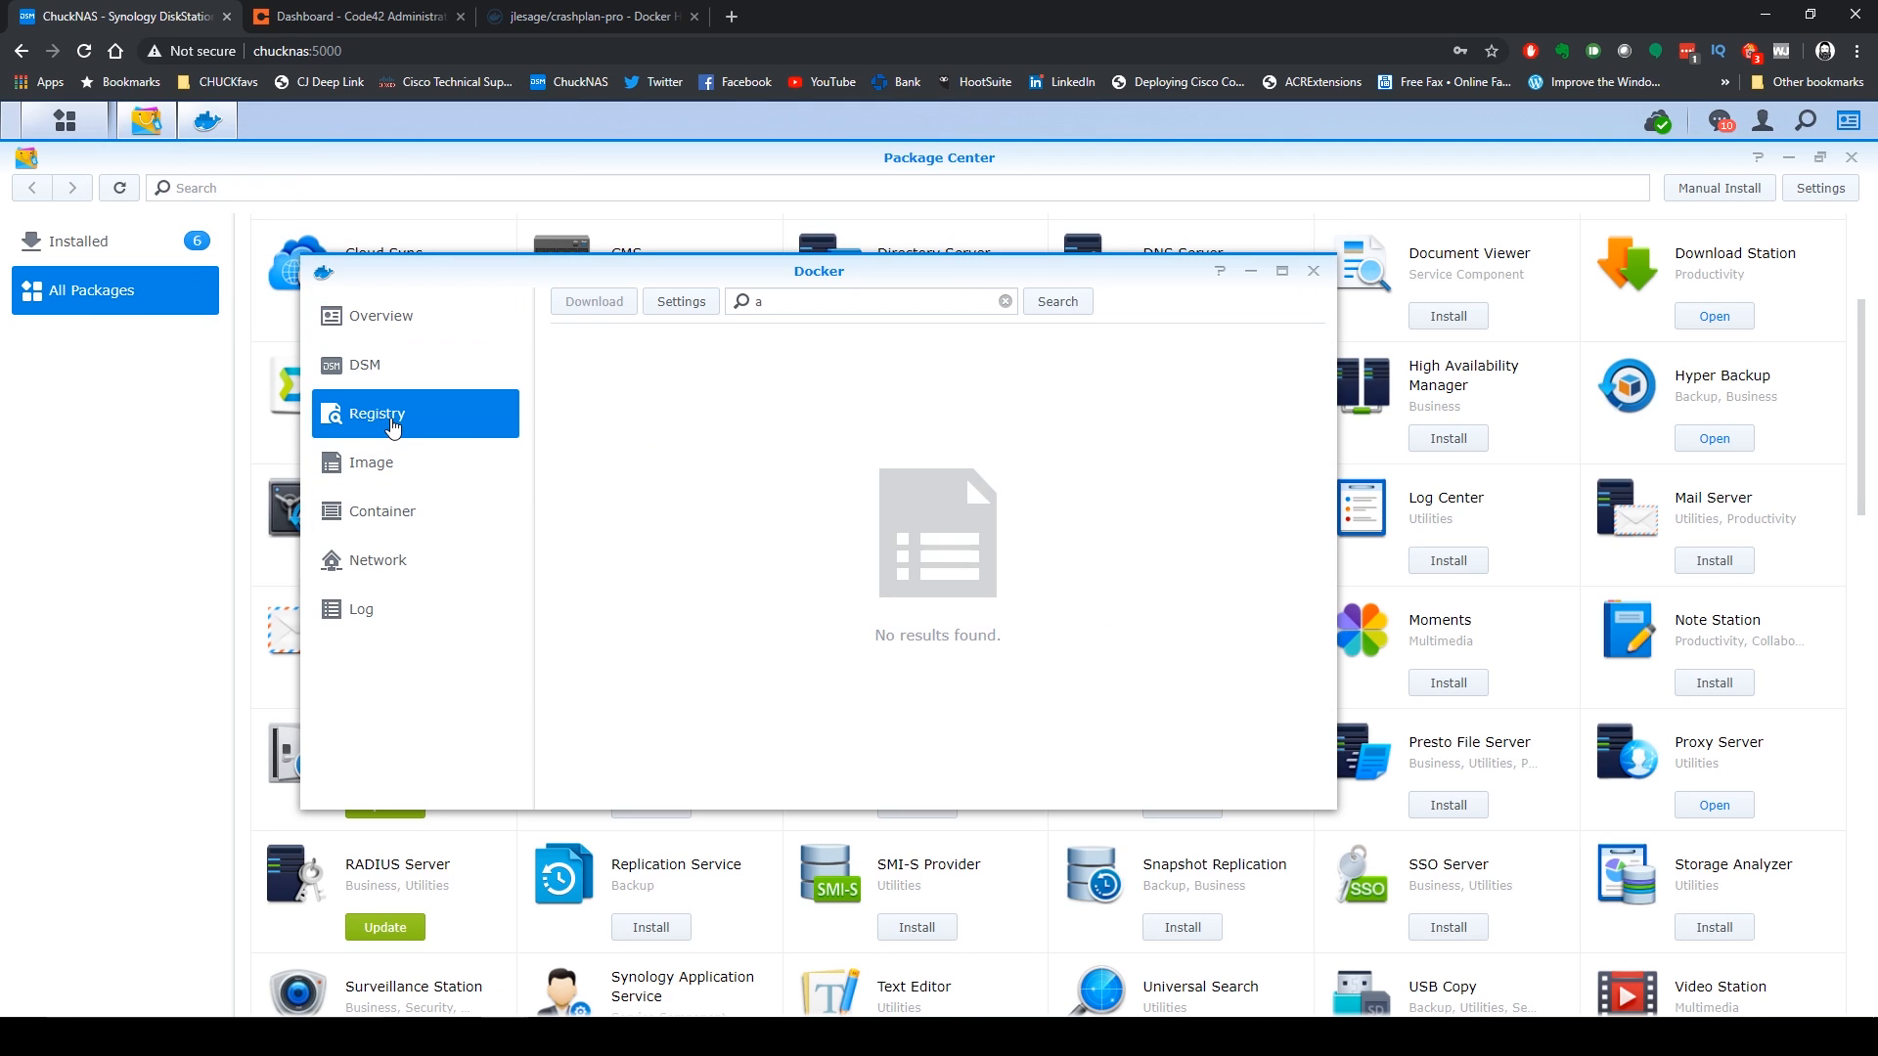
pyautogui.write('crashplan')
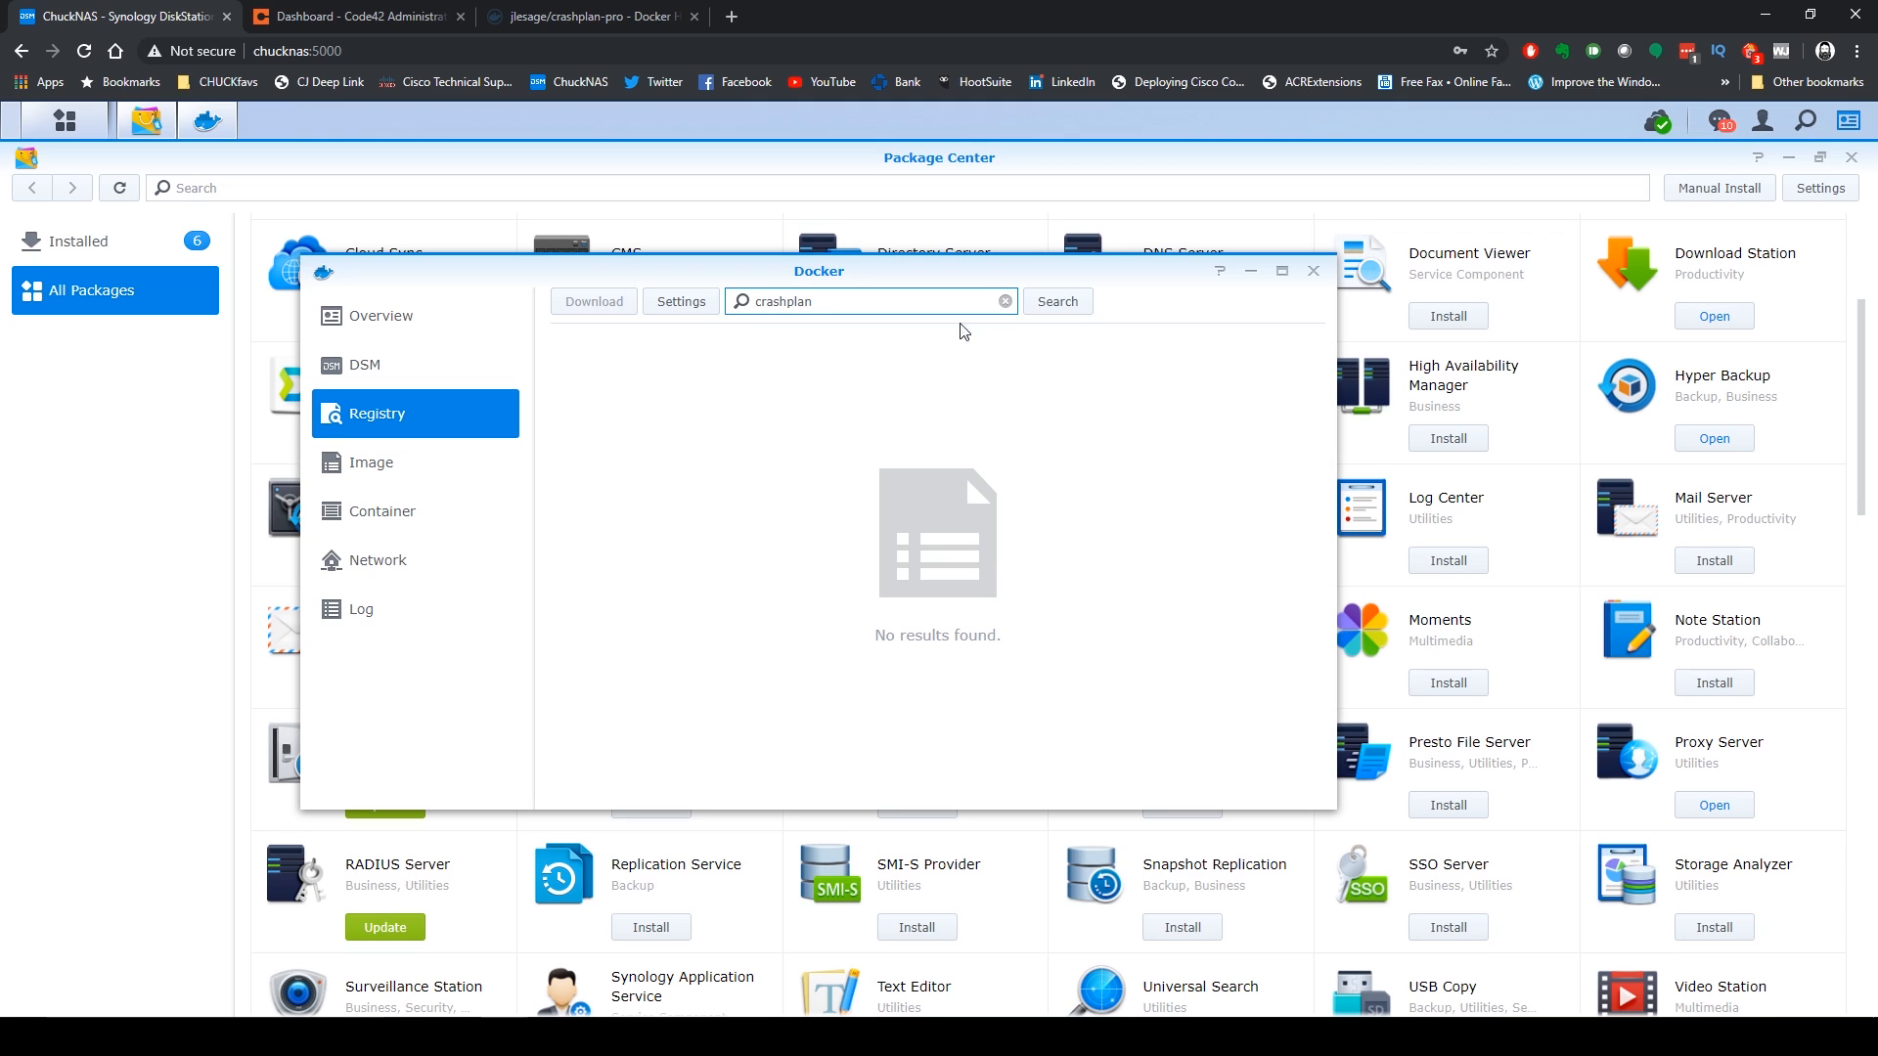
pyautogui.click(1058, 302)
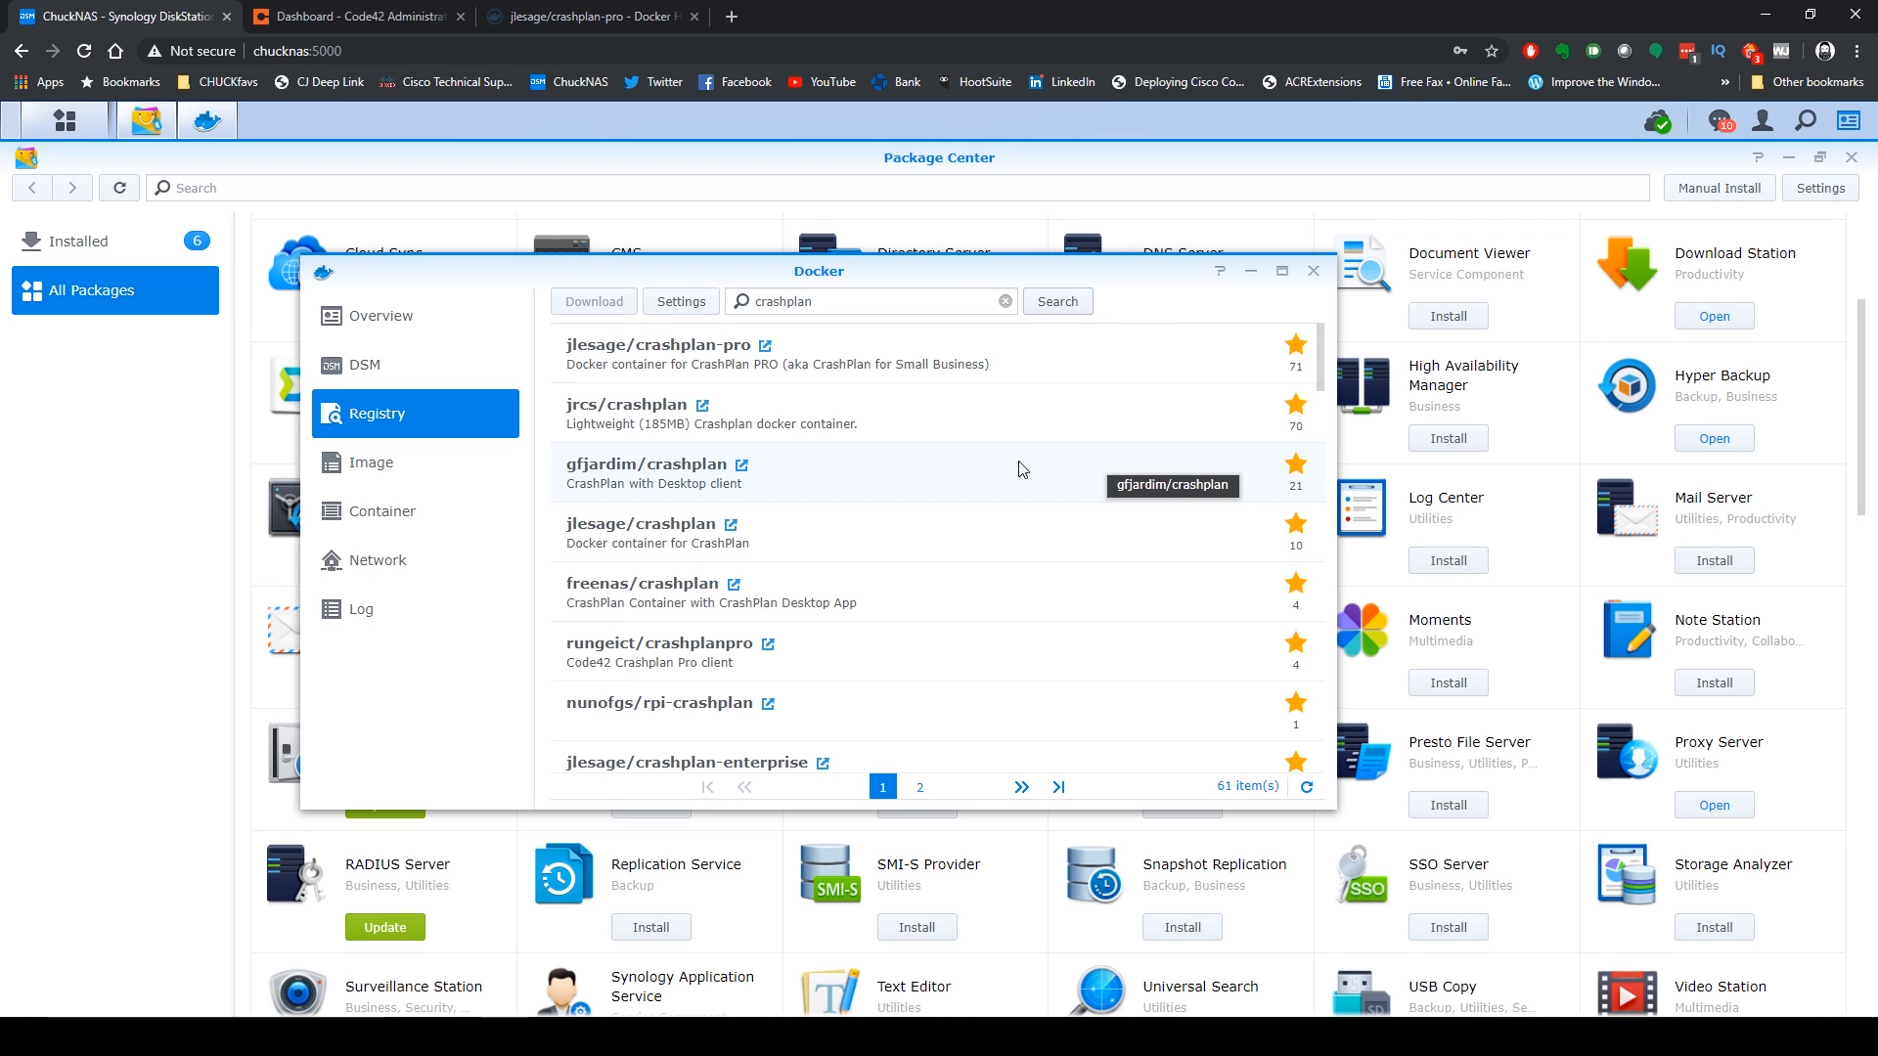
pyautogui.moveTo(671, 366)
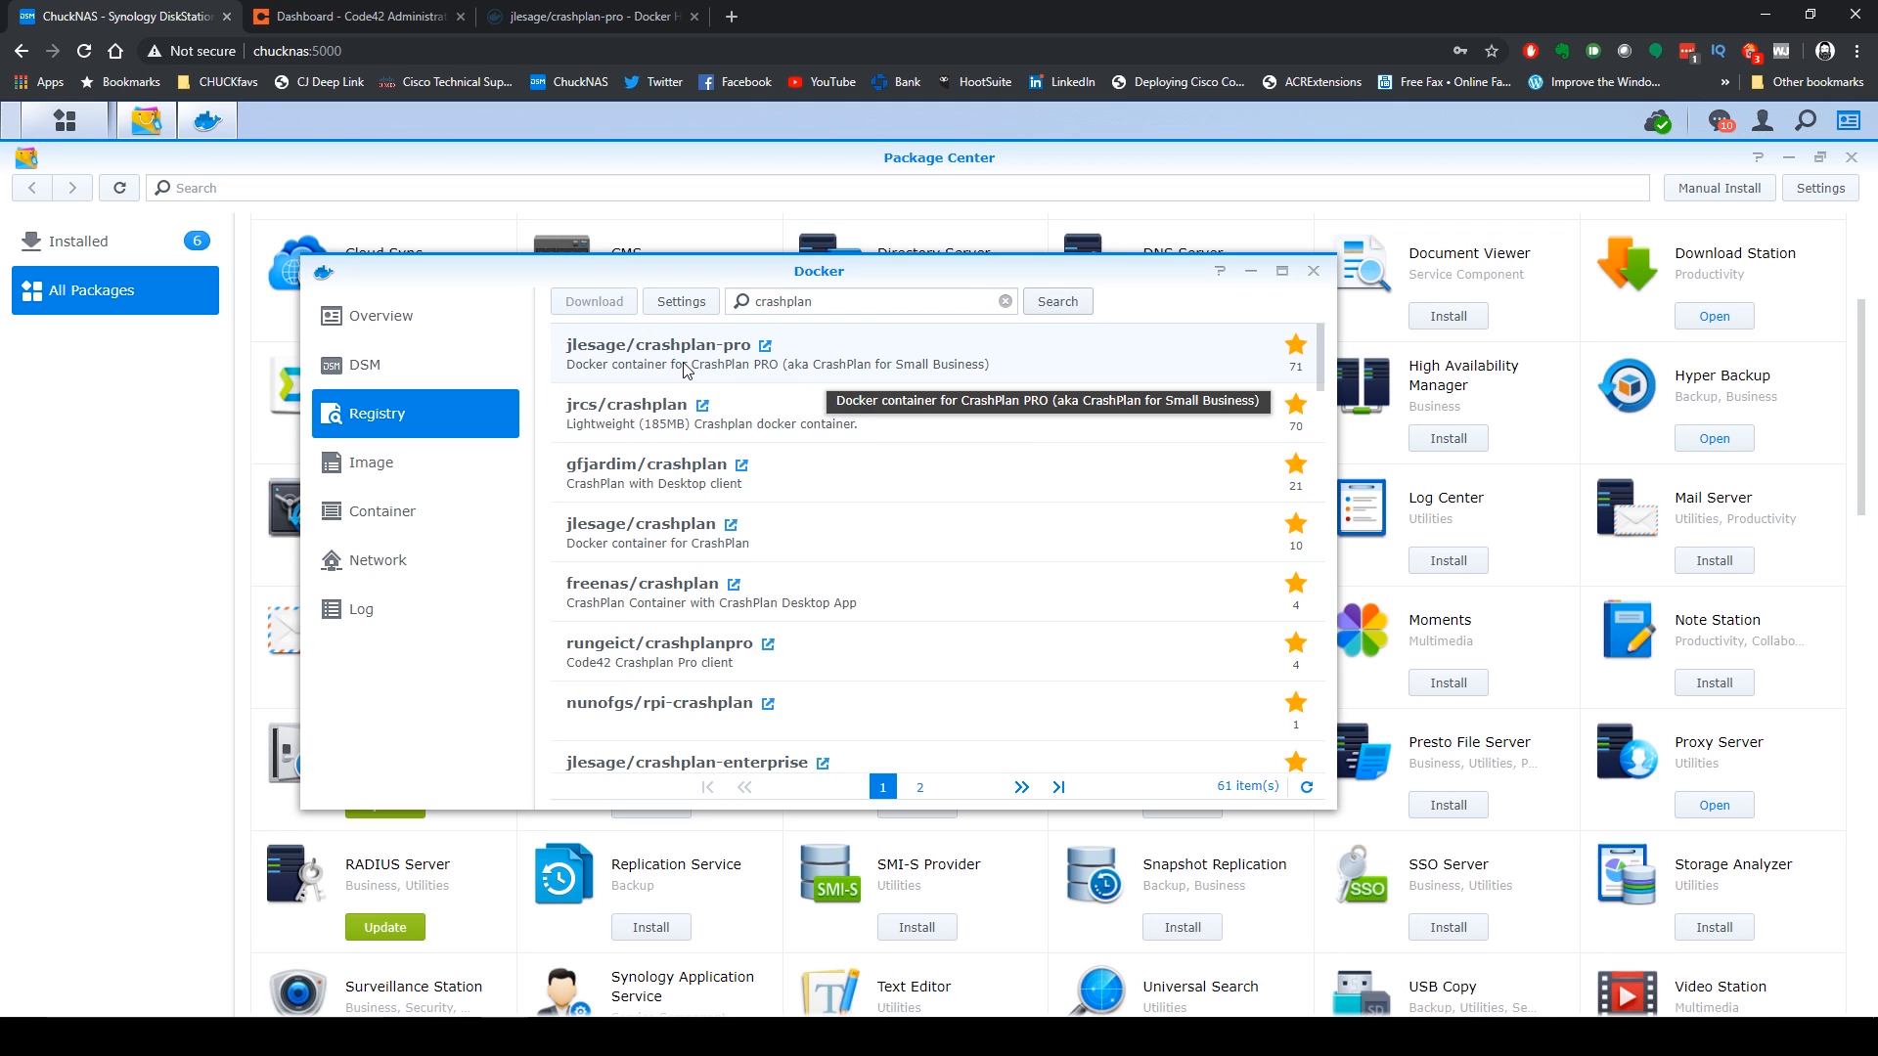
pyautogui.moveTo(714, 353)
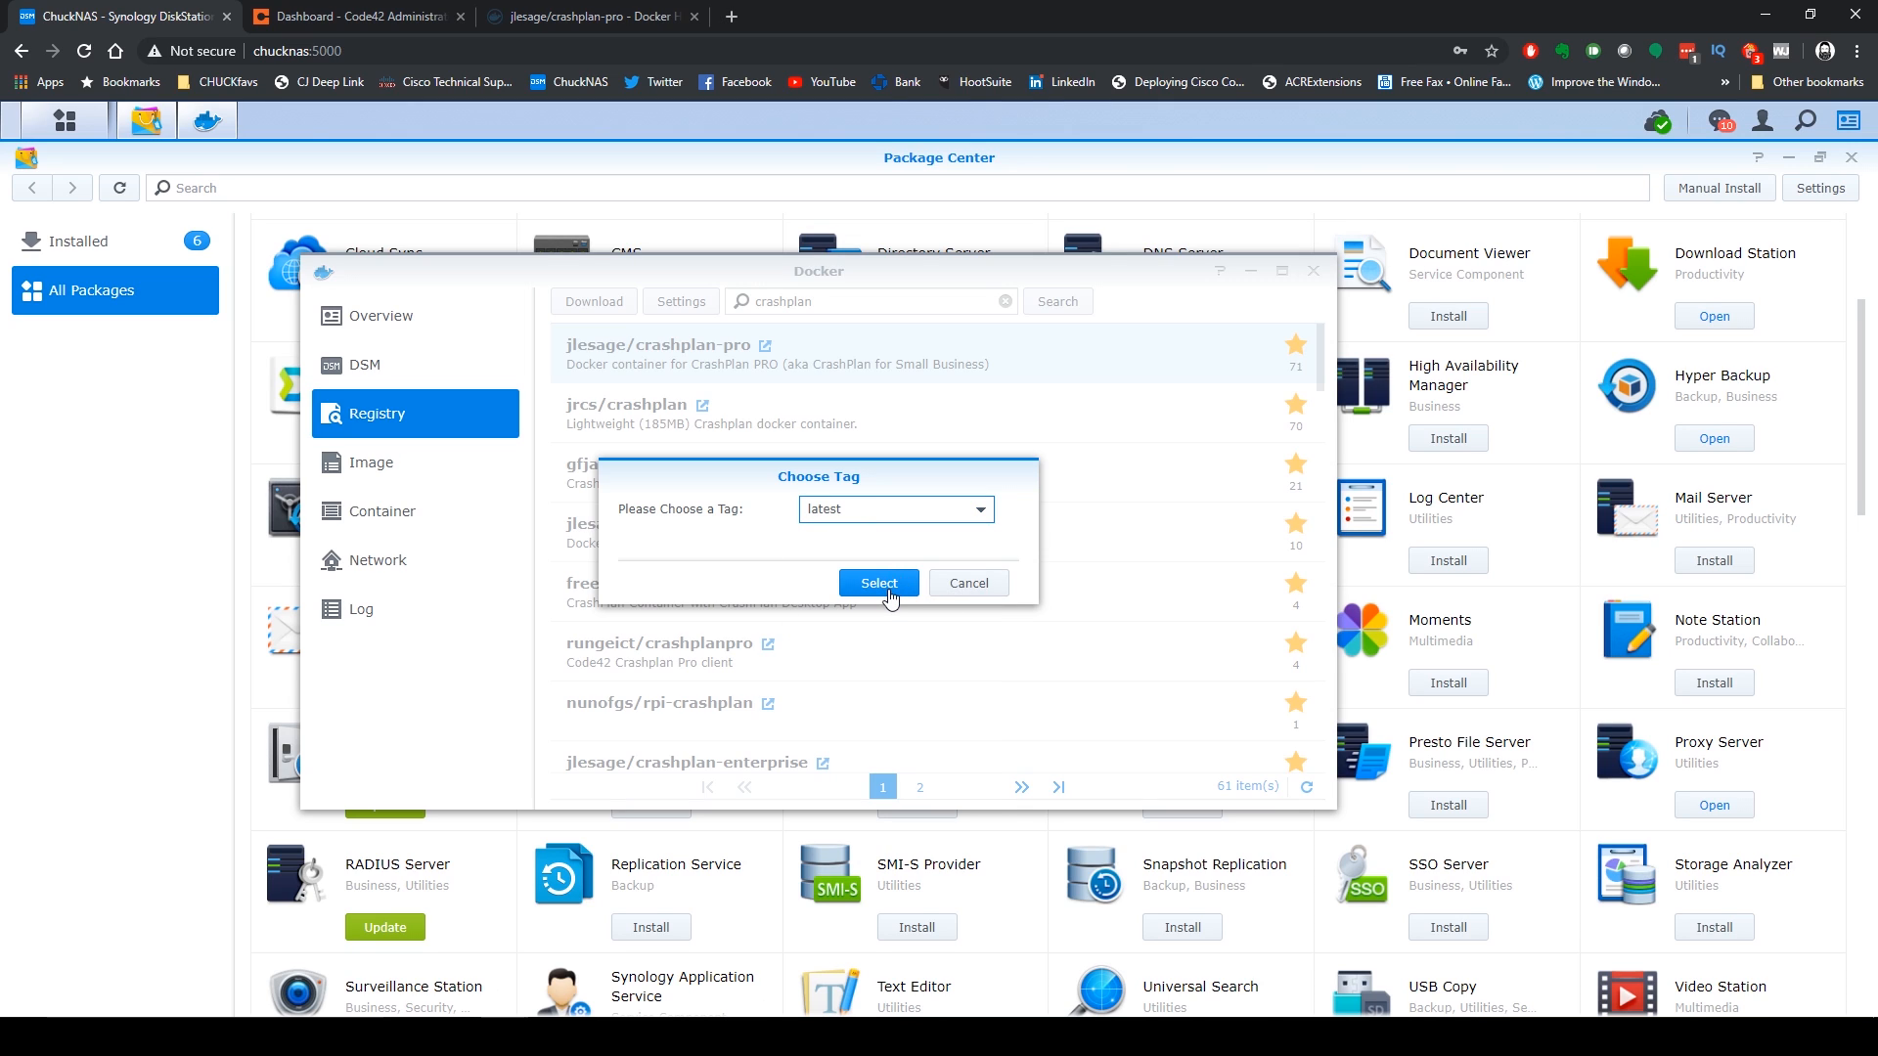
pyautogui.click(879, 583)
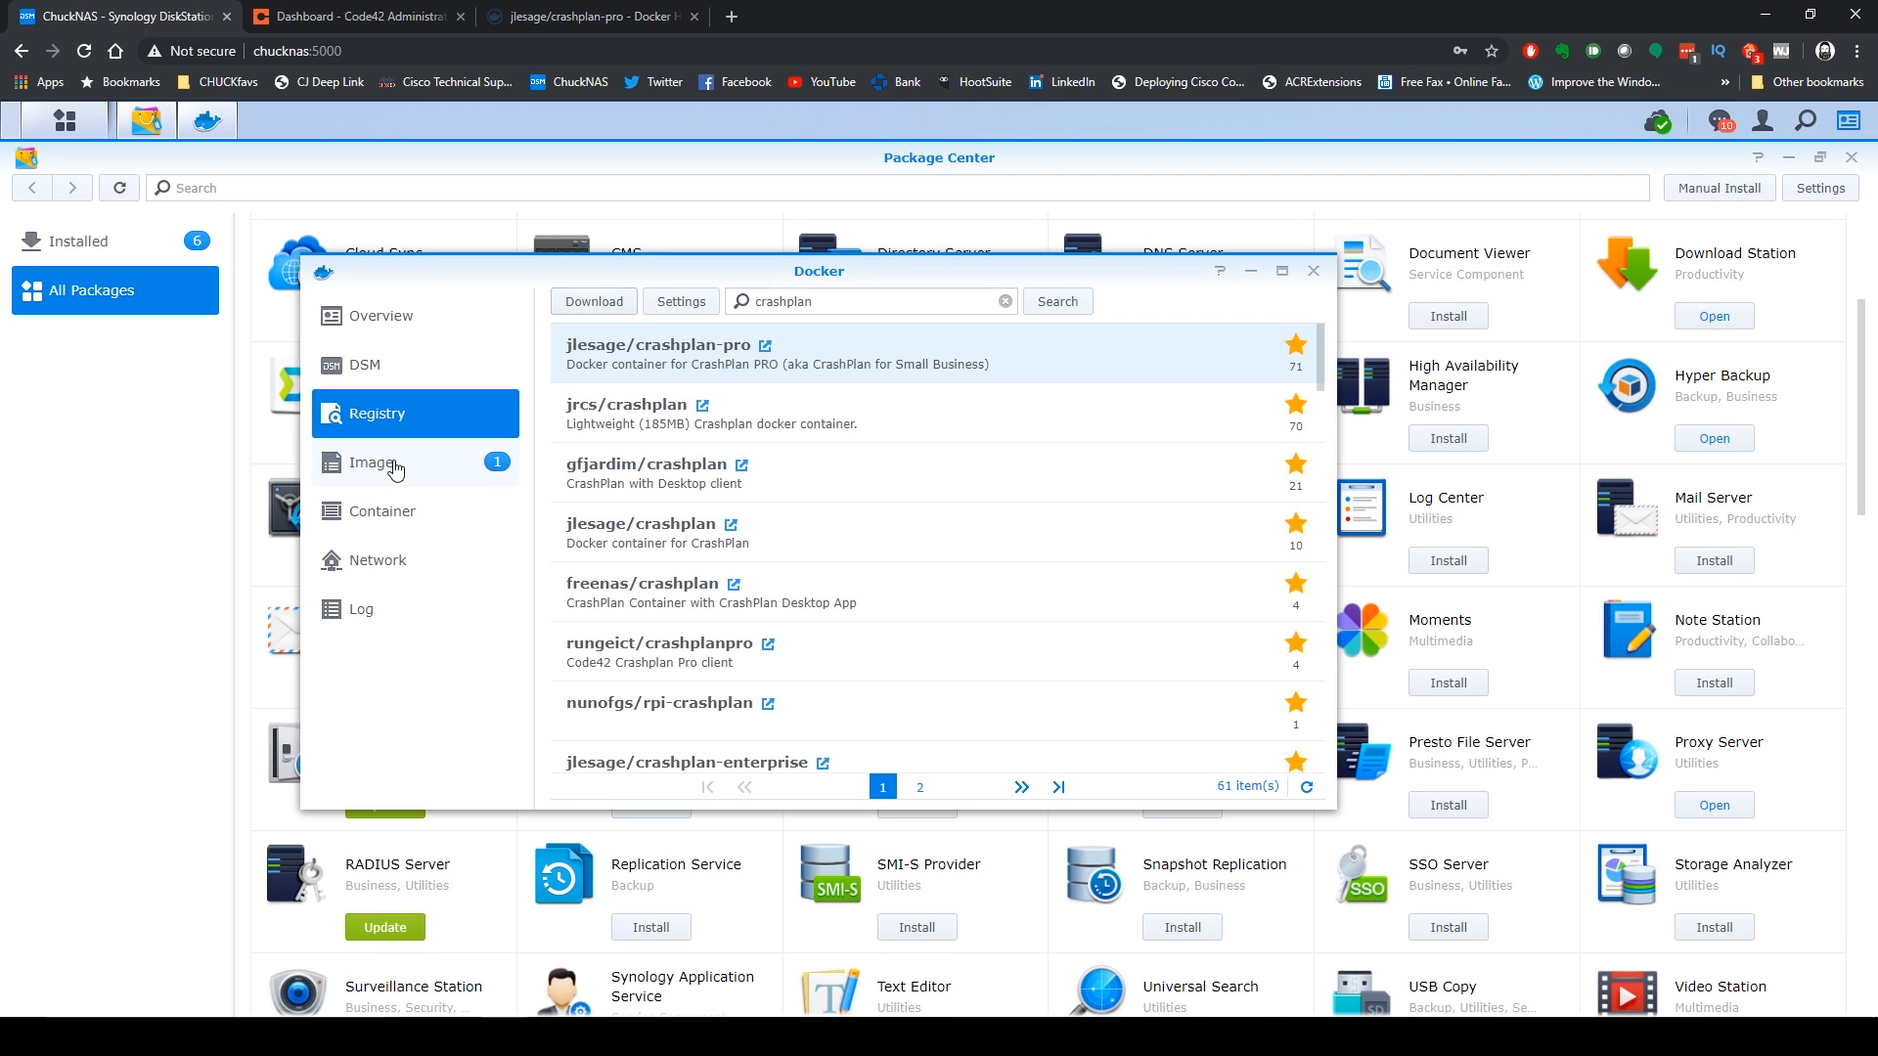
pyautogui.click(372, 461)
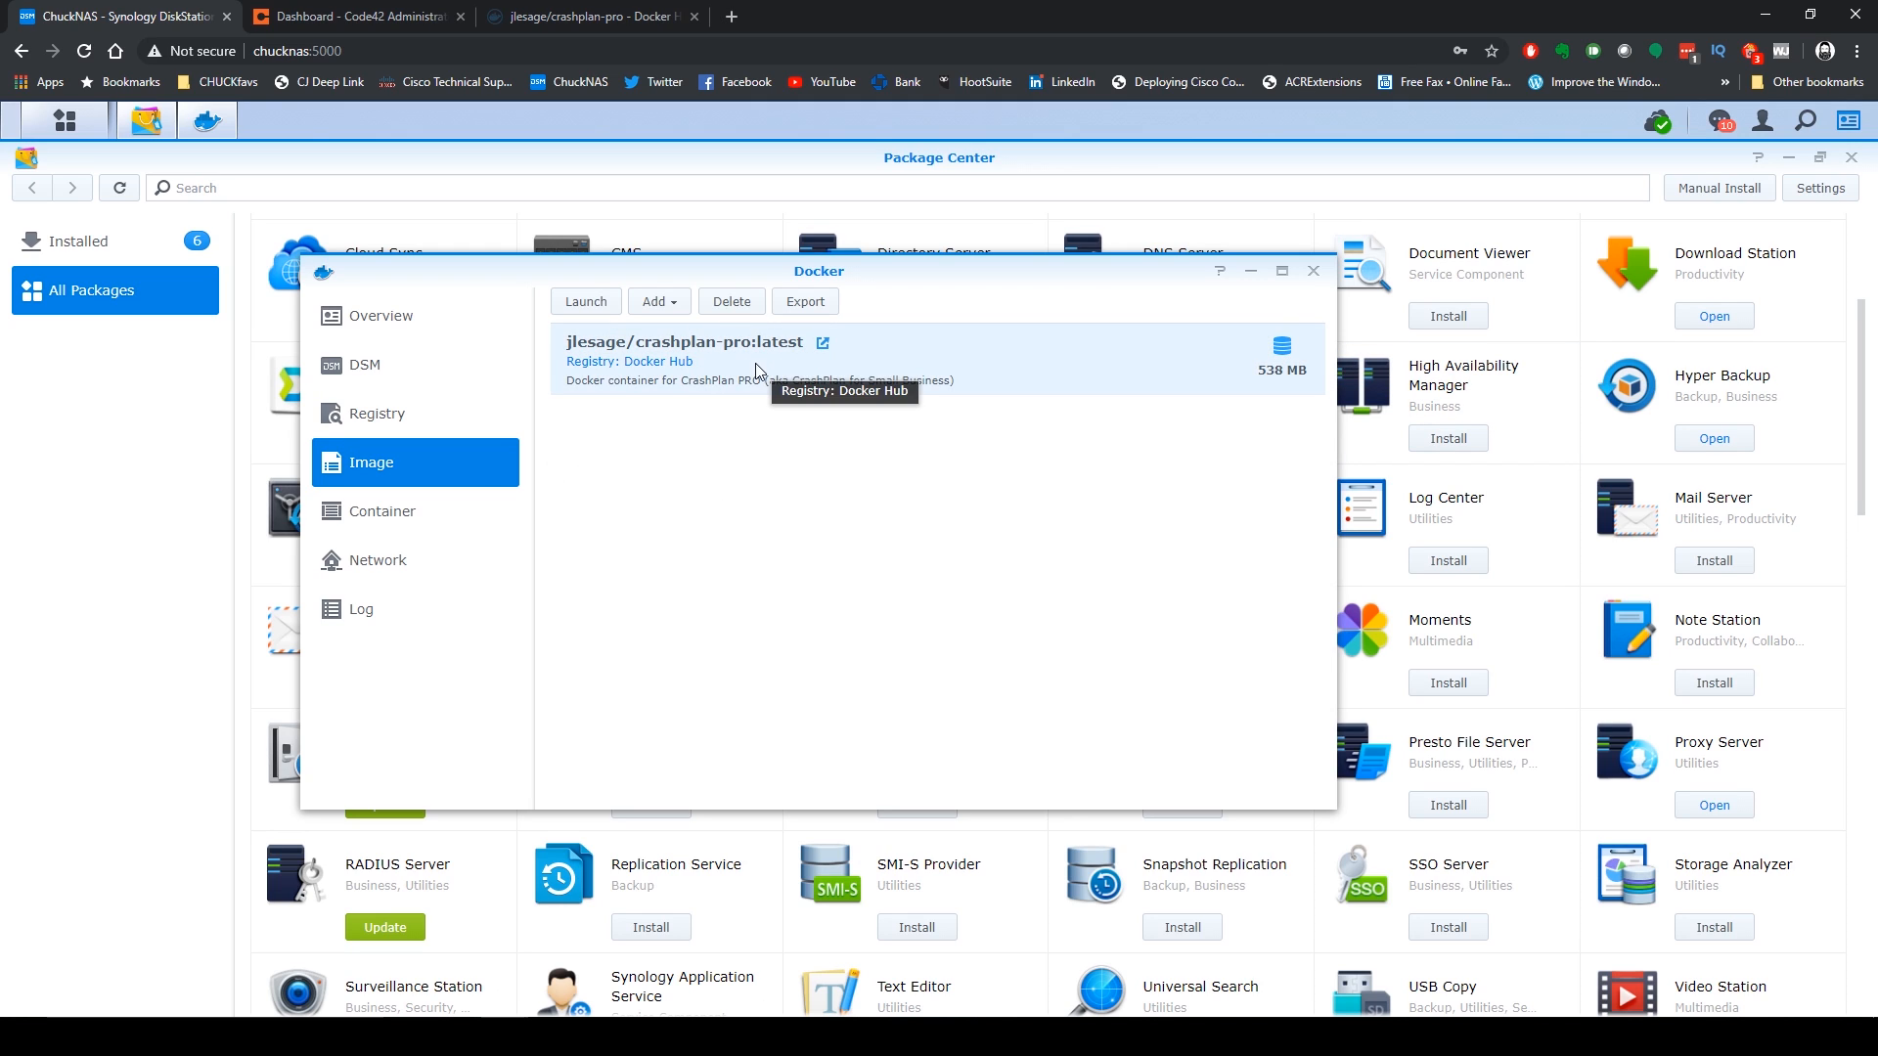
# Step: Launch a container named NetChuckCrash with high privilege and resource limits enabled
pyautogui.click(585, 301)
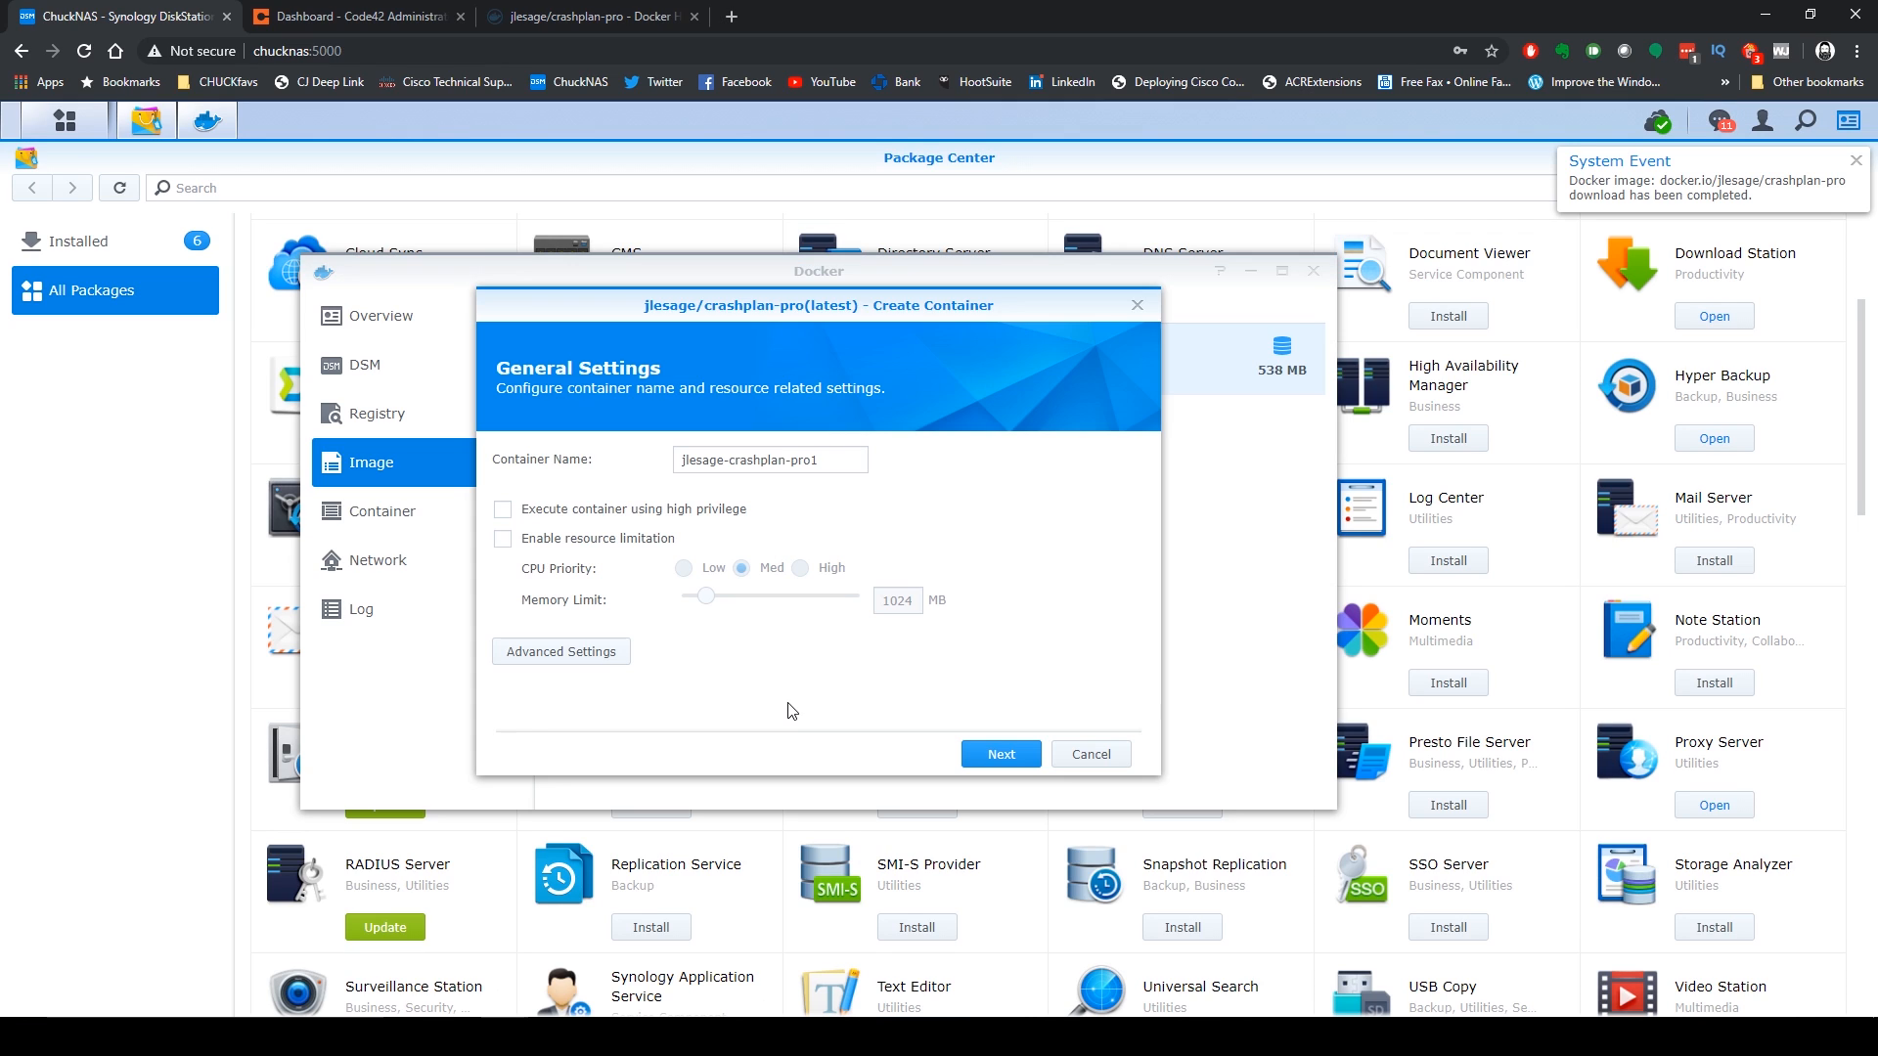
pyautogui.click(771, 459)
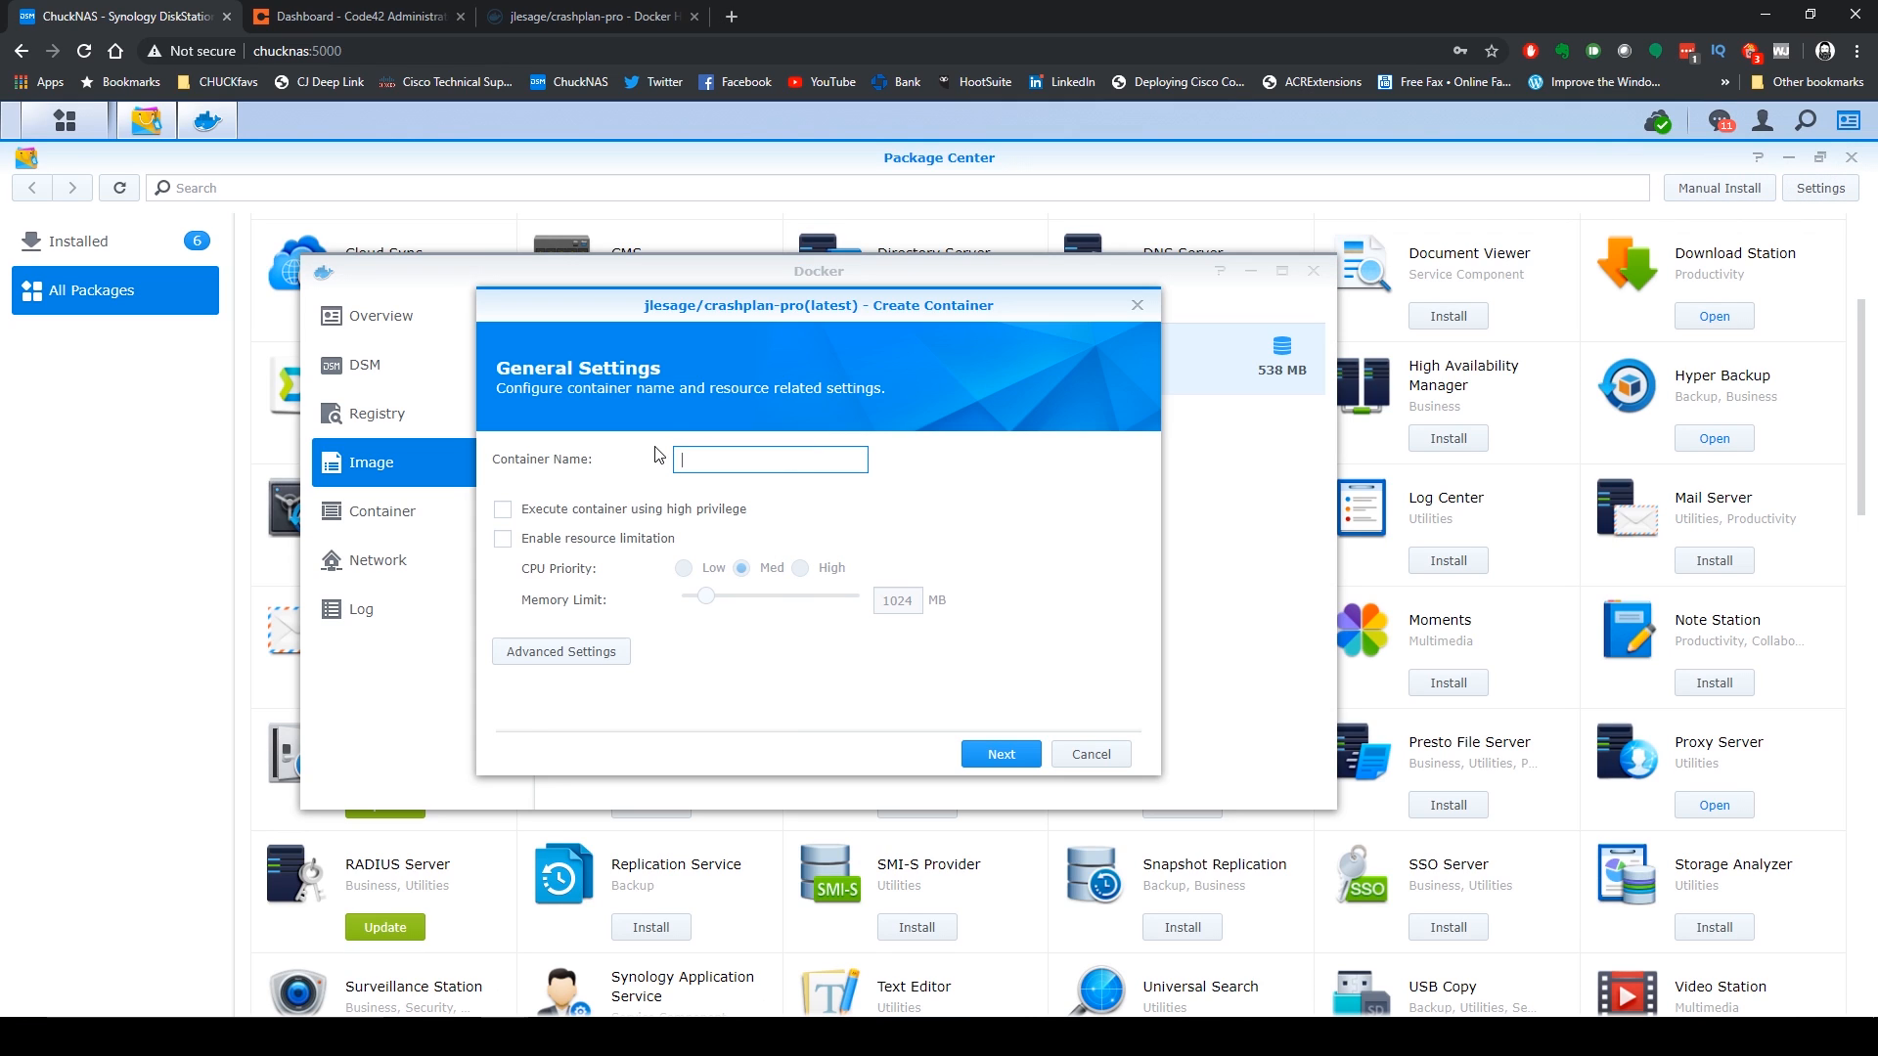
pyautogui.write('NetChuckCr')
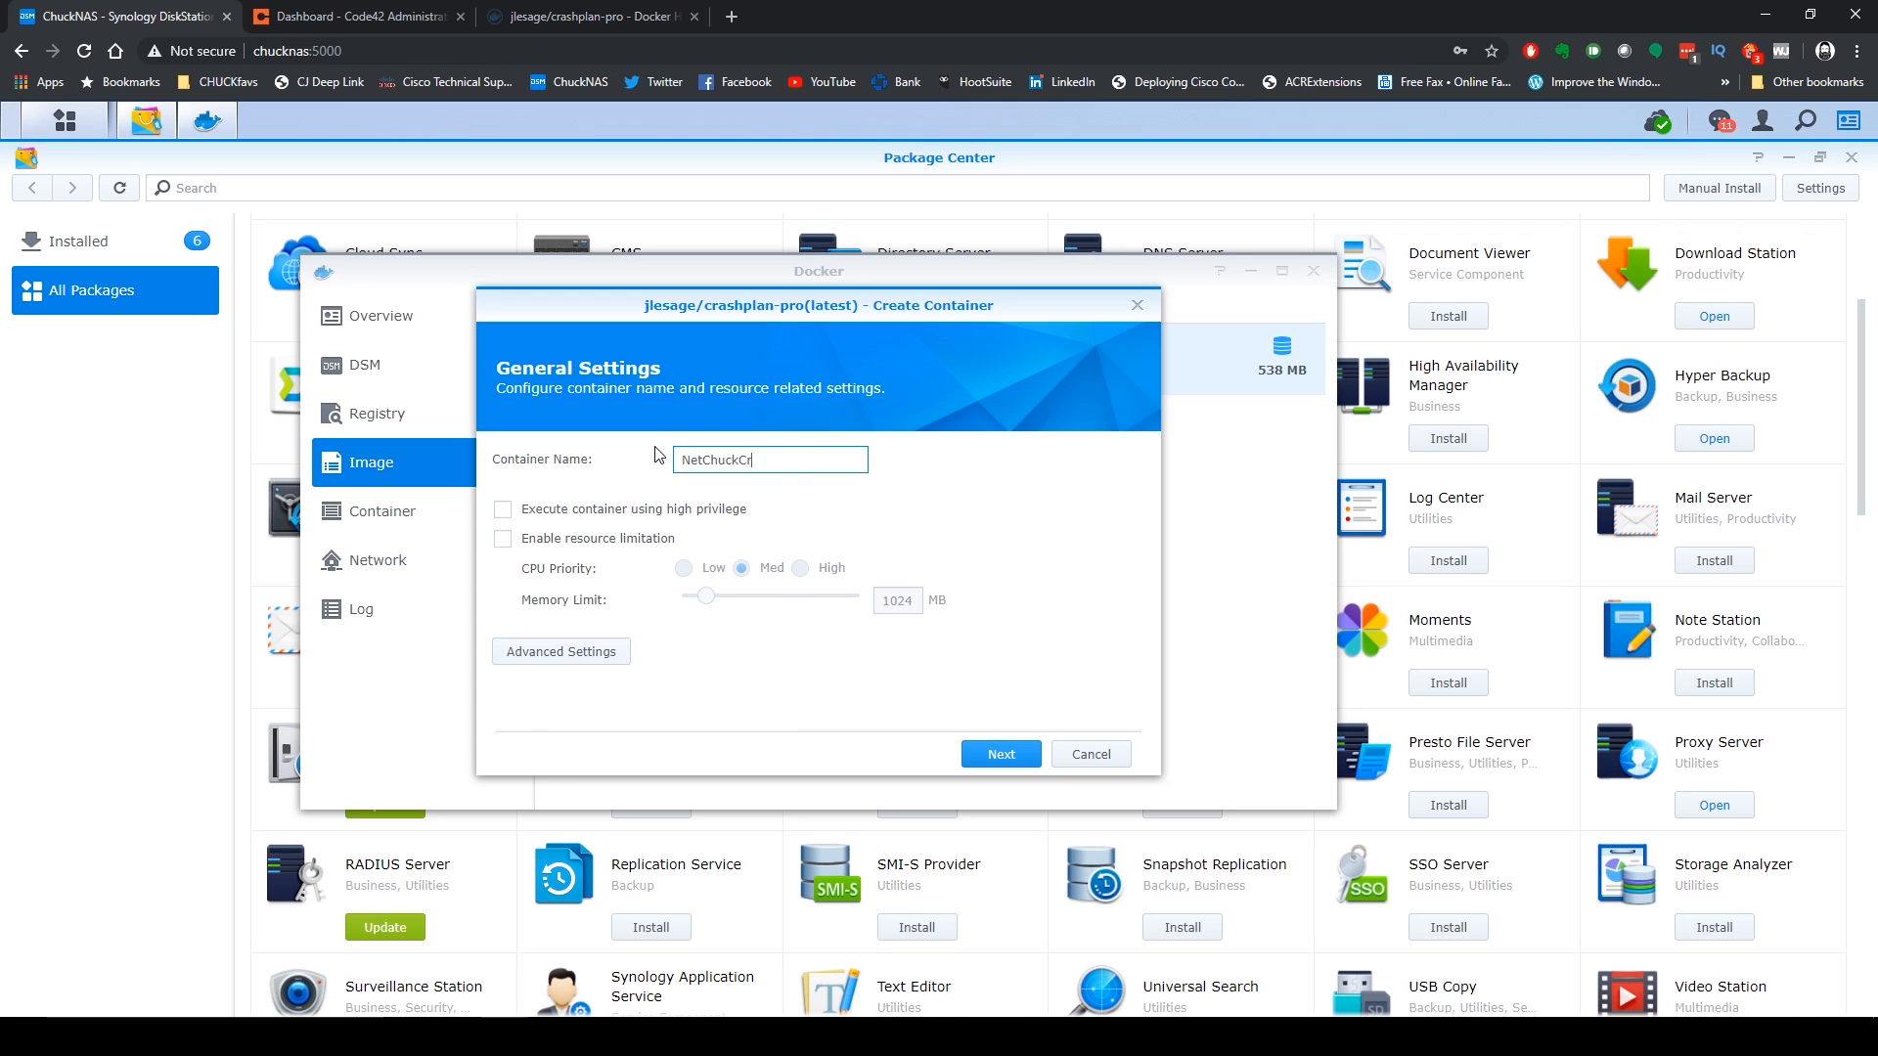
pyautogui.click(503, 509)
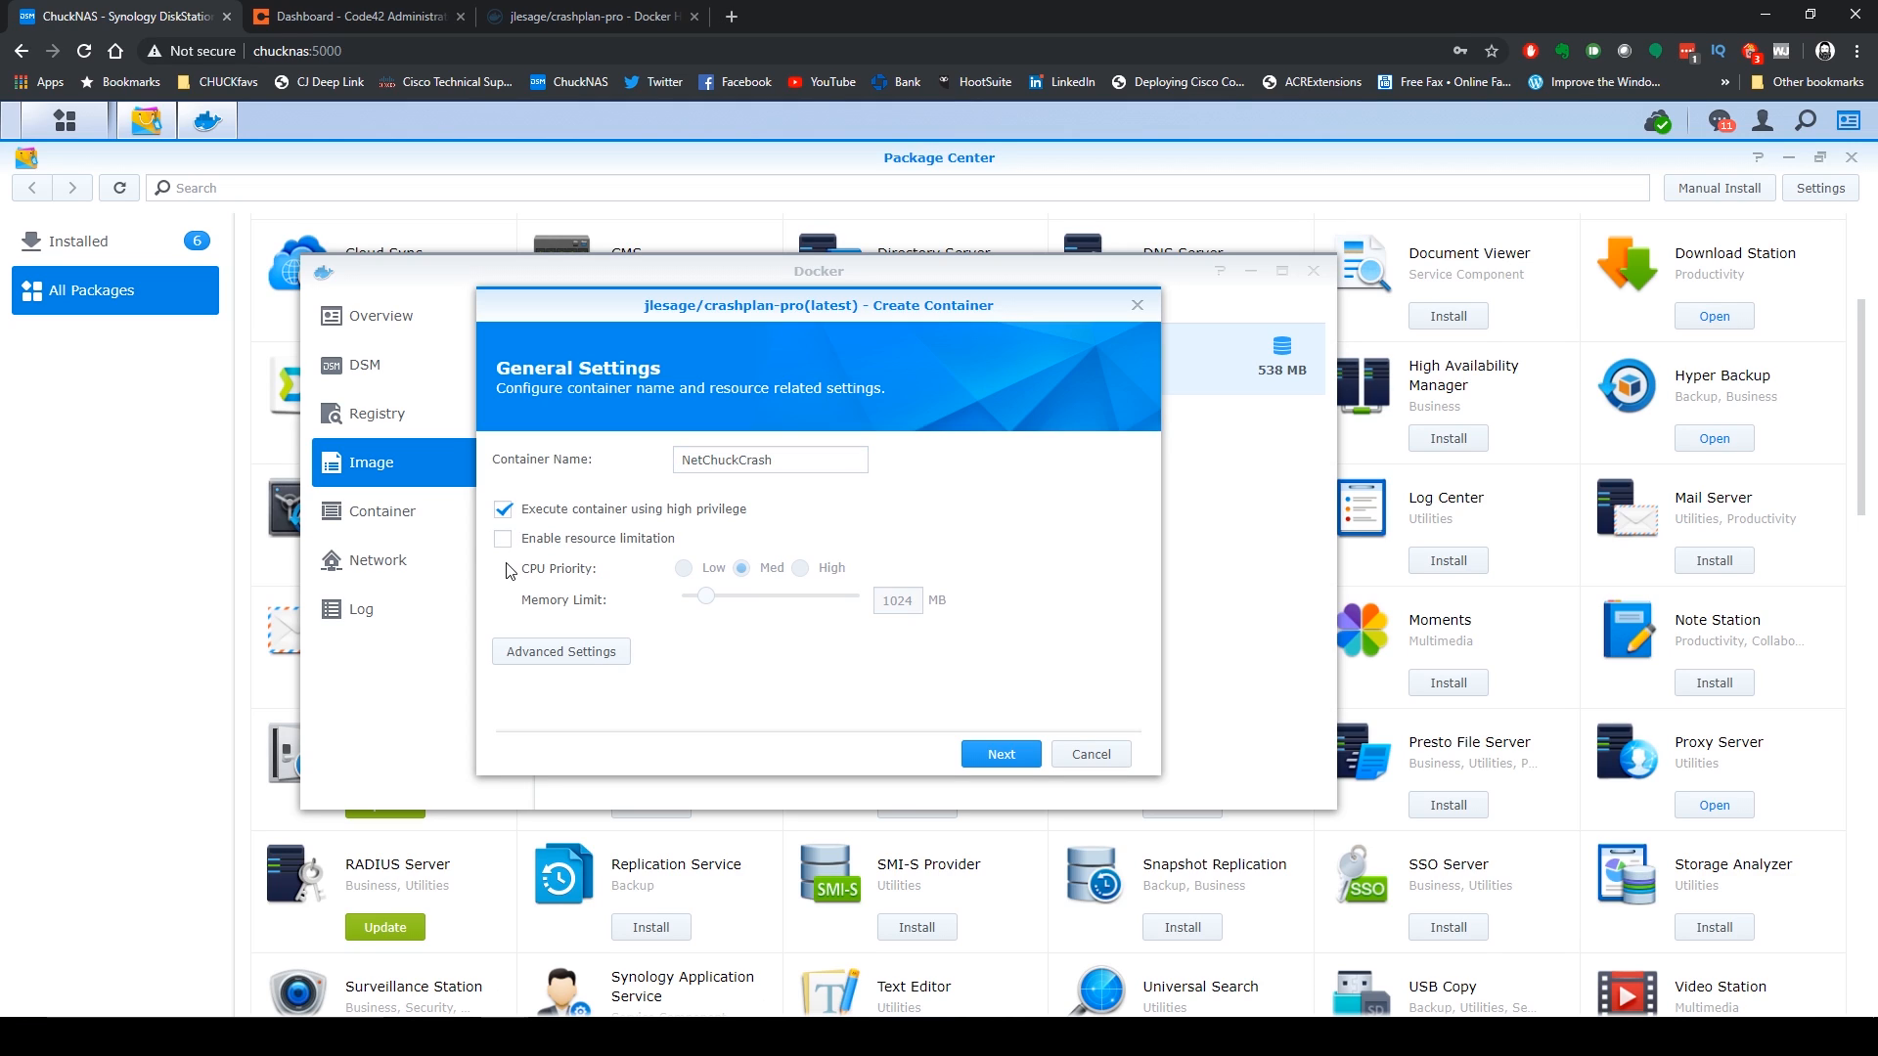
pyautogui.click(503, 538)
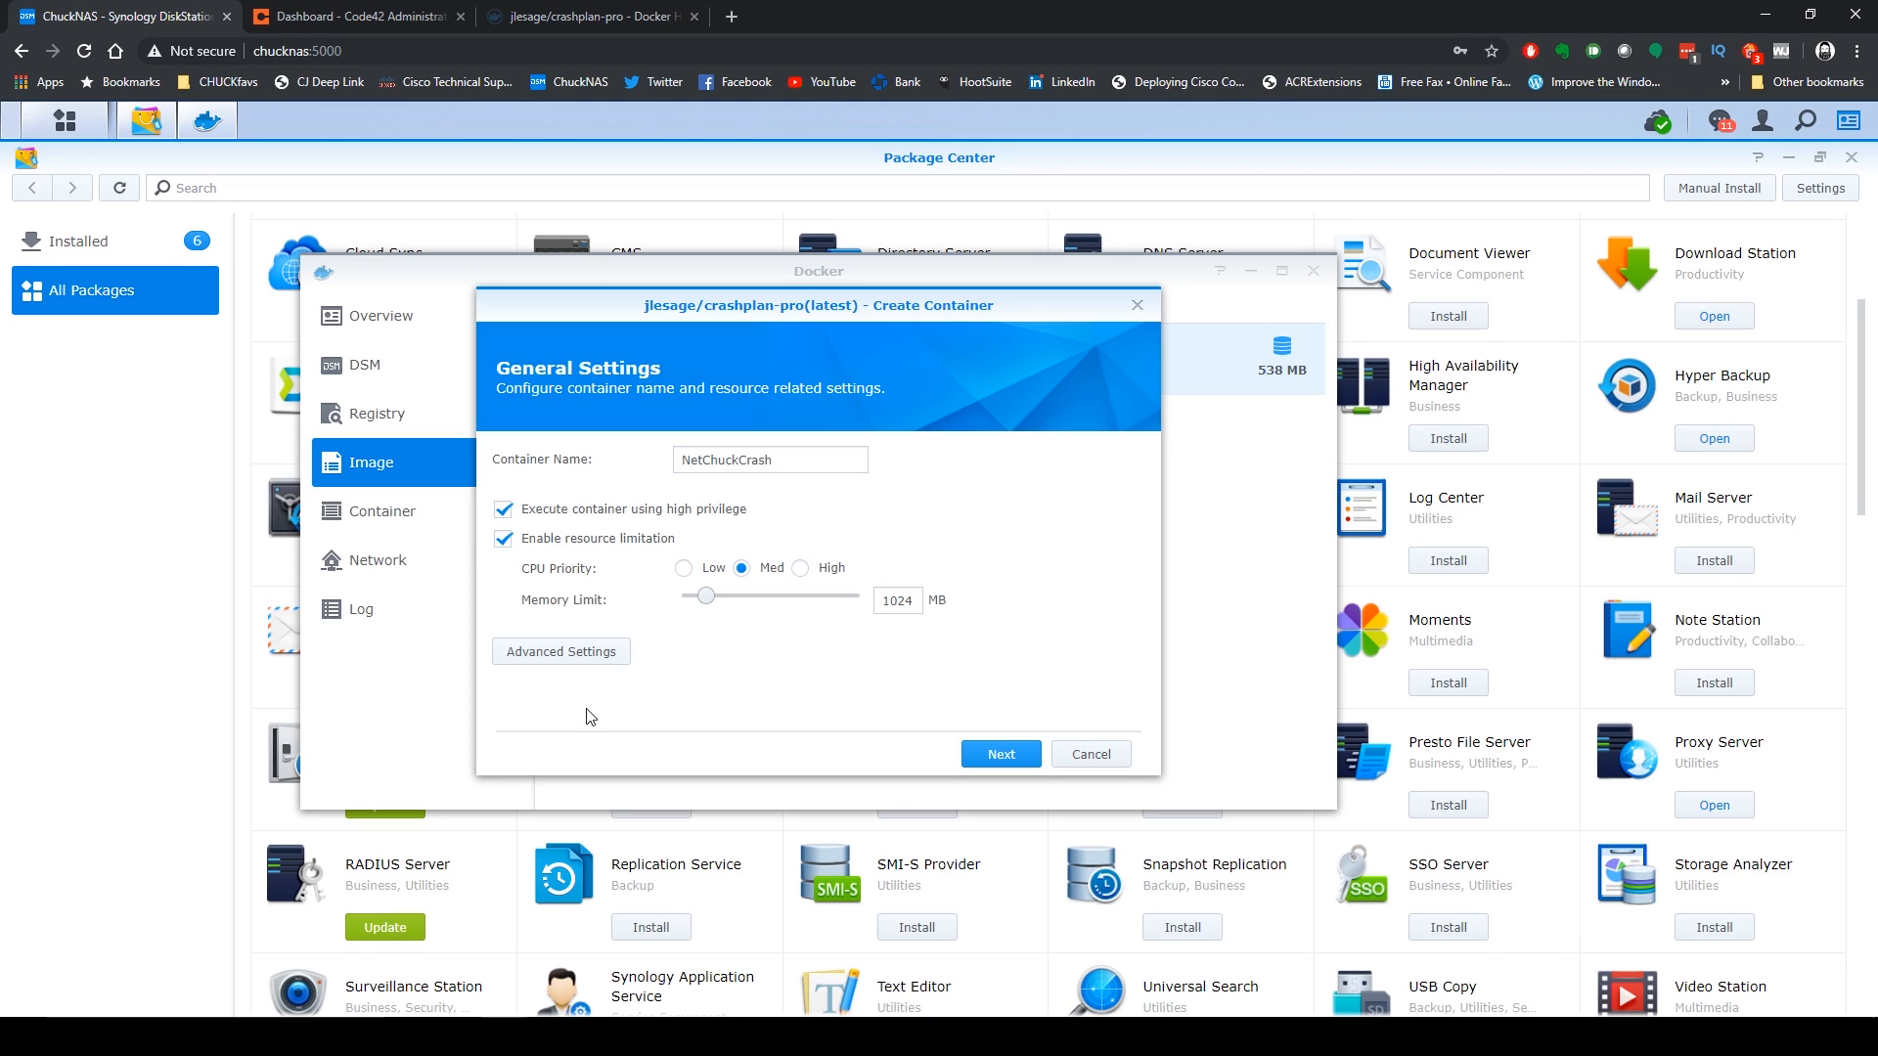
pyautogui.moveTo(751, 704)
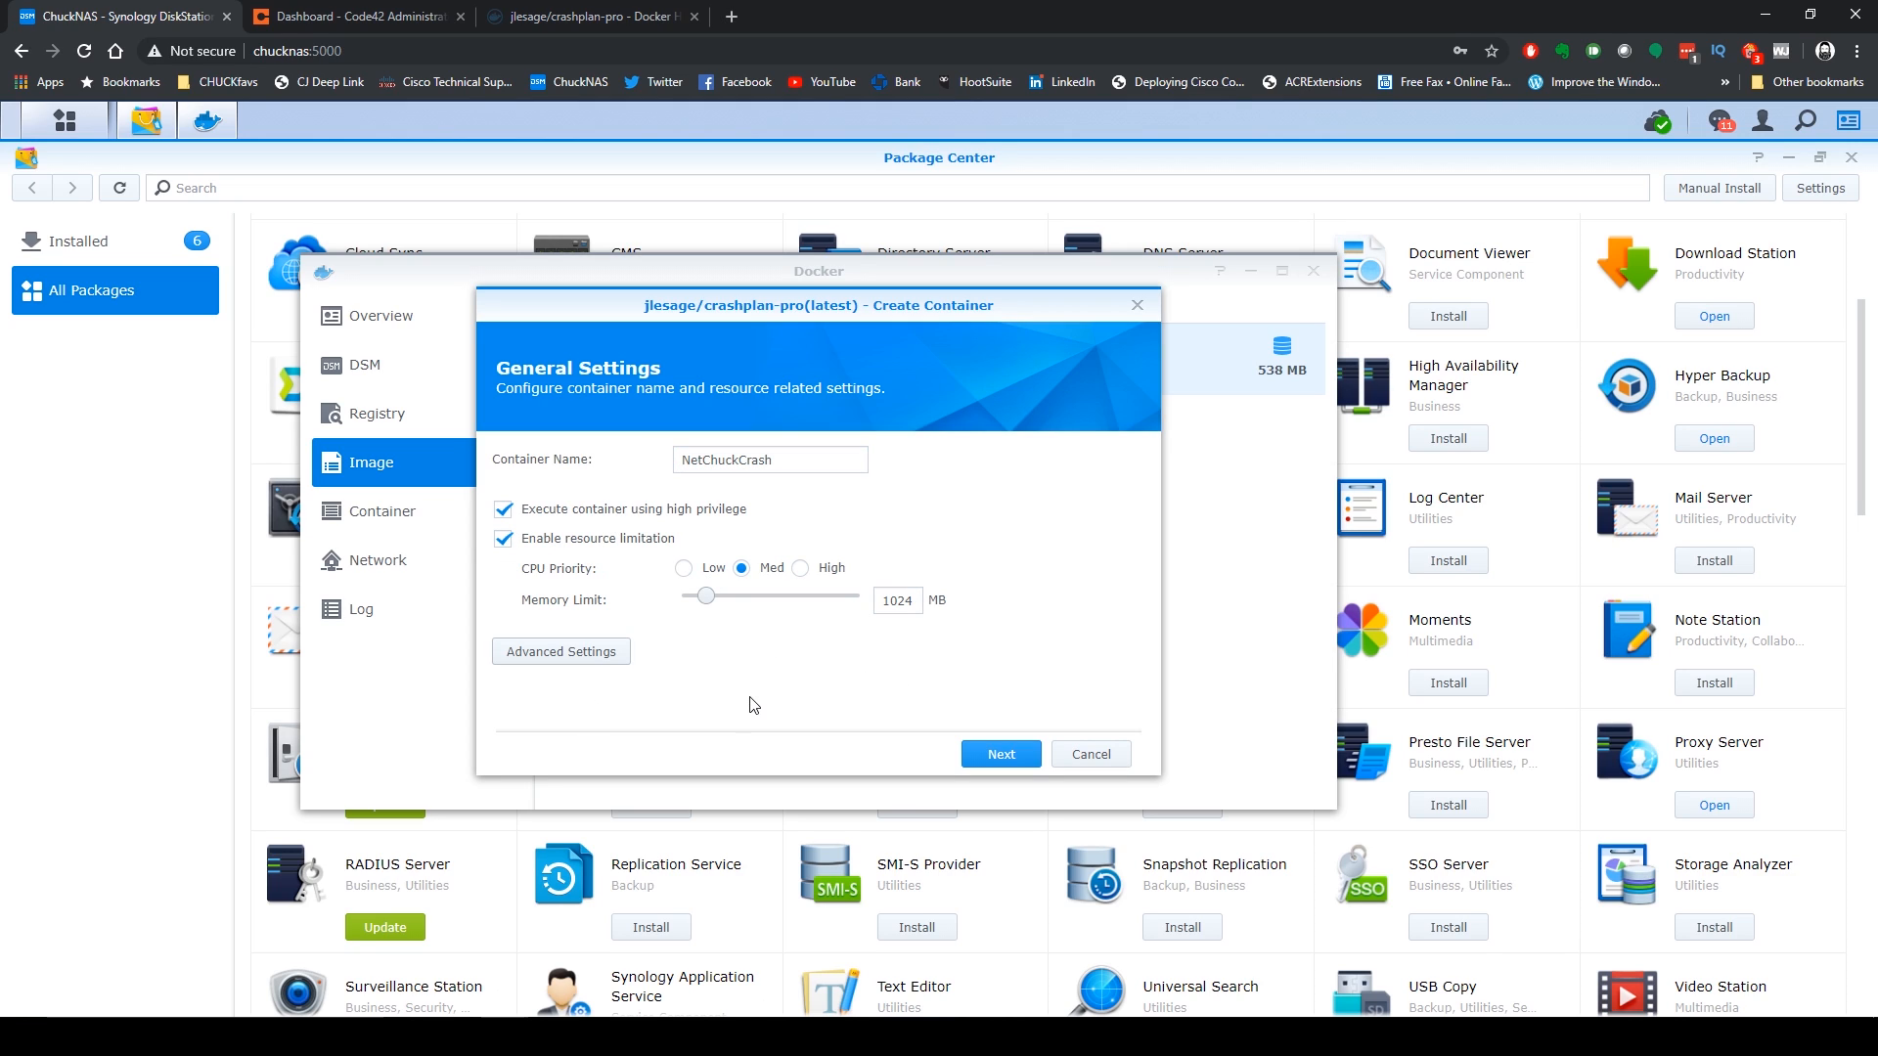
# Step: Mount the NetworkChuck folder at /storage in Advanced Settings > Volume and create the container
pyautogui.click(559, 652)
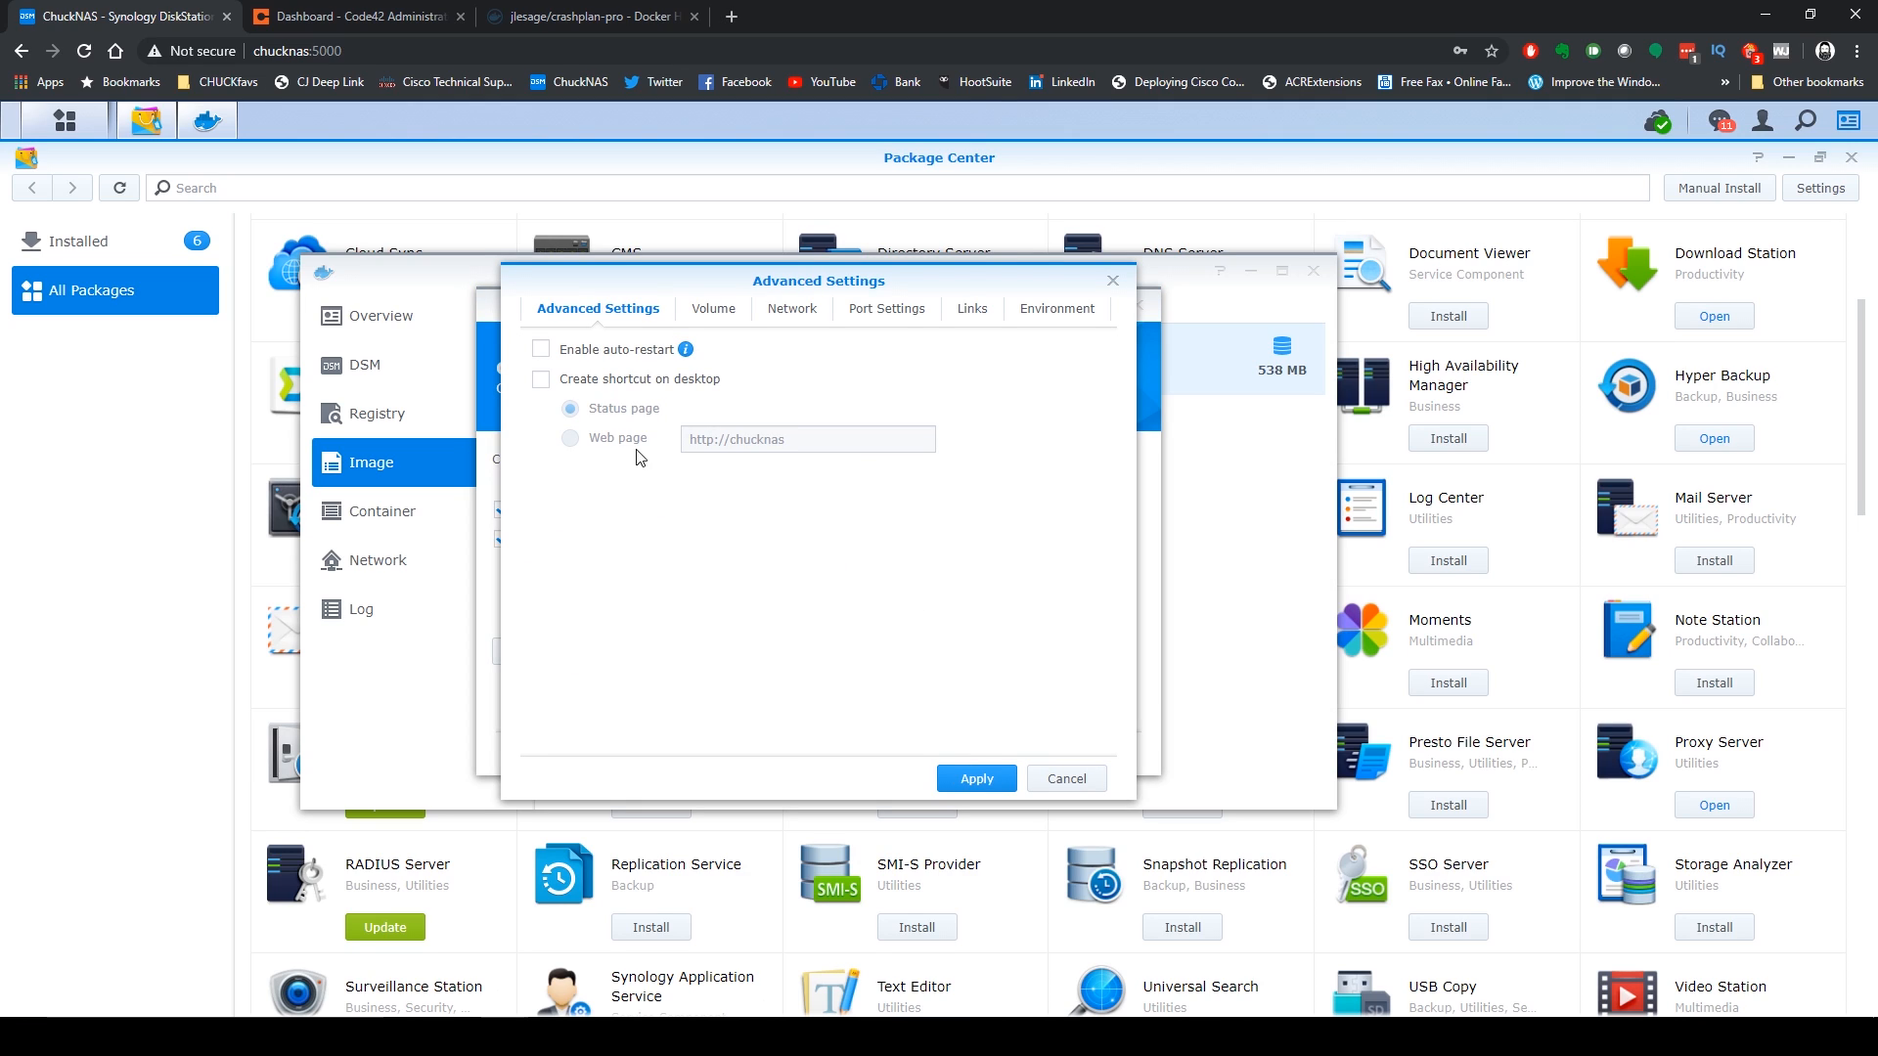
pyautogui.click(713, 309)
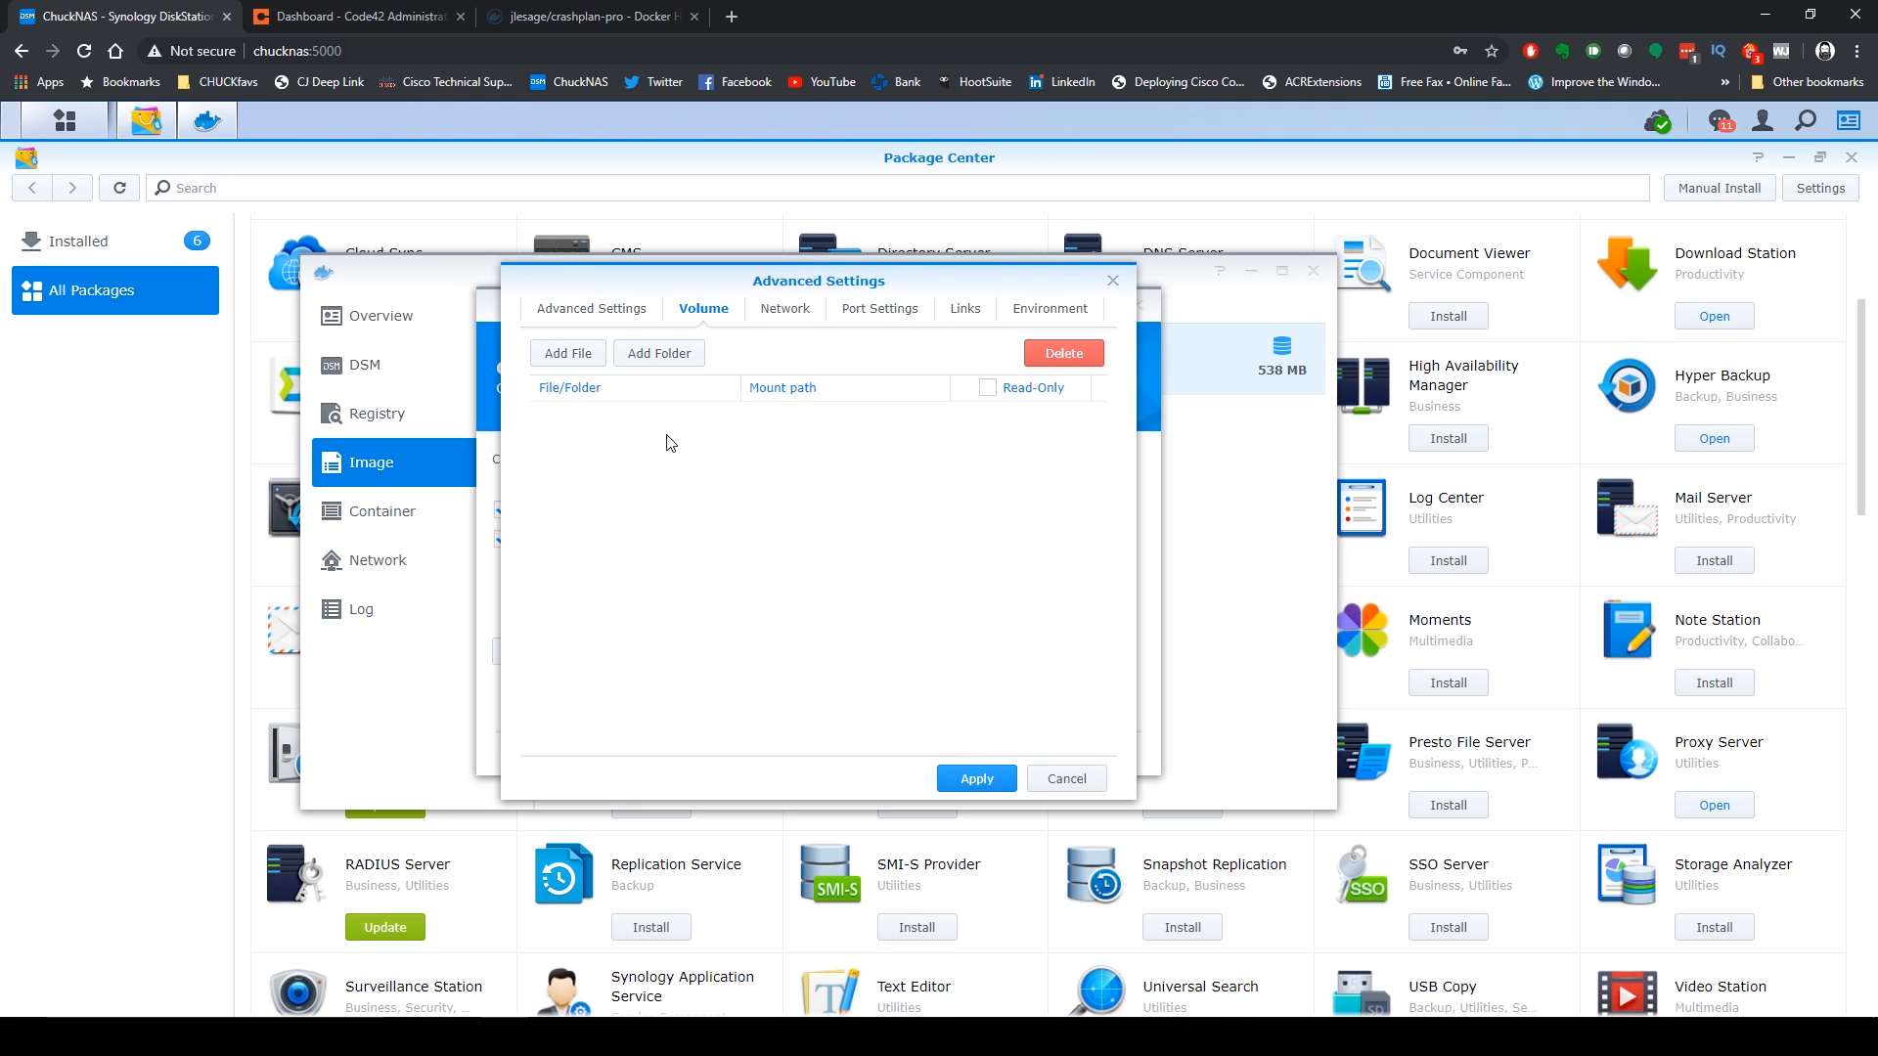
pyautogui.moveTo(704, 473)
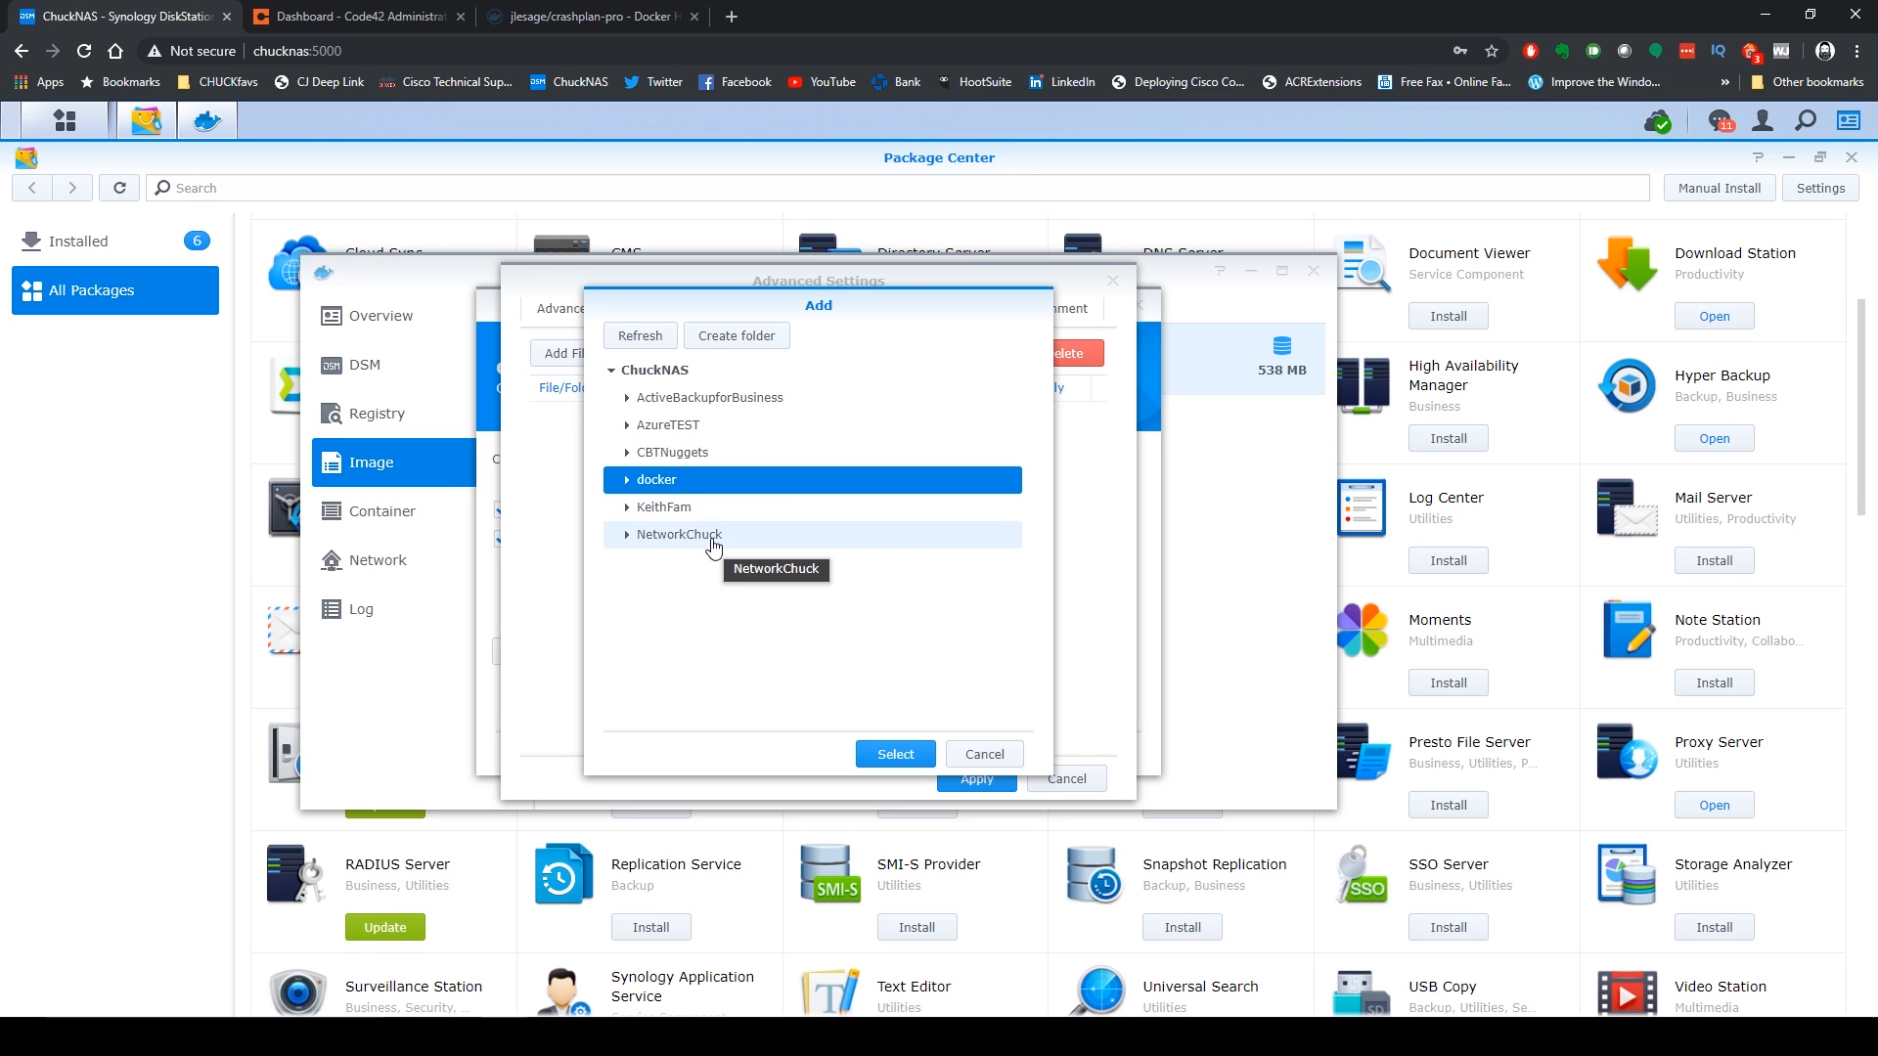
pyautogui.click(896, 755)
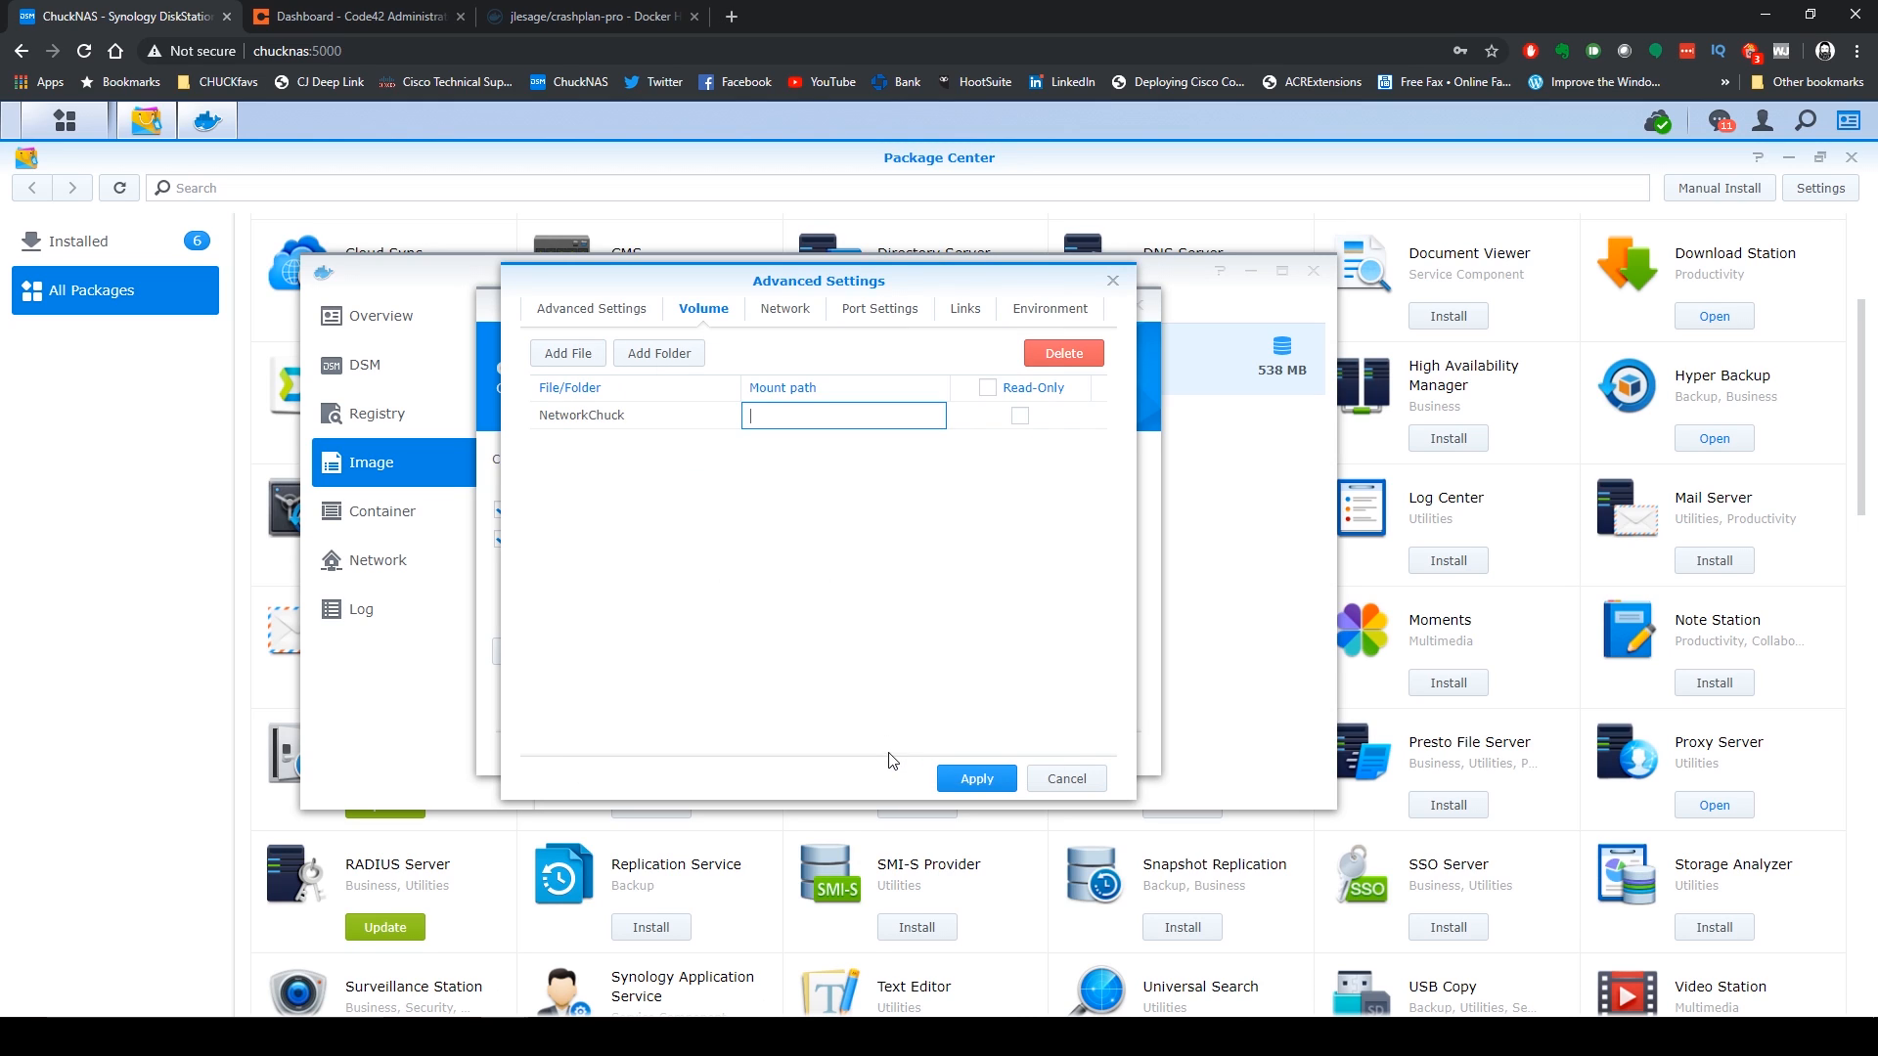
pyautogui.write('/so')
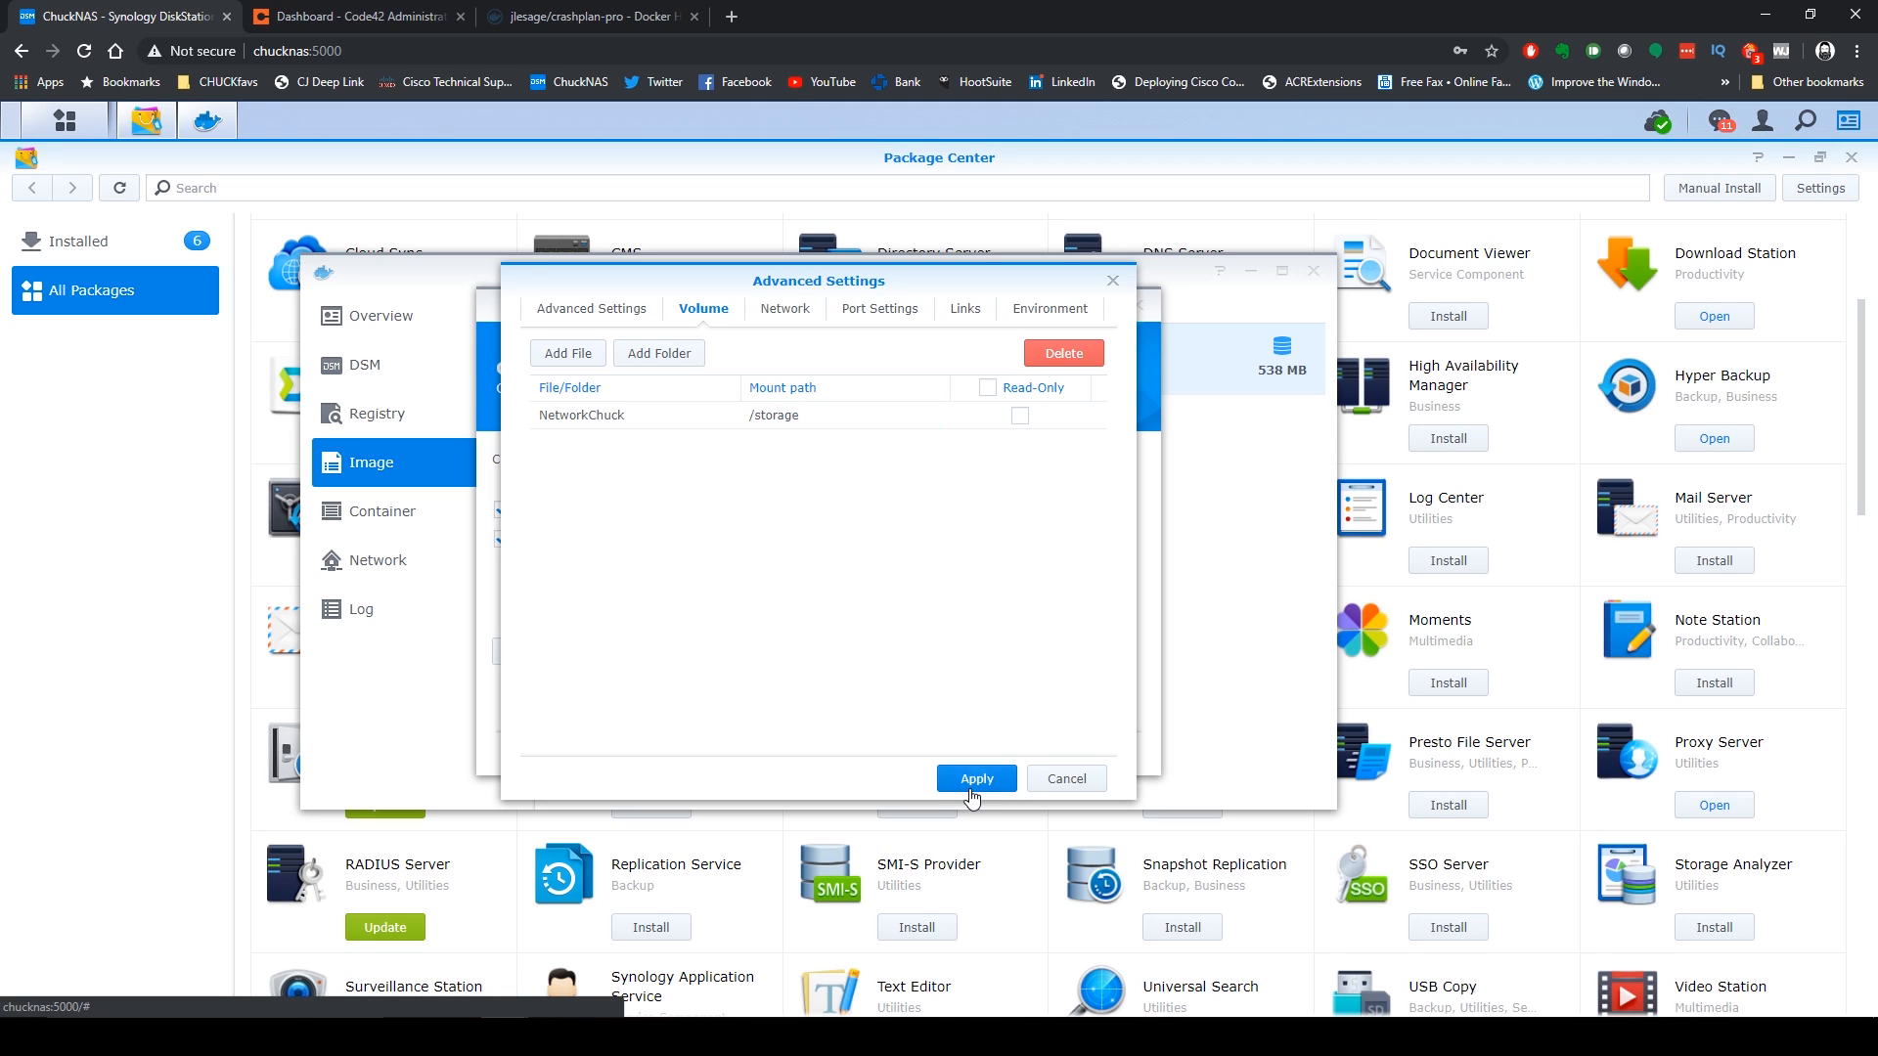
pyautogui.click(977, 778)
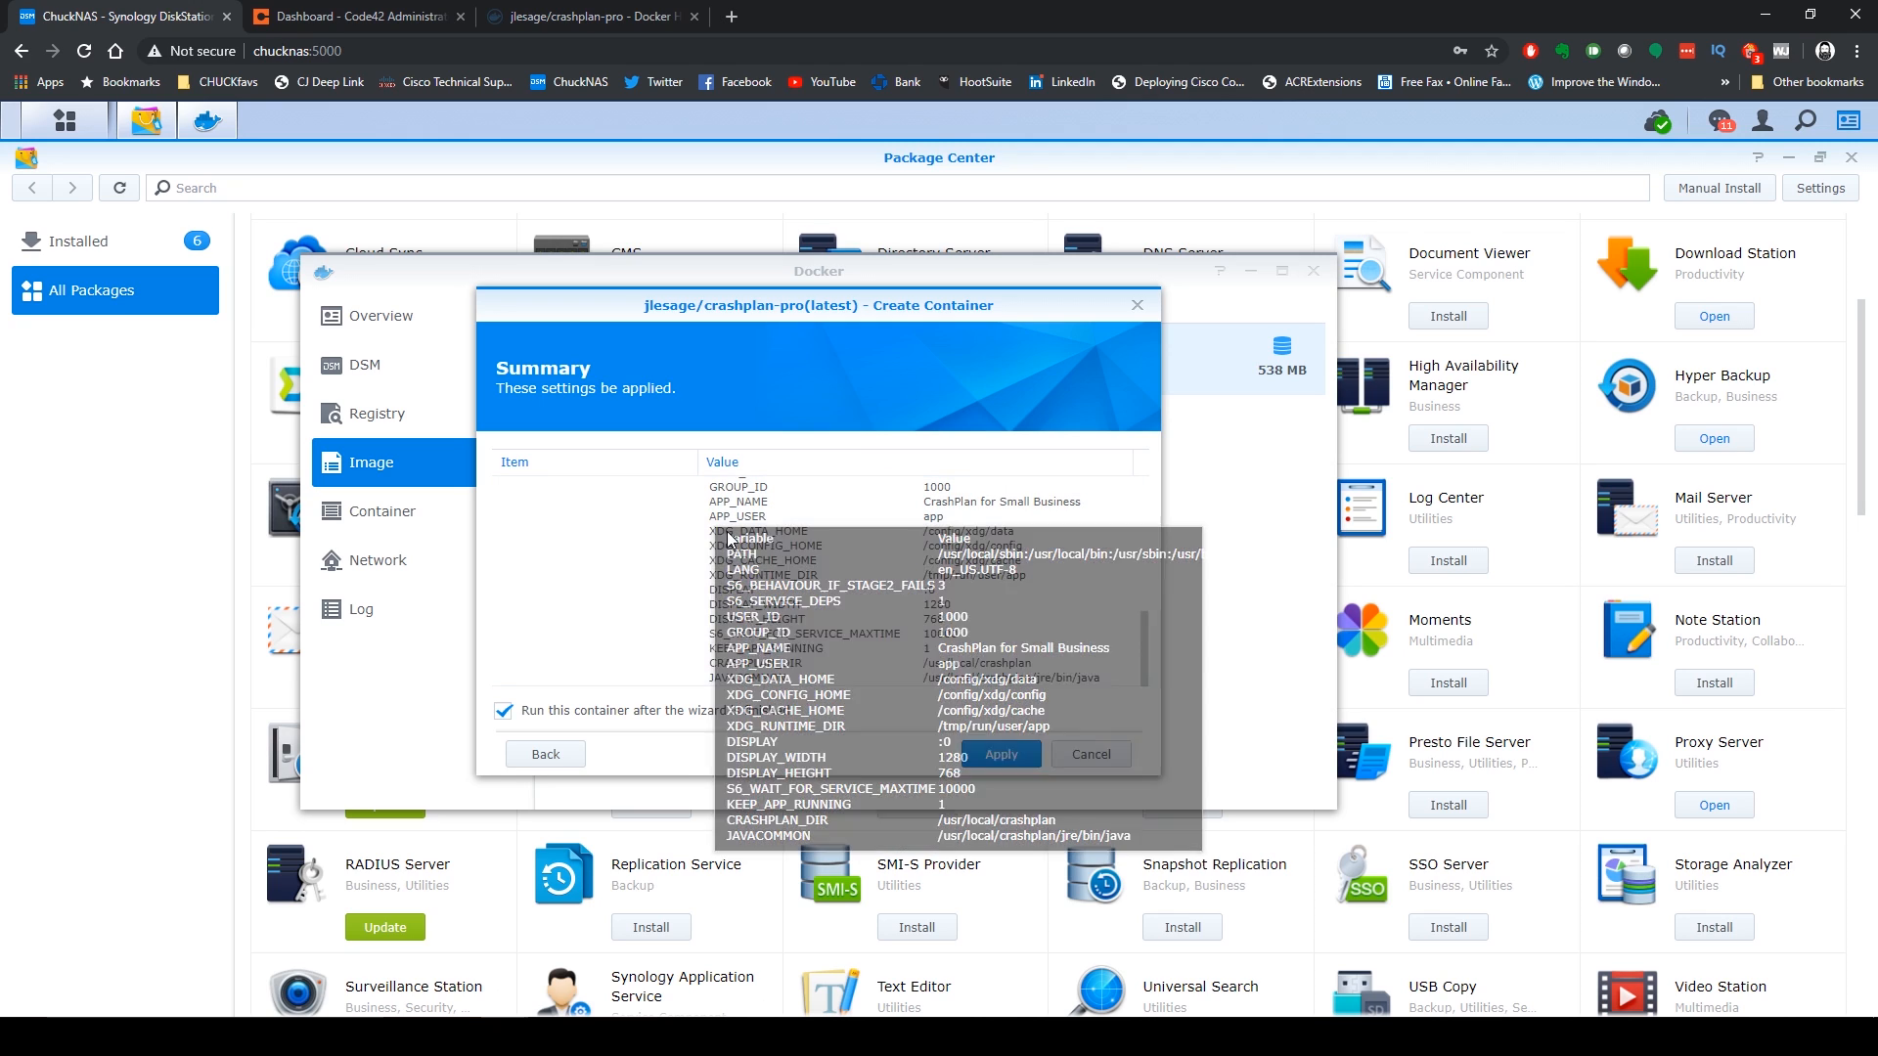
pyautogui.click(1000, 755)
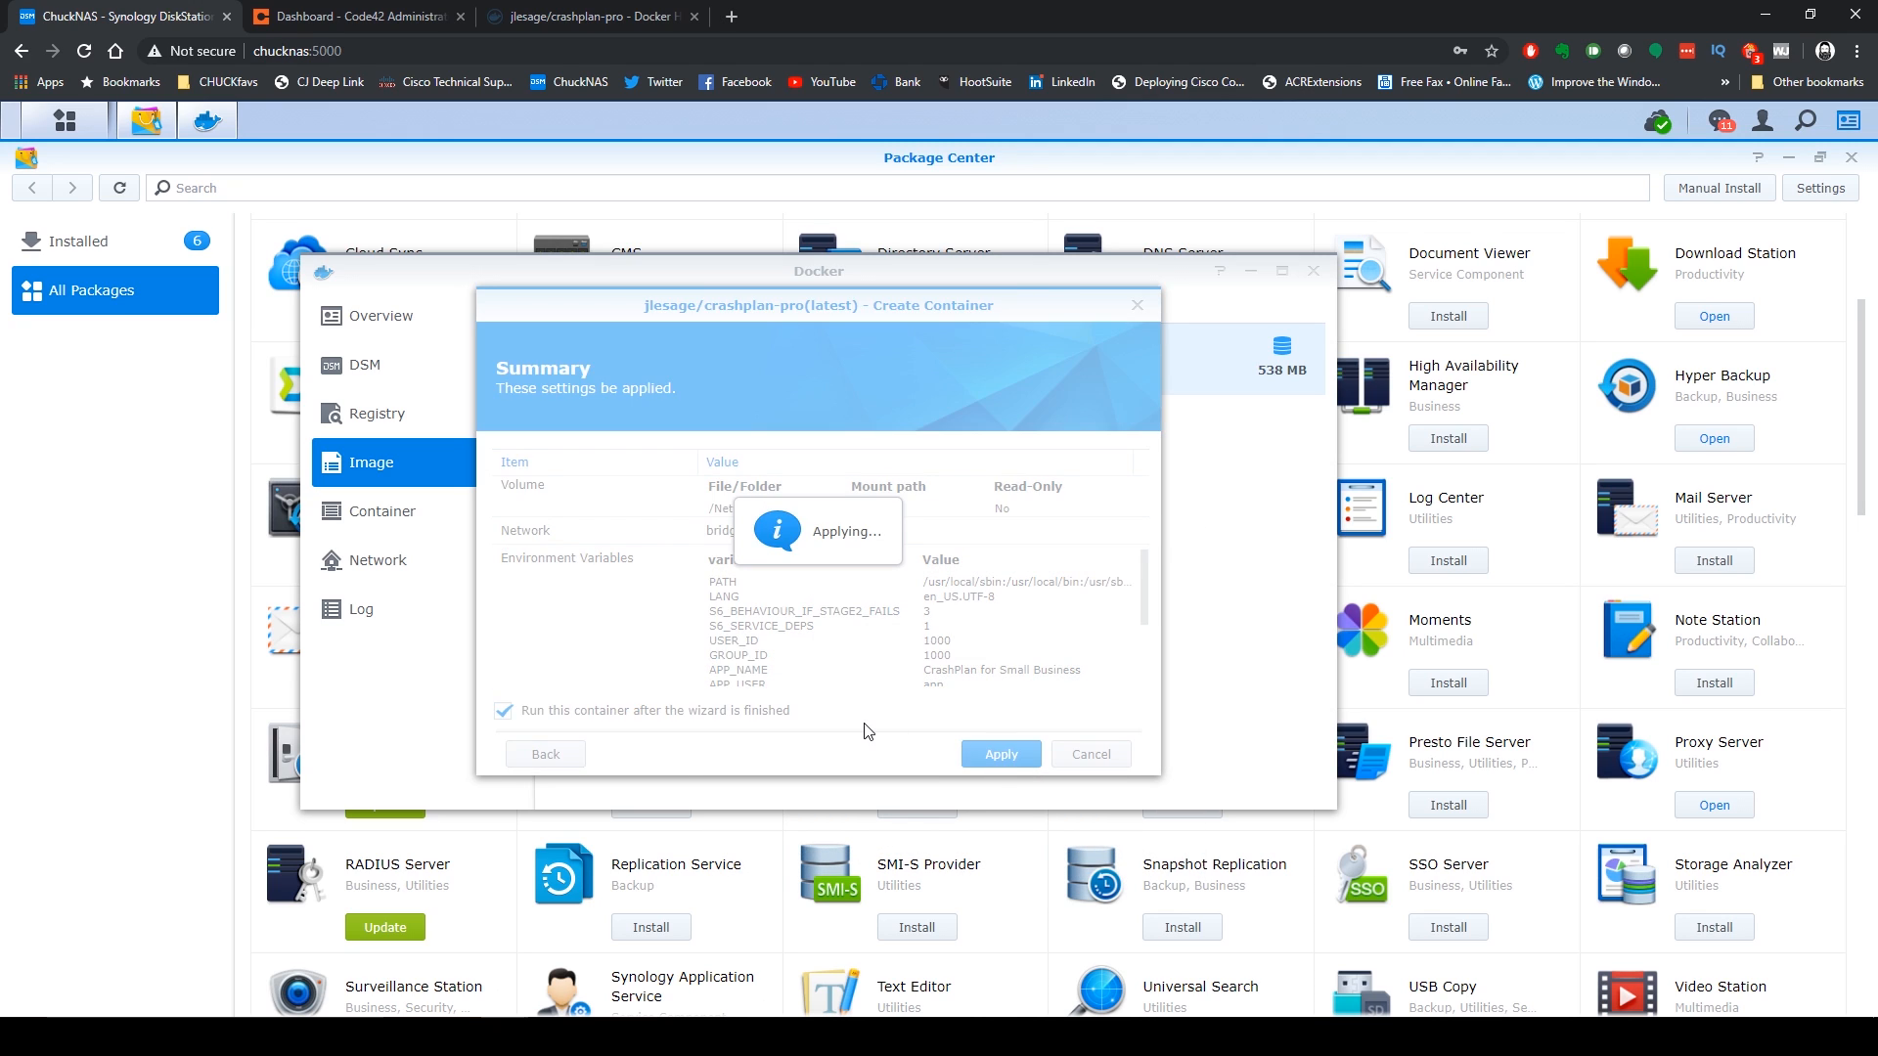
# Step: Finish creating NetChuckCrash and open the container list showing it running
pyautogui.click(1000, 755)
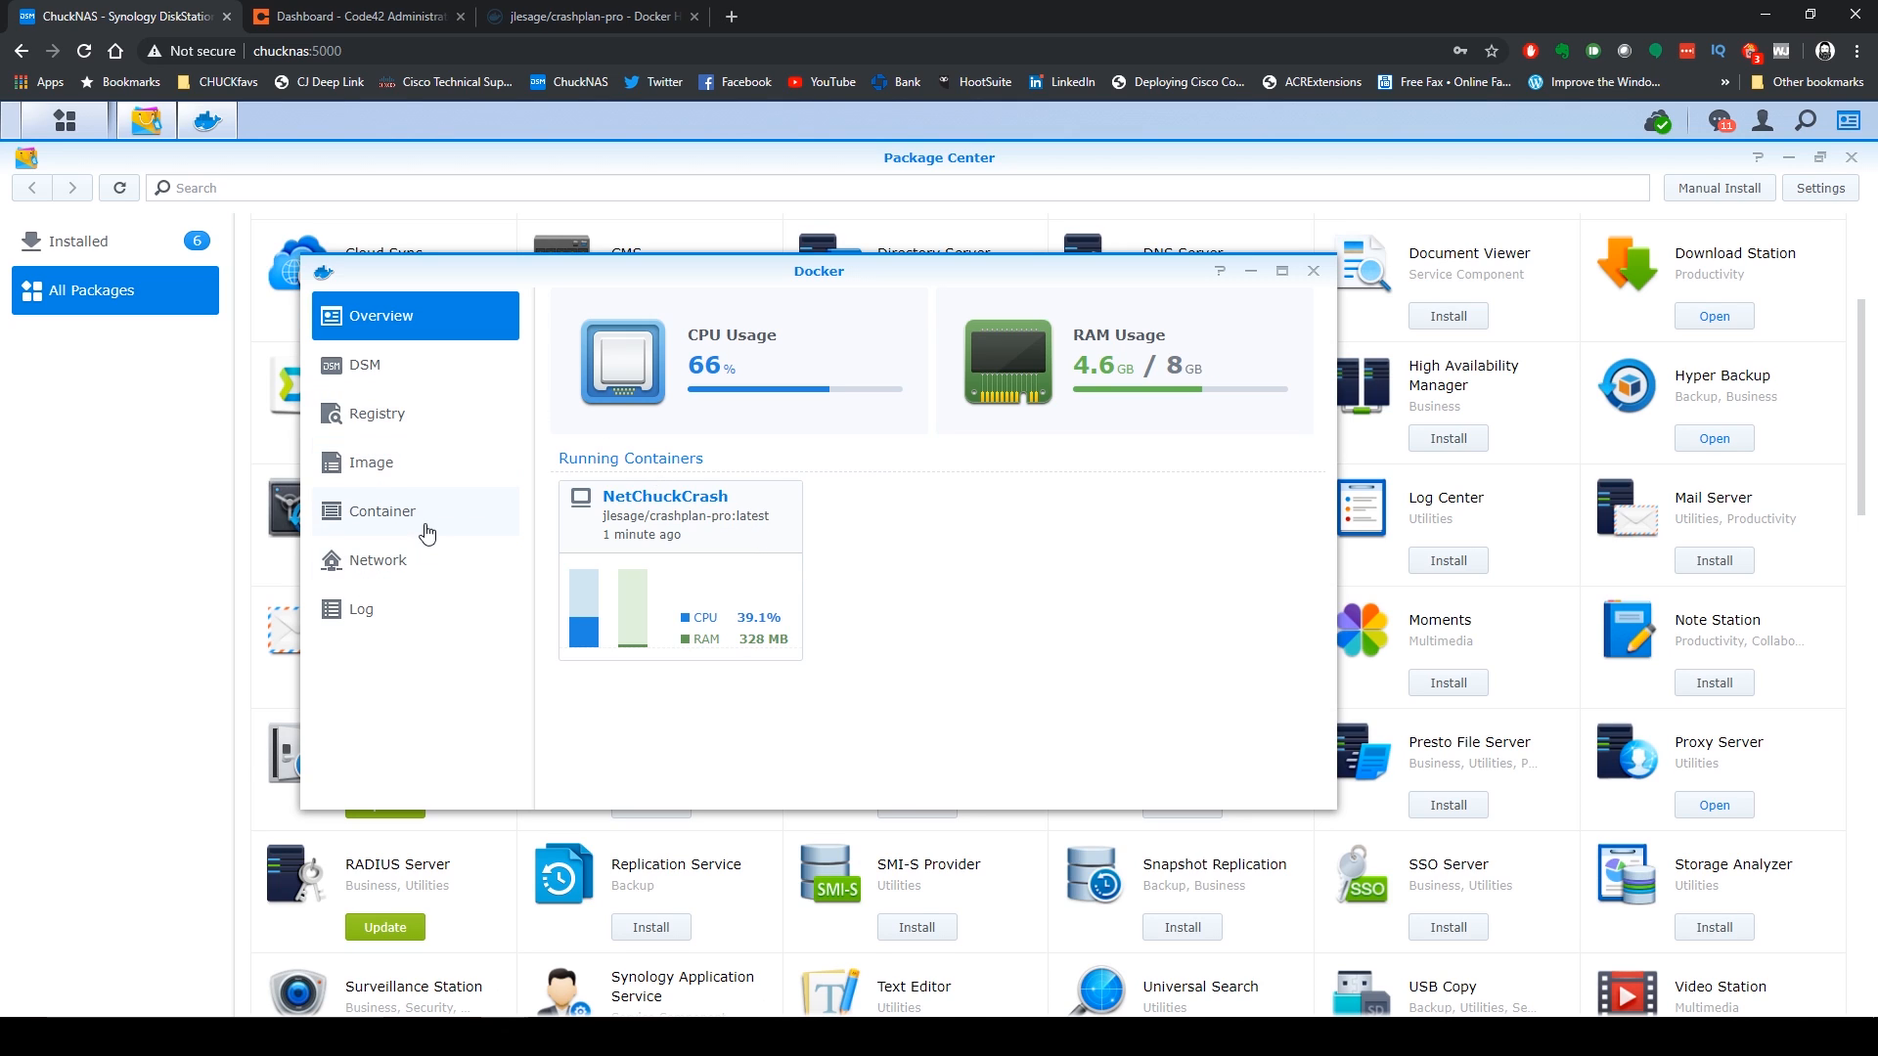
pyautogui.click(383, 510)
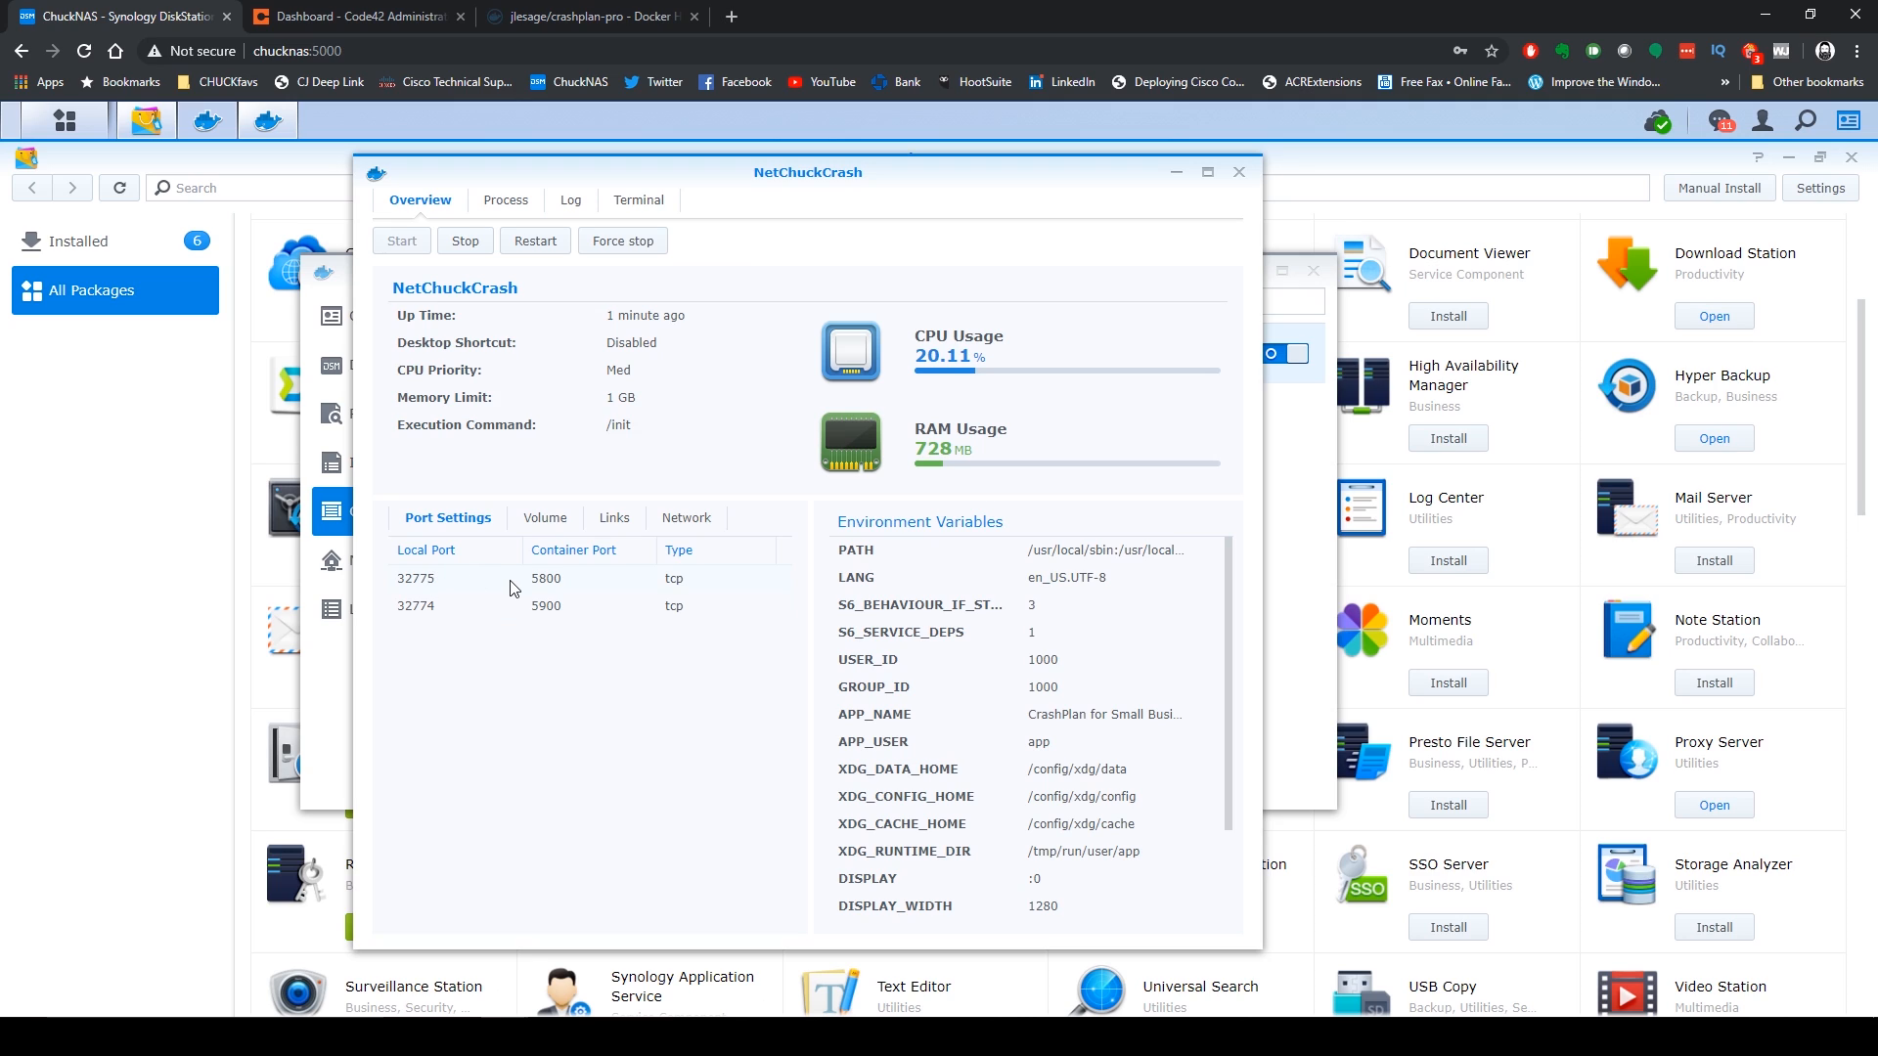
pyautogui.moveTo(403, 587)
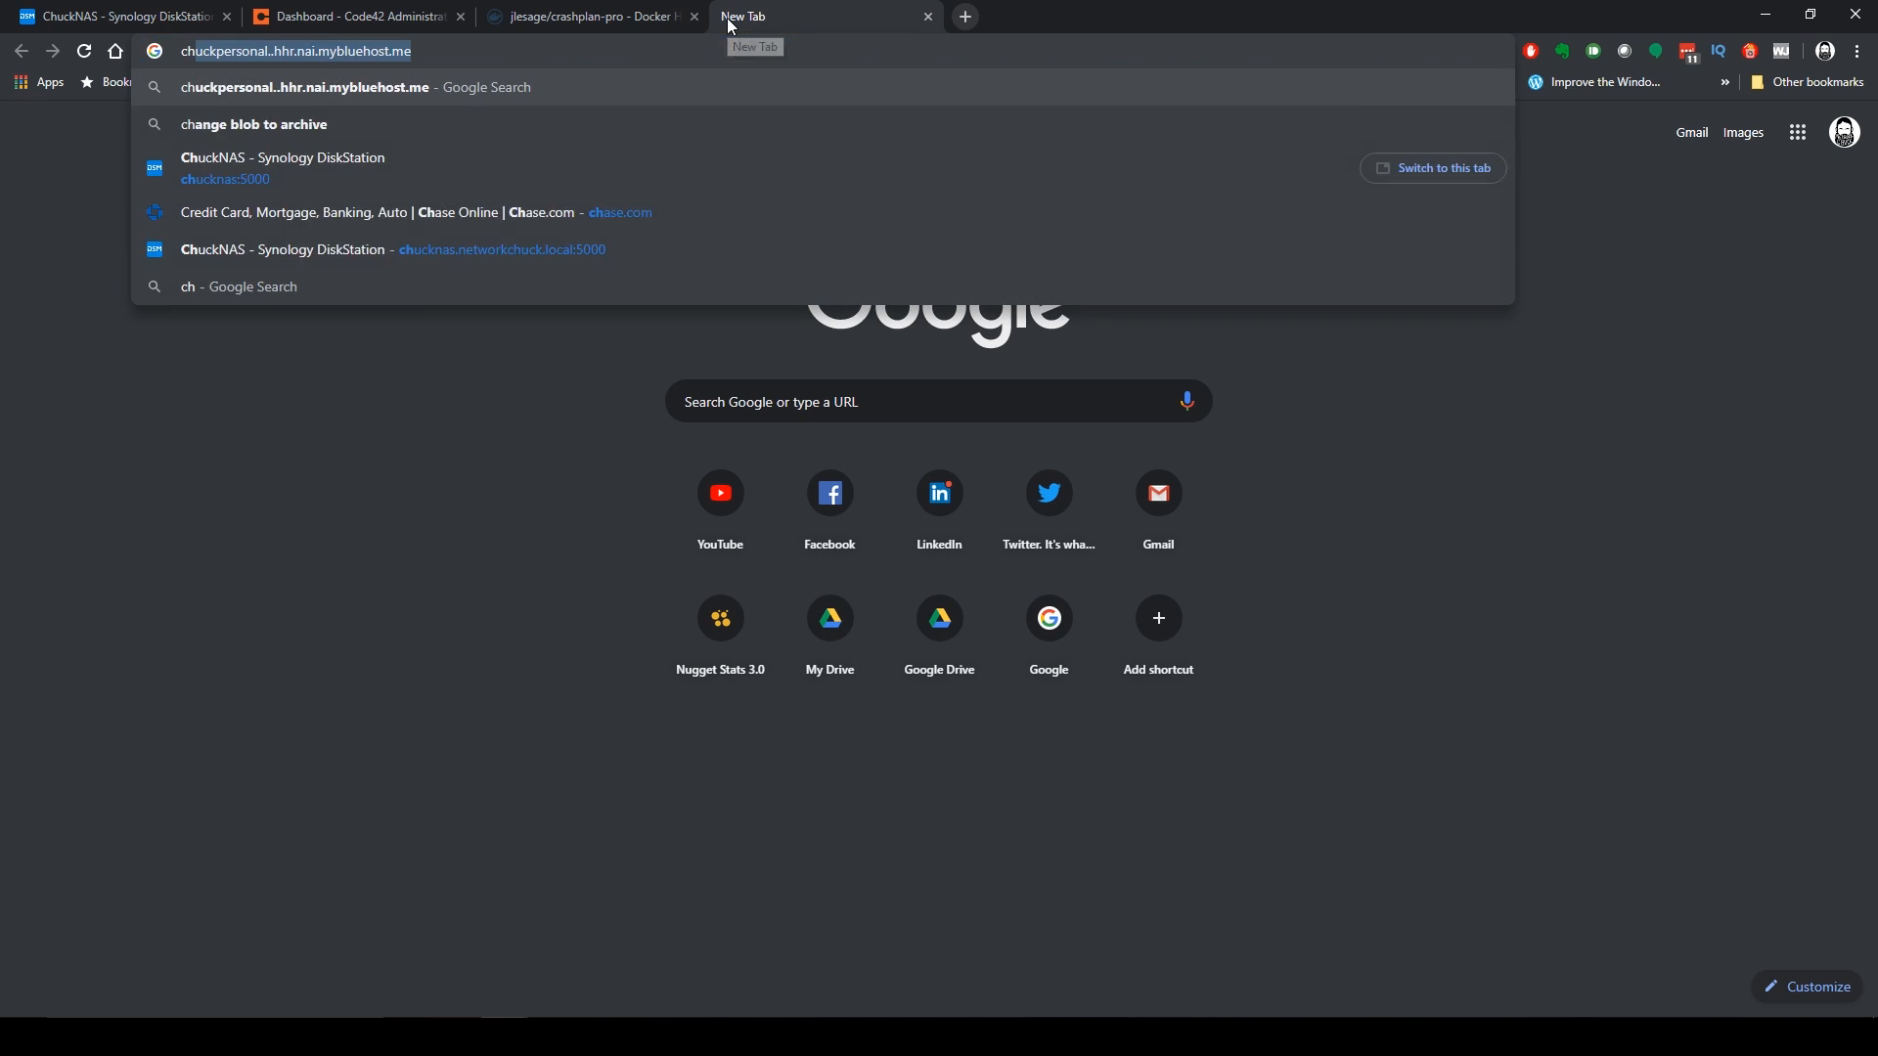
# Step: Sign in to CrashPlan in the container and register it as a new device via Add New Device
pyautogui.write('chucknas:5000')
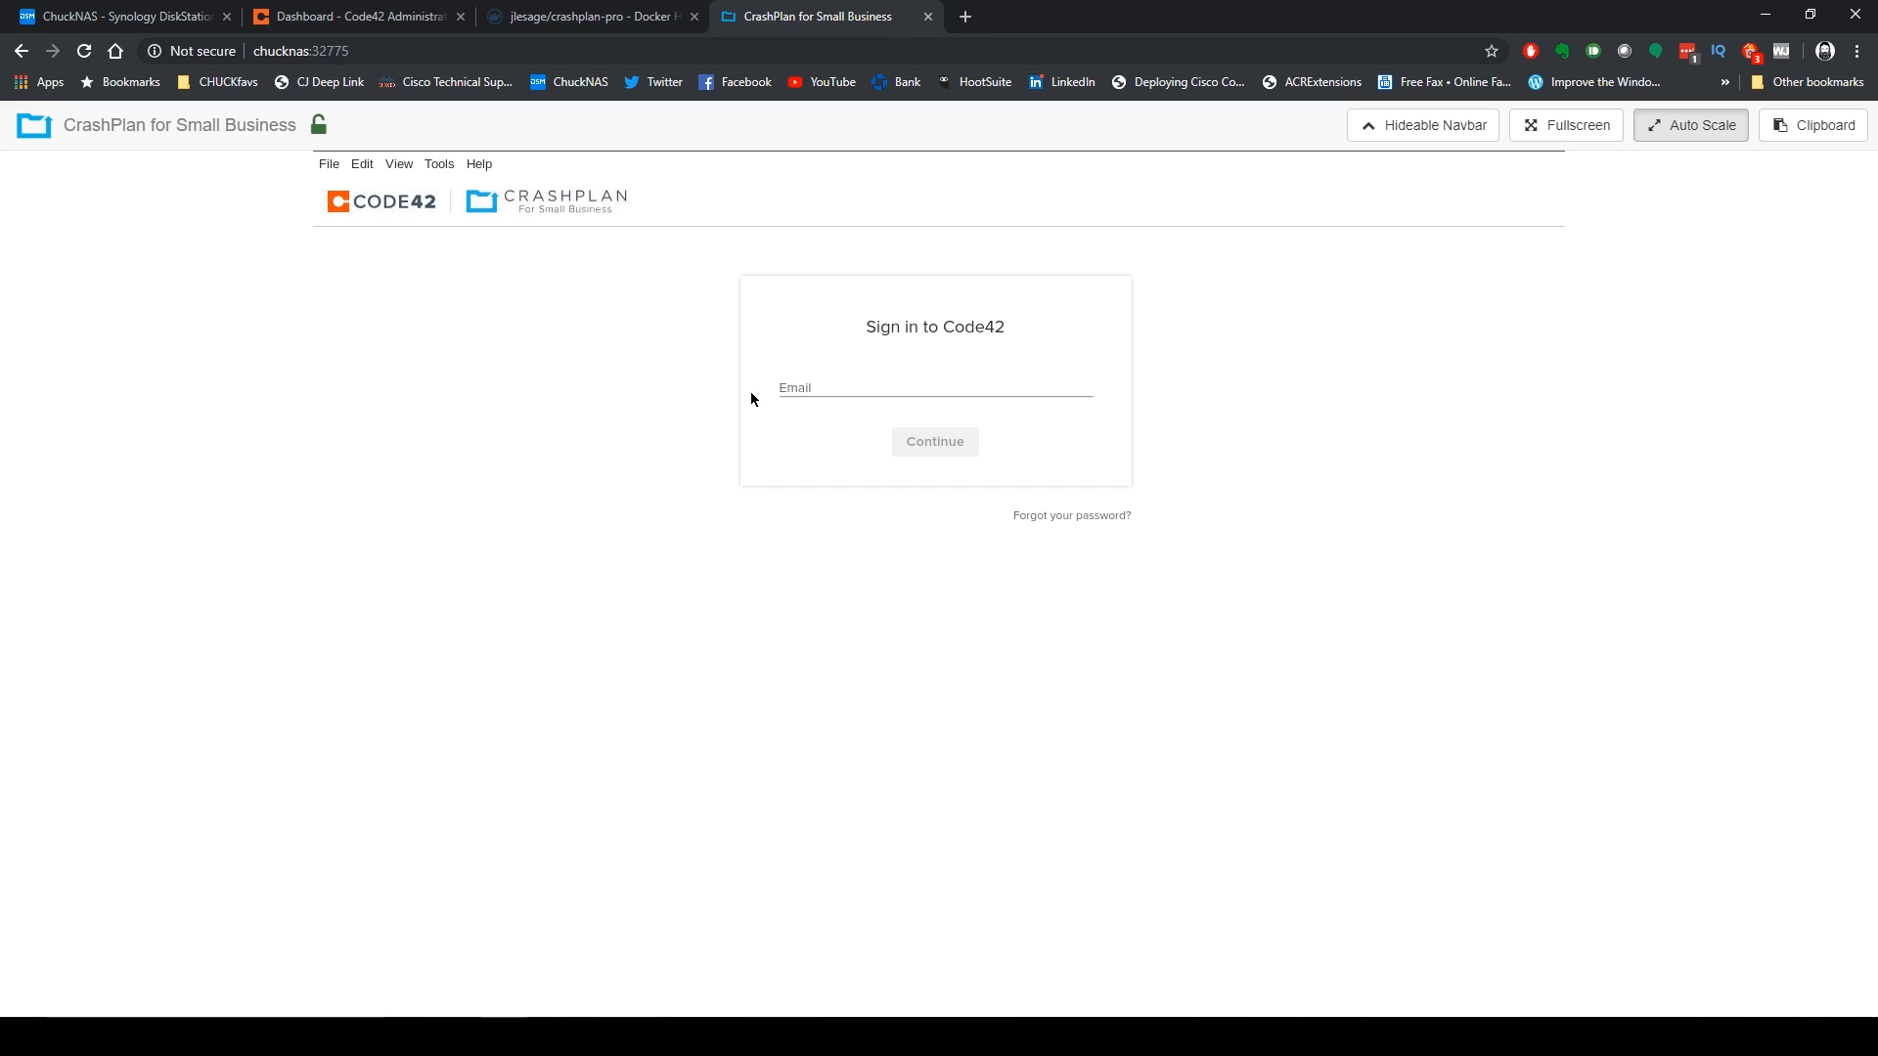
pyautogui.click(892, 393)
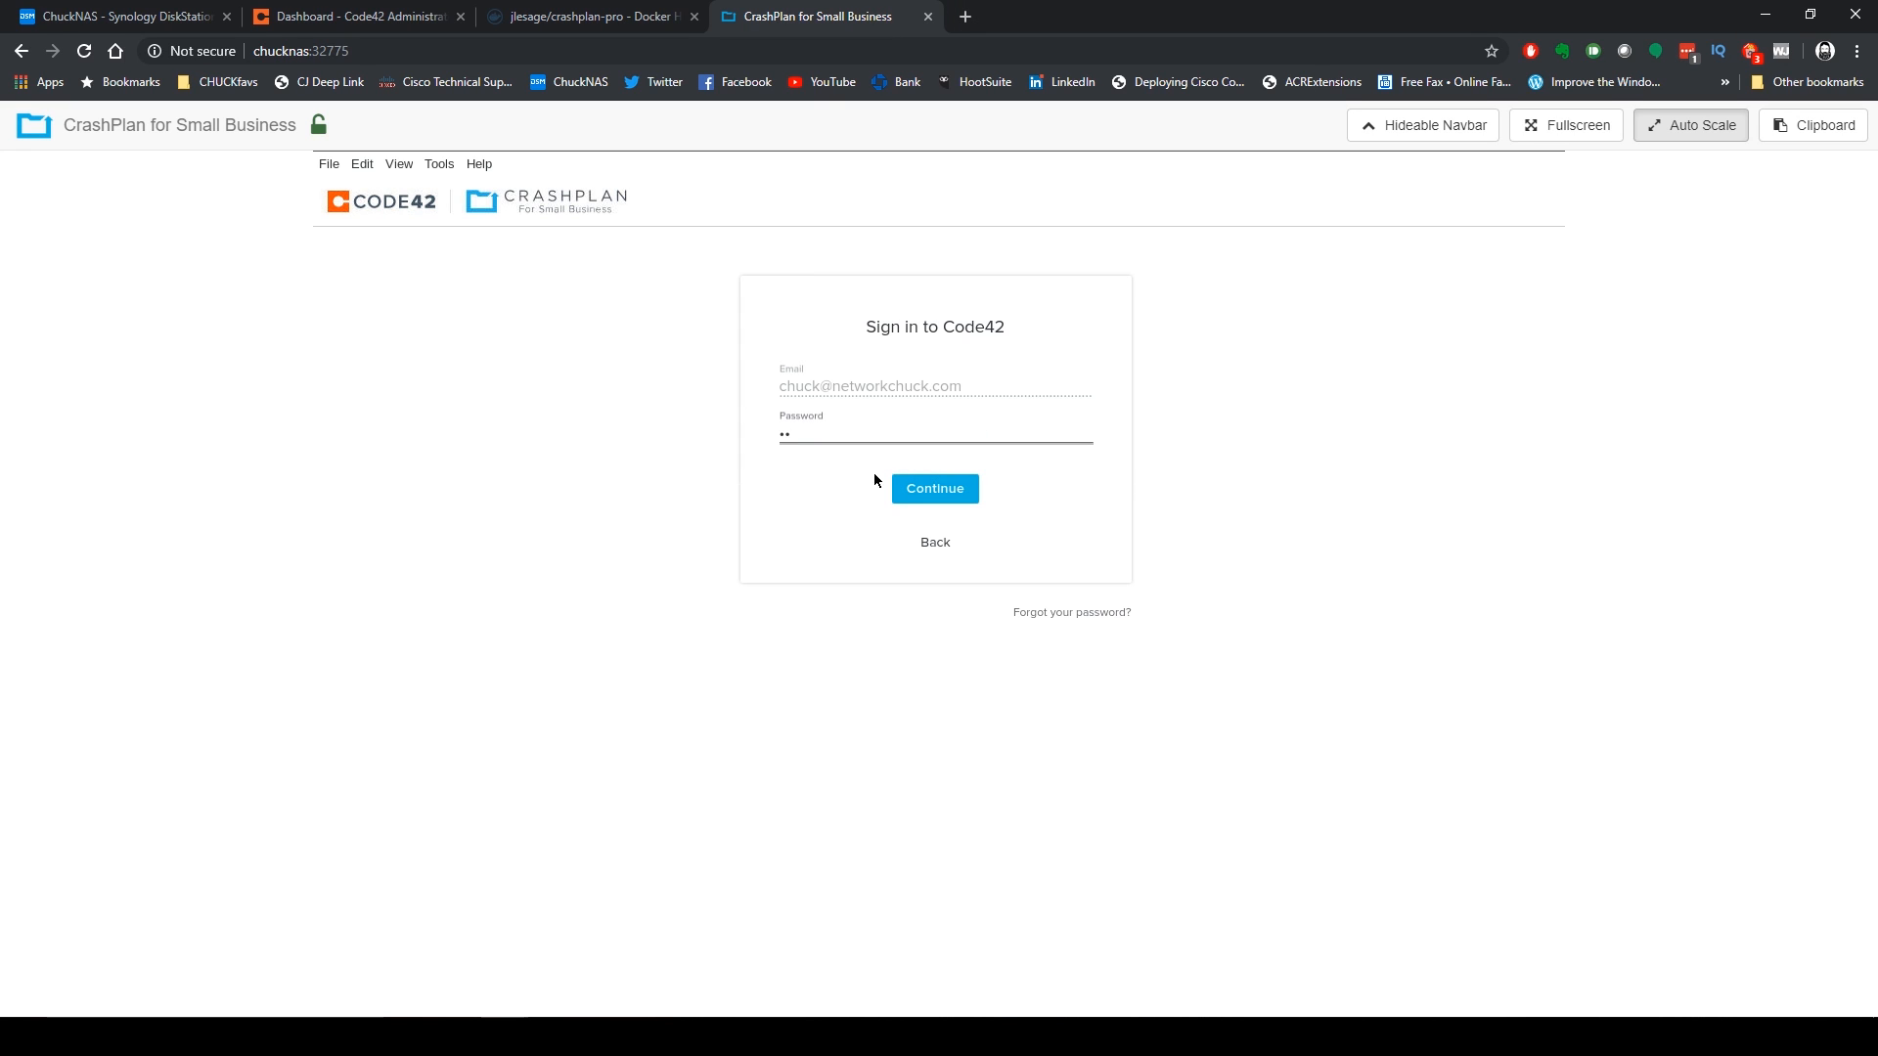
pyautogui.click(117, 16)
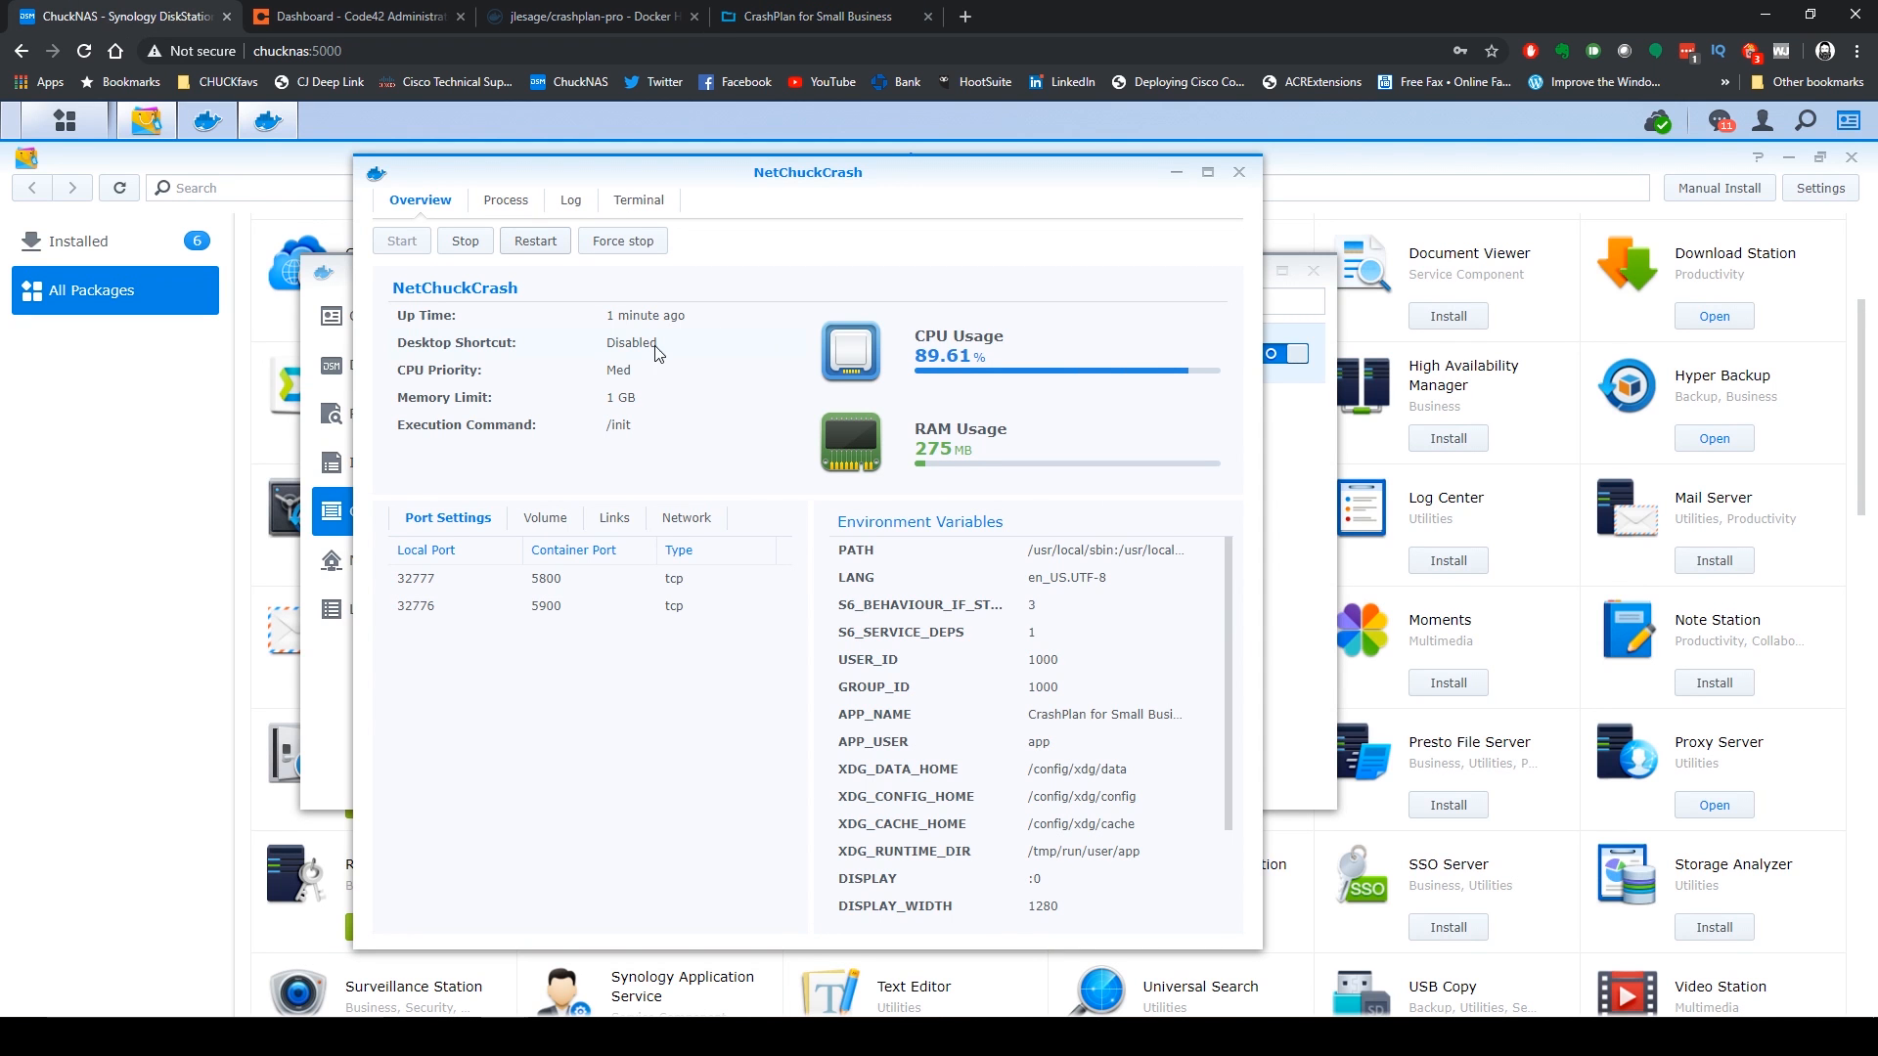
pyautogui.moveTo(556, 246)
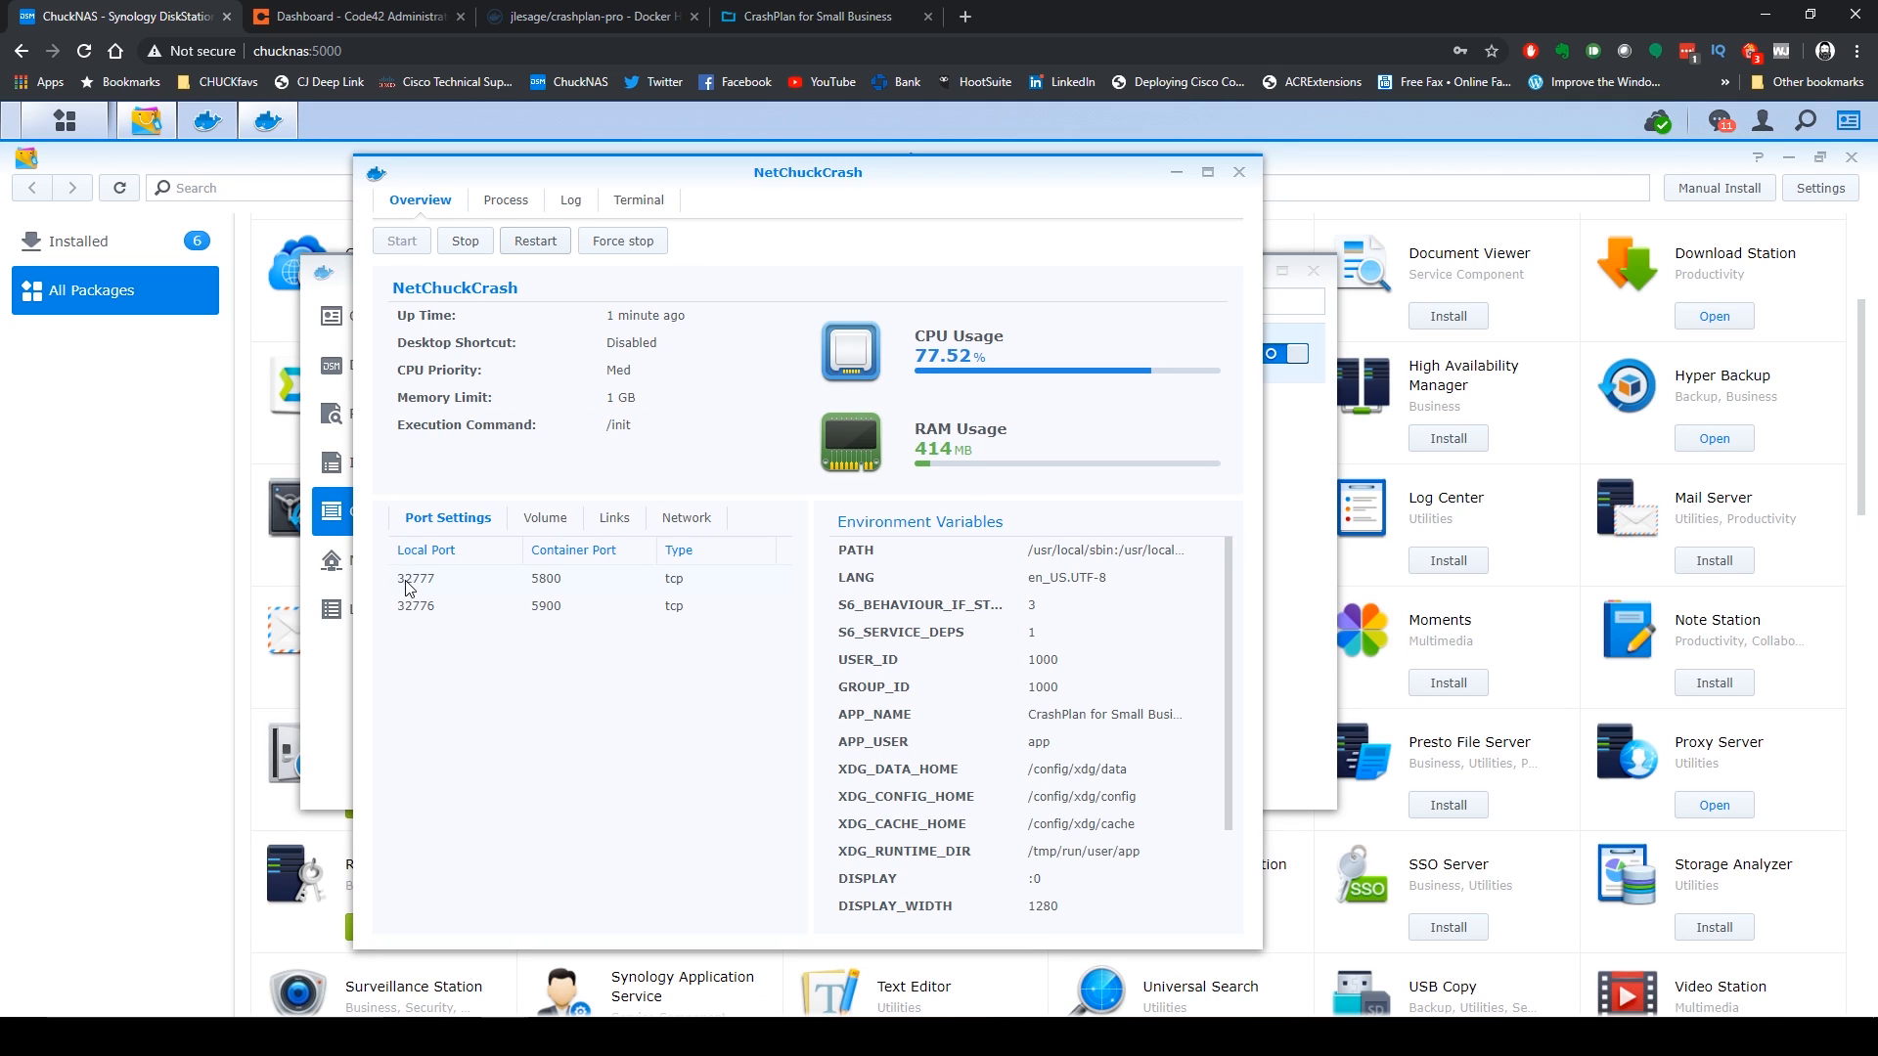
pyautogui.click(818, 16)
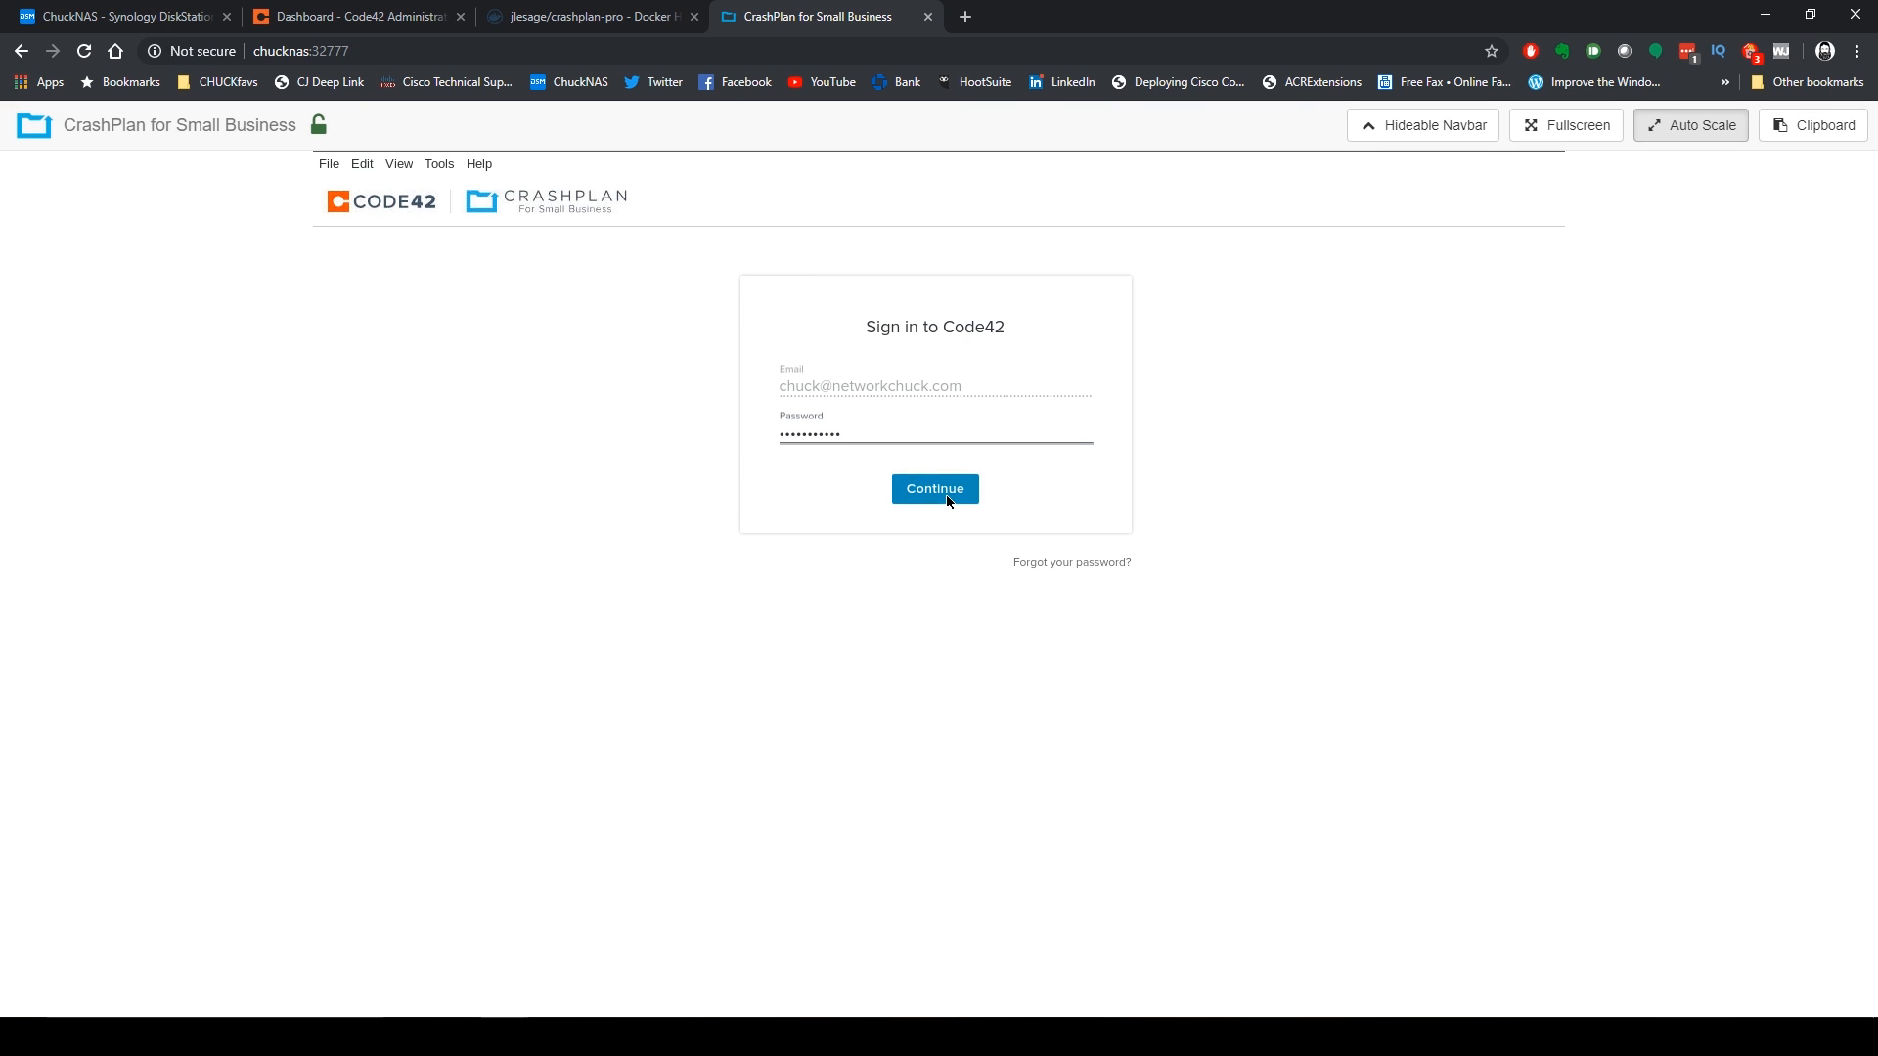
pyautogui.click(935, 490)
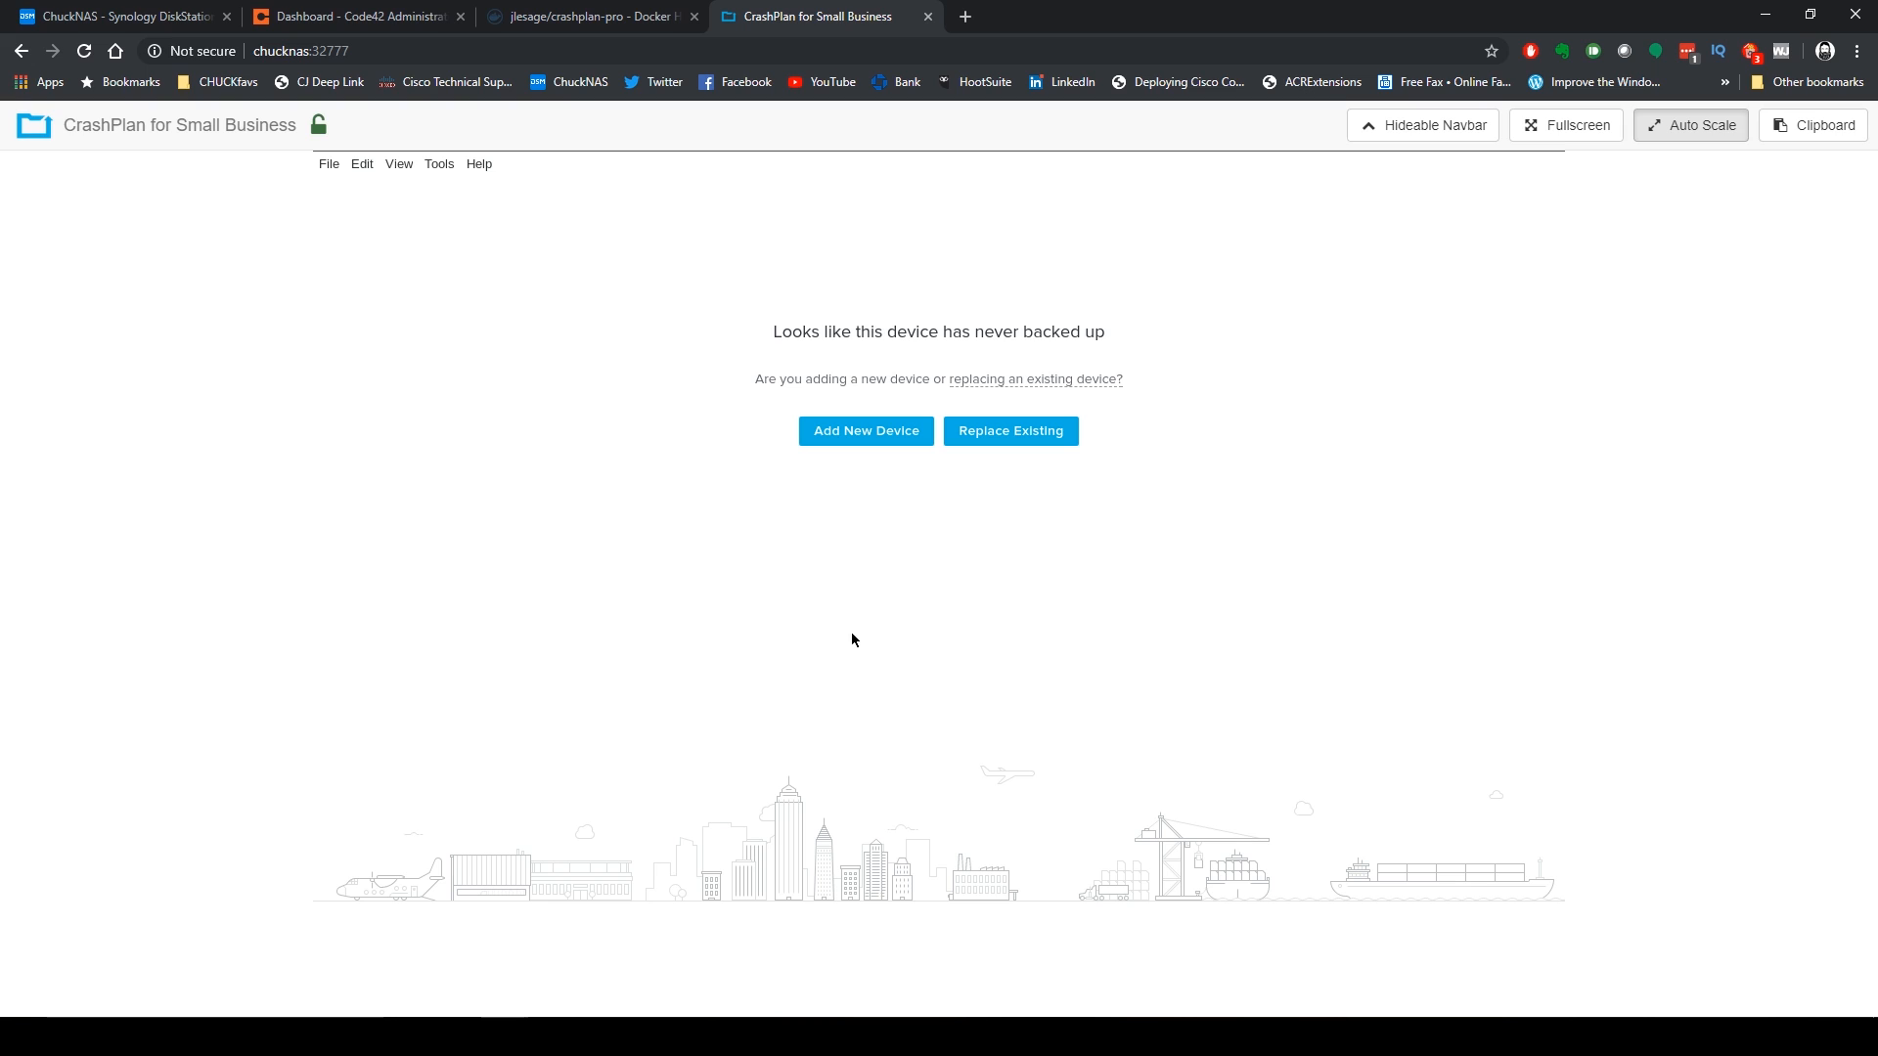
pyautogui.moveTo(1031, 433)
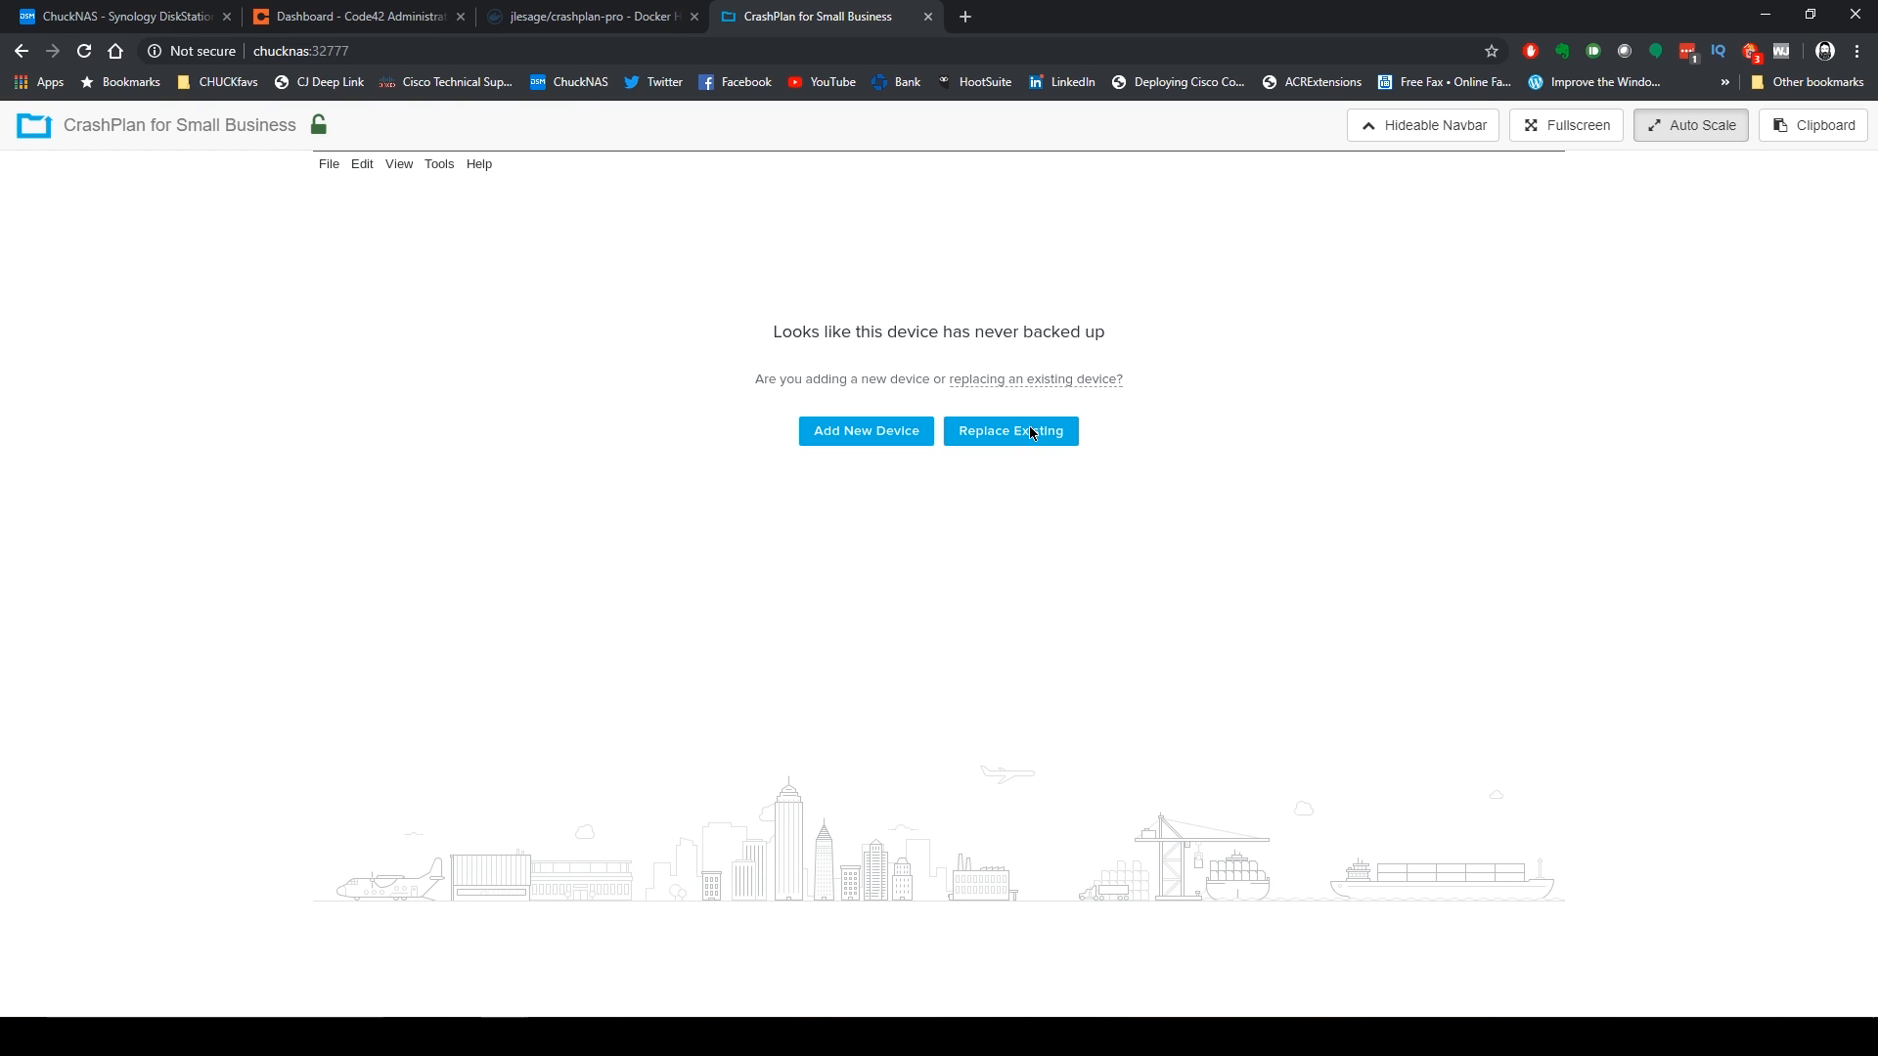
pyautogui.moveTo(1092, 563)
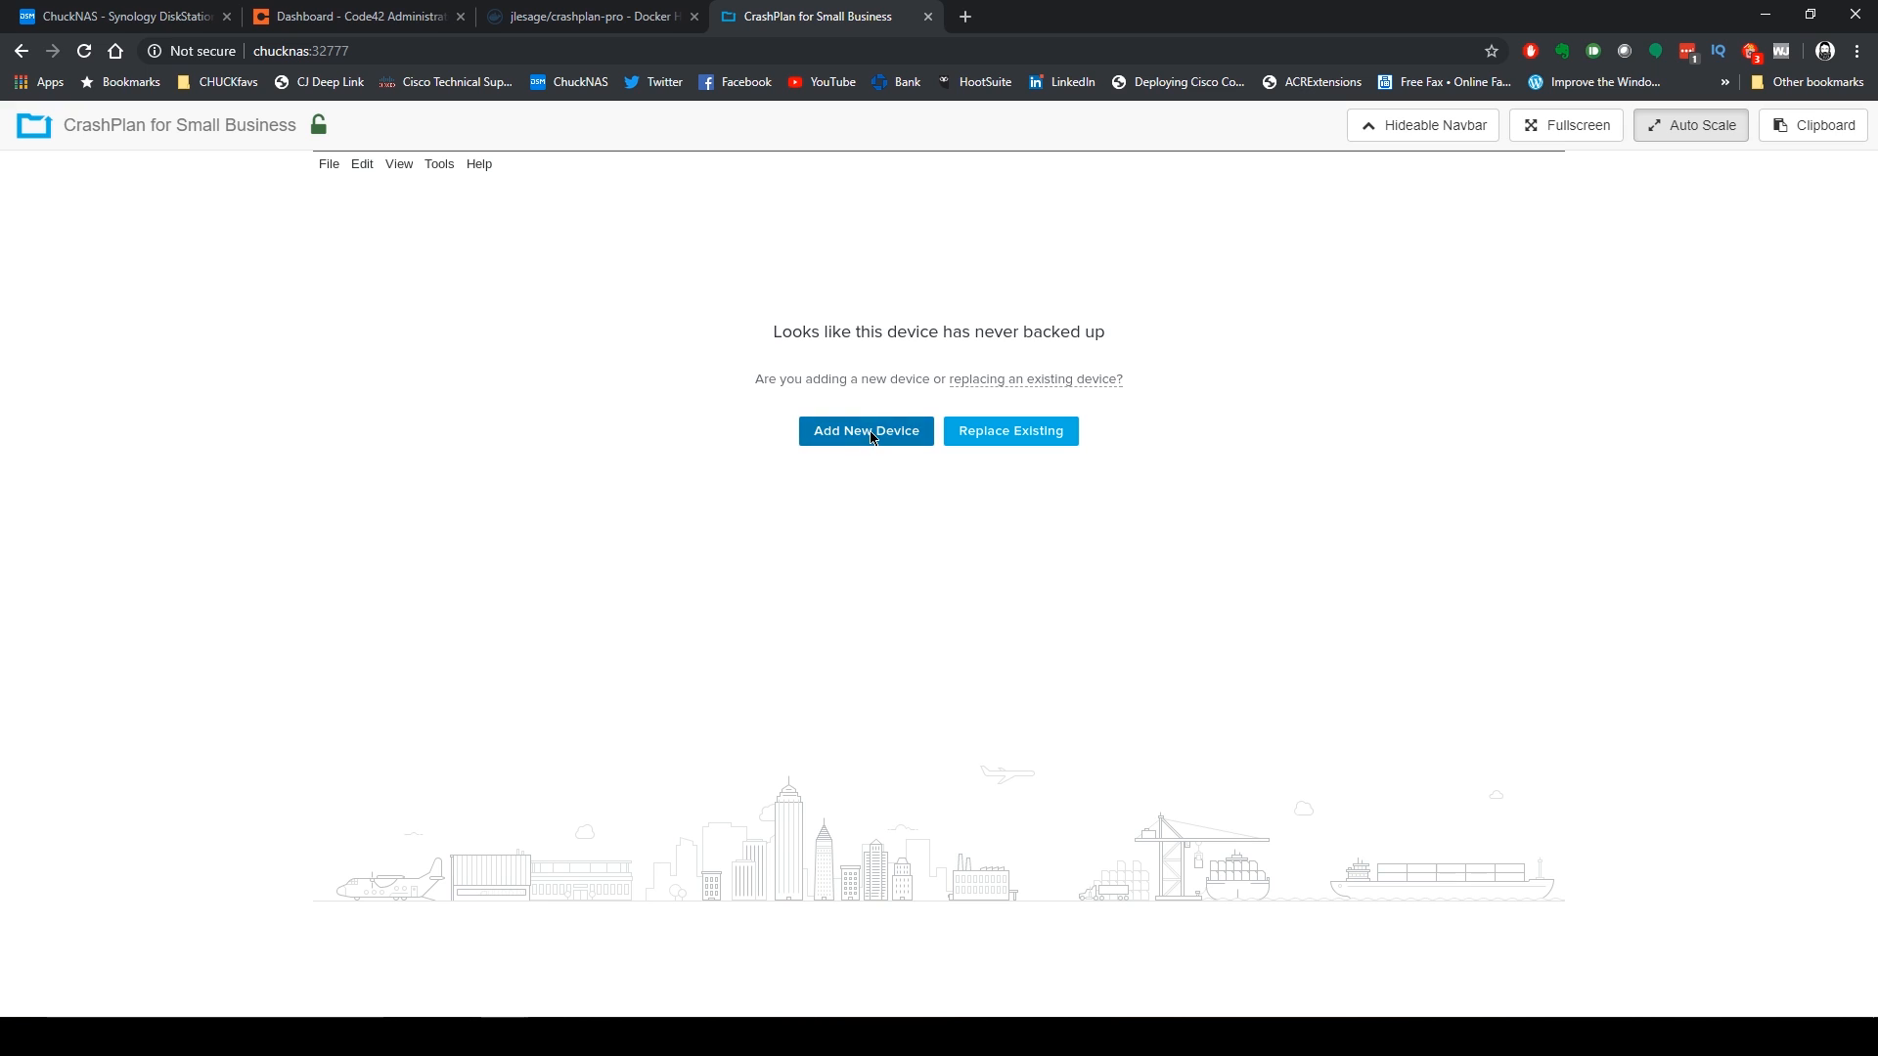
pyautogui.click(865, 430)
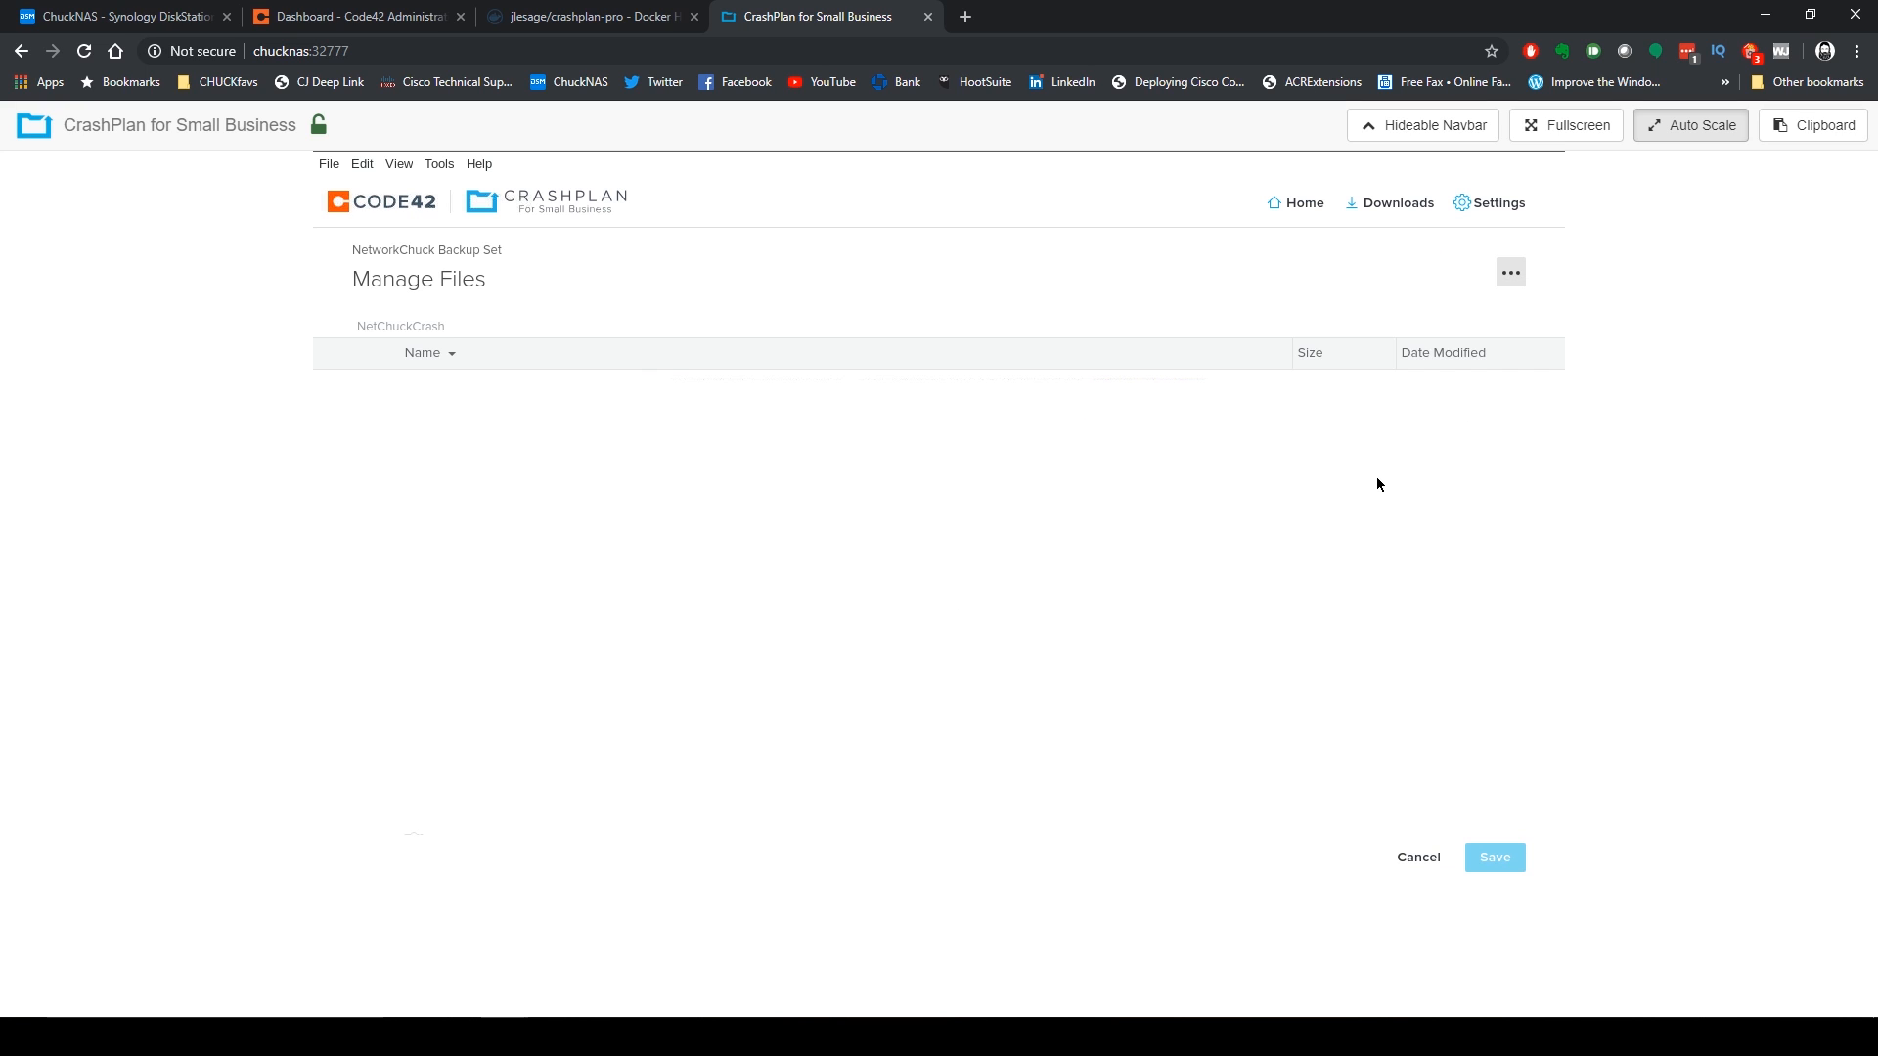
# Step: Open the Root storage folder in Manage Files, find it empty, and return to the DSM Docker tab
pyautogui.click(368, 391)
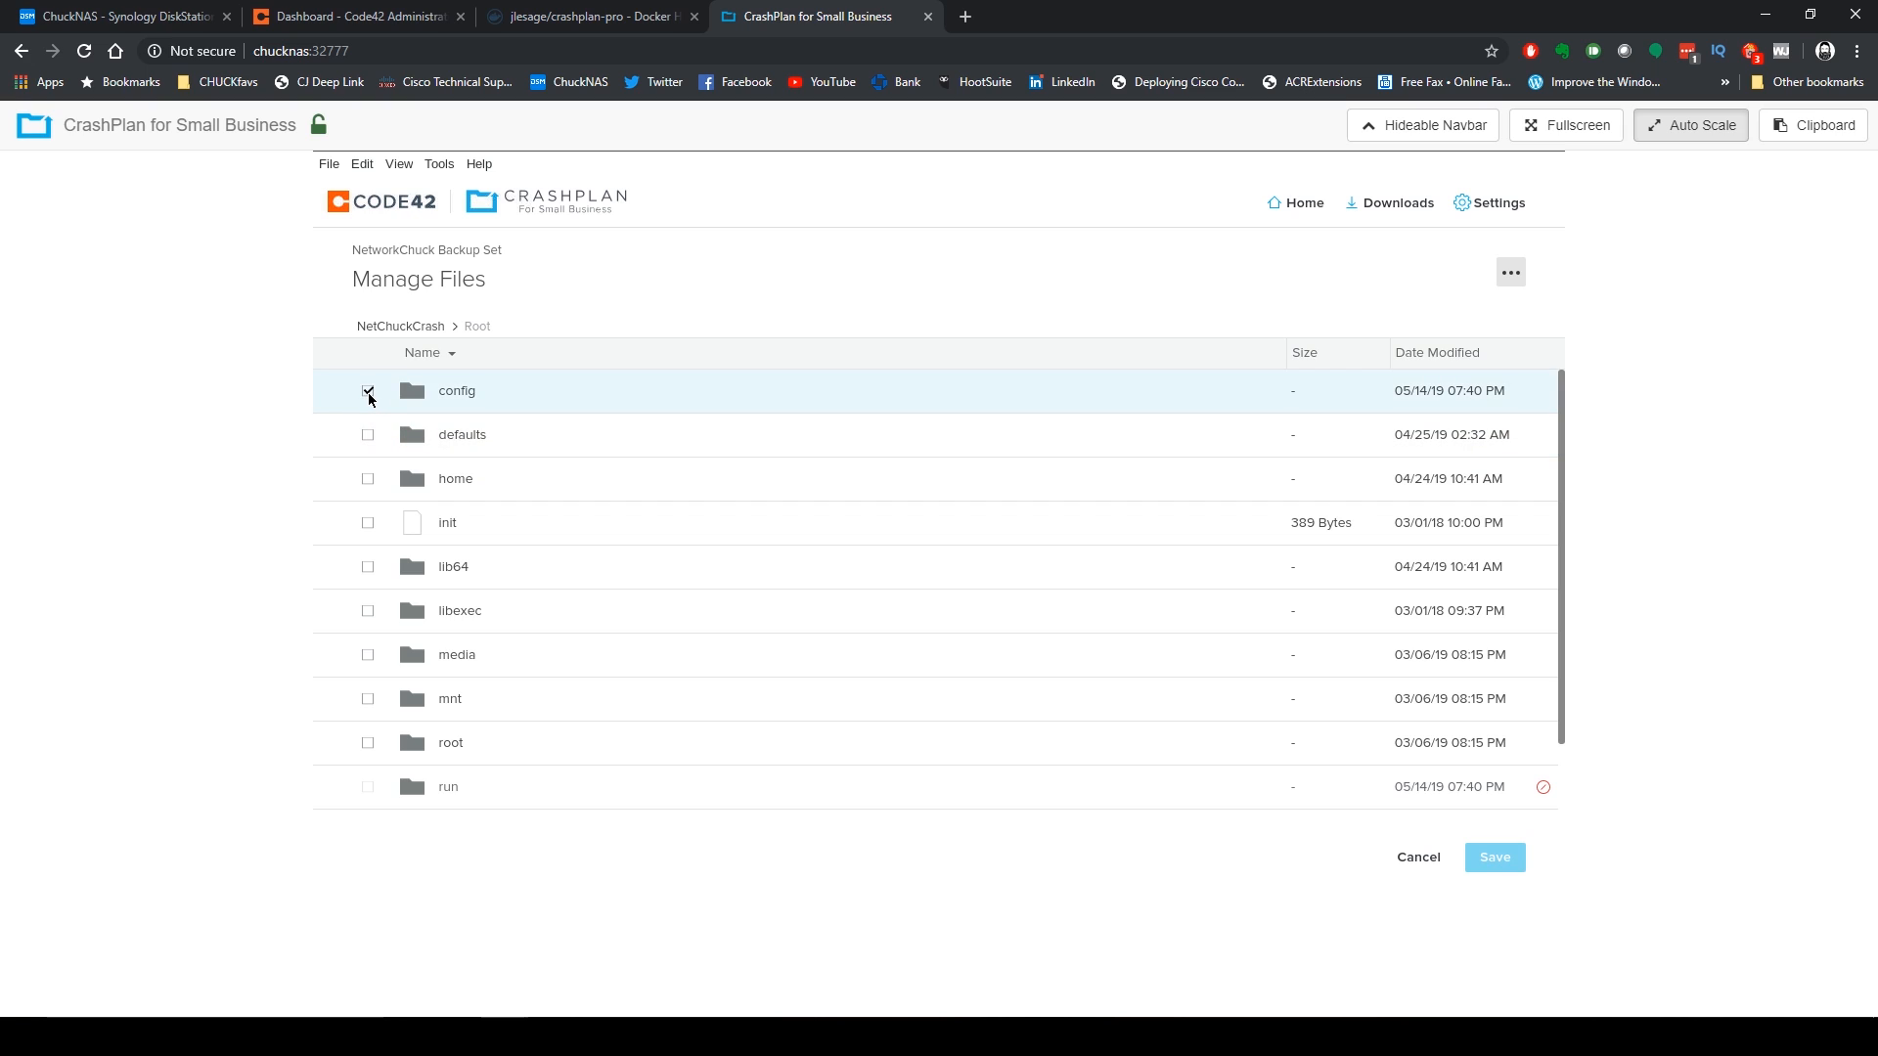
pyautogui.scroll(-3)
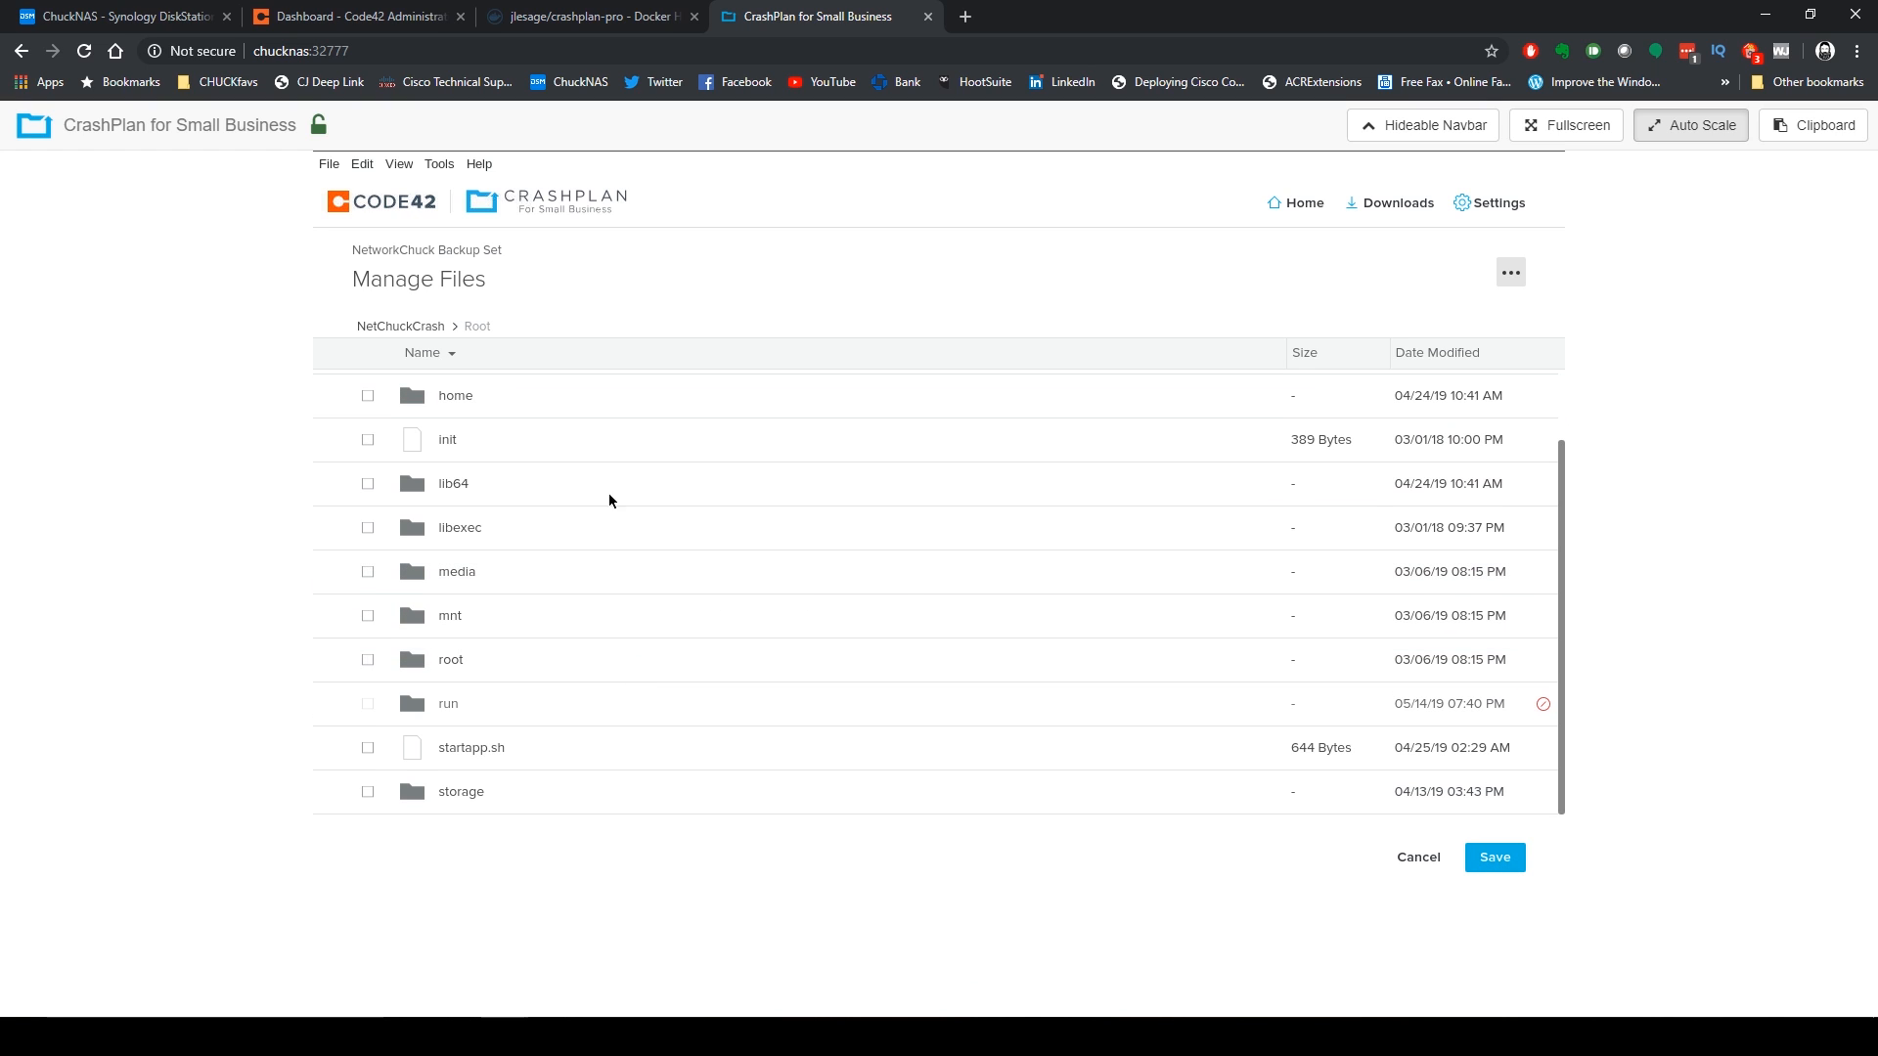
pyautogui.moveTo(466, 802)
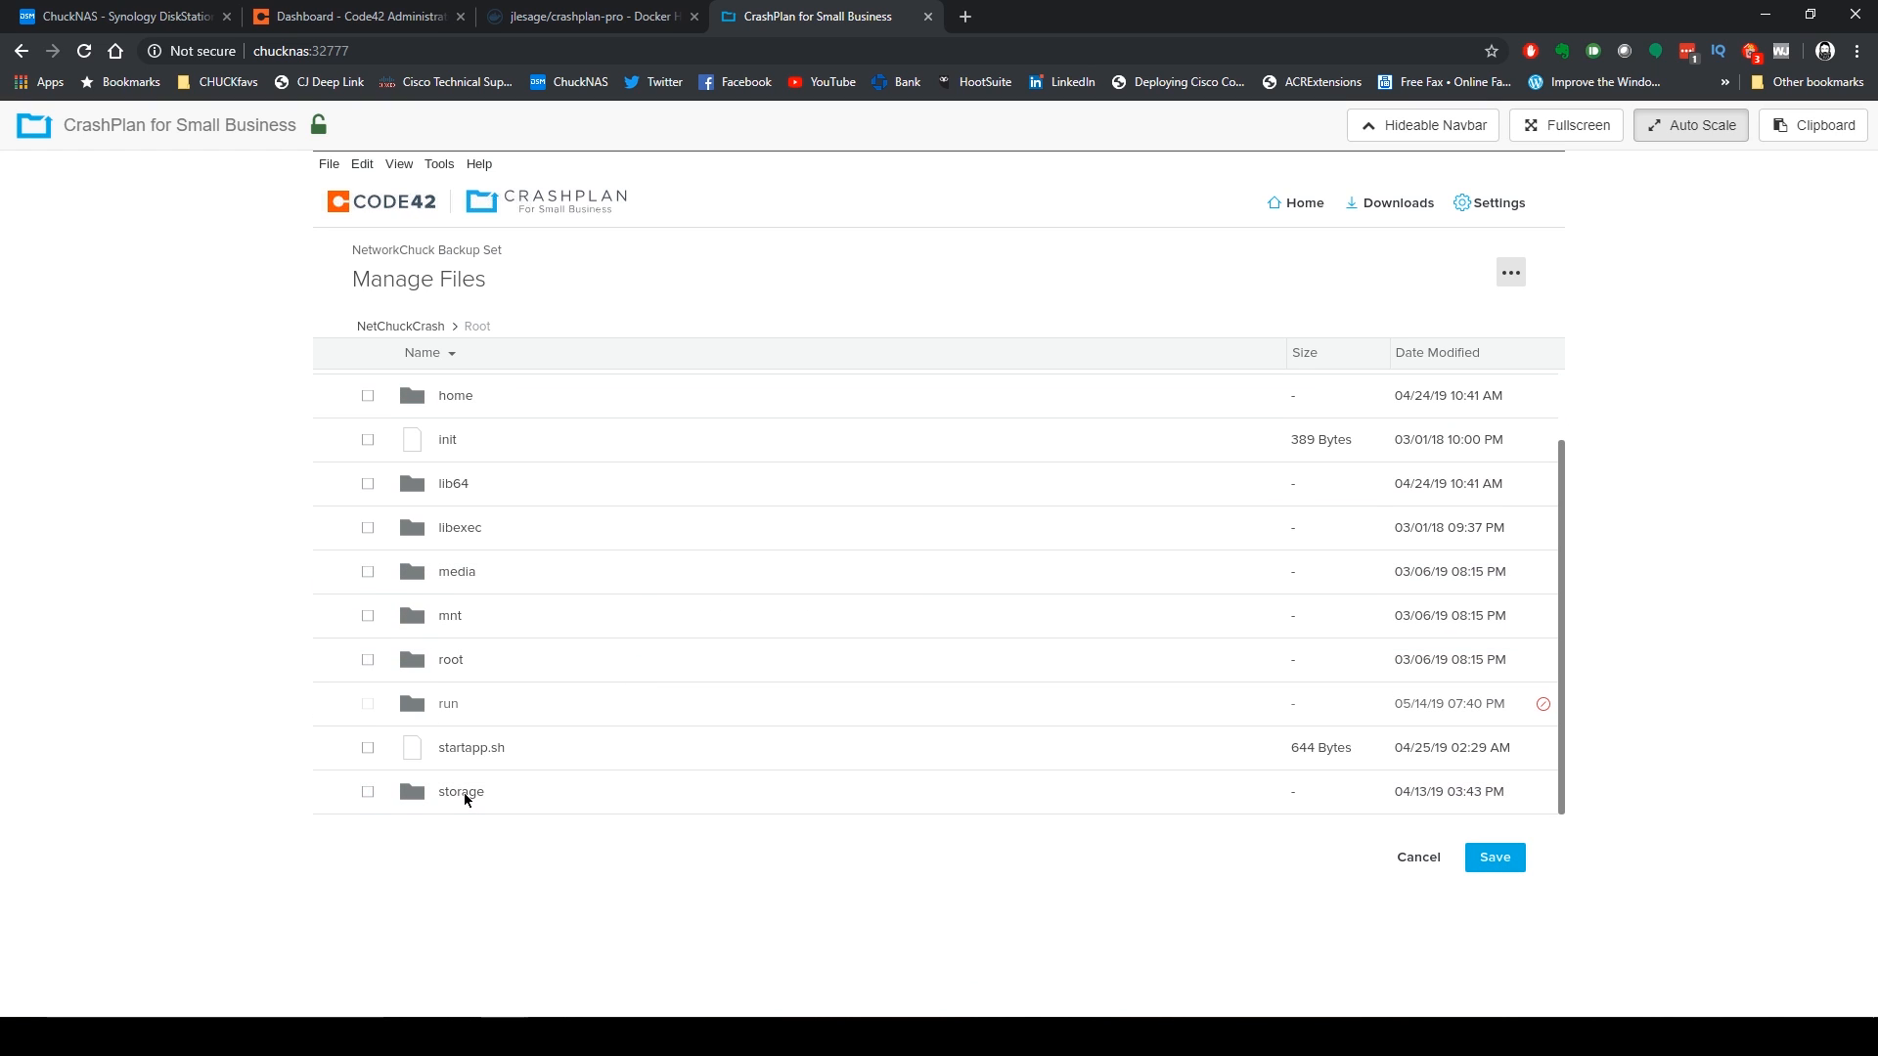
pyautogui.doubleClick(462, 790)
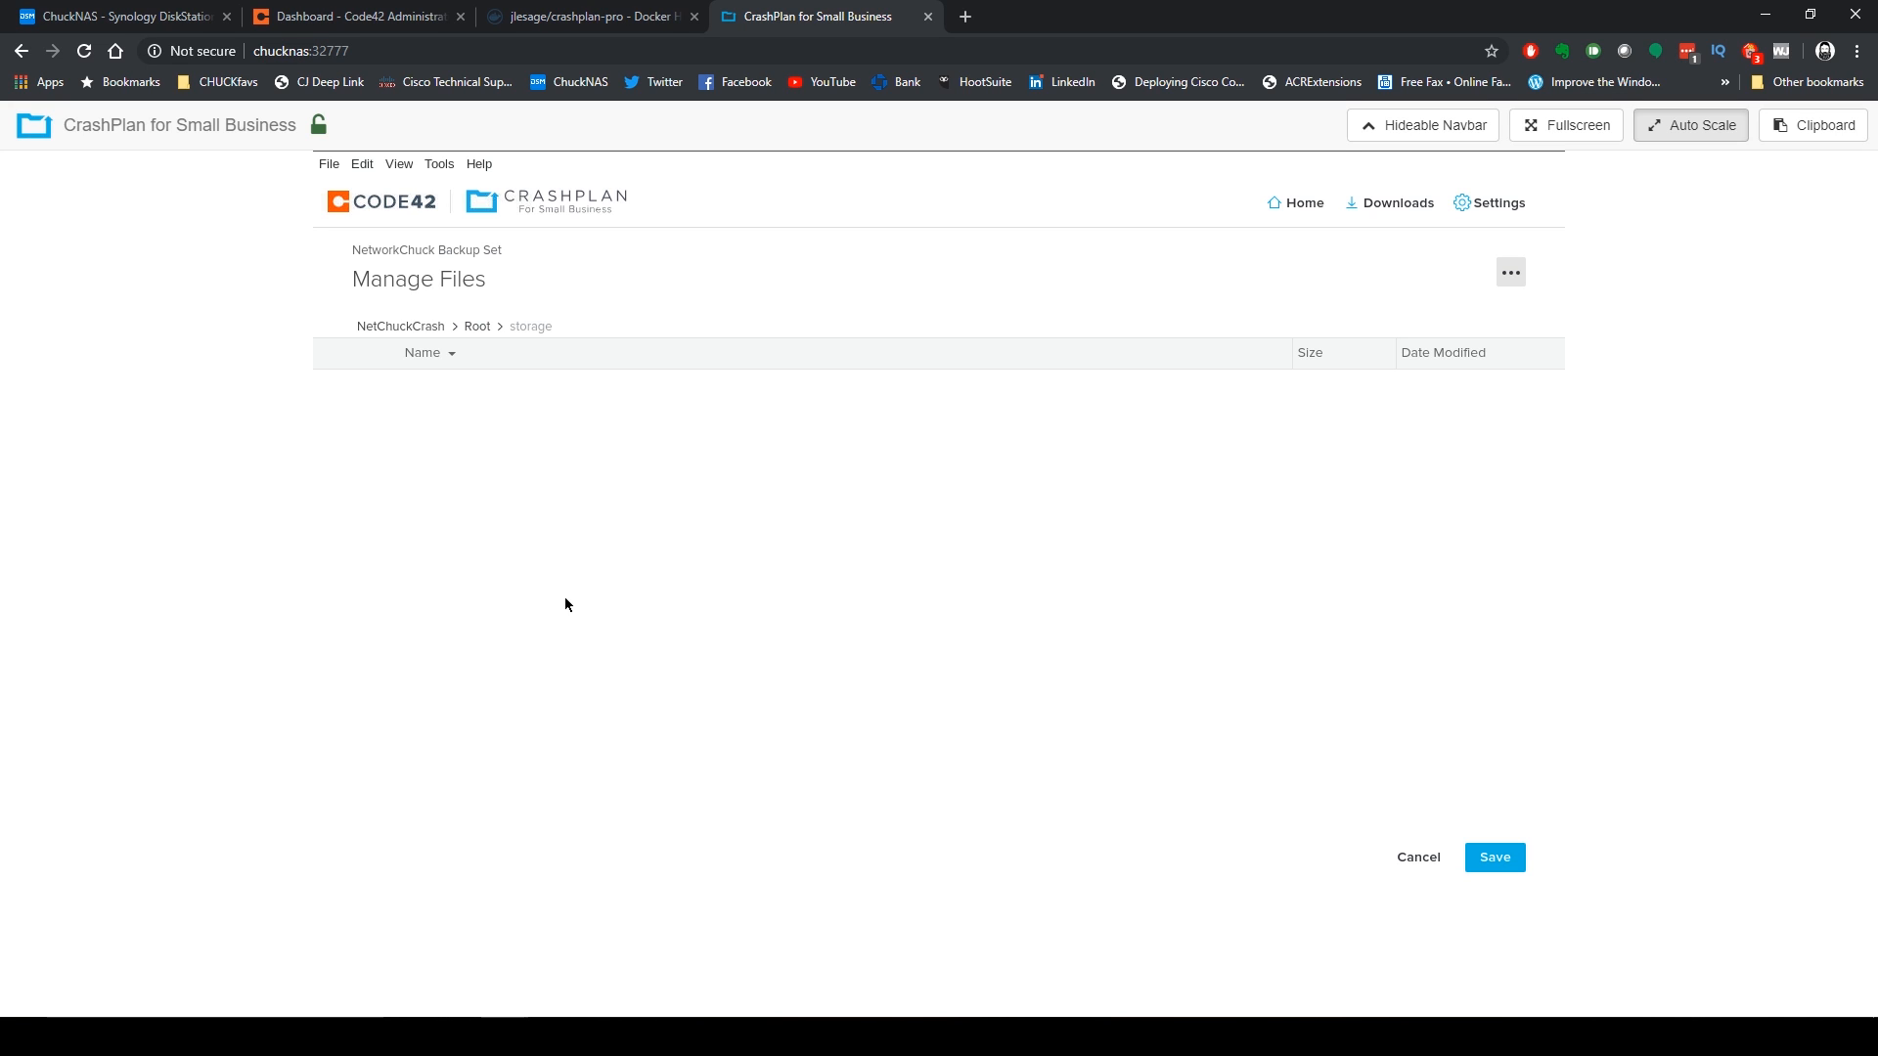
pyautogui.moveTo(559, 505)
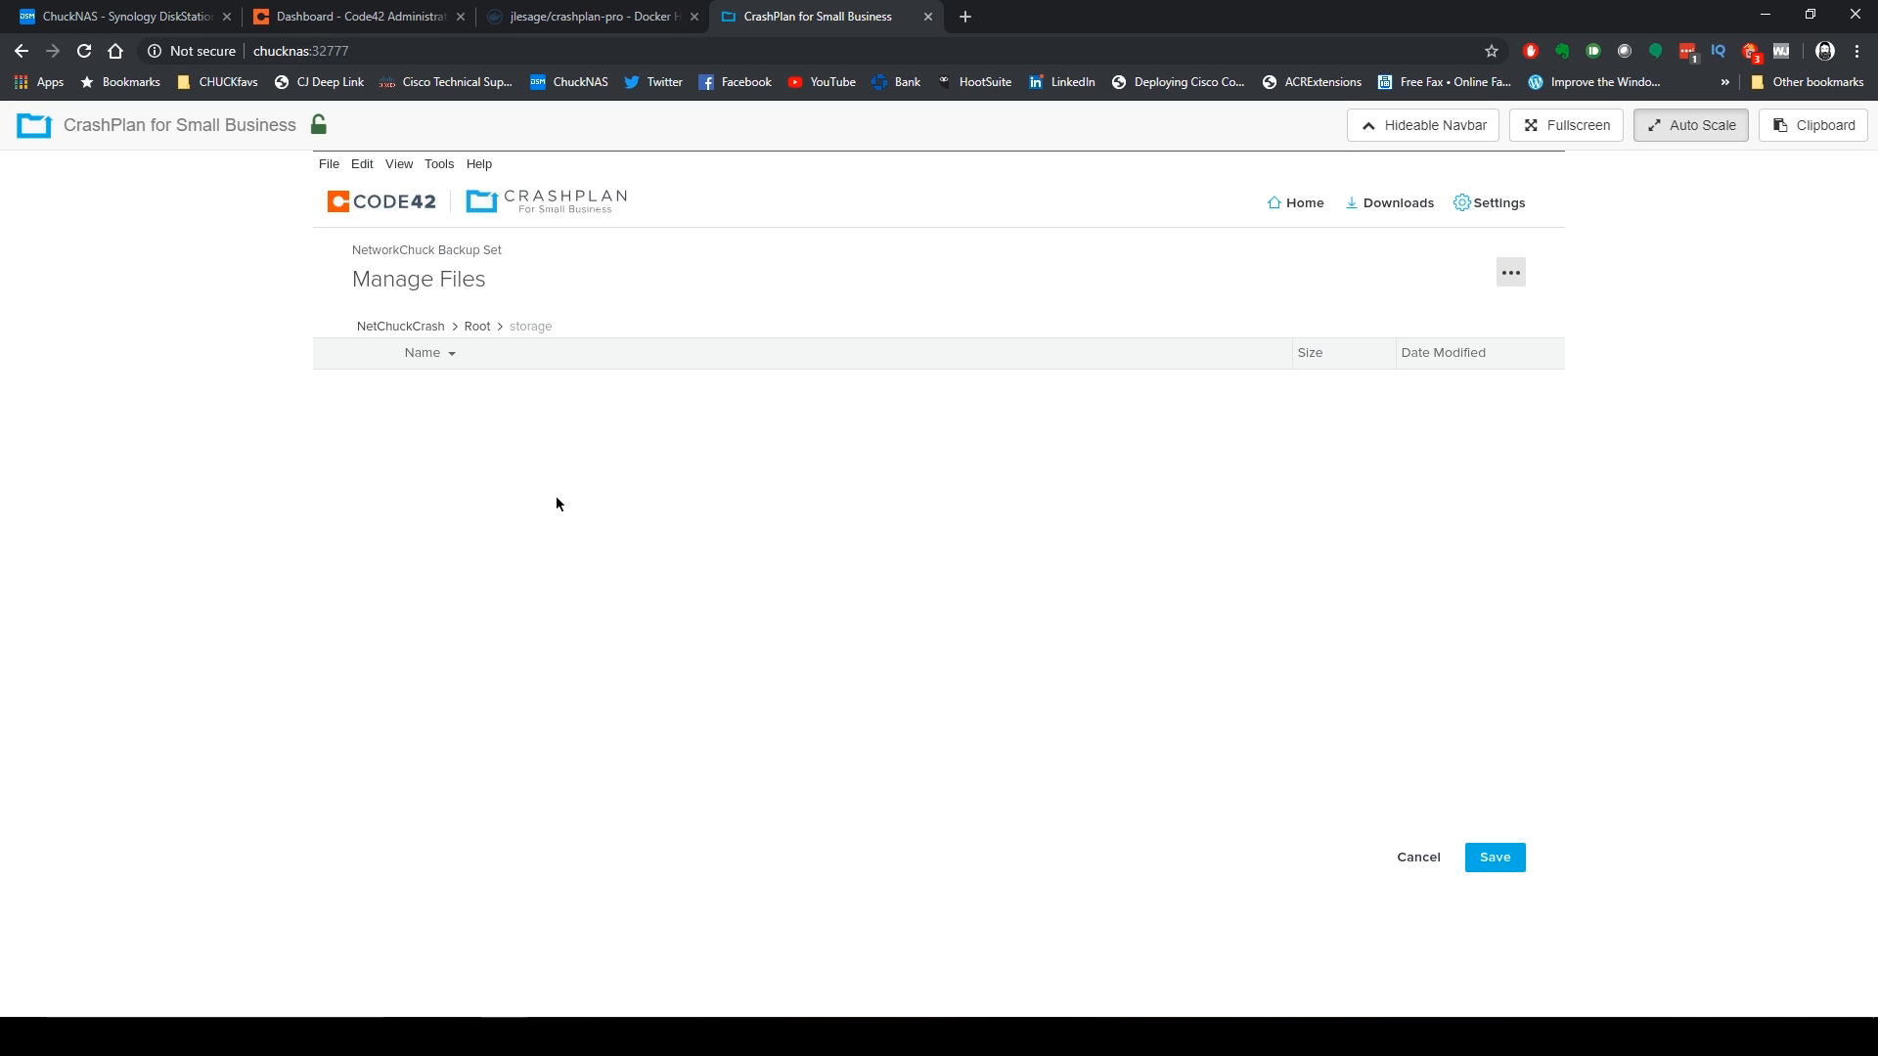
pyautogui.moveTo(641, 509)
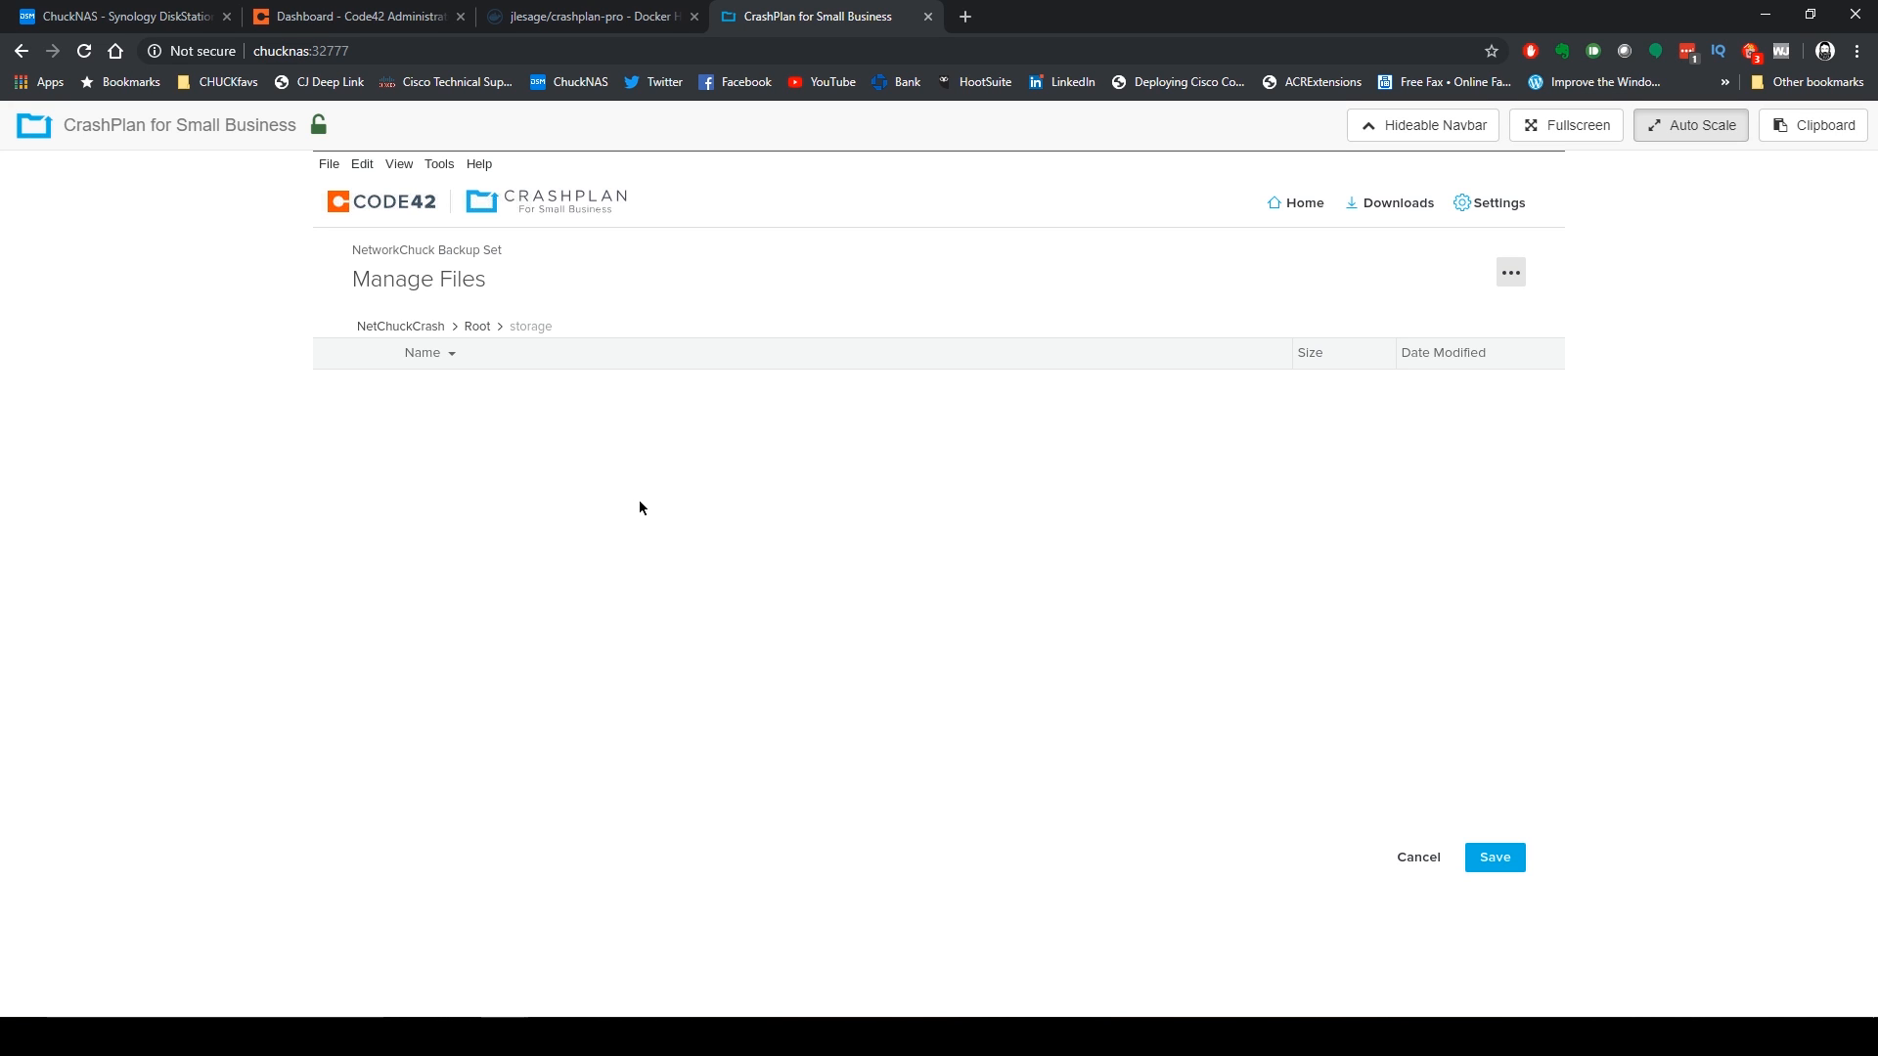
pyautogui.click(118, 15)
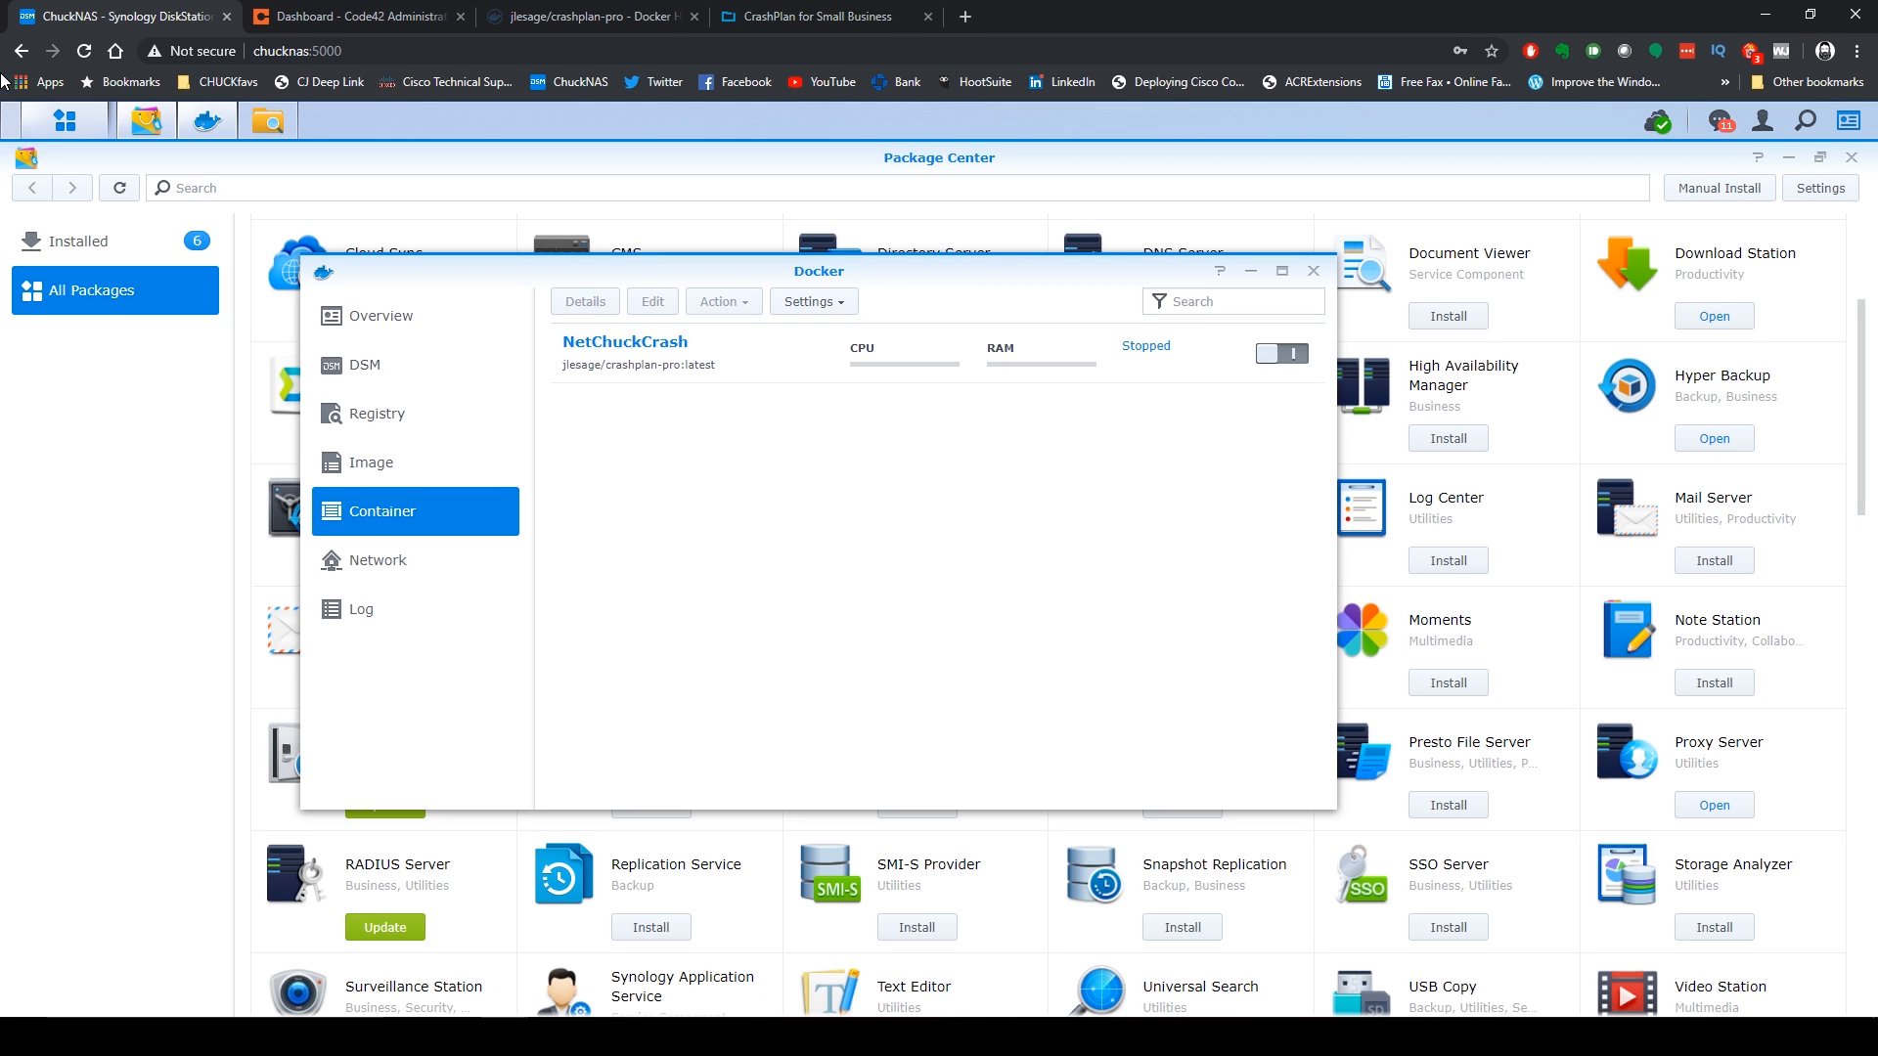
# Step: Start a new DSM user named crashplan with a password and default group membership
pyautogui.click(63, 121)
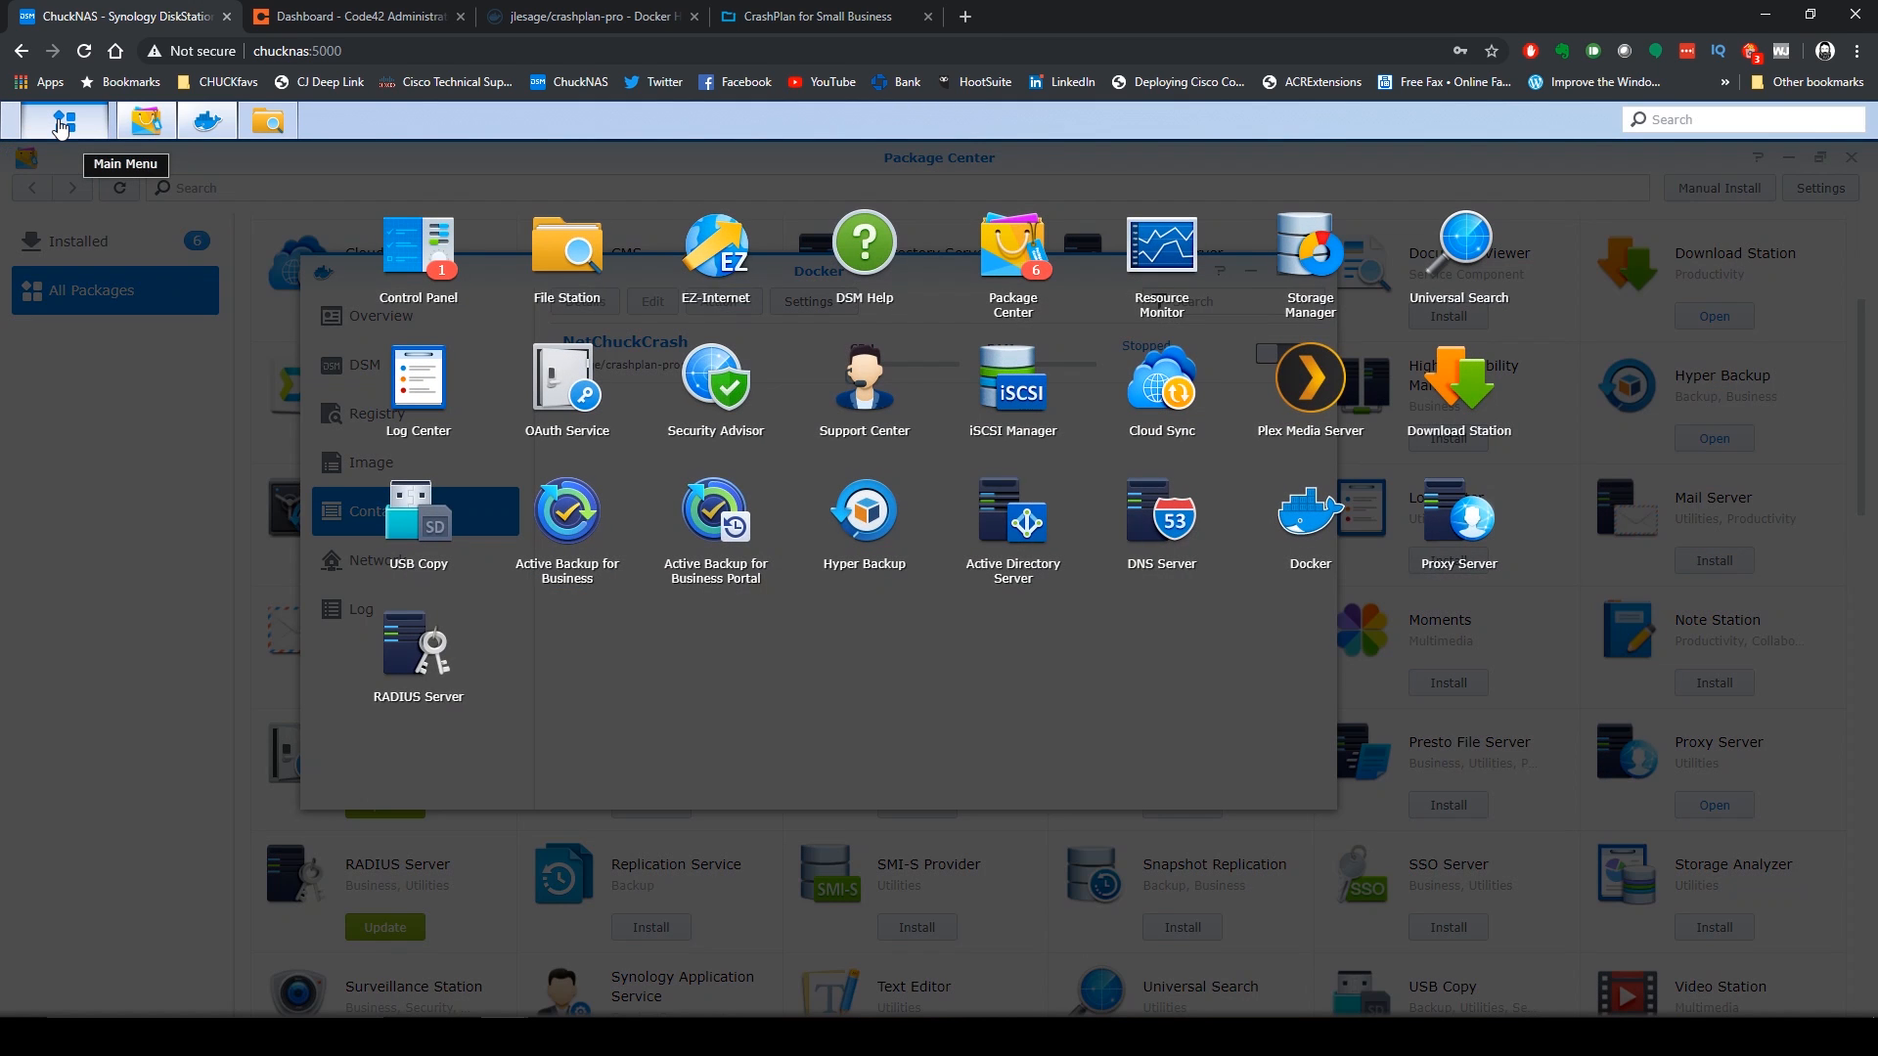
pyautogui.click(418, 244)
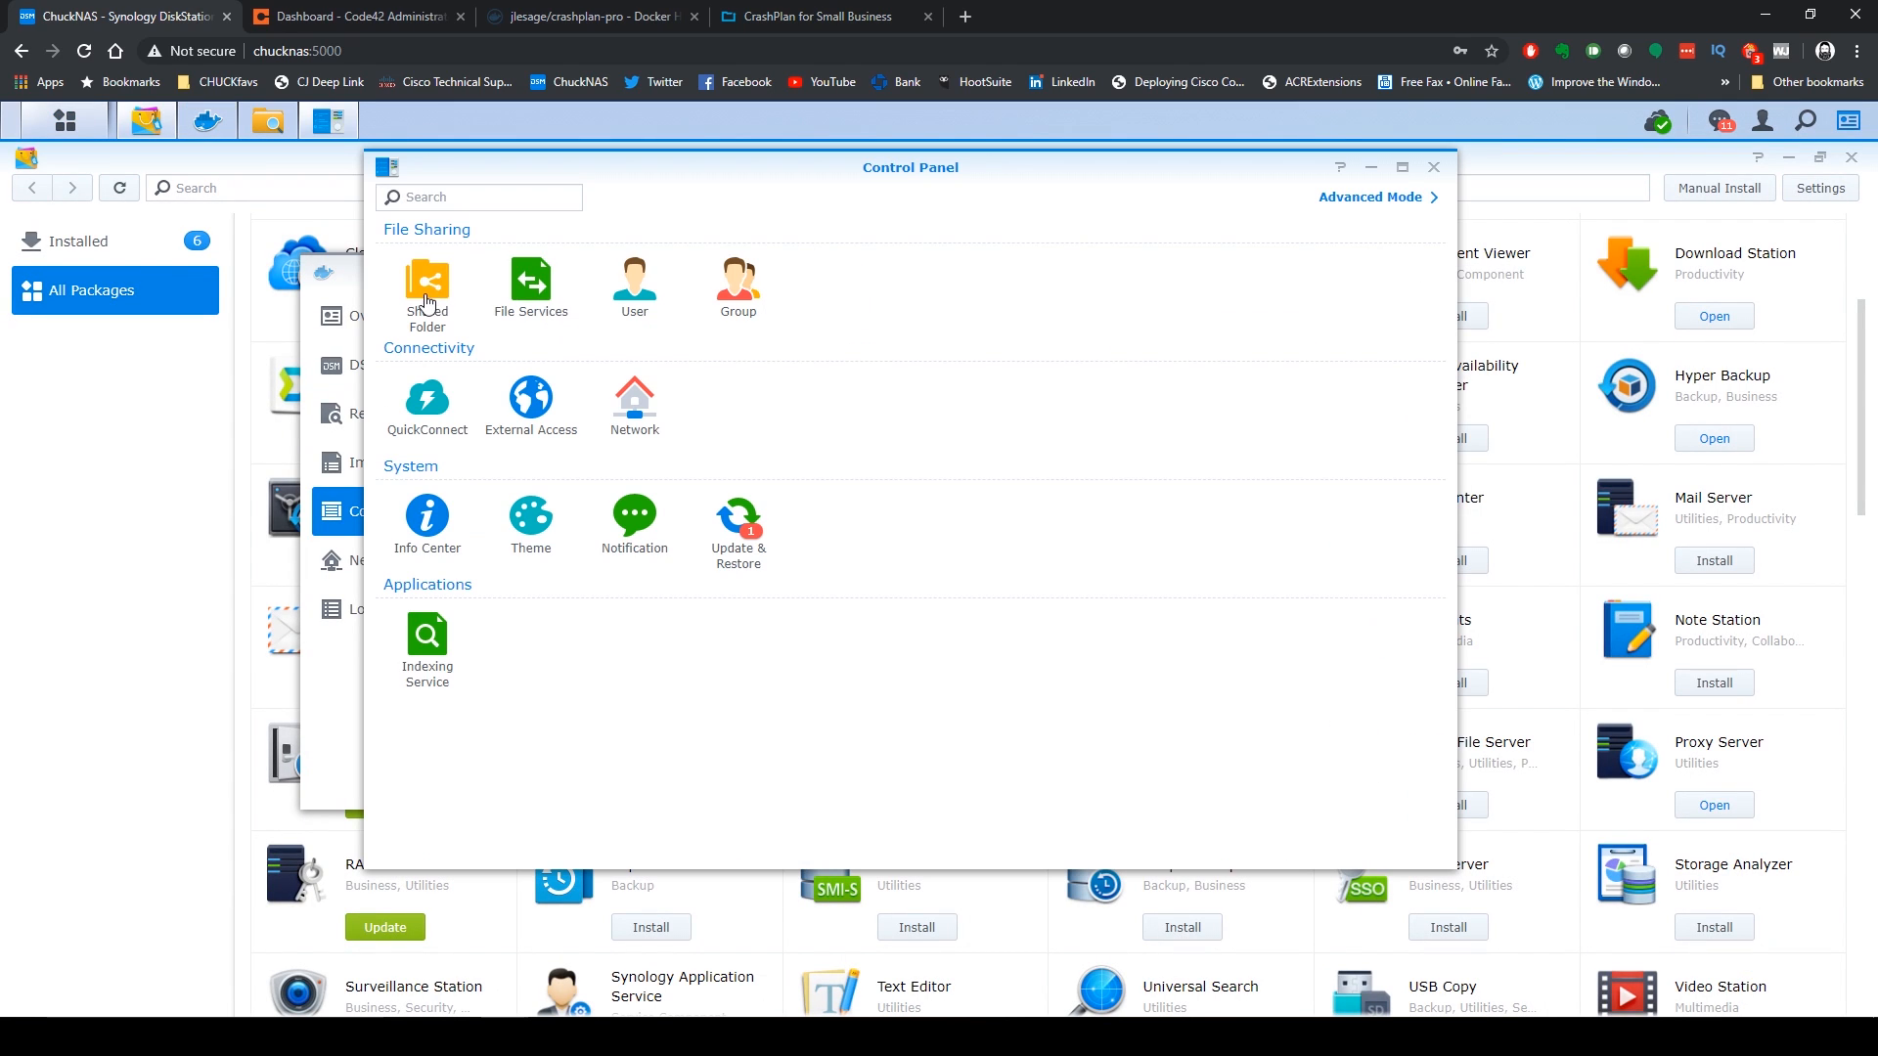
pyautogui.click(633, 282)
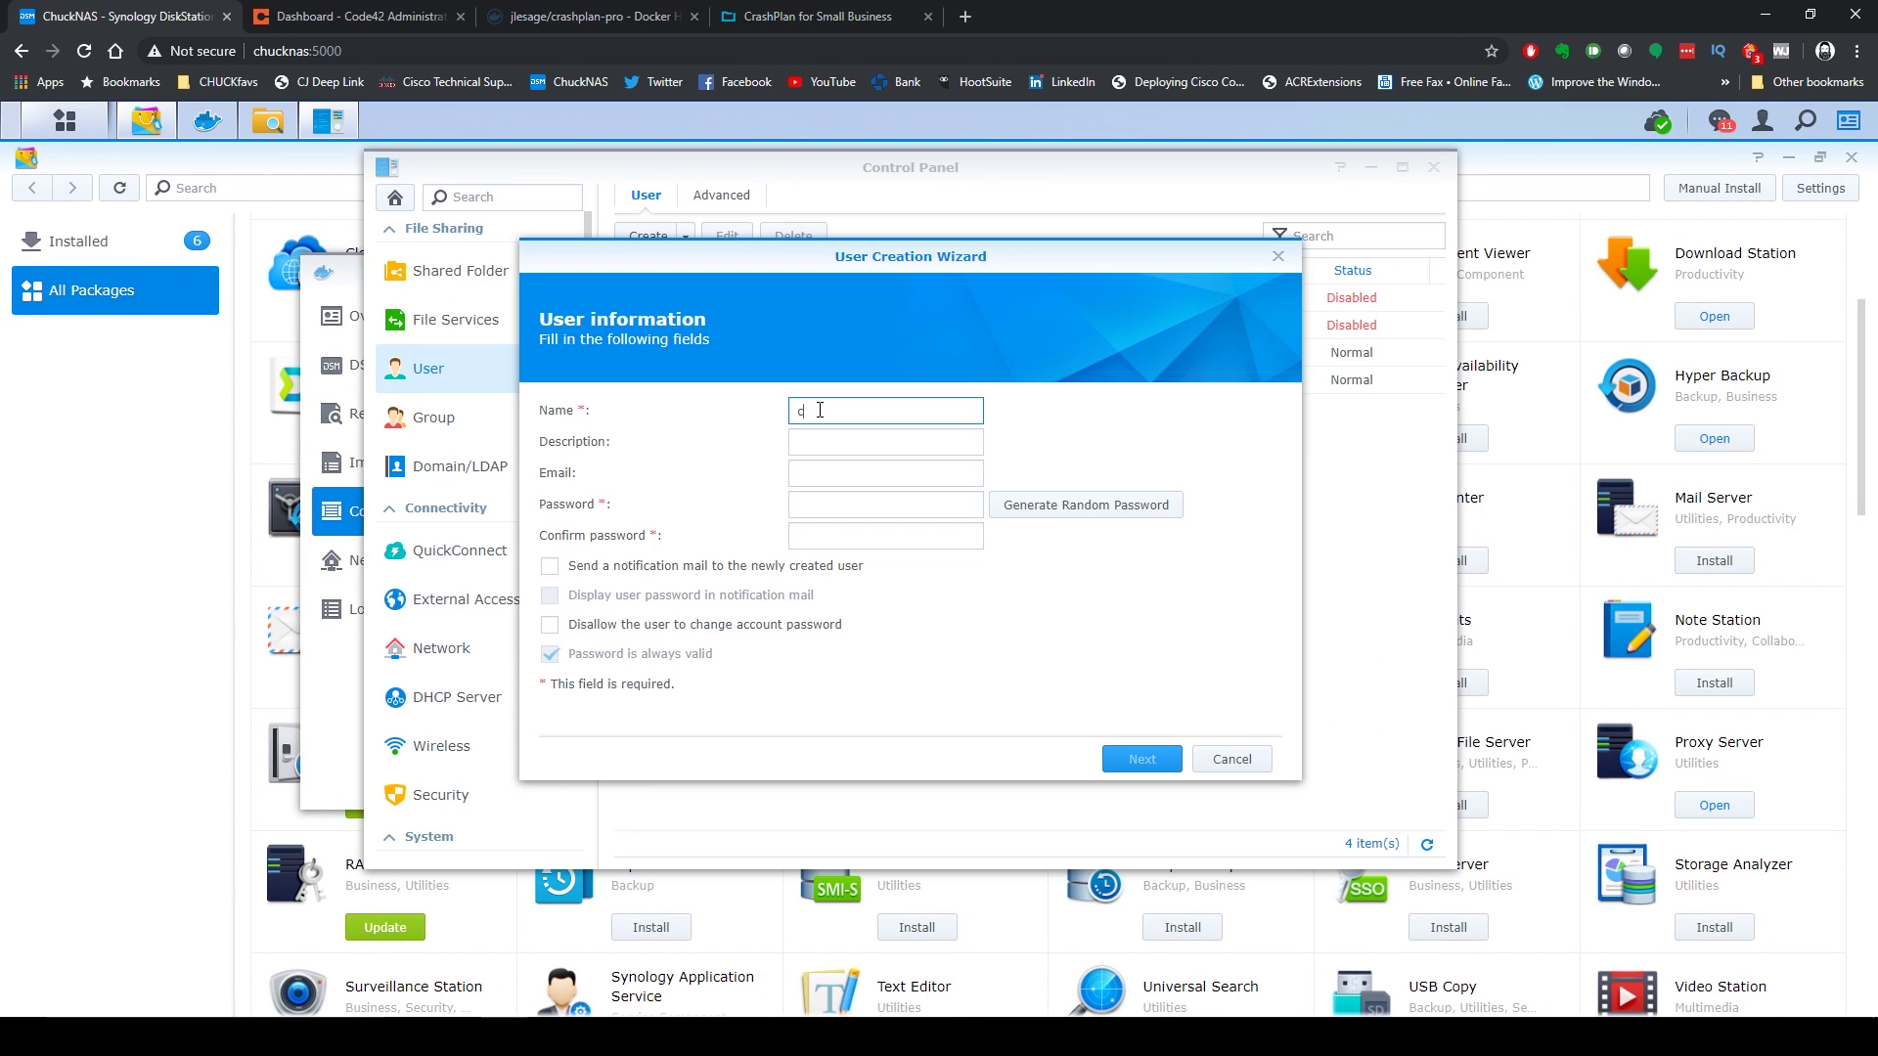
pyautogui.write('crashplan')
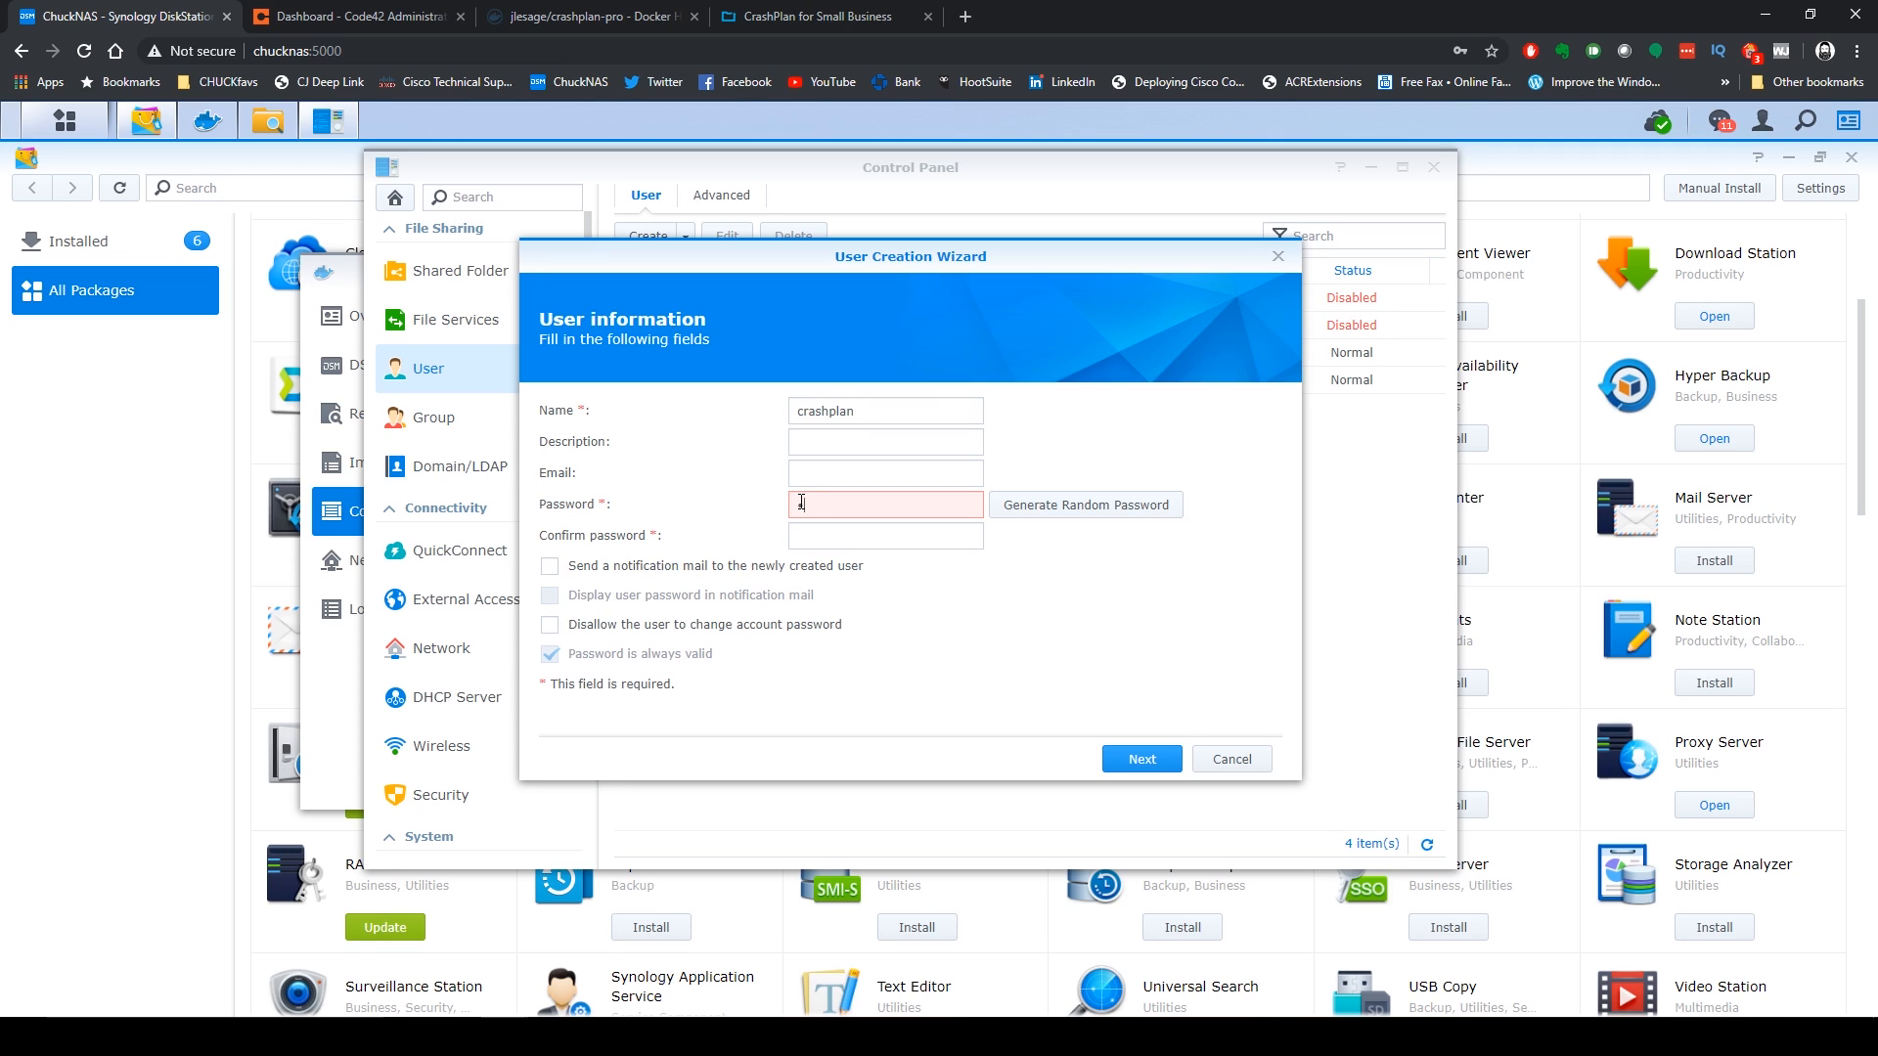
pyautogui.write('password')
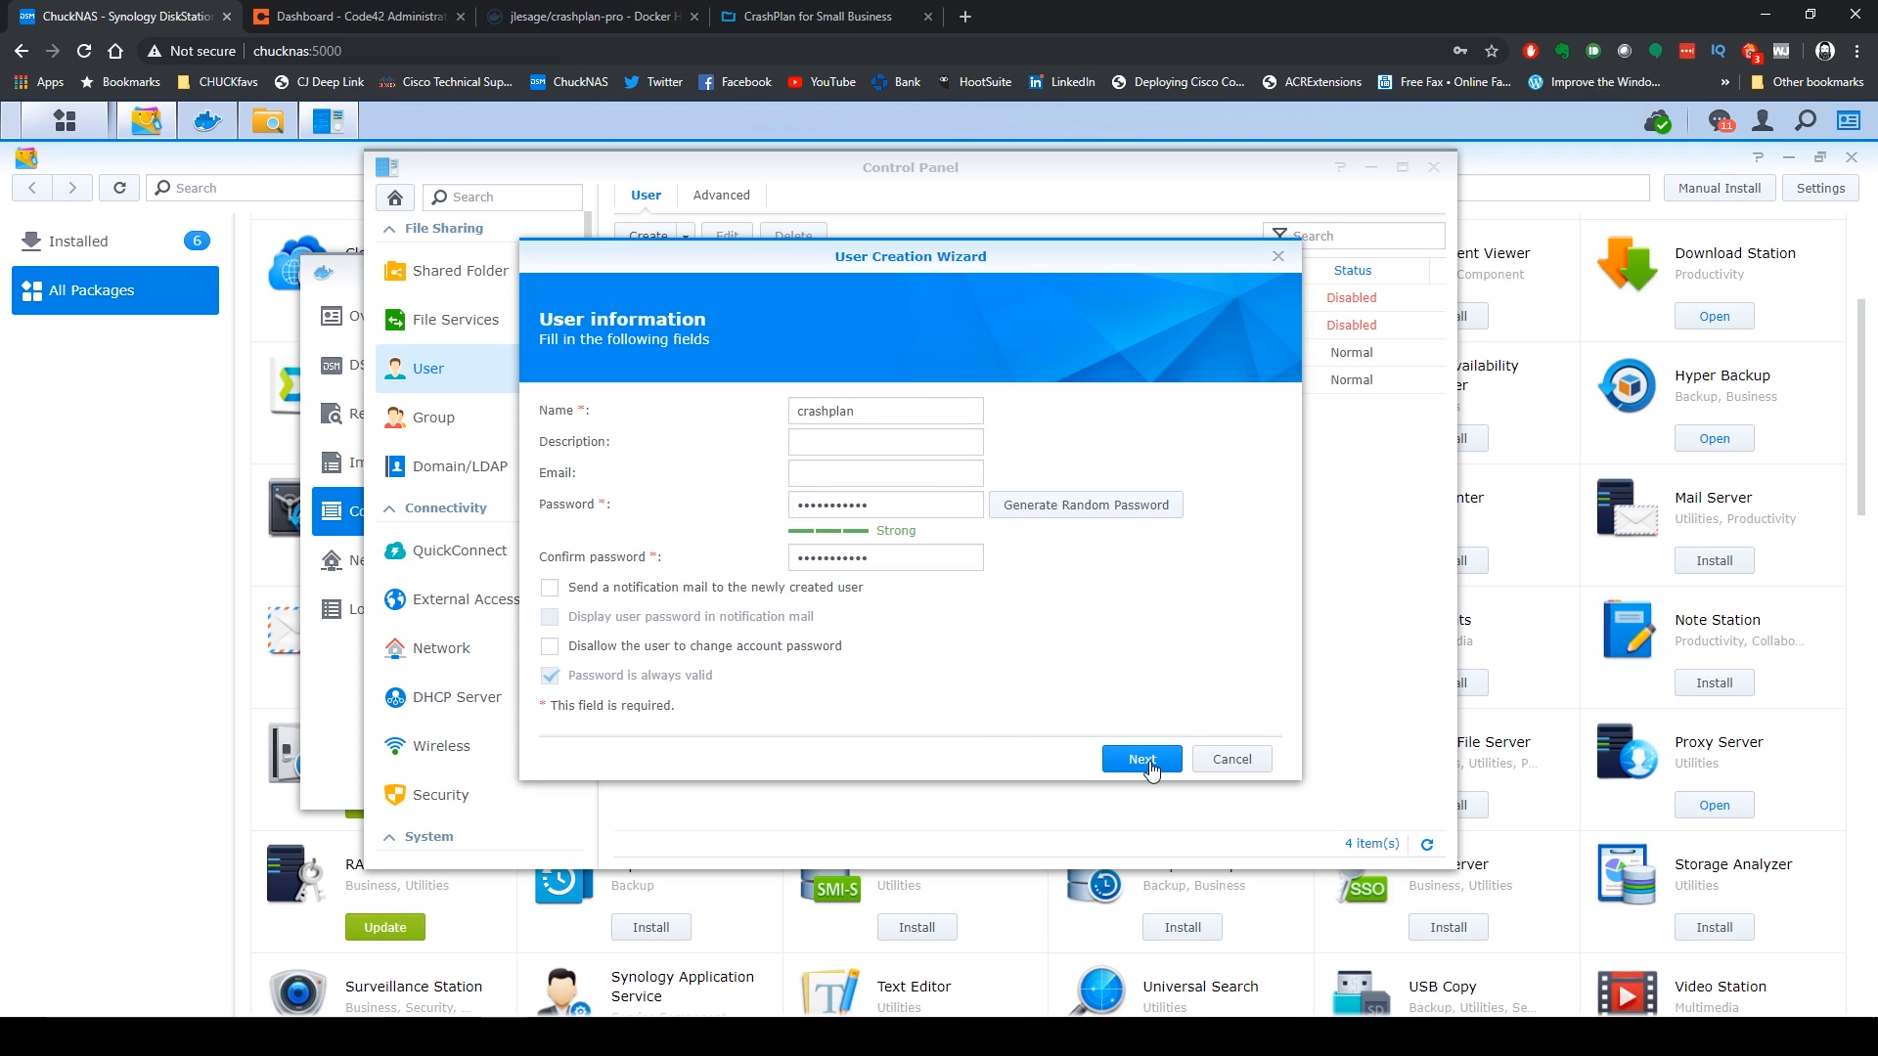
pyautogui.click(1142, 759)
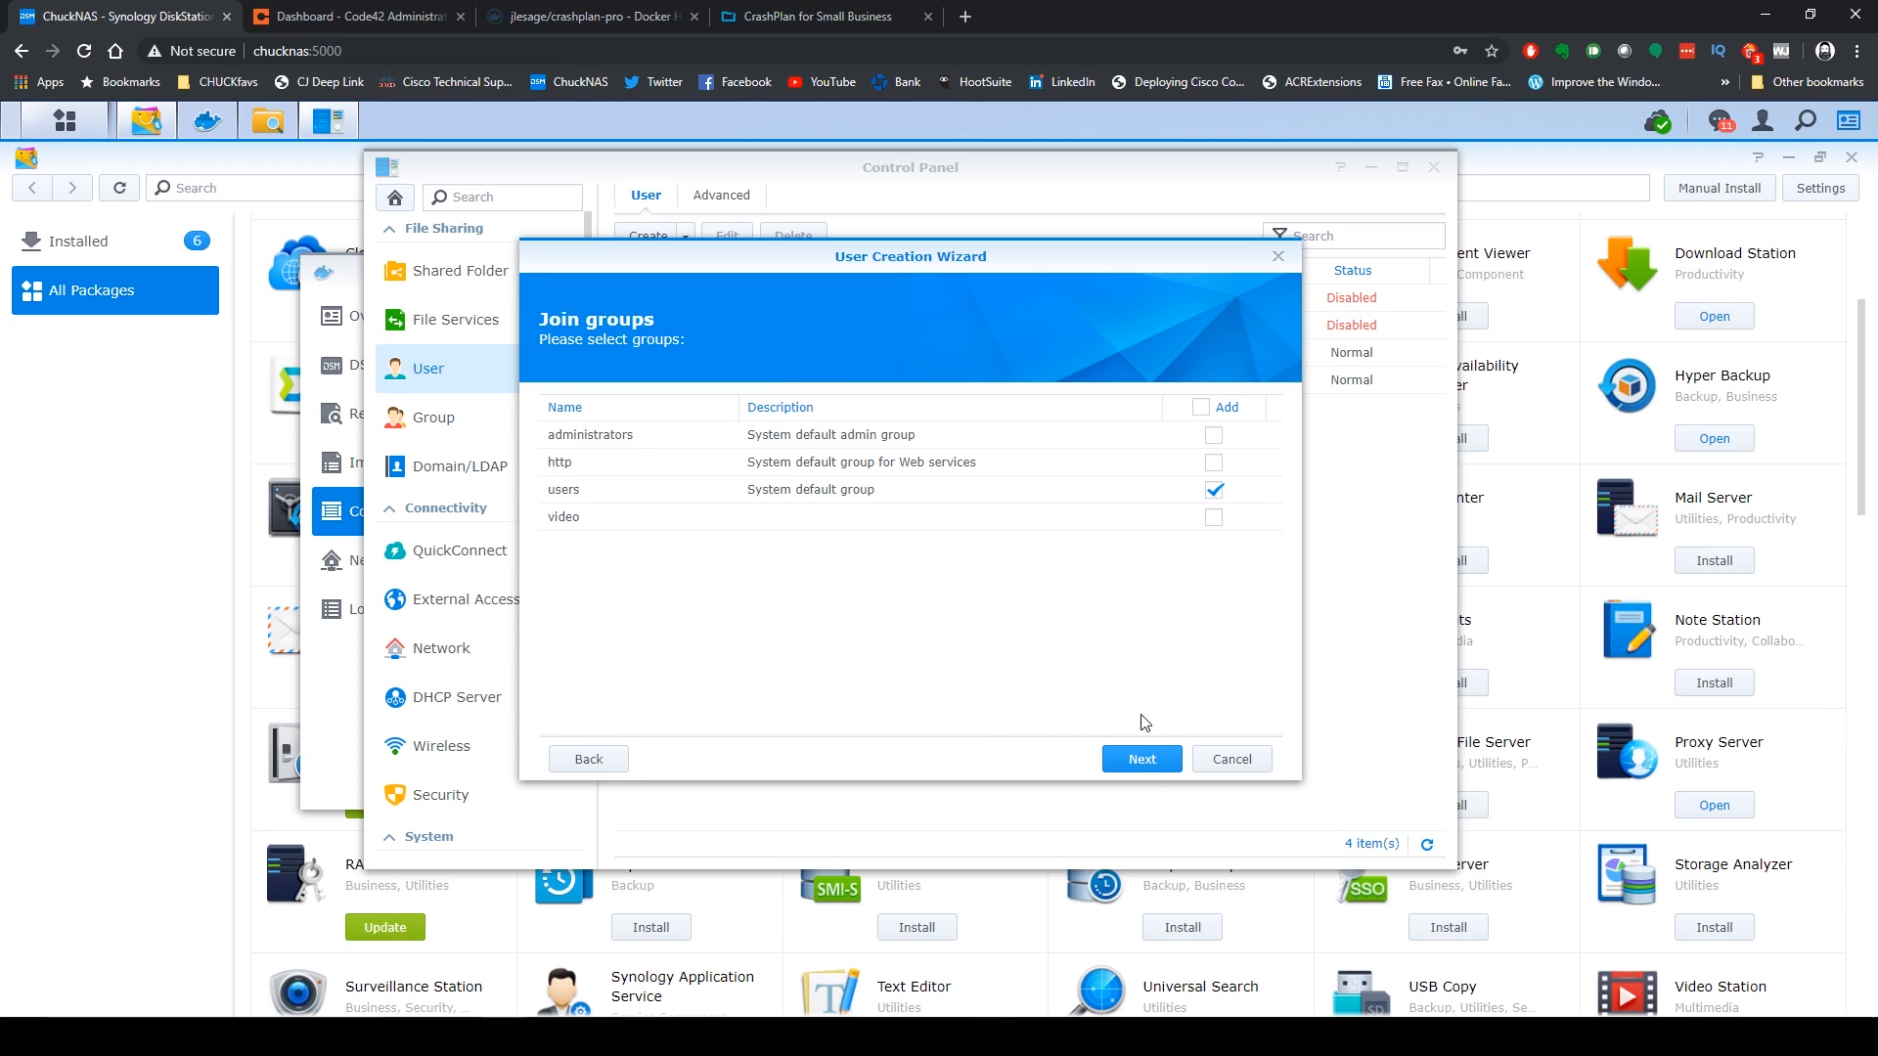
pyautogui.click(1142, 759)
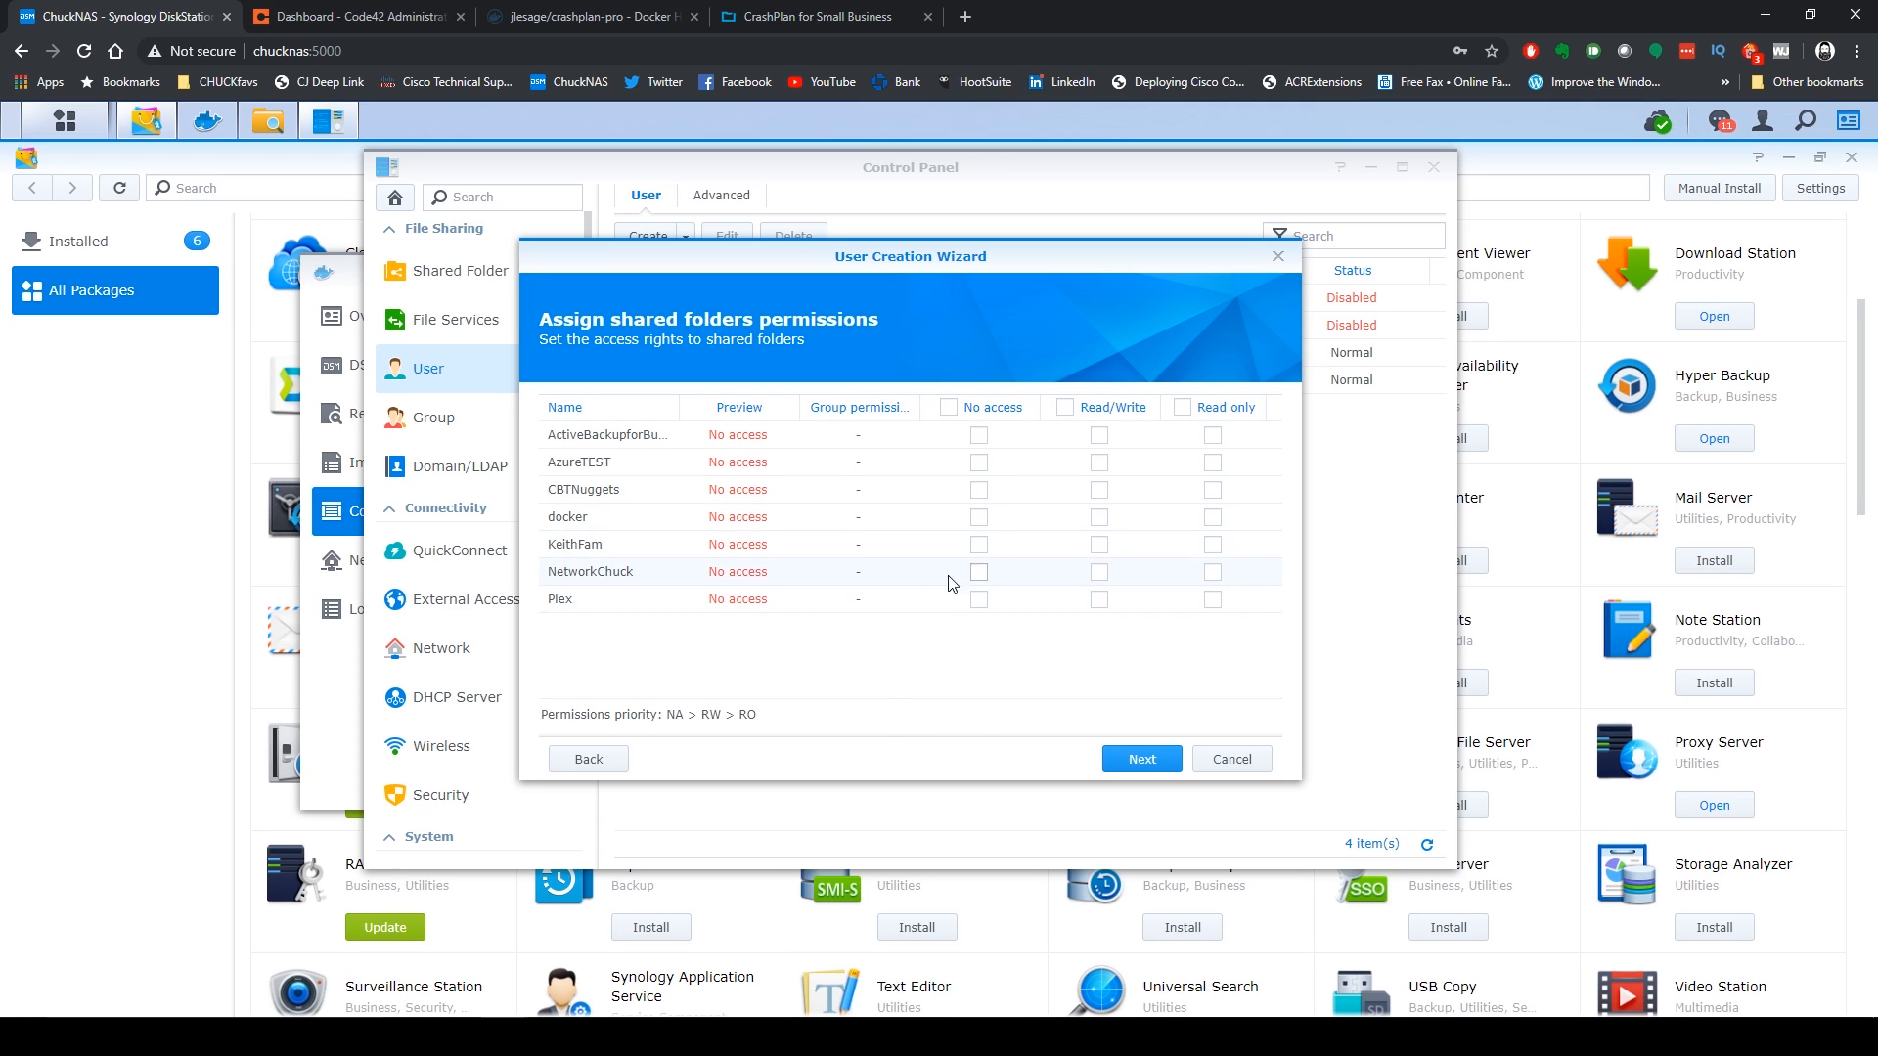
# Step: Grant crashplan read/write on the NetworkChuck folder and finish creating the user
pyautogui.click(1099, 571)
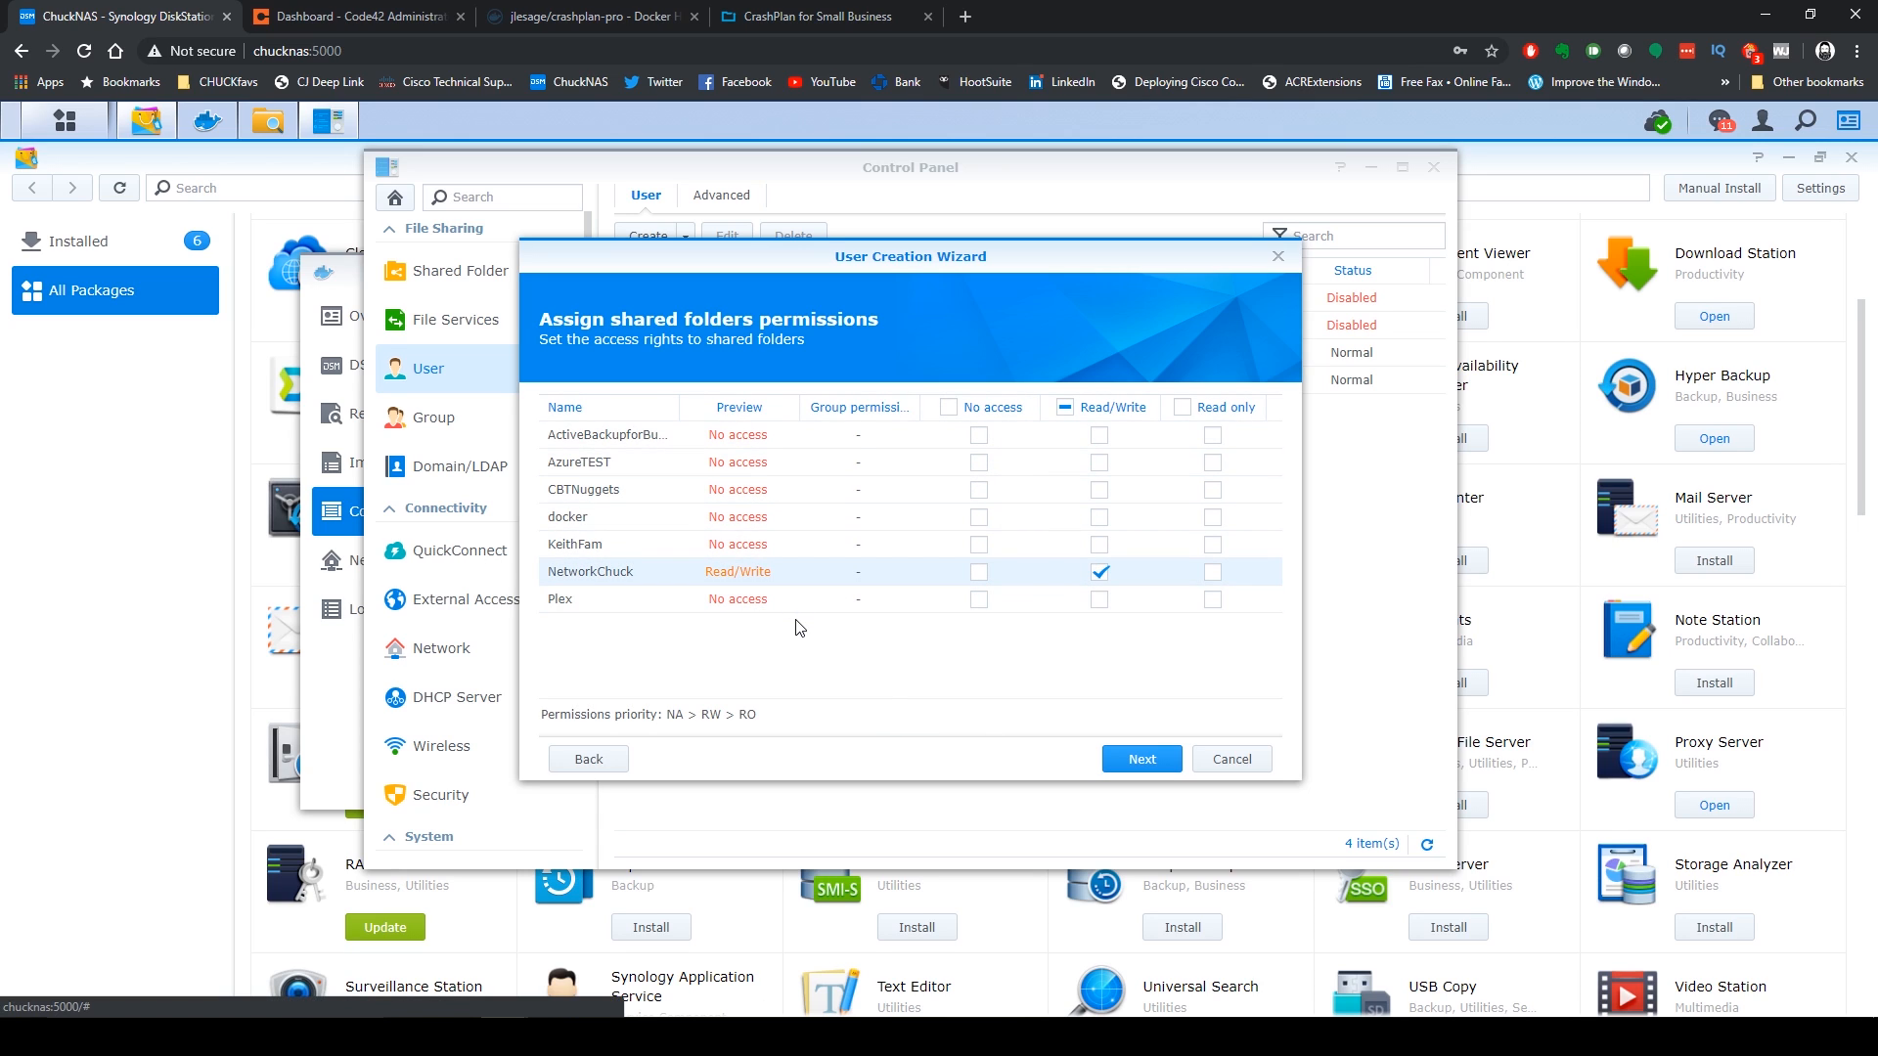
pyautogui.click(1143, 759)
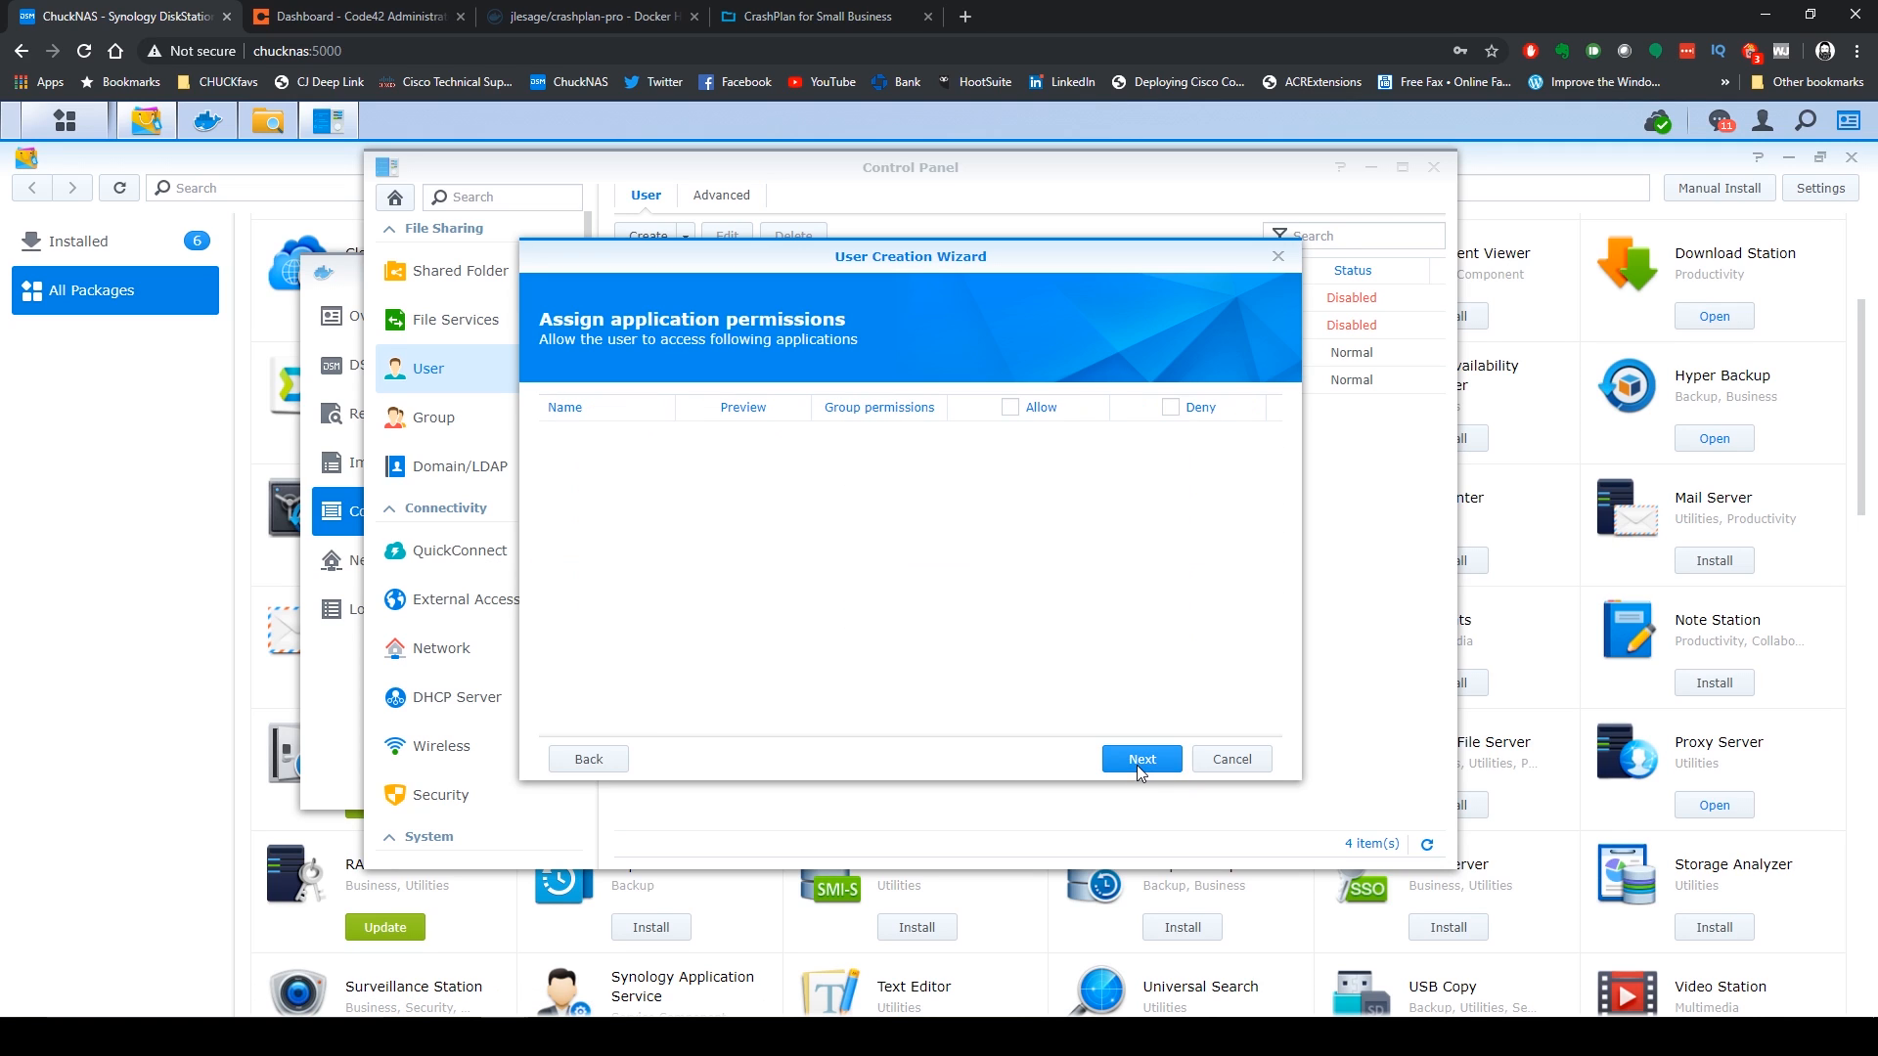
pyautogui.click(1143, 759)
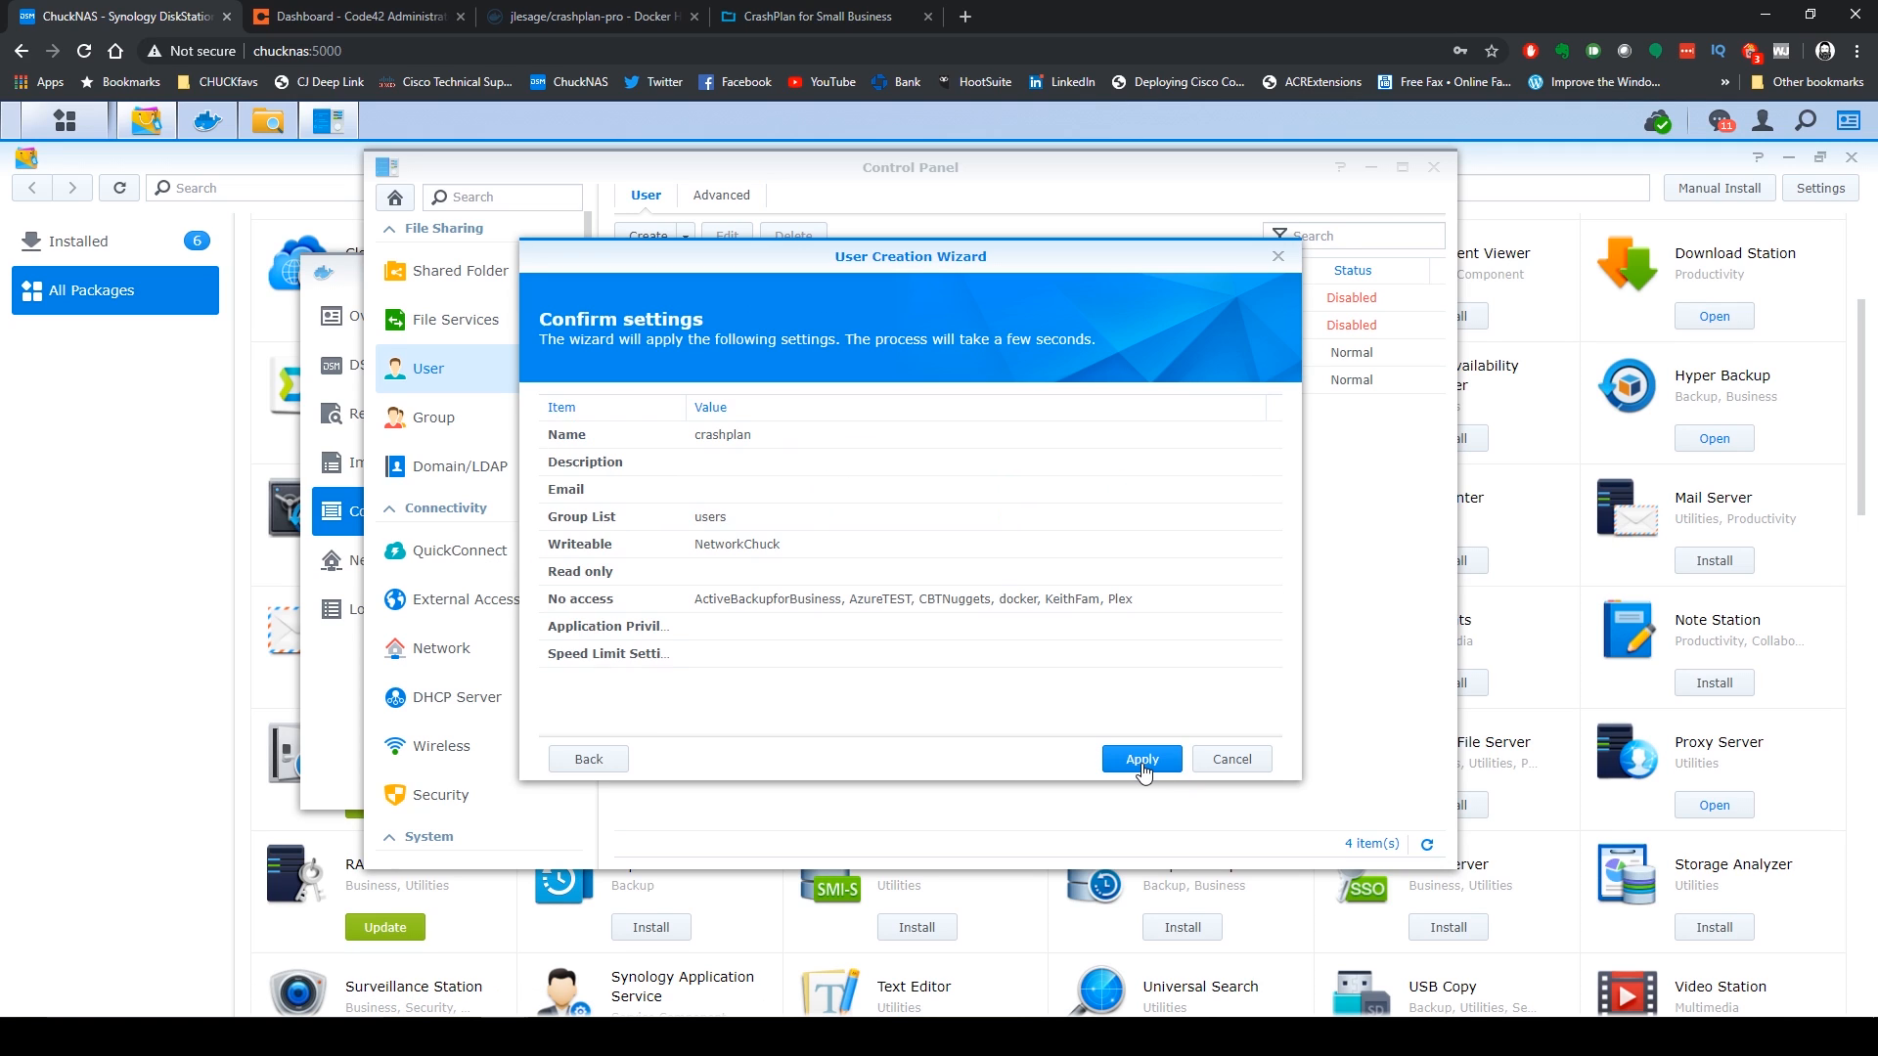
pyautogui.click(1143, 759)
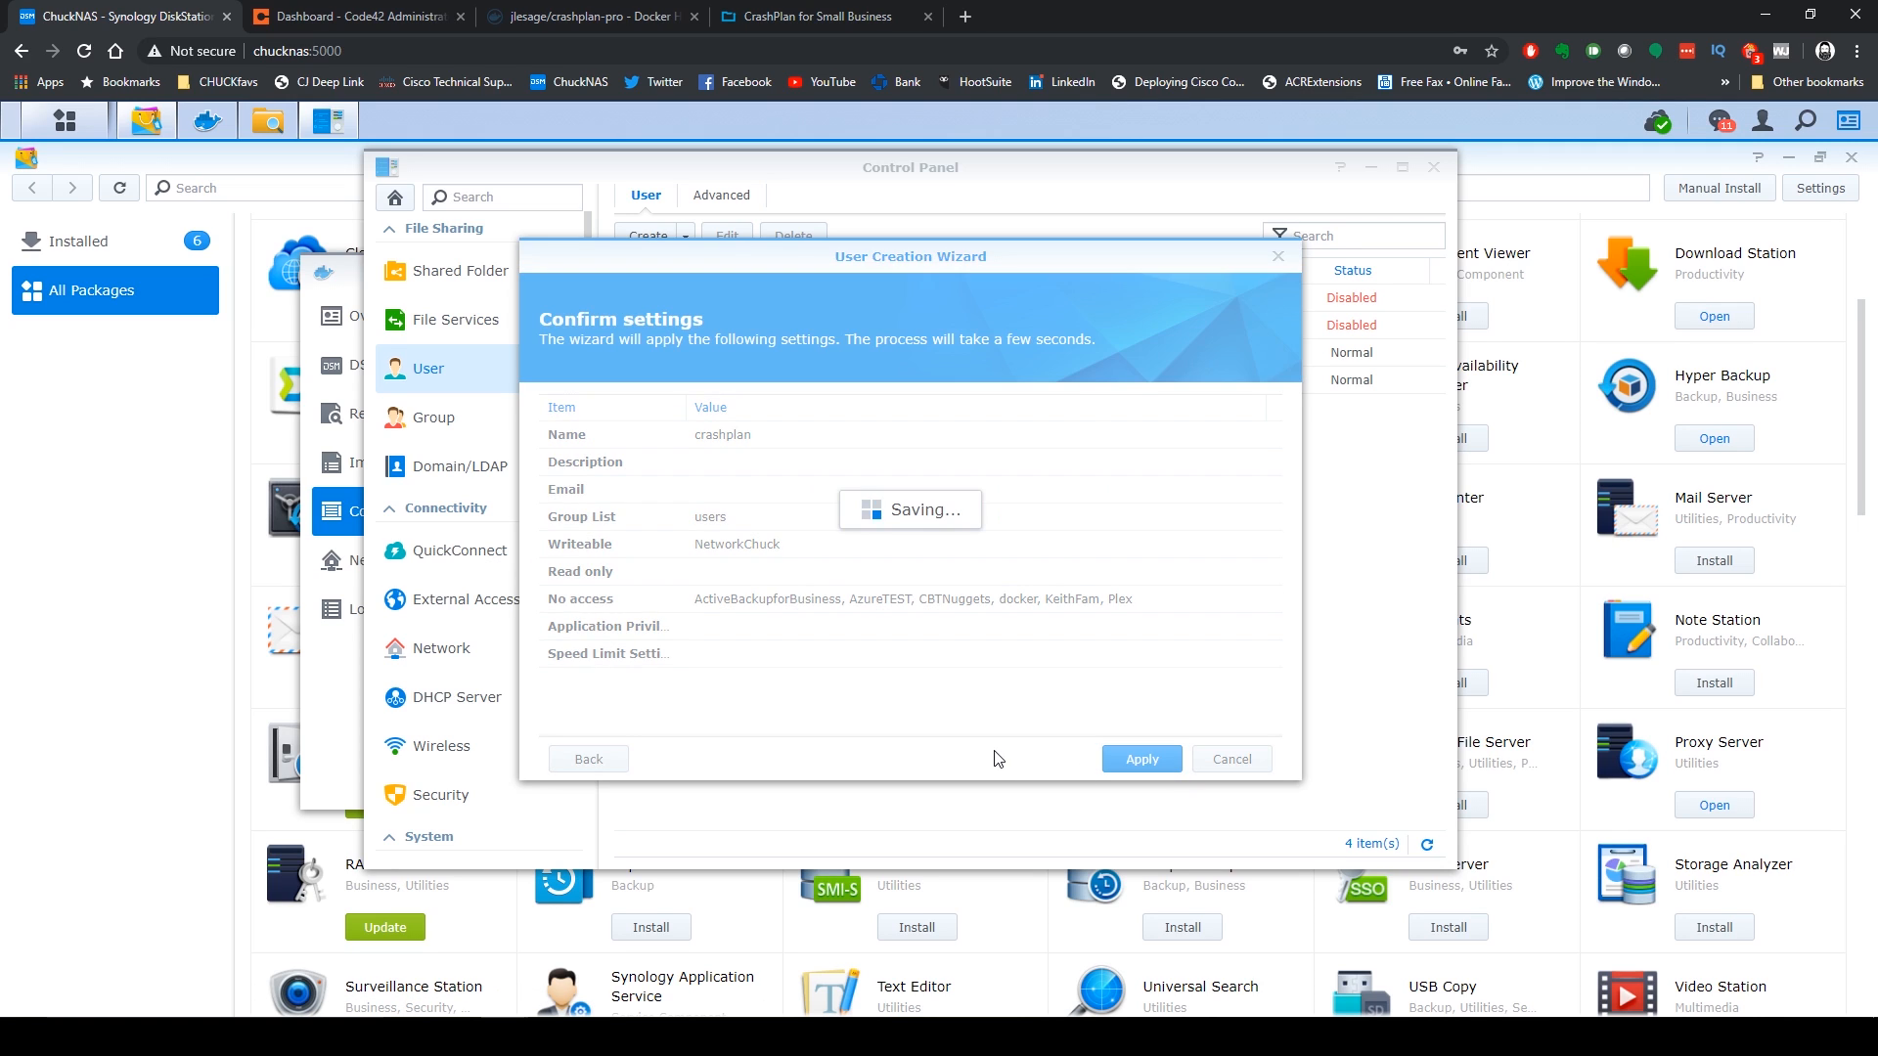
pyautogui.click(1142, 759)
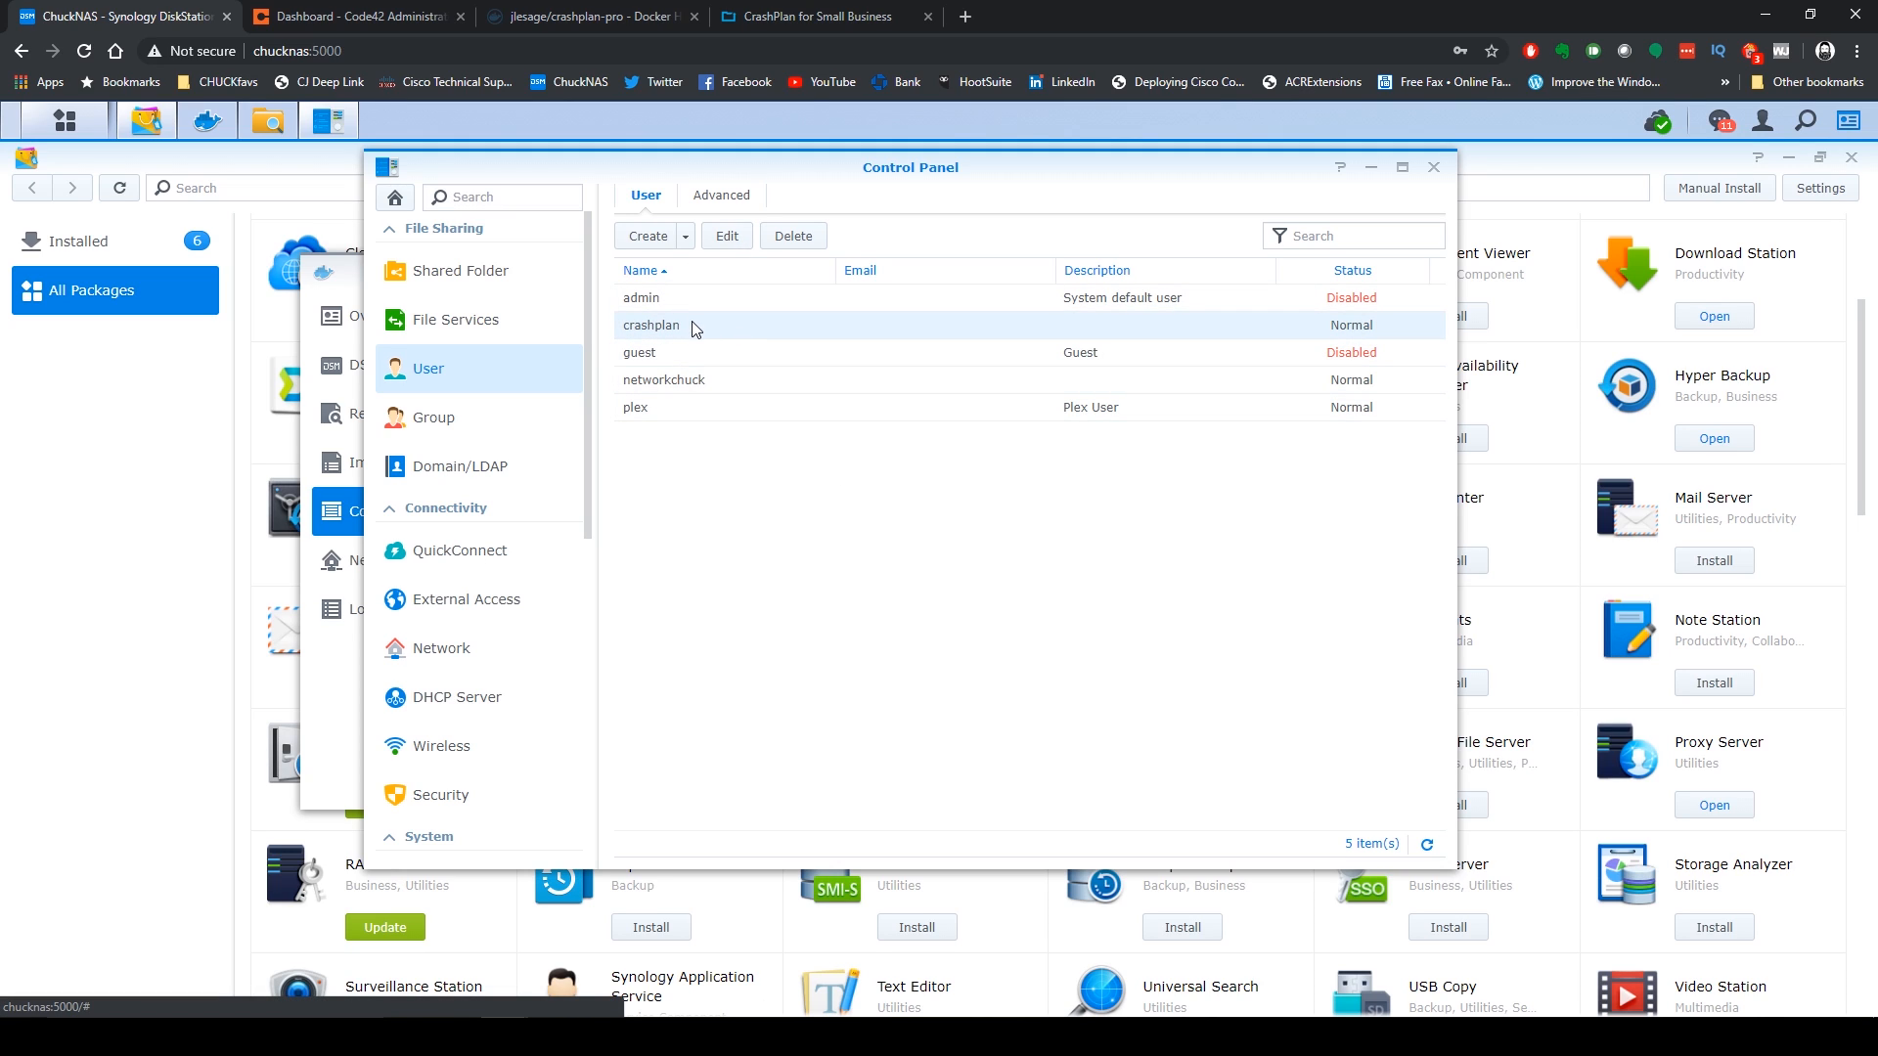
pyautogui.moveTo(810, 586)
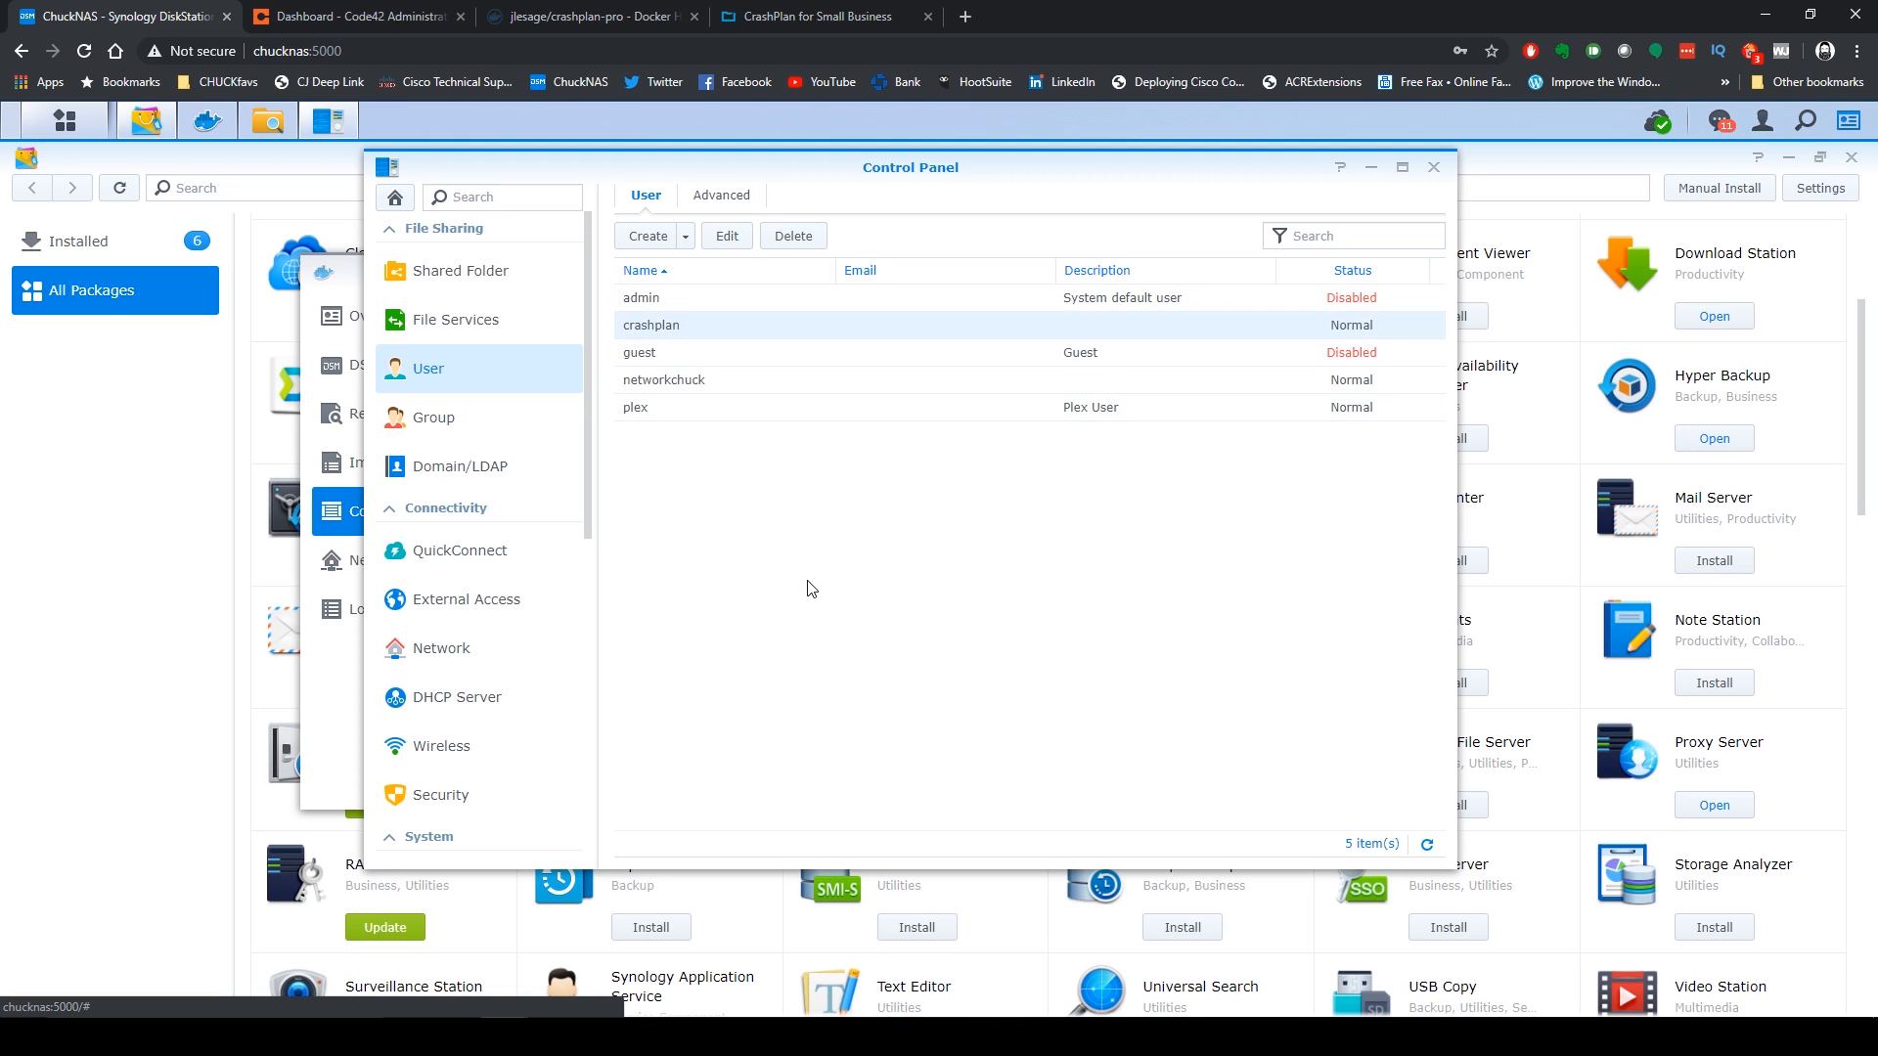
pyautogui.moveTo(585, 315)
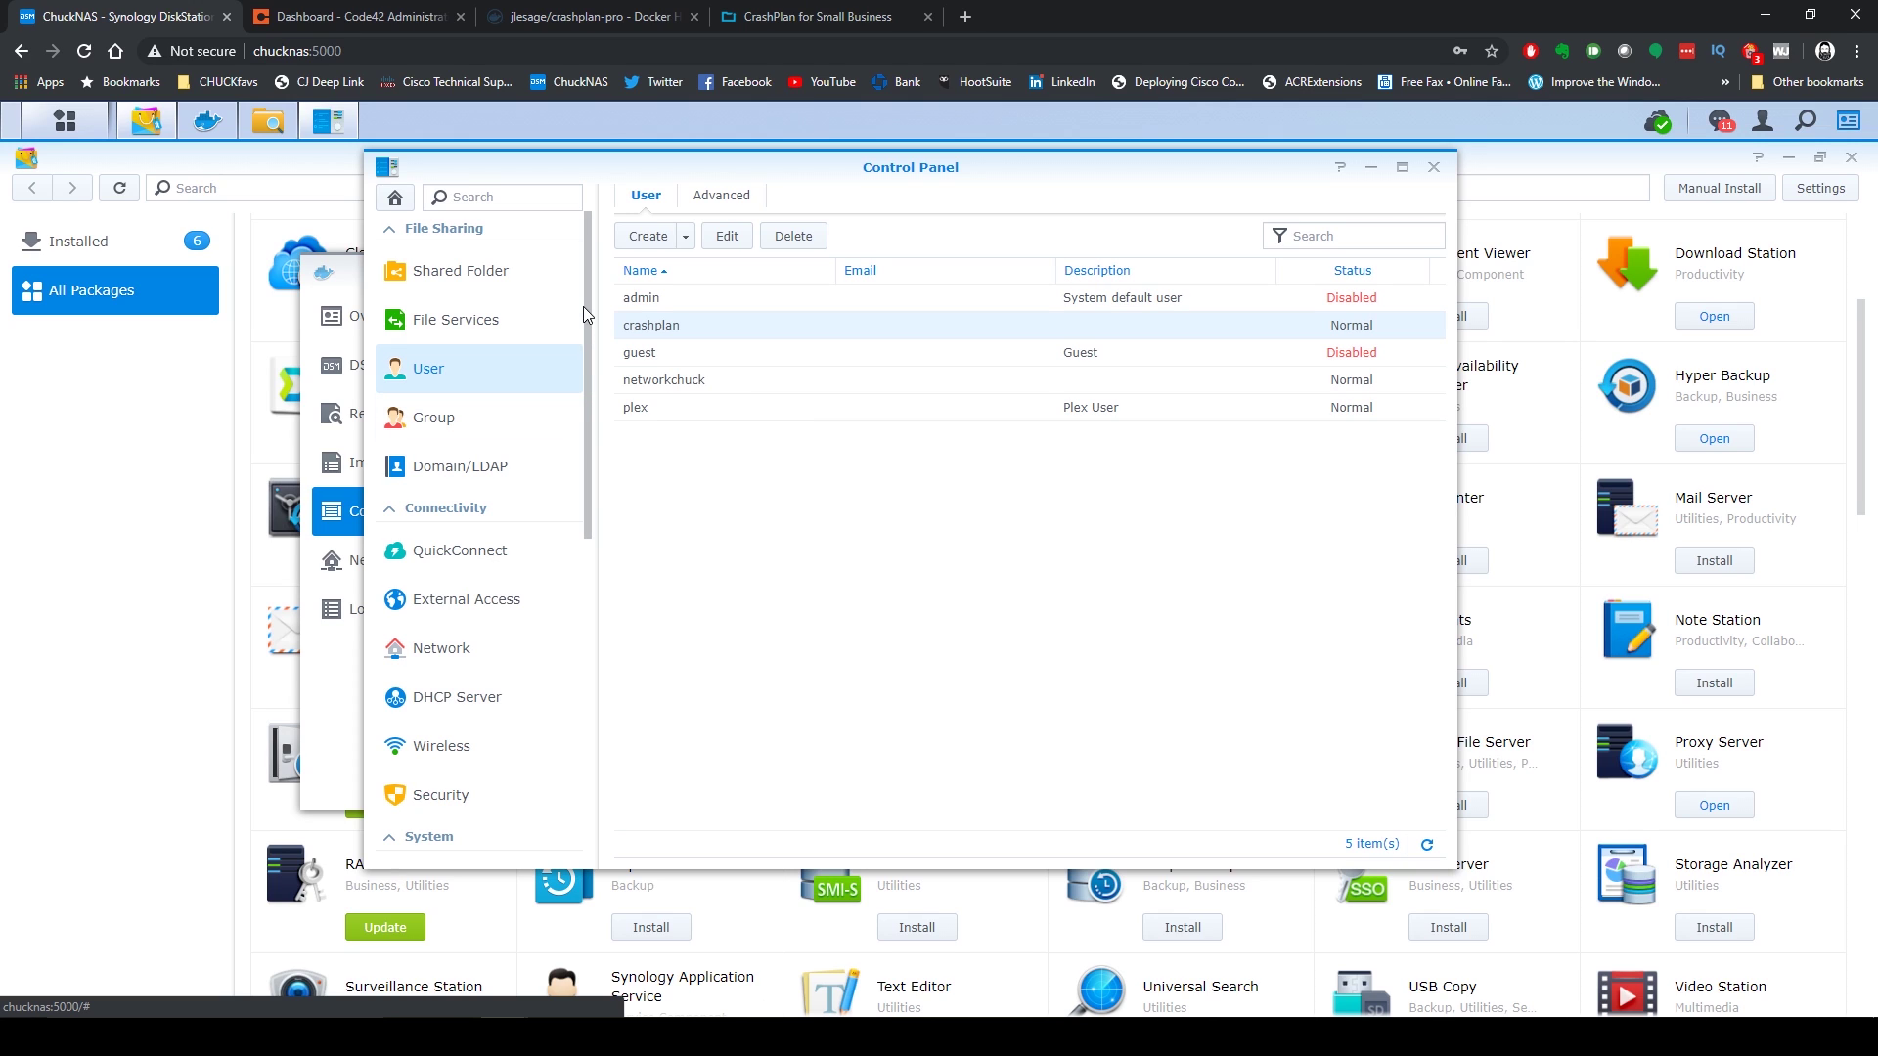
# Step: Check in Terminal & SNMP that SSH service is enabled on port 22
pyautogui.scroll(-3)
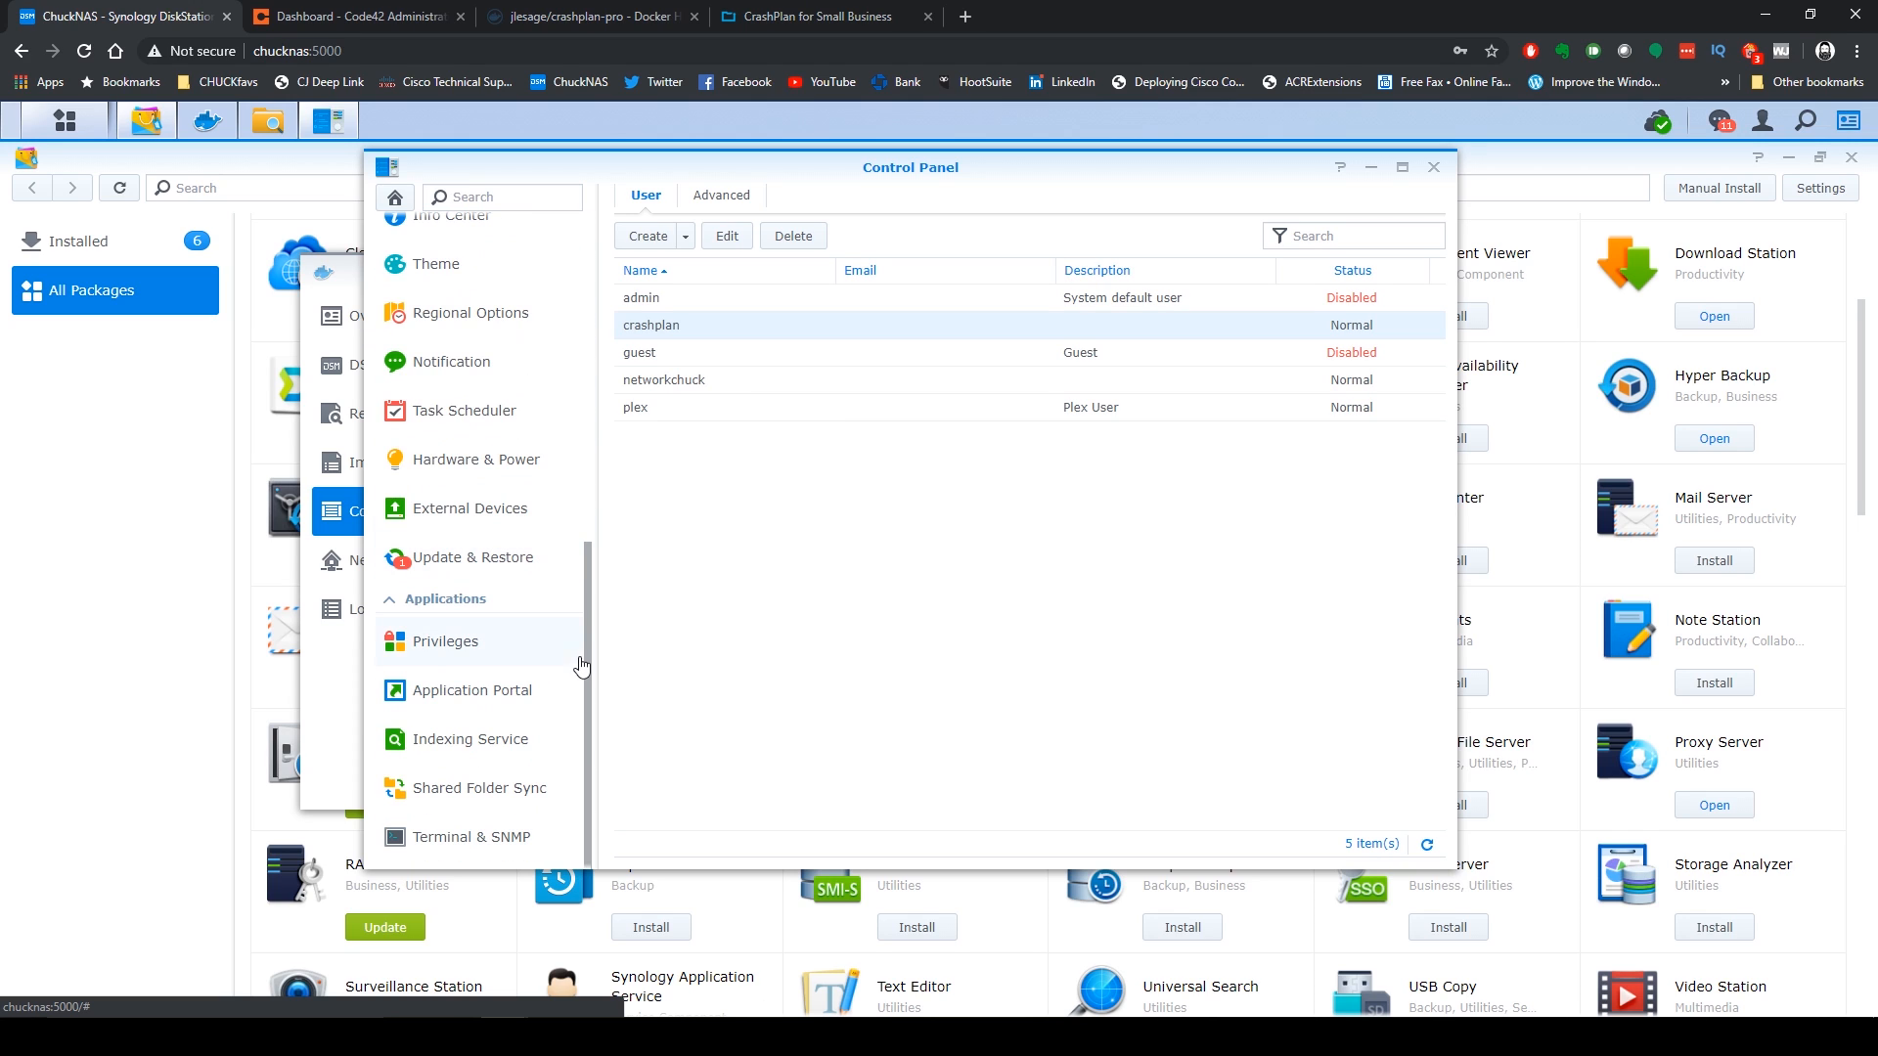
pyautogui.click(470, 837)
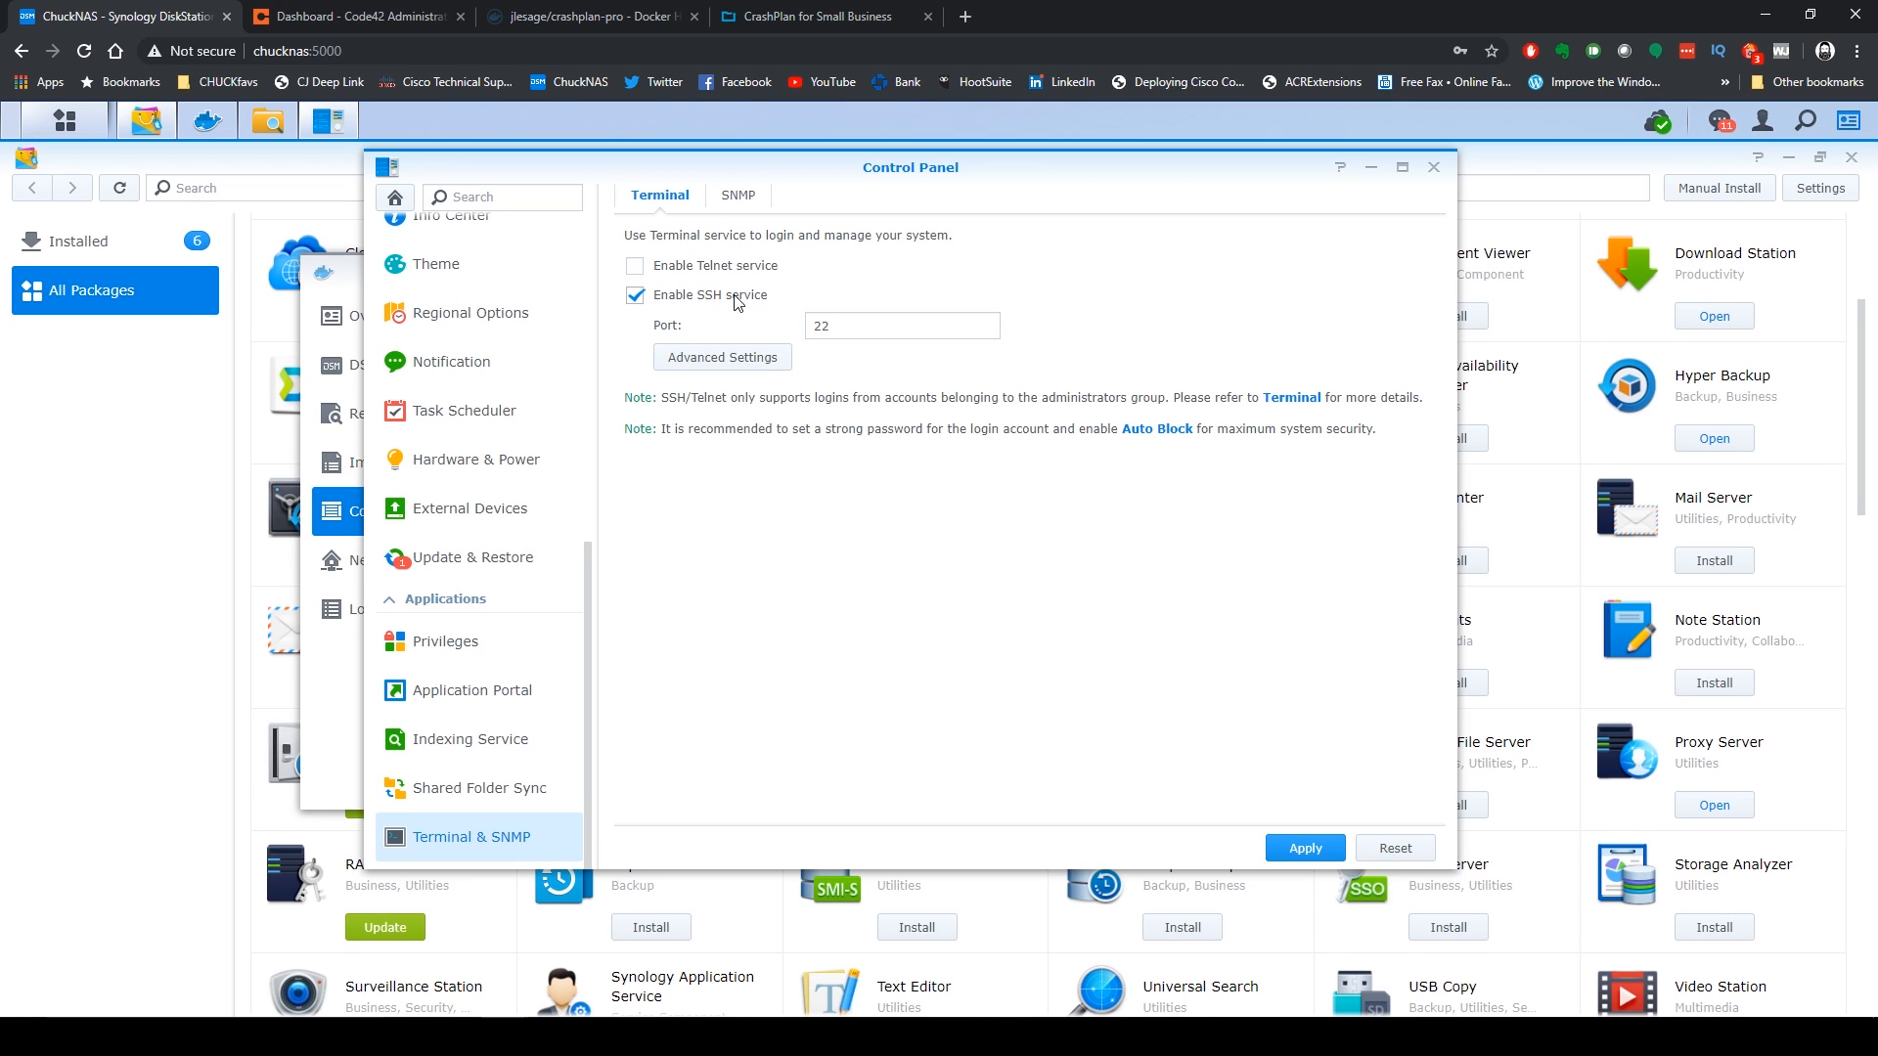
pyautogui.moveTo(1276, 824)
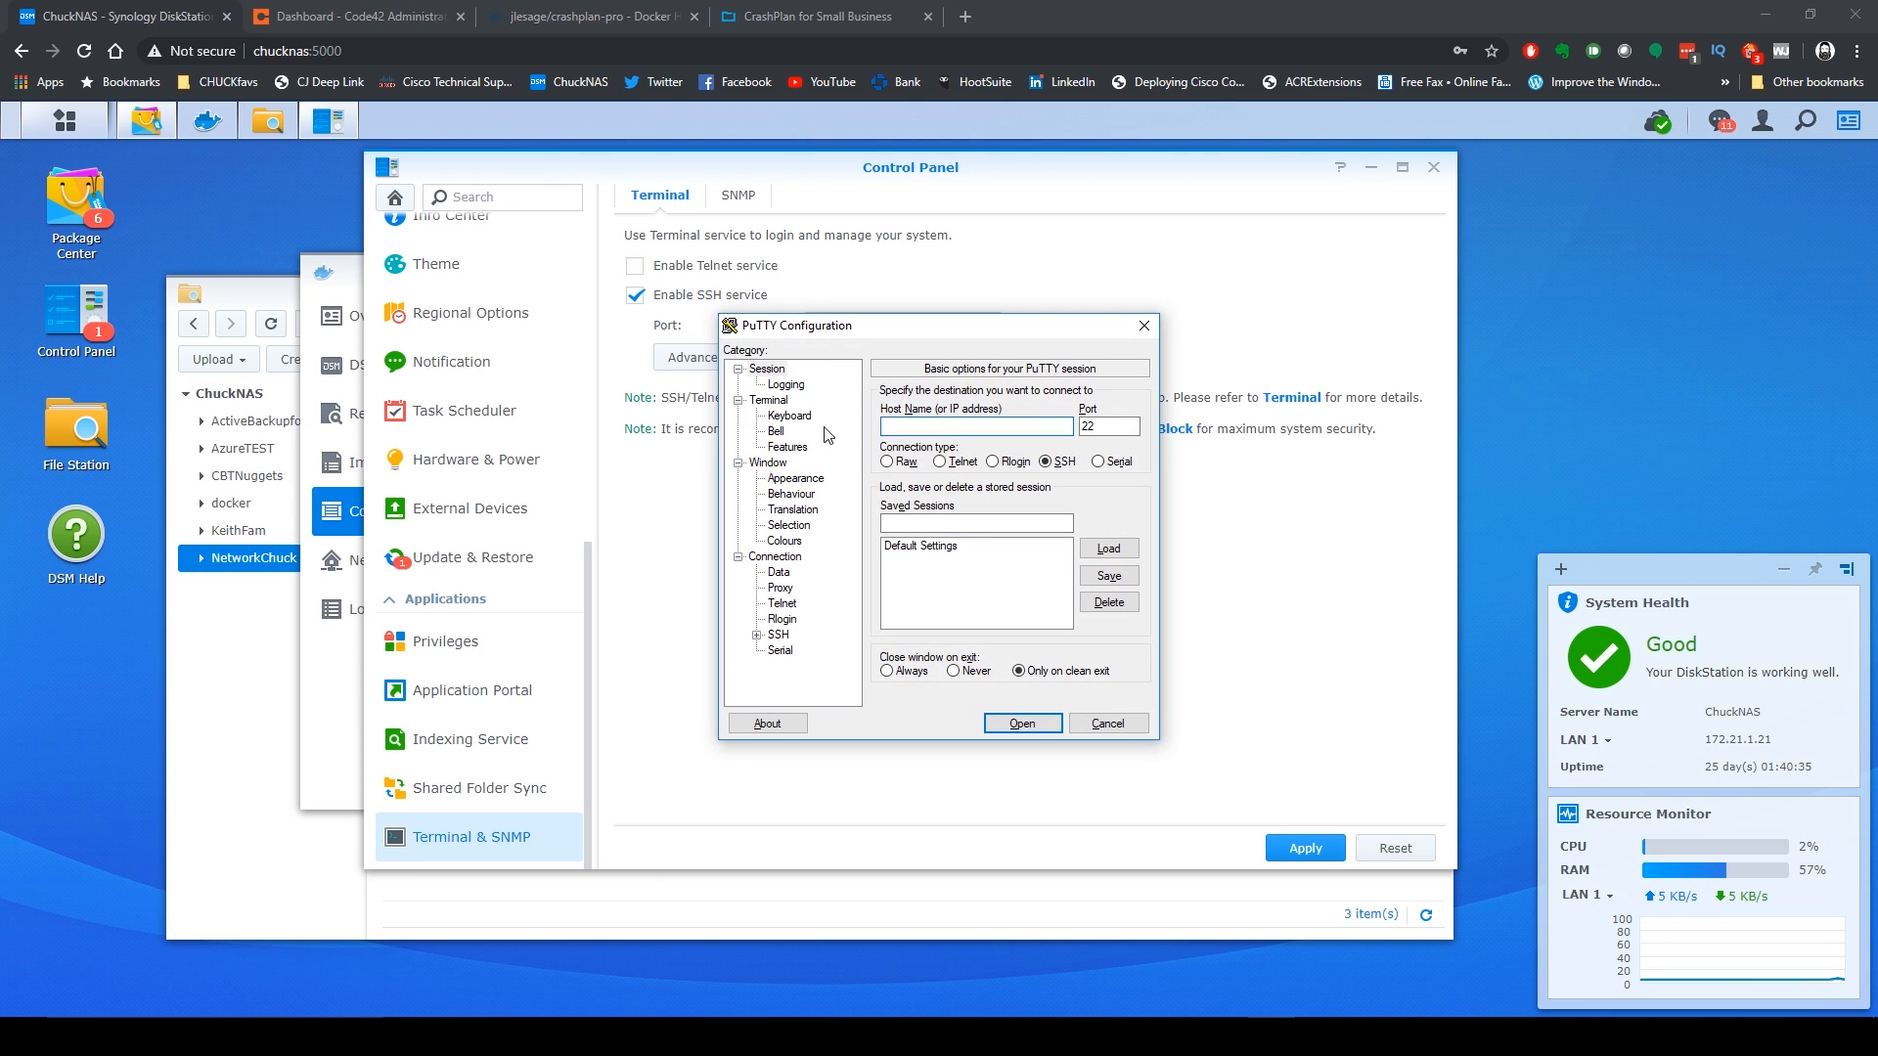
# Step: Start a PuTTY SSH session to the NAS on port 22
pyautogui.click(974, 426)
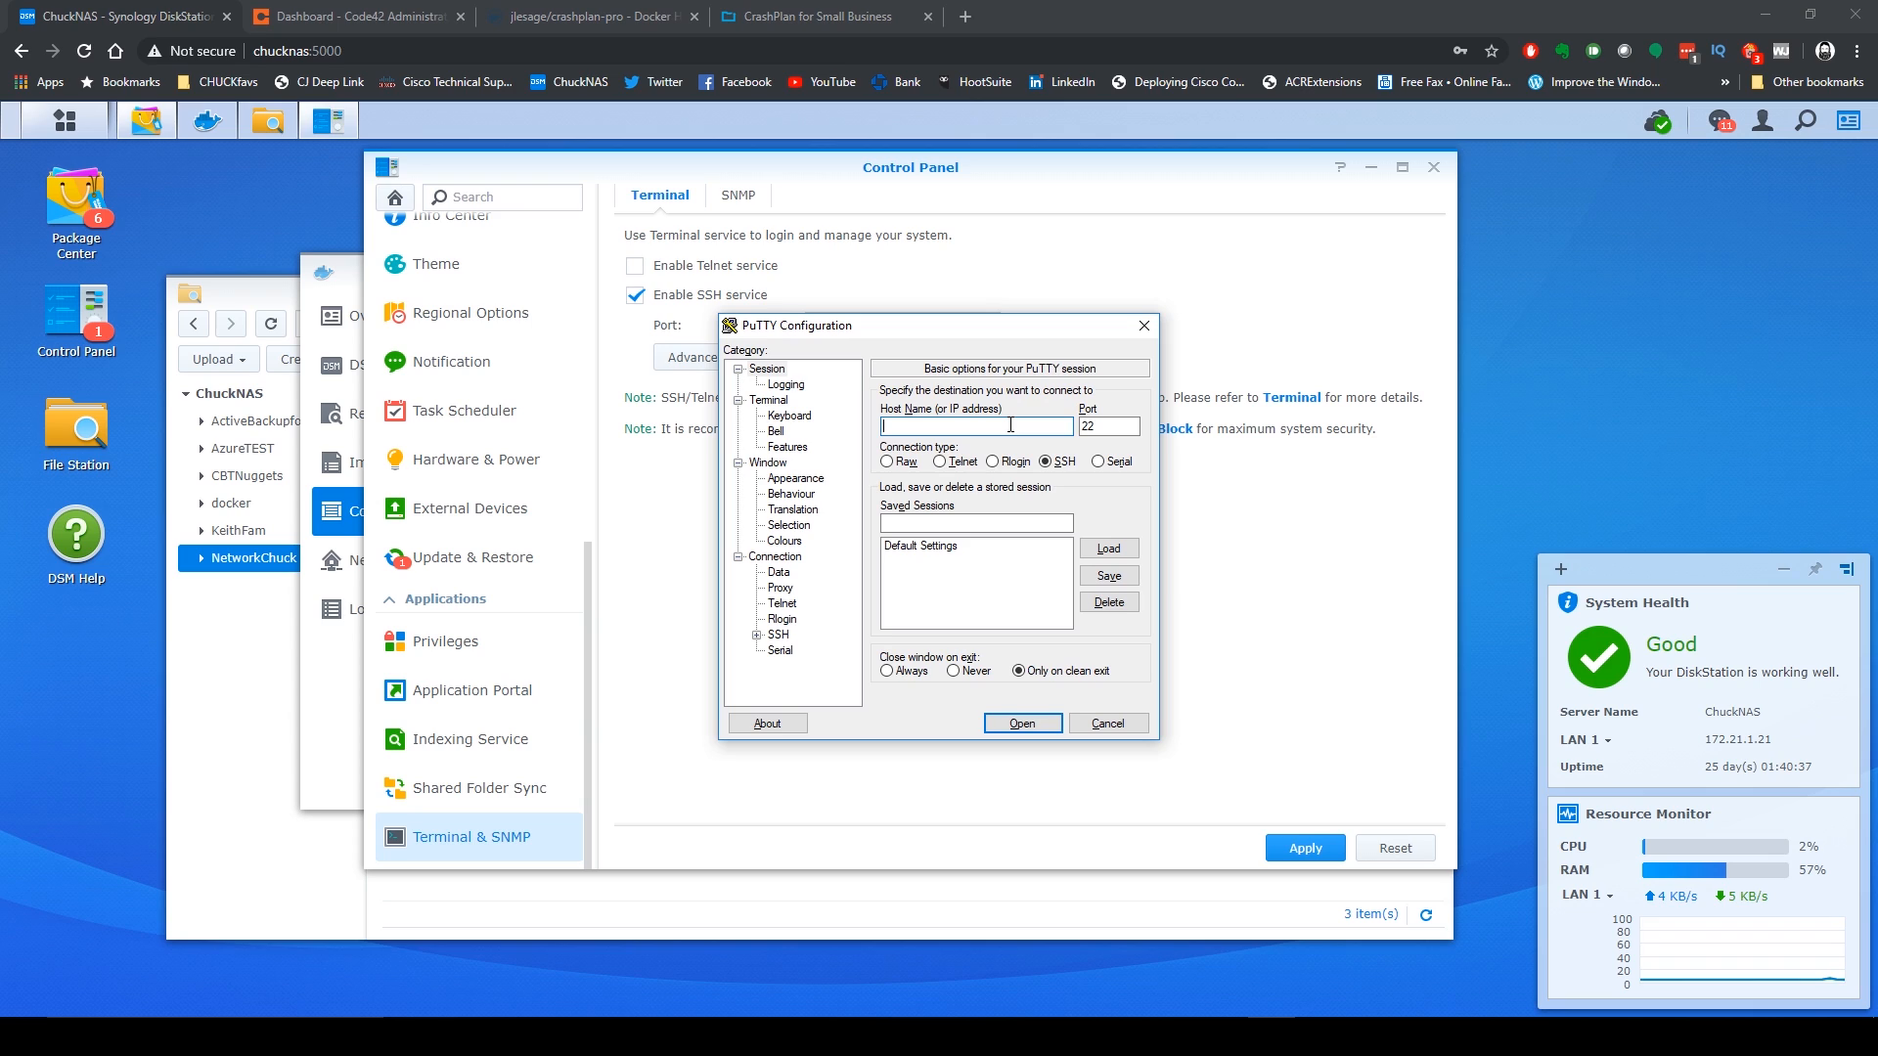
pyautogui.write('c')
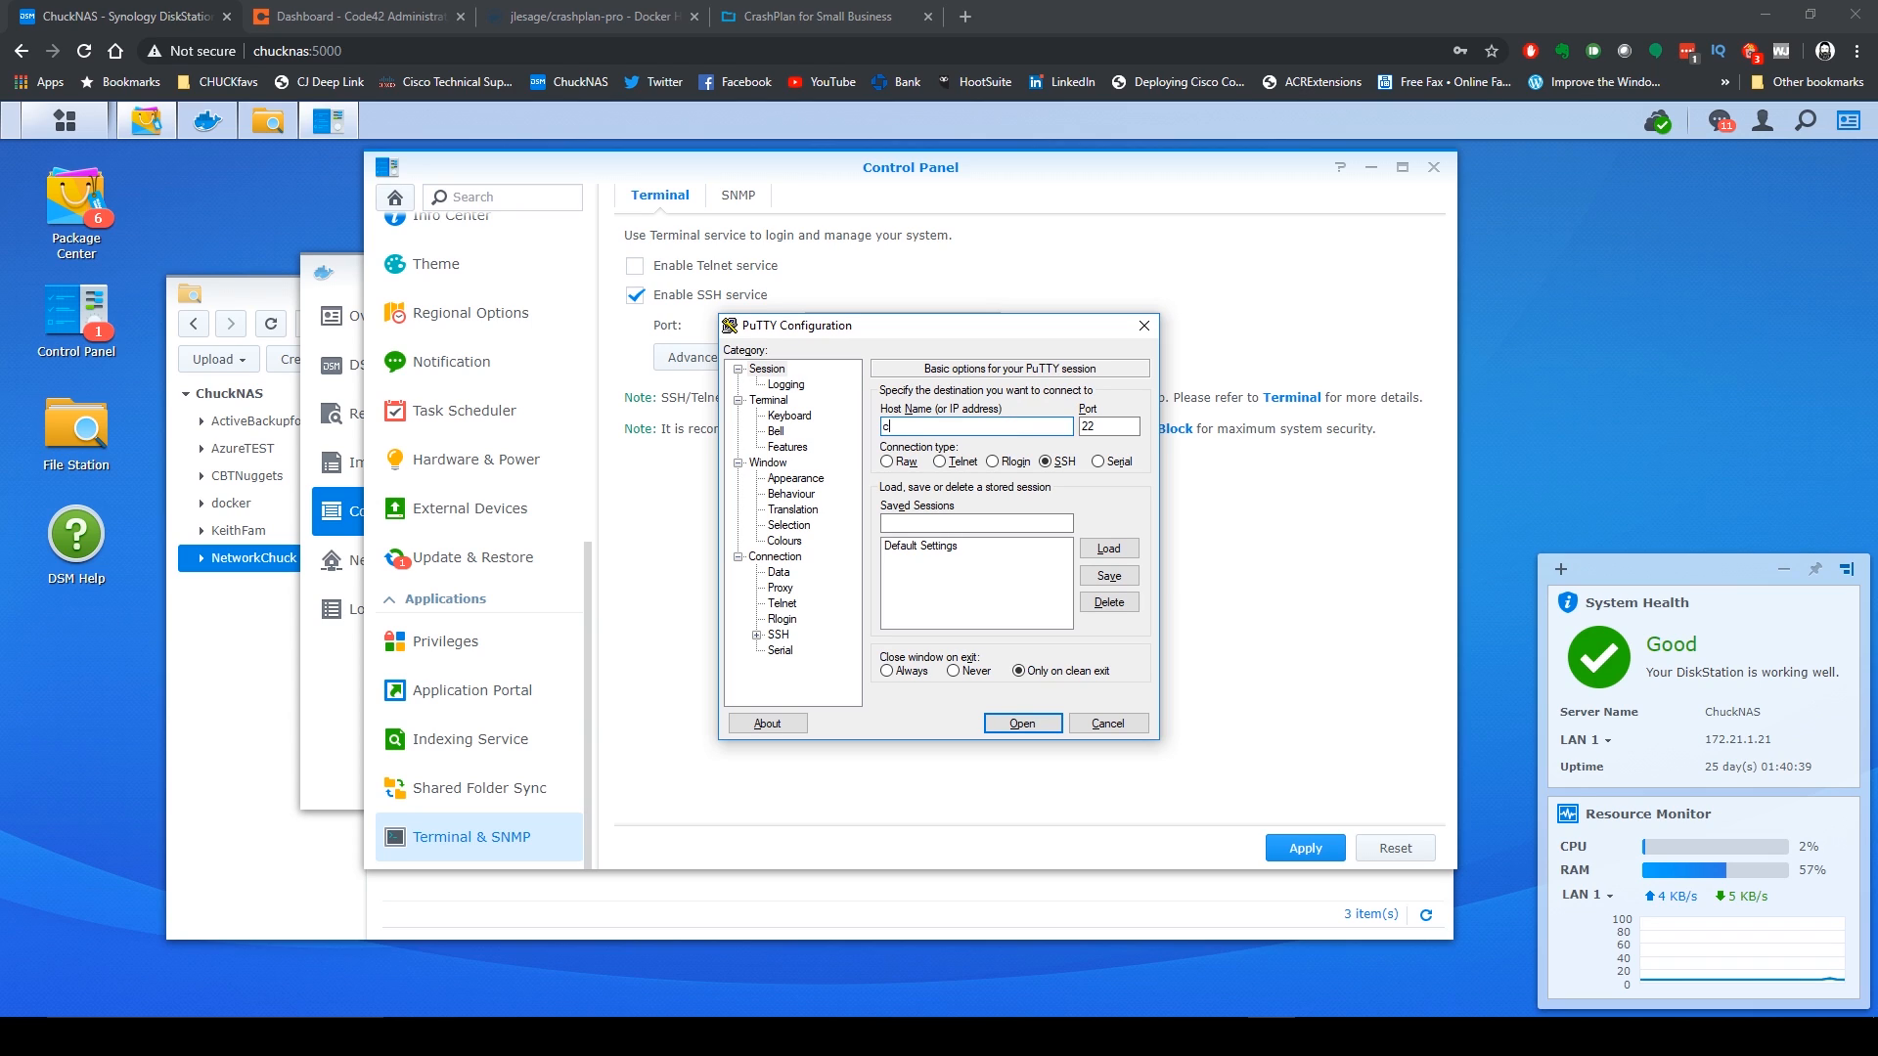
pyautogui.write('rashplan')
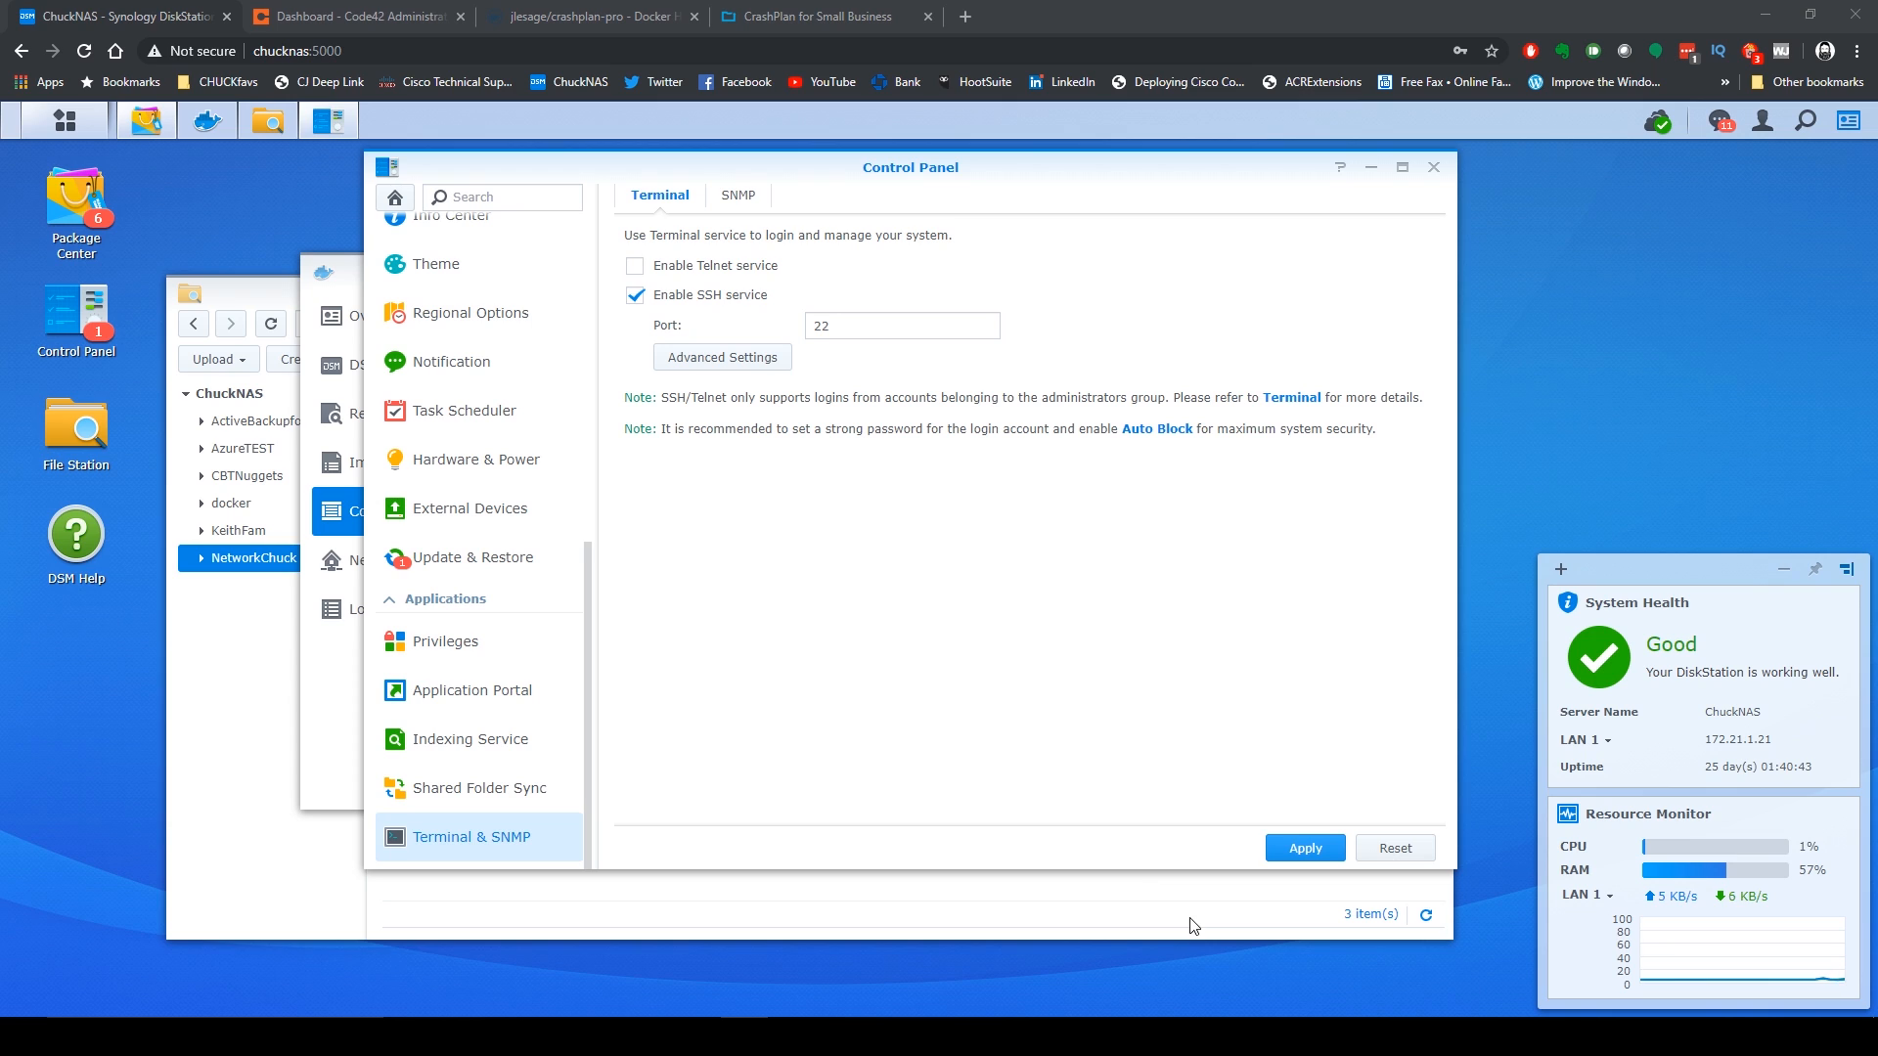
pyautogui.moveTo(1053, 630)
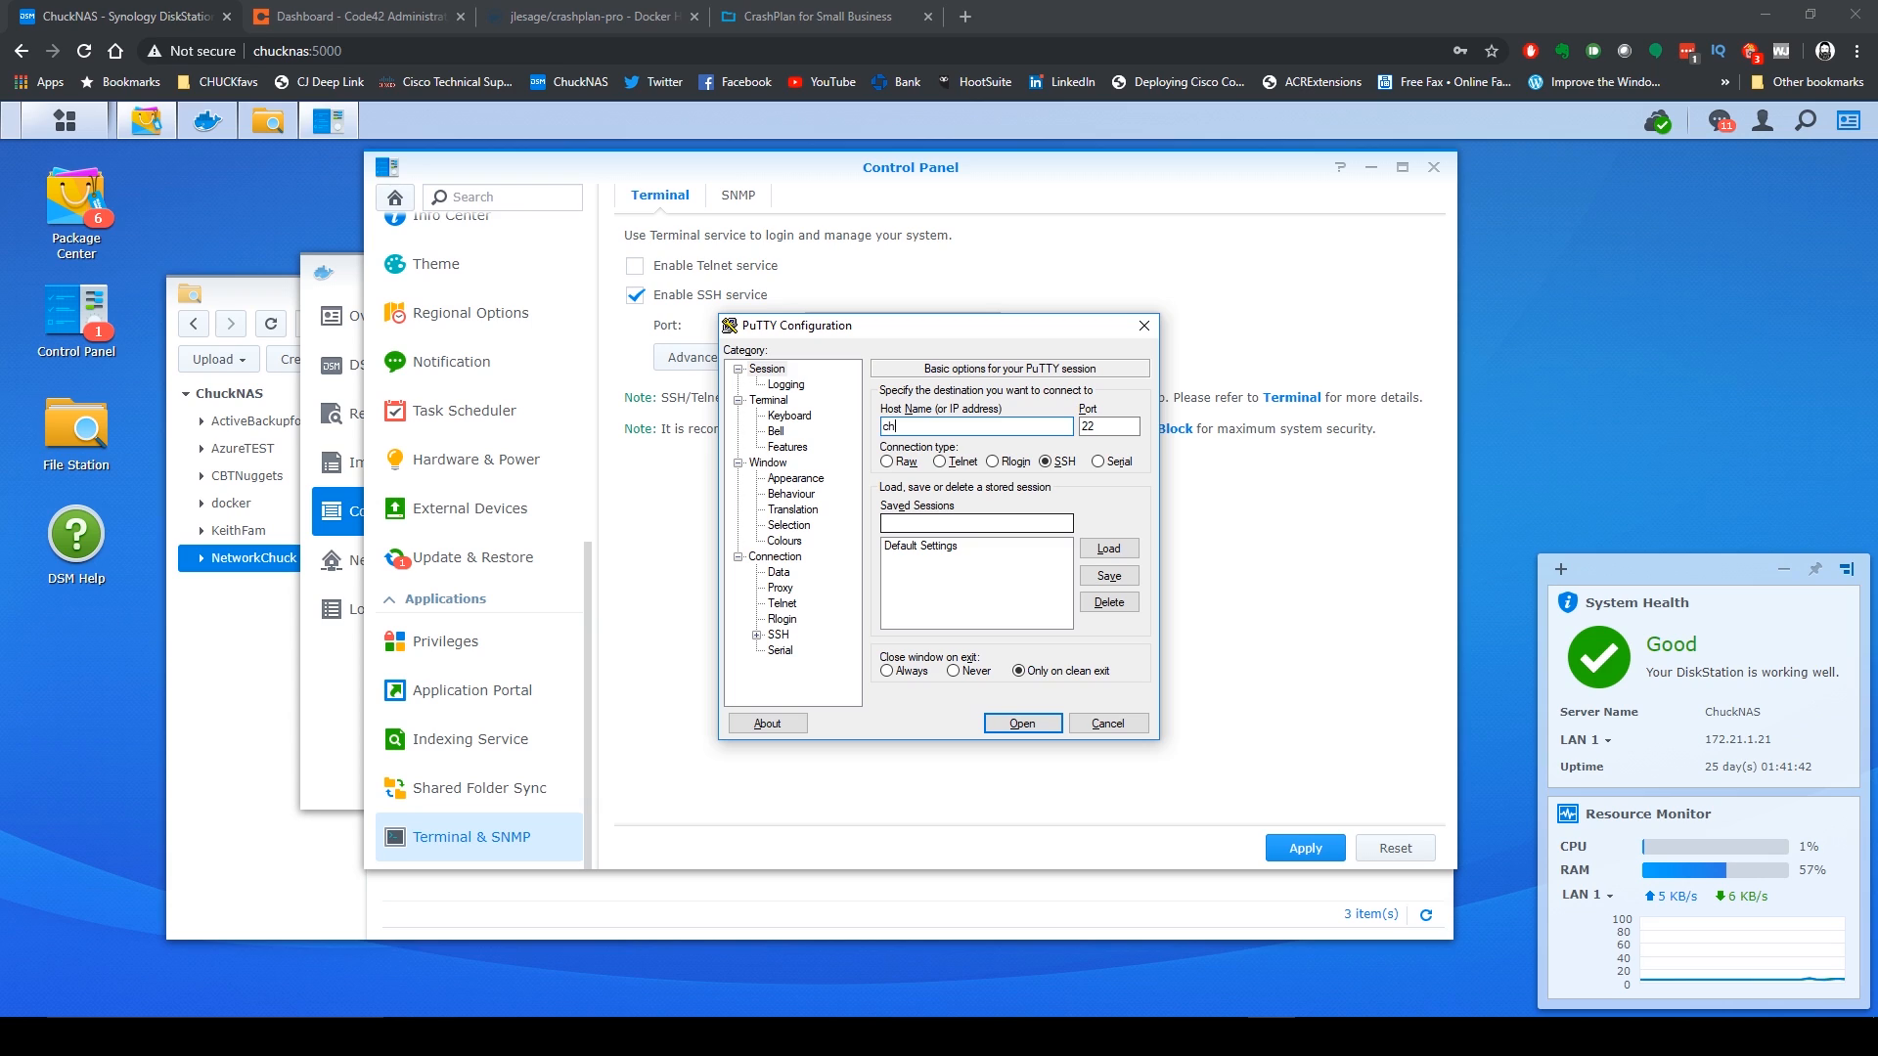
pyautogui.click(1022, 724)
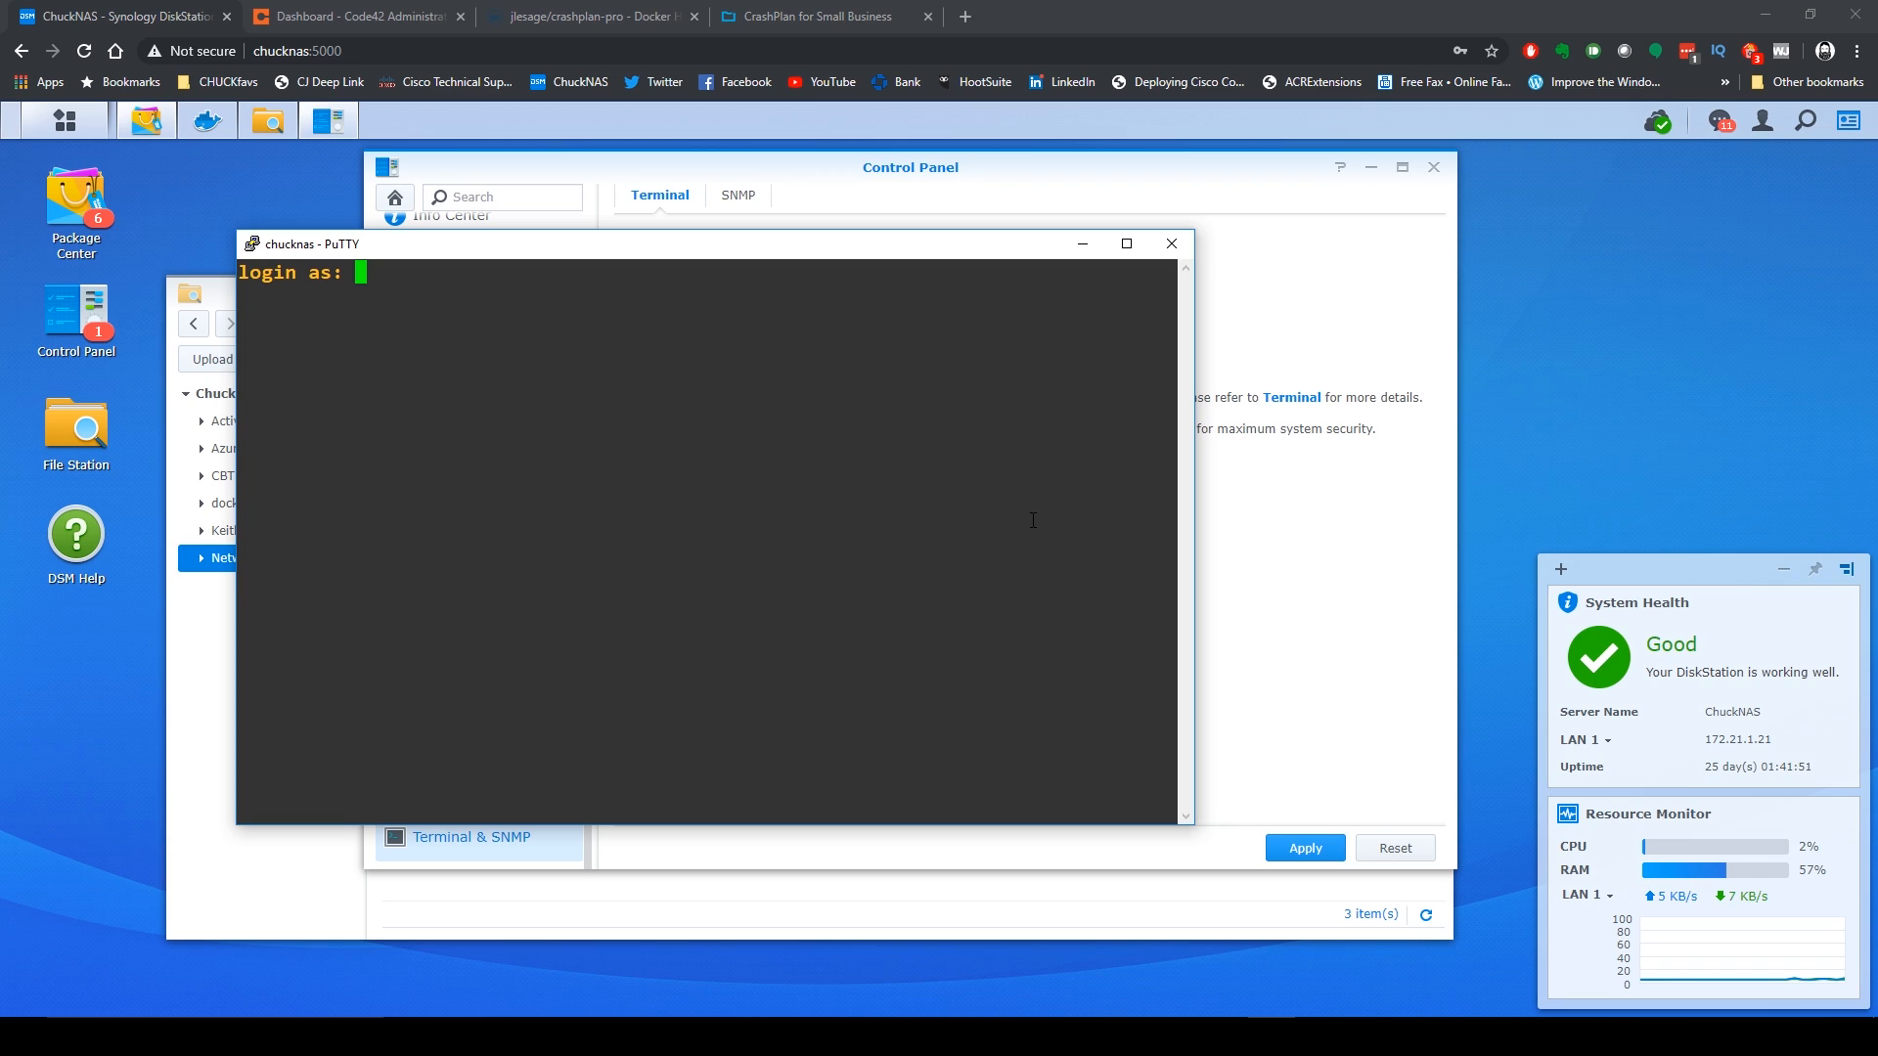
# Step: Log in as networkchuck and run id crashplan to read its uid and gid 100
pyautogui.write('networ')
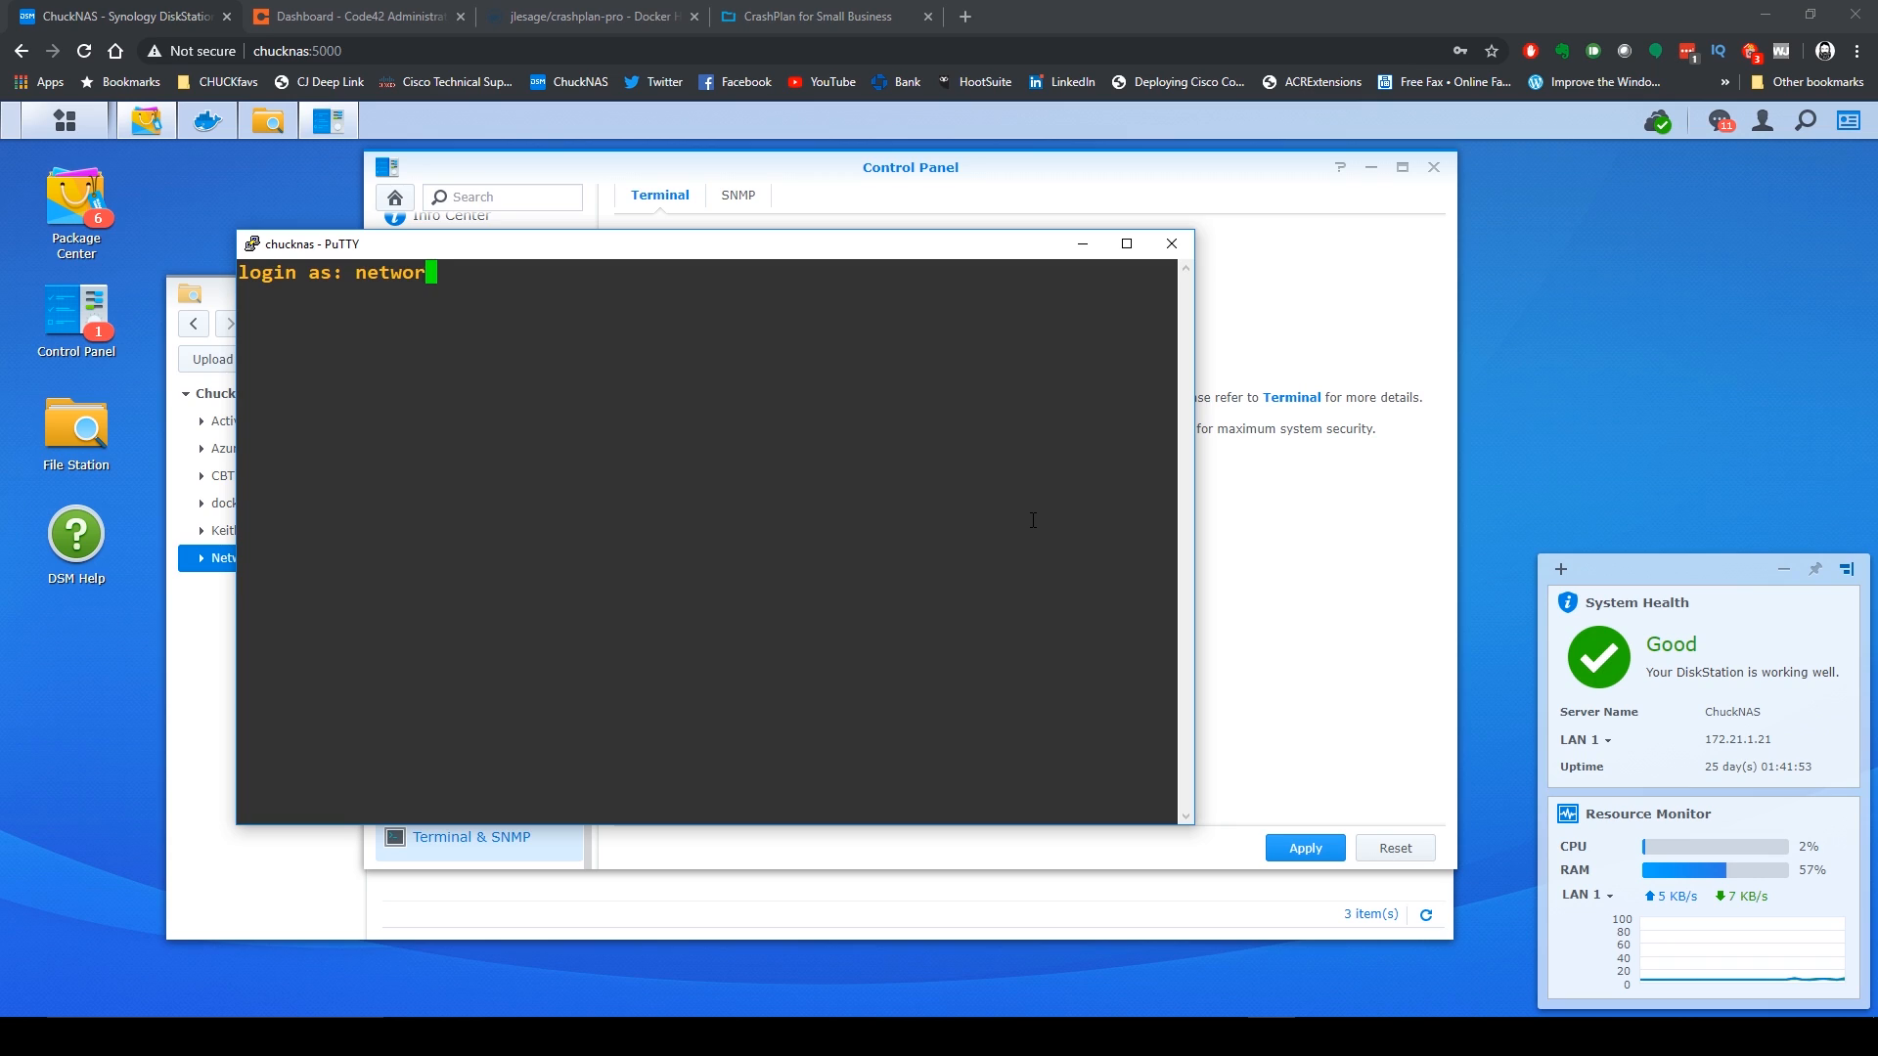
pyautogui.write('chuck')
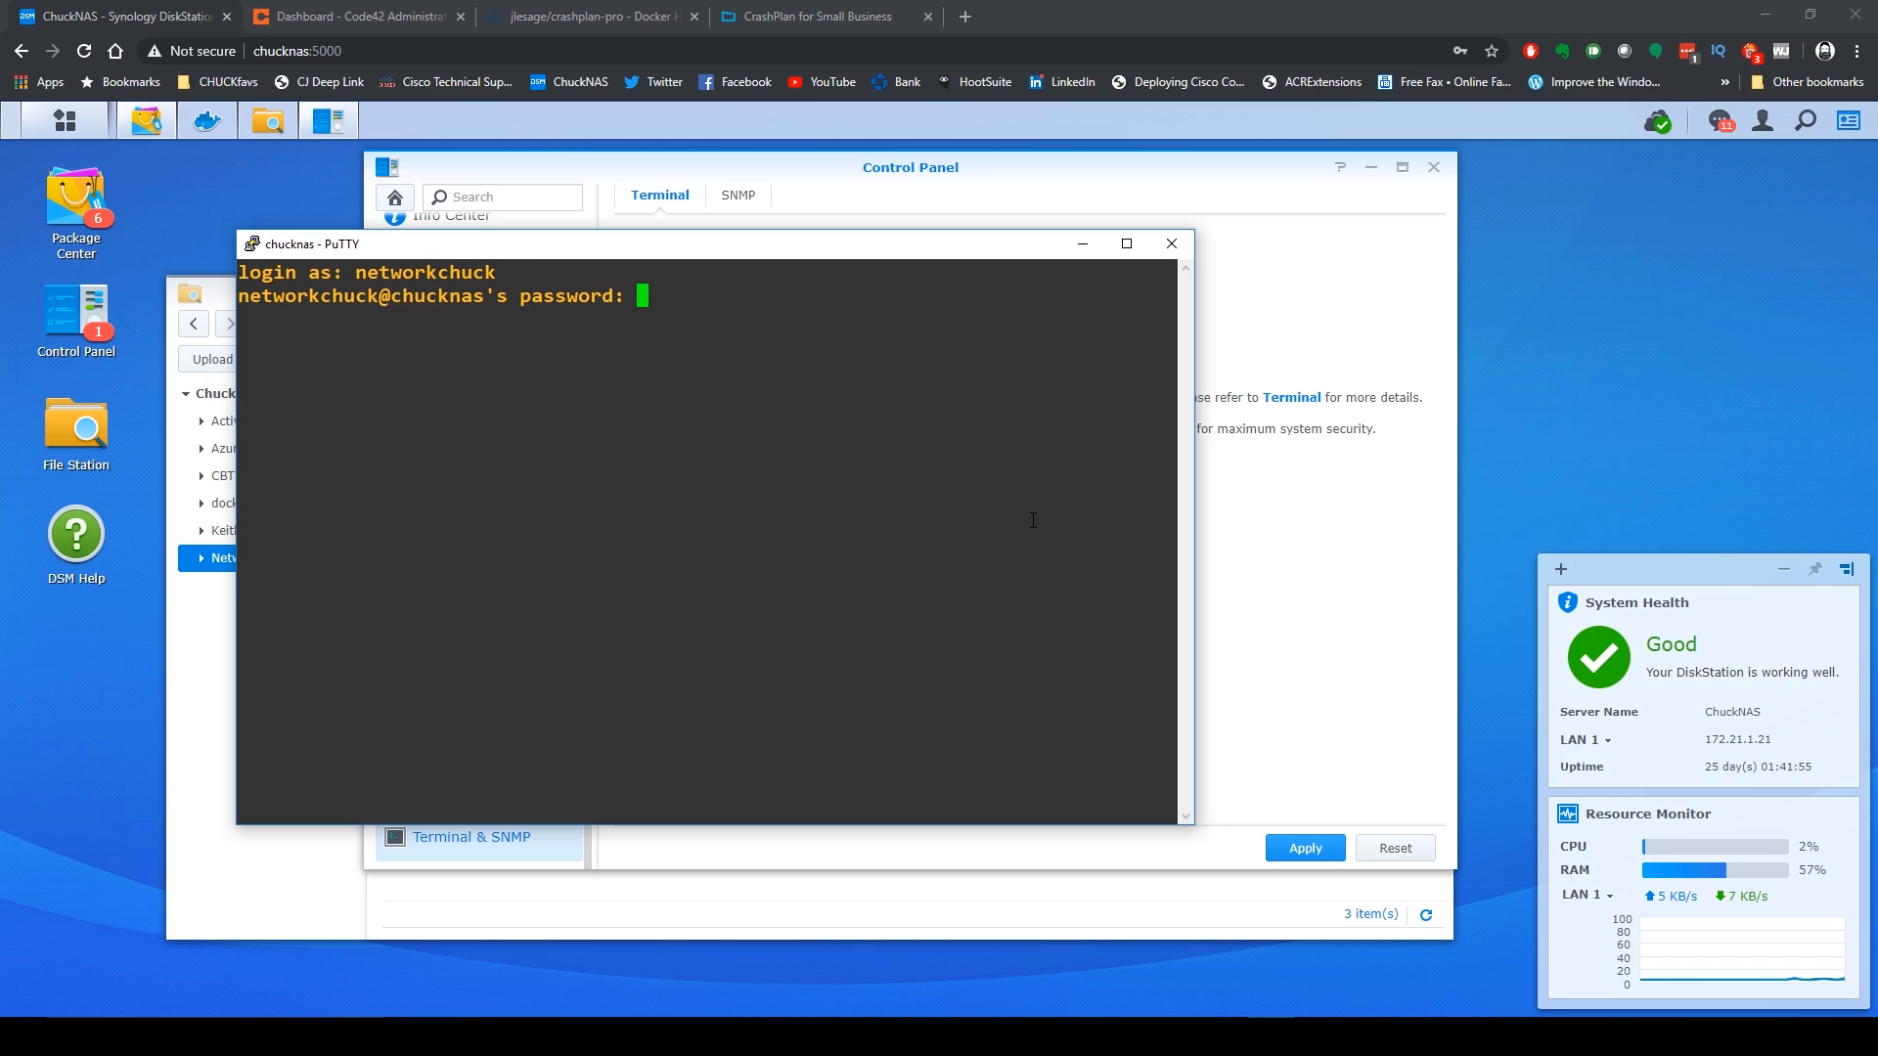
pyautogui.moveTo(1674, 49)
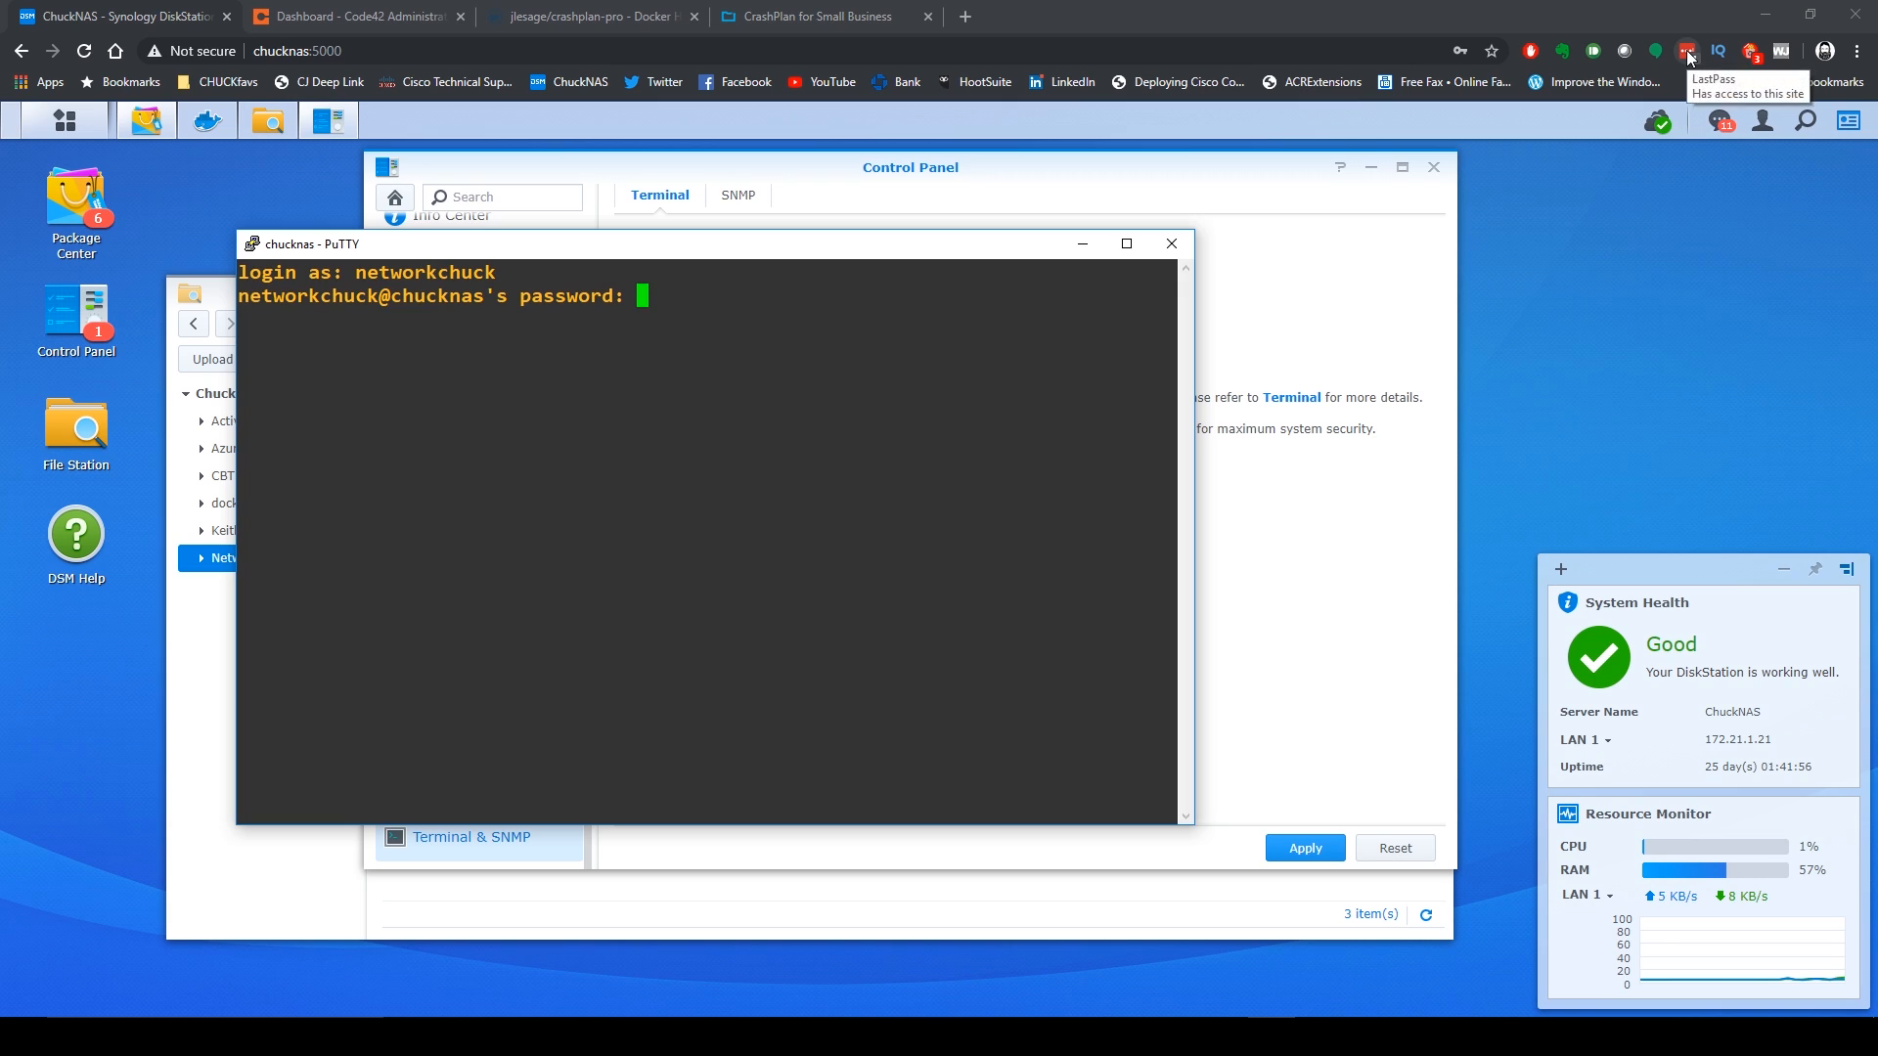
pyautogui.press('Enter')
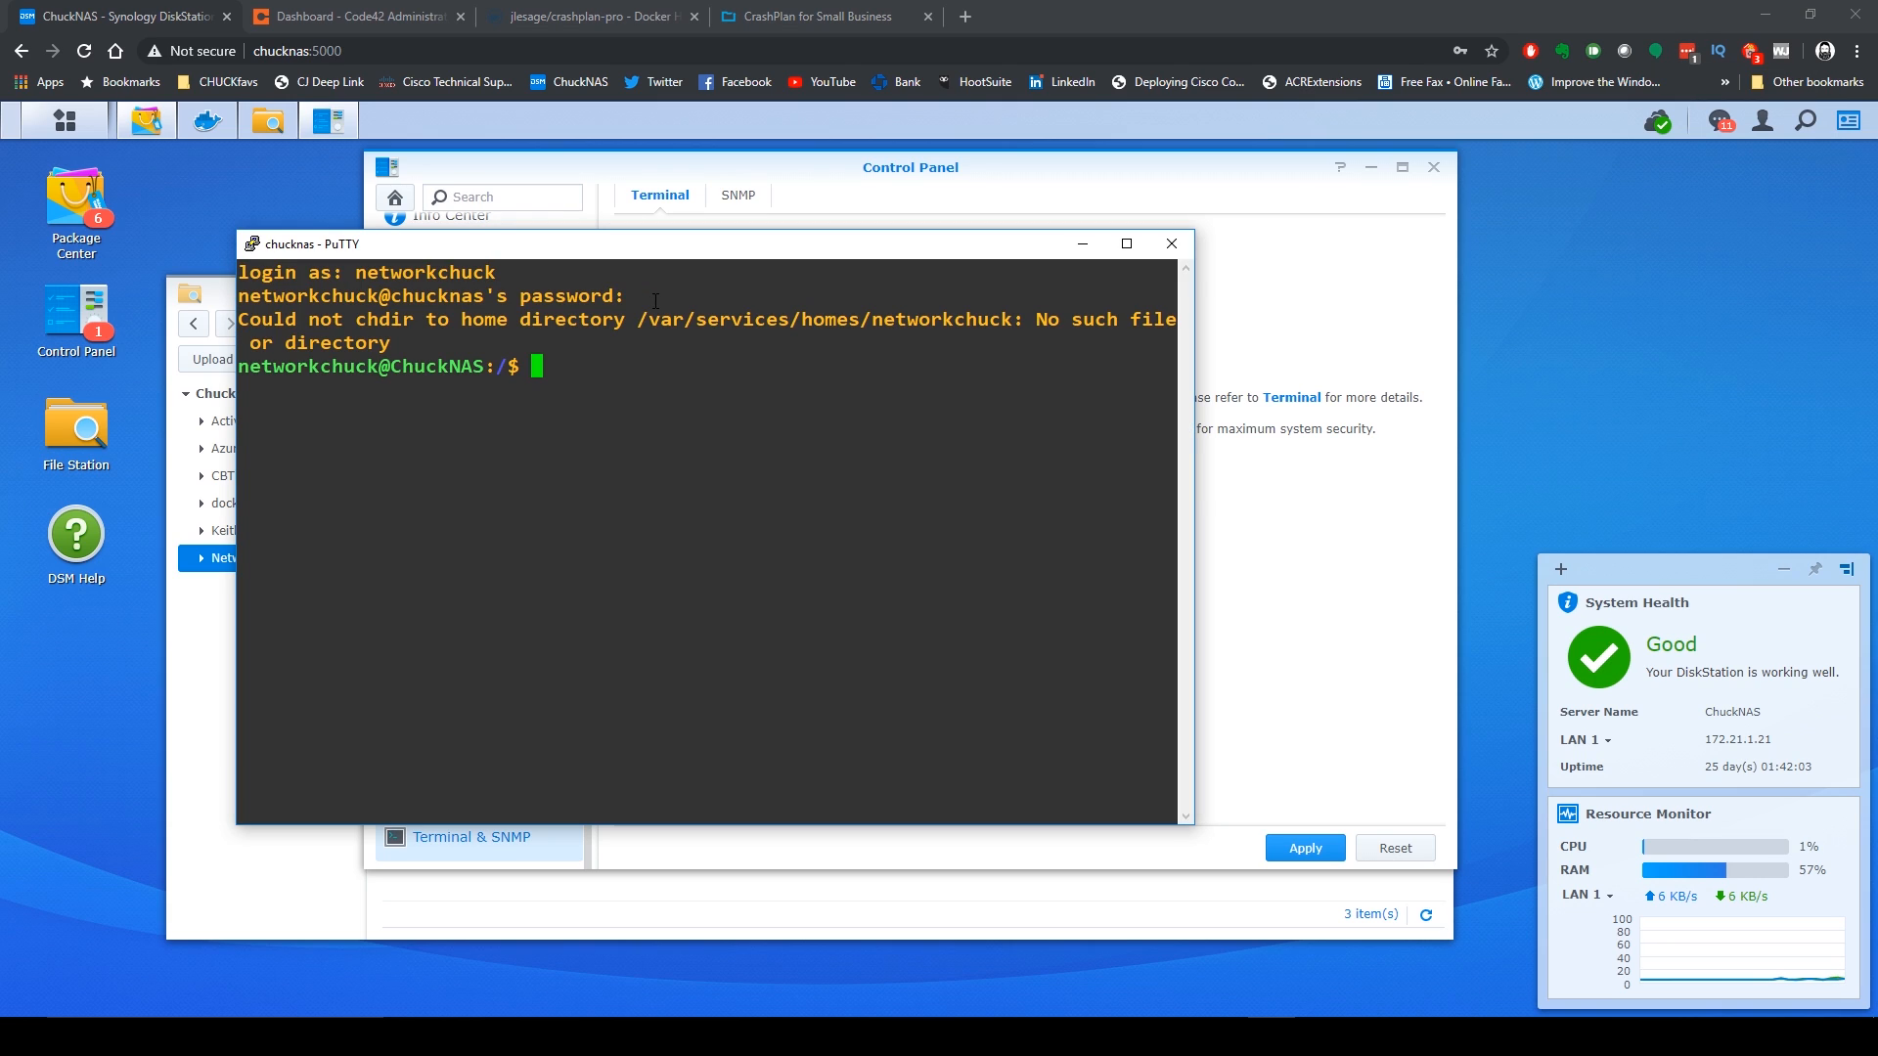
pyautogui.moveTo(860, 425)
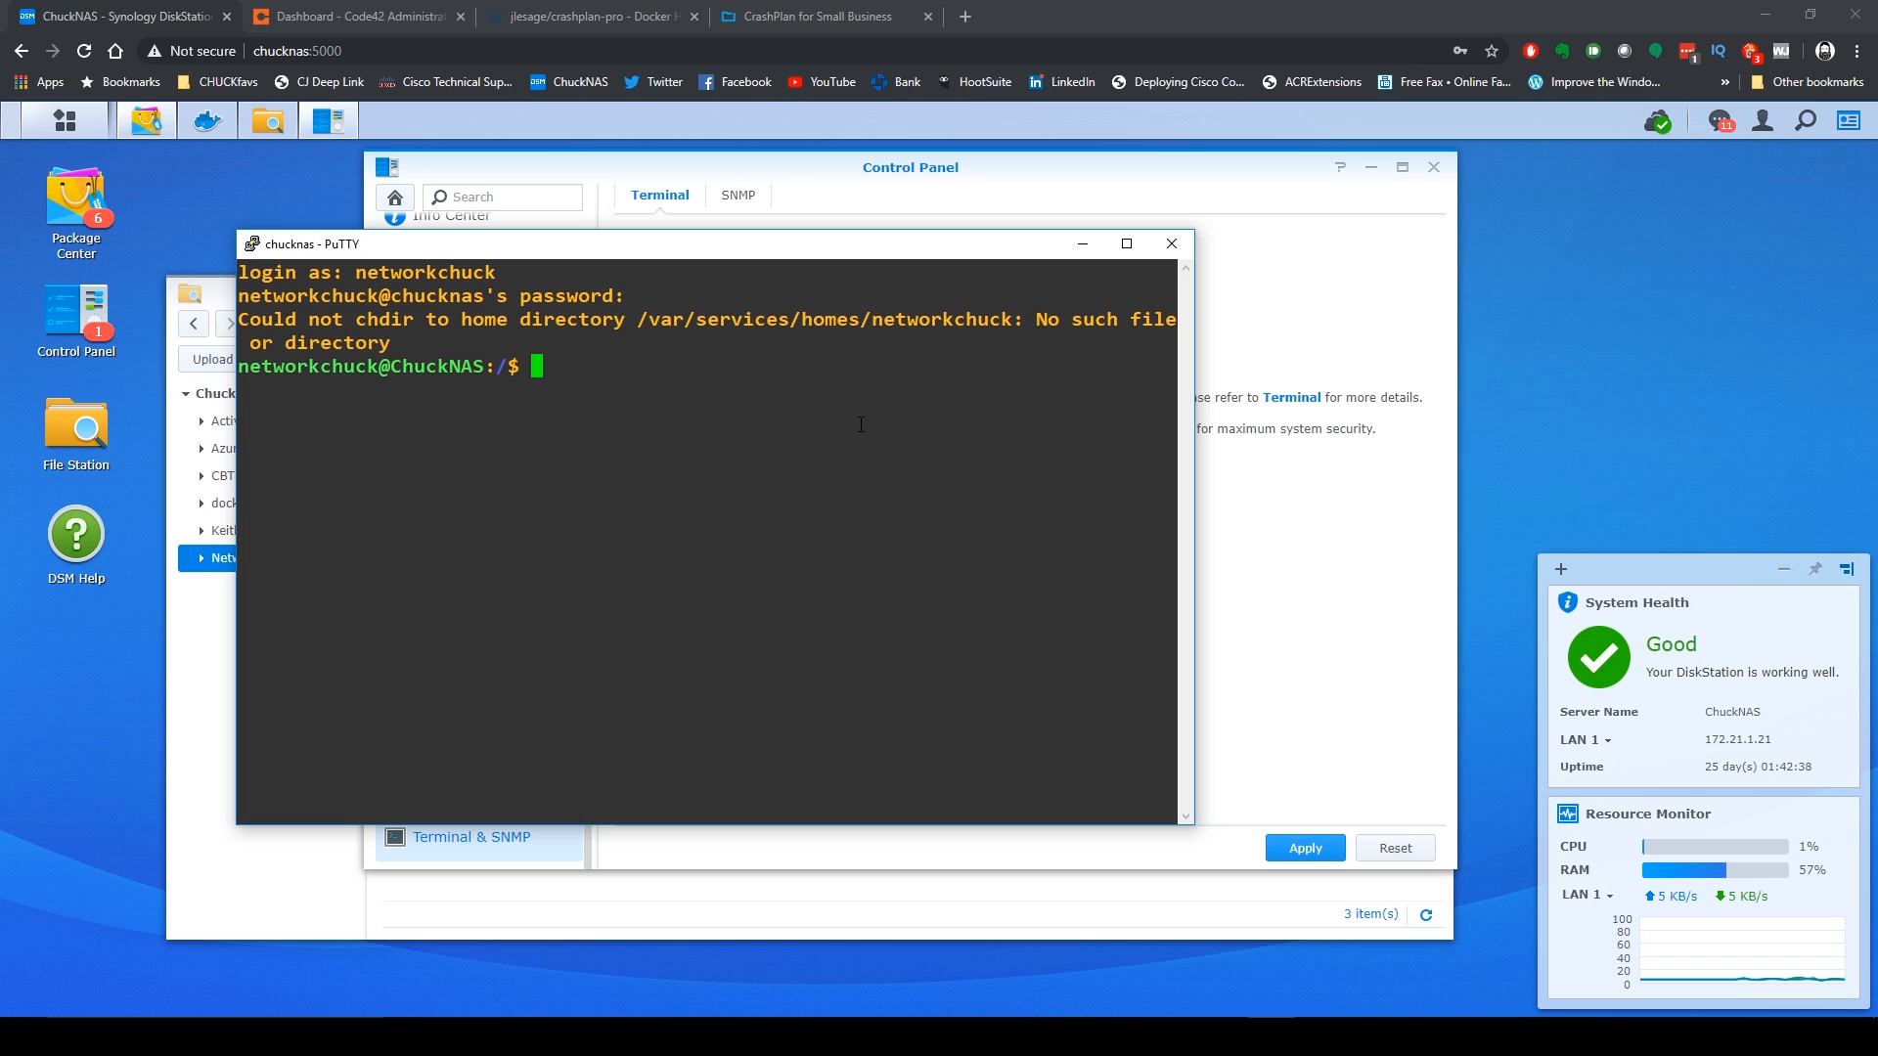
pyautogui.write('id')
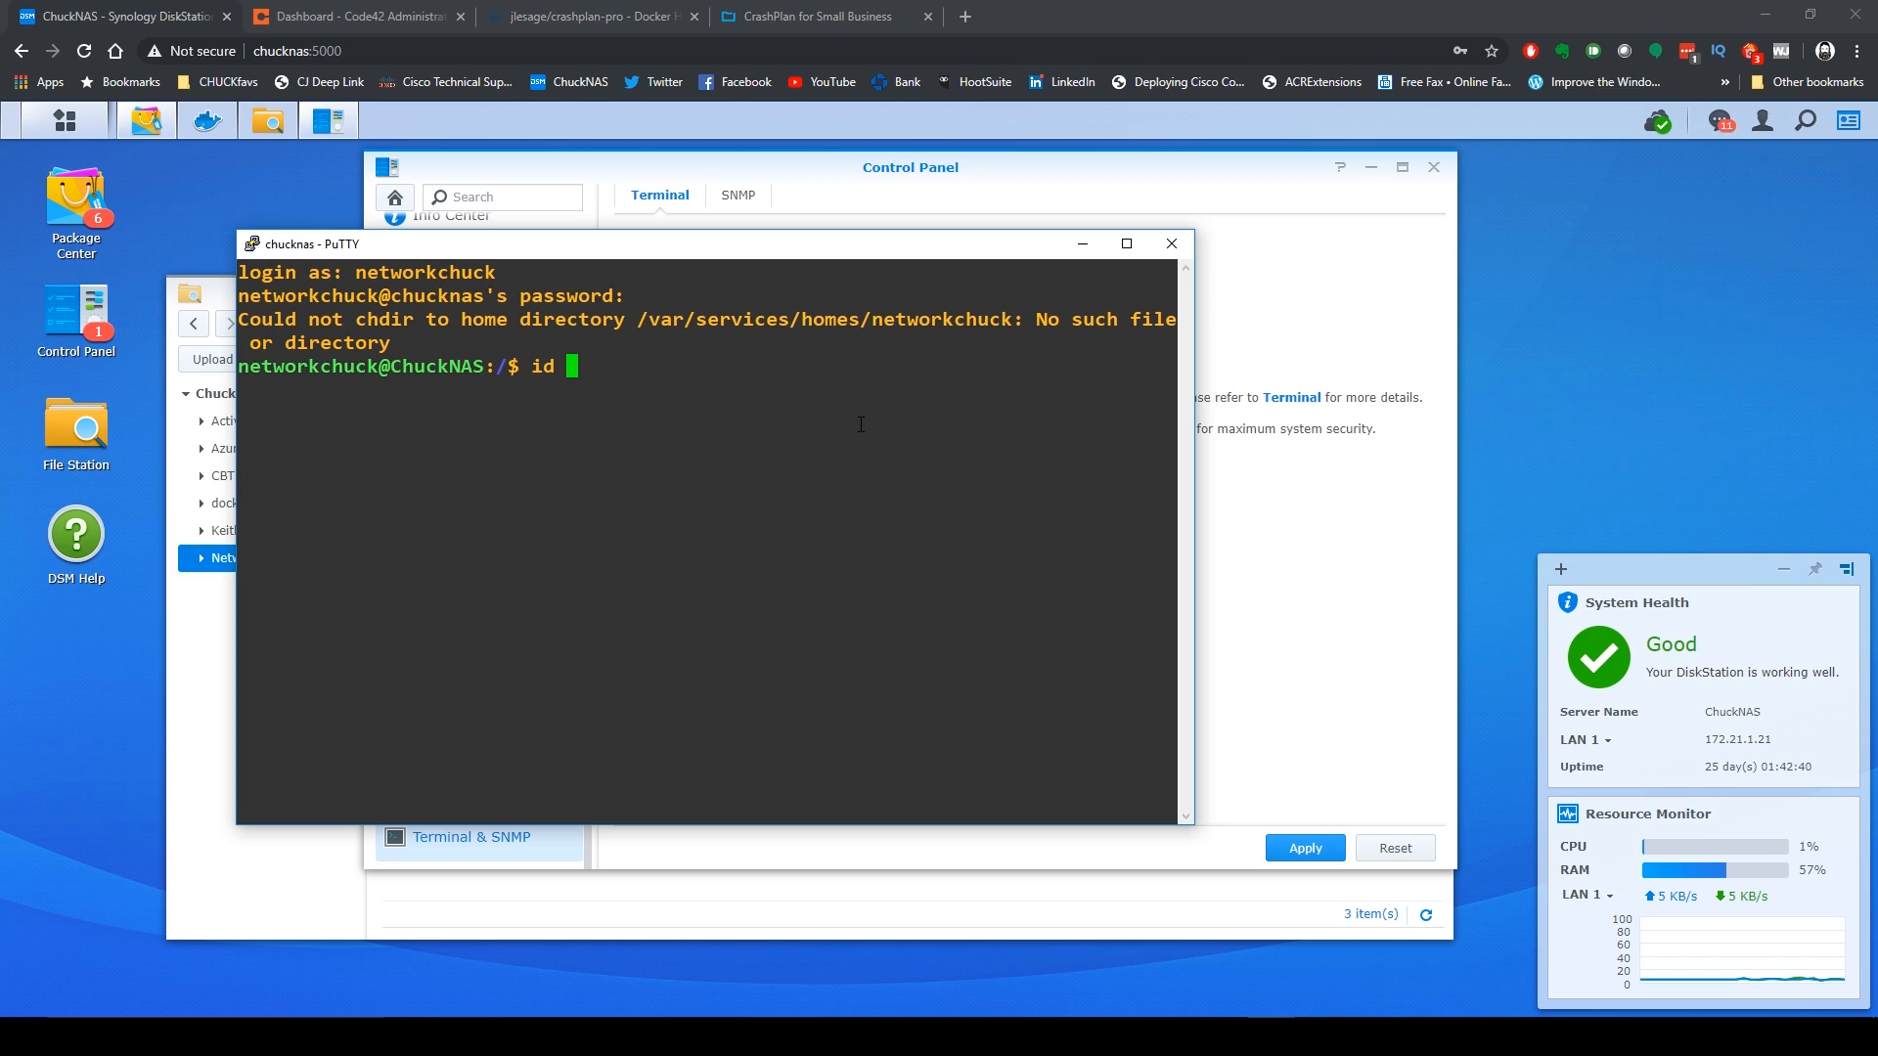
pyautogui.write('crashplan')
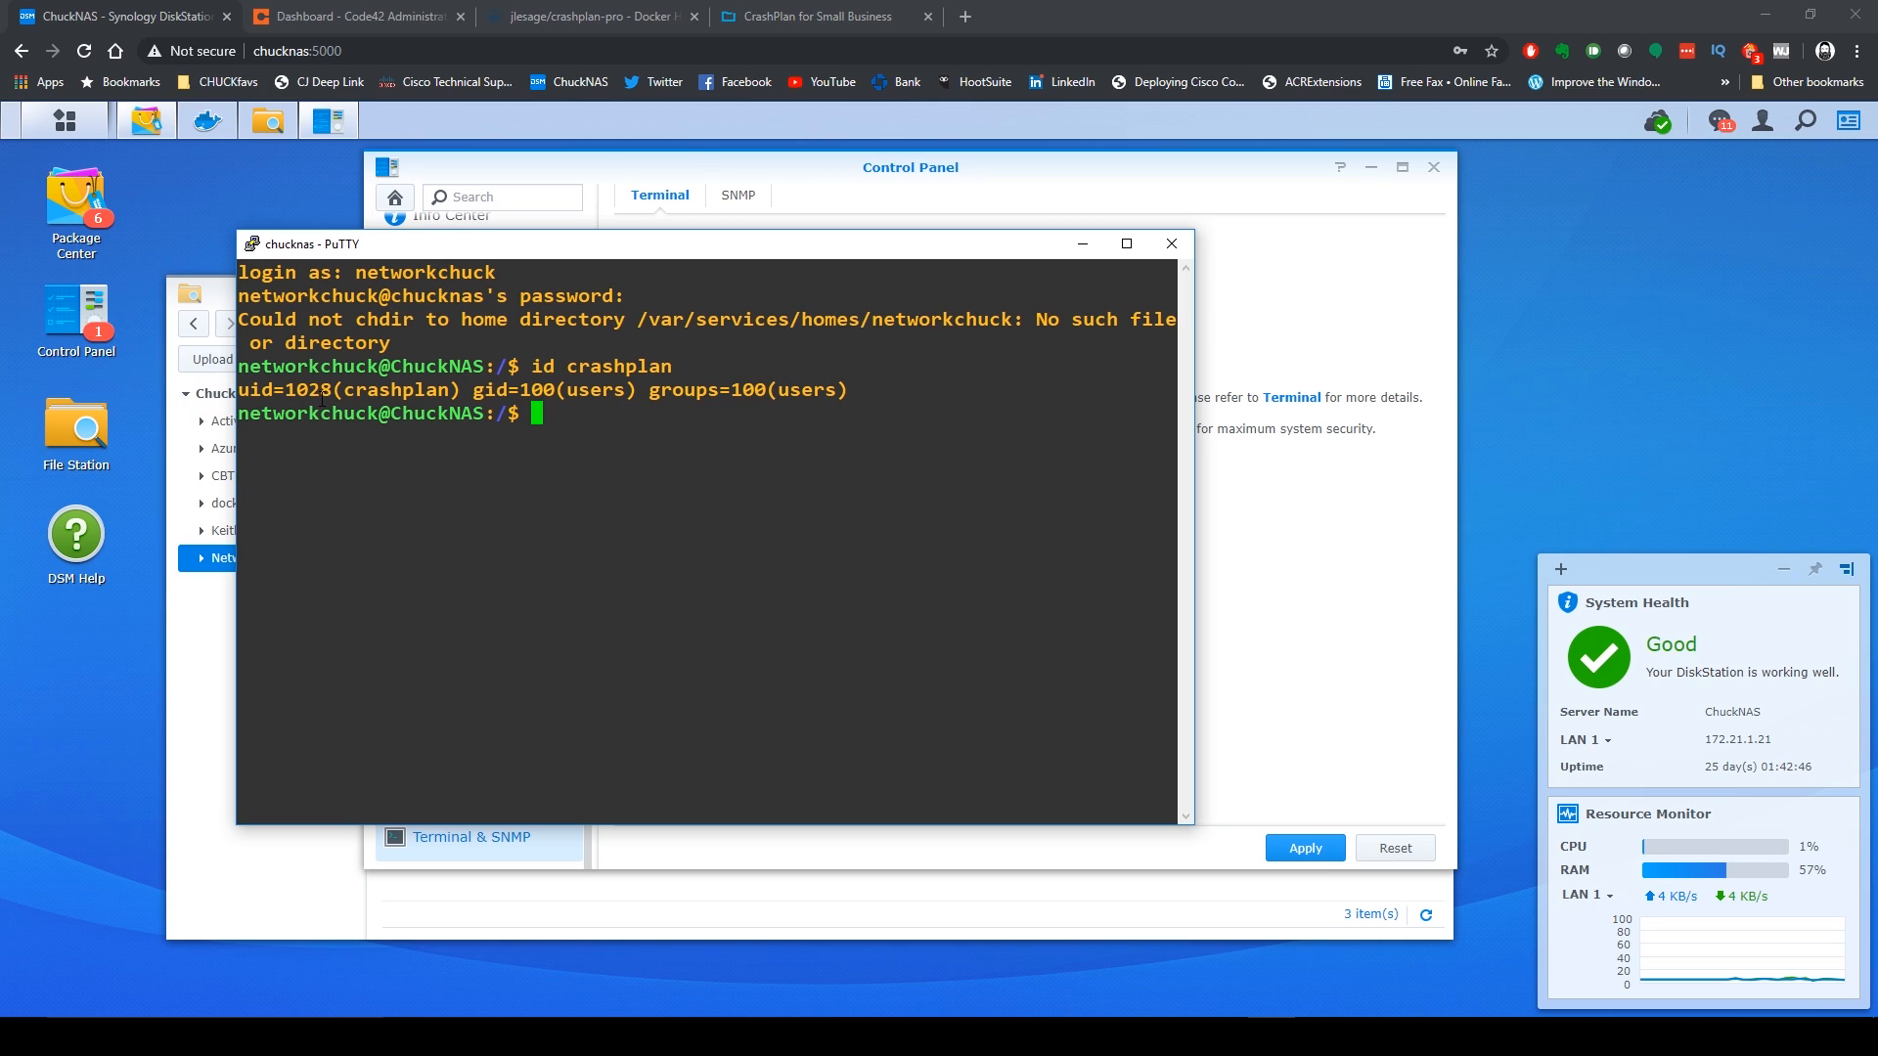
pyautogui.moveTo(1003, 624)
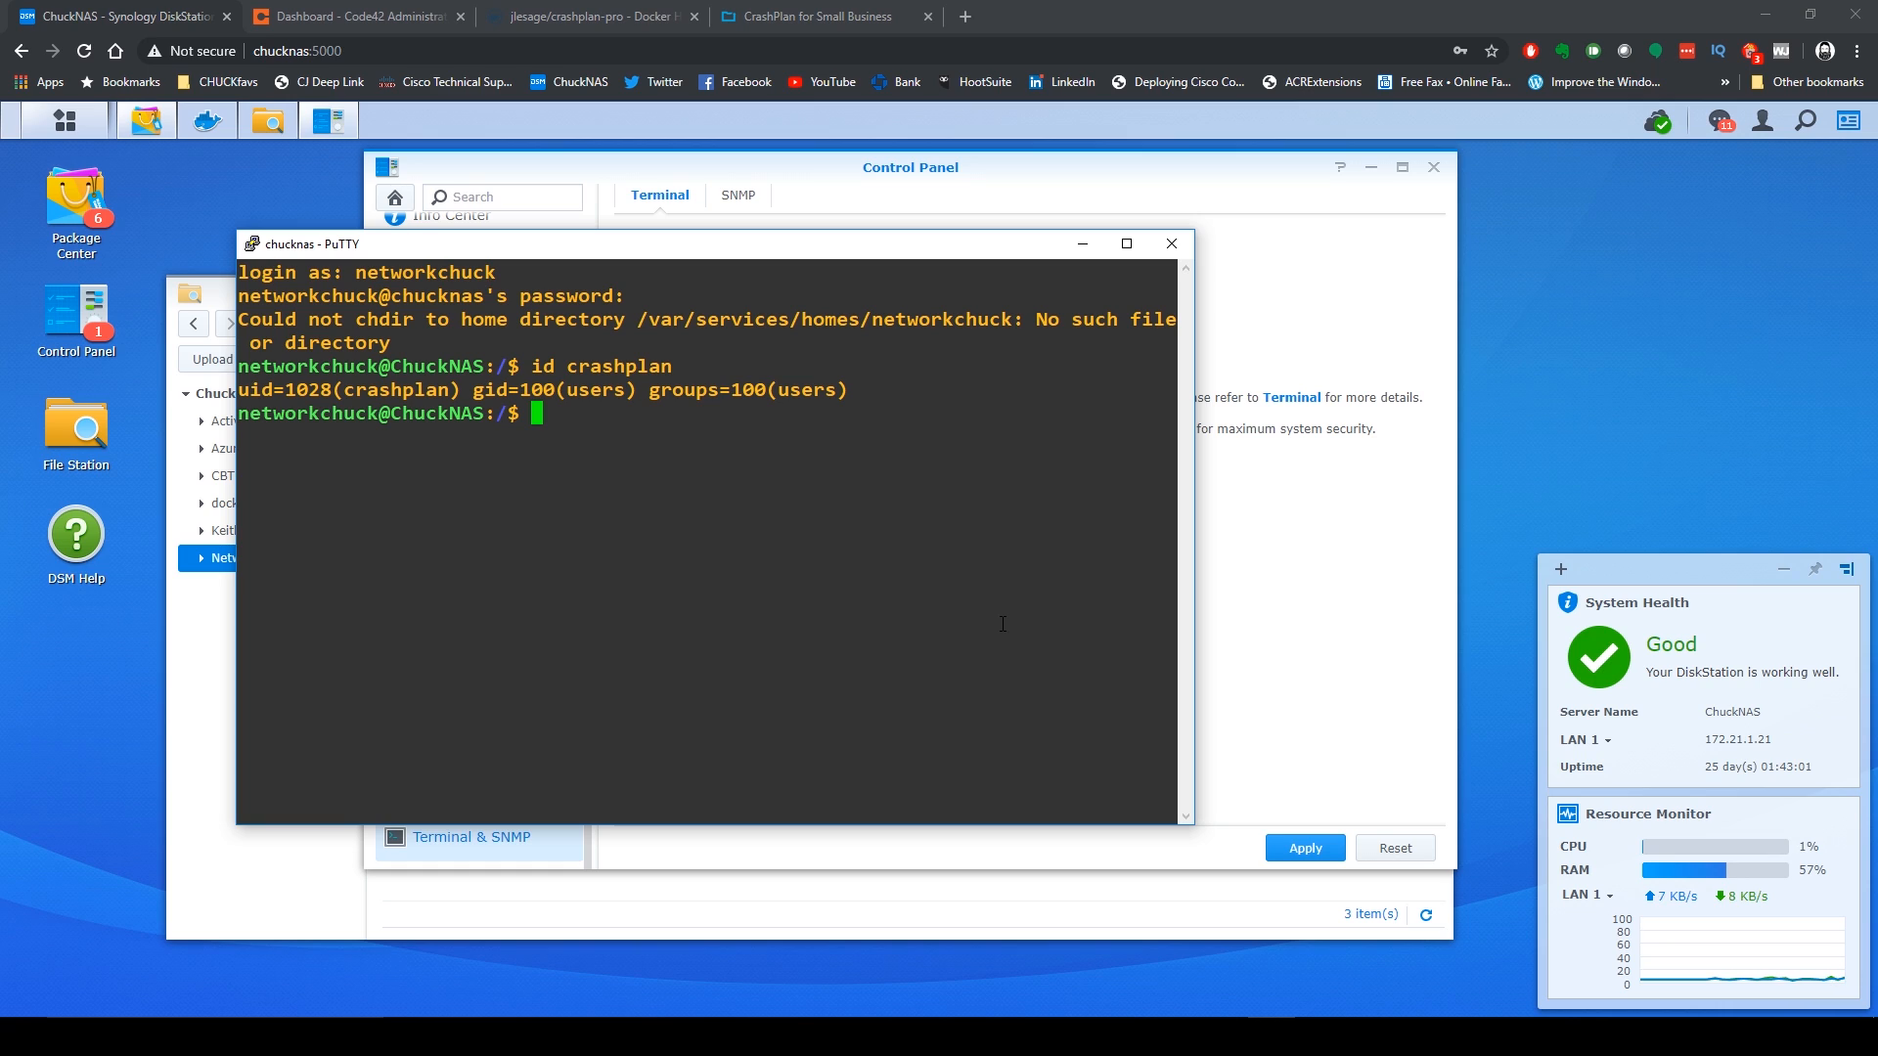
pyautogui.moveTo(1280, 630)
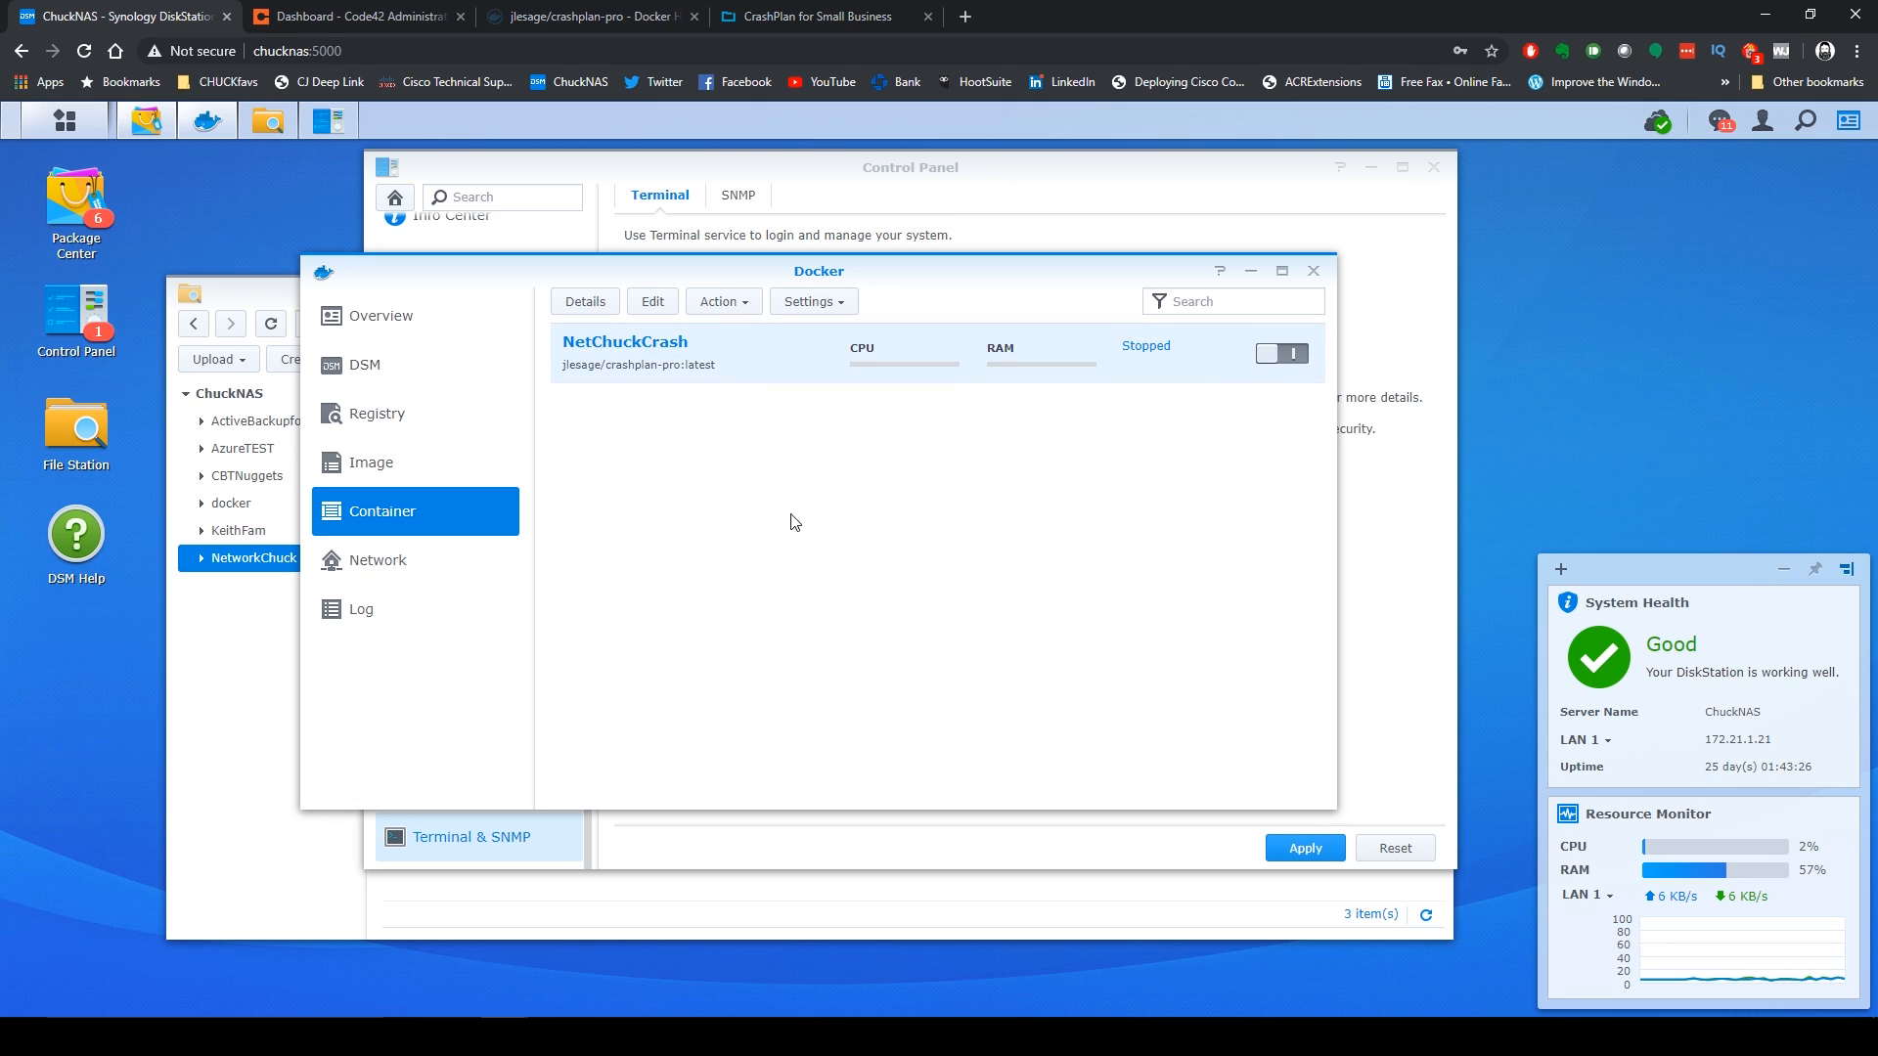
# Step: Set the container's USER_ID to 1028 and GROUP_ID to 100 in its environment variables
pyautogui.click(651, 301)
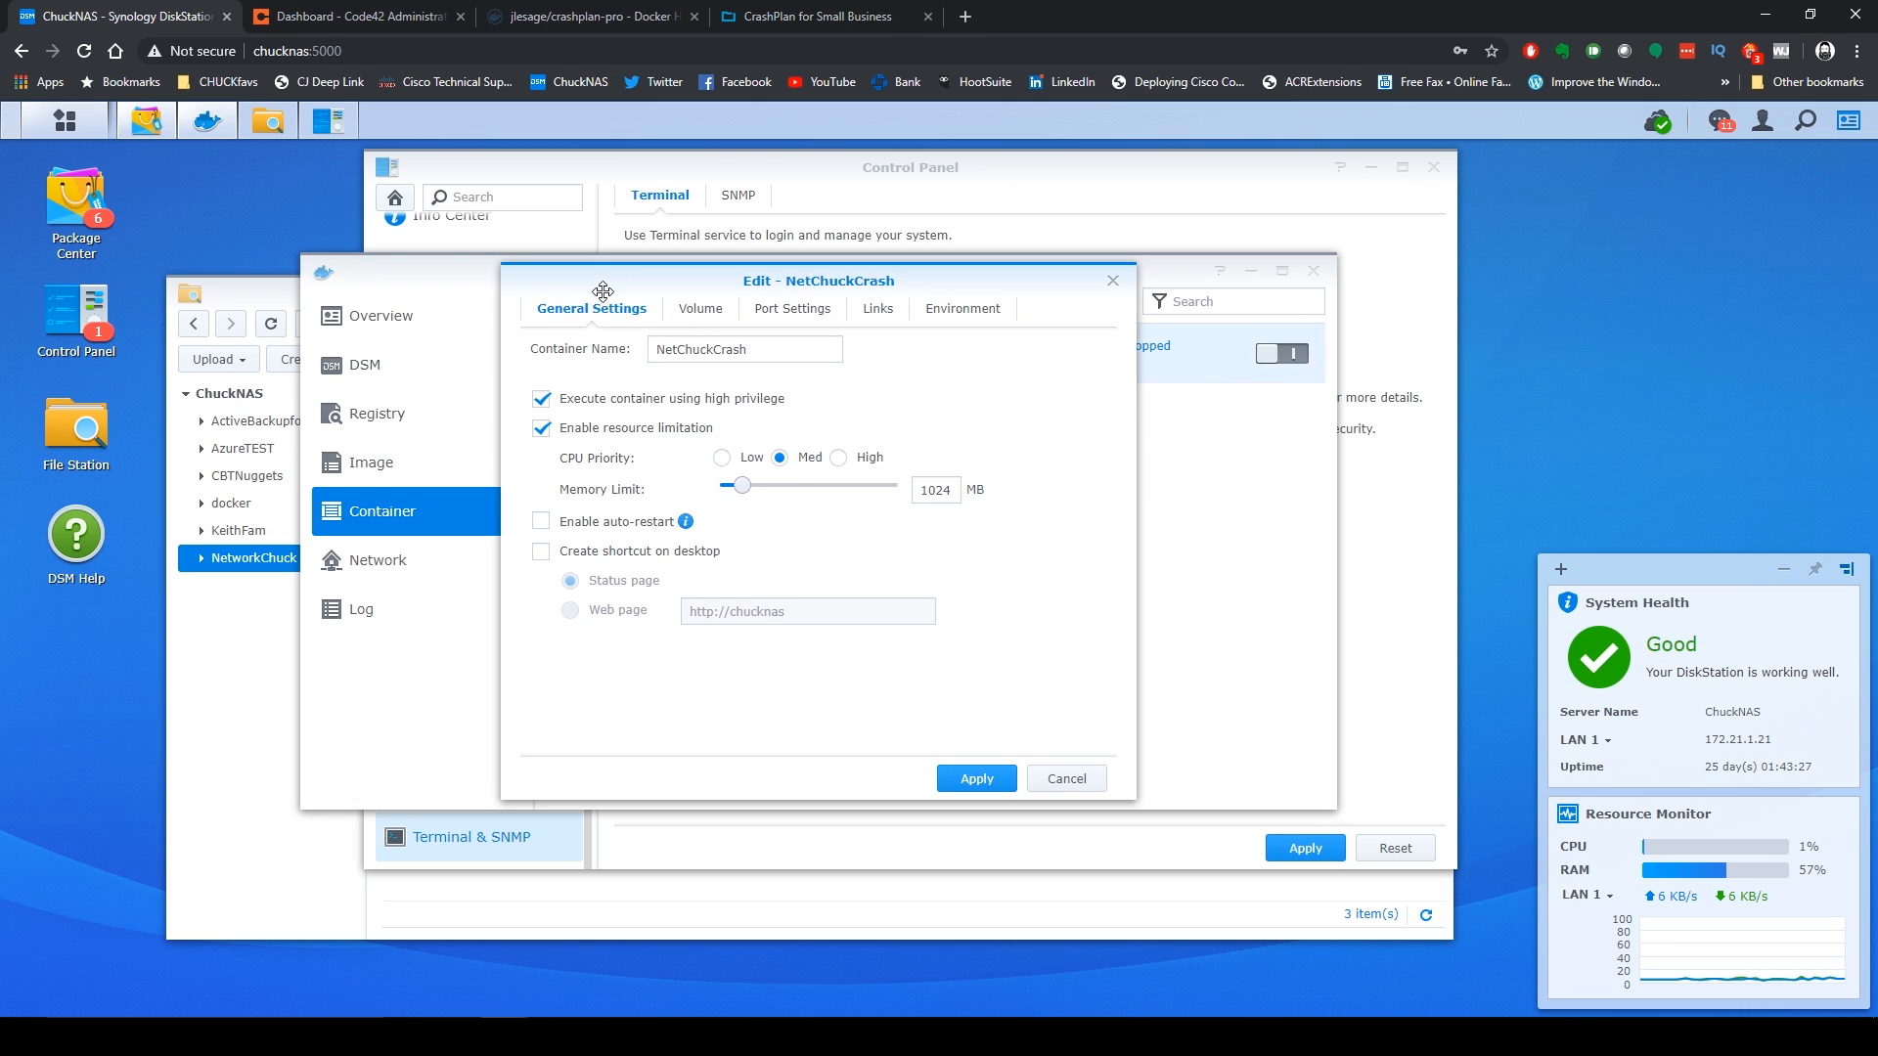
pyautogui.click(957, 309)
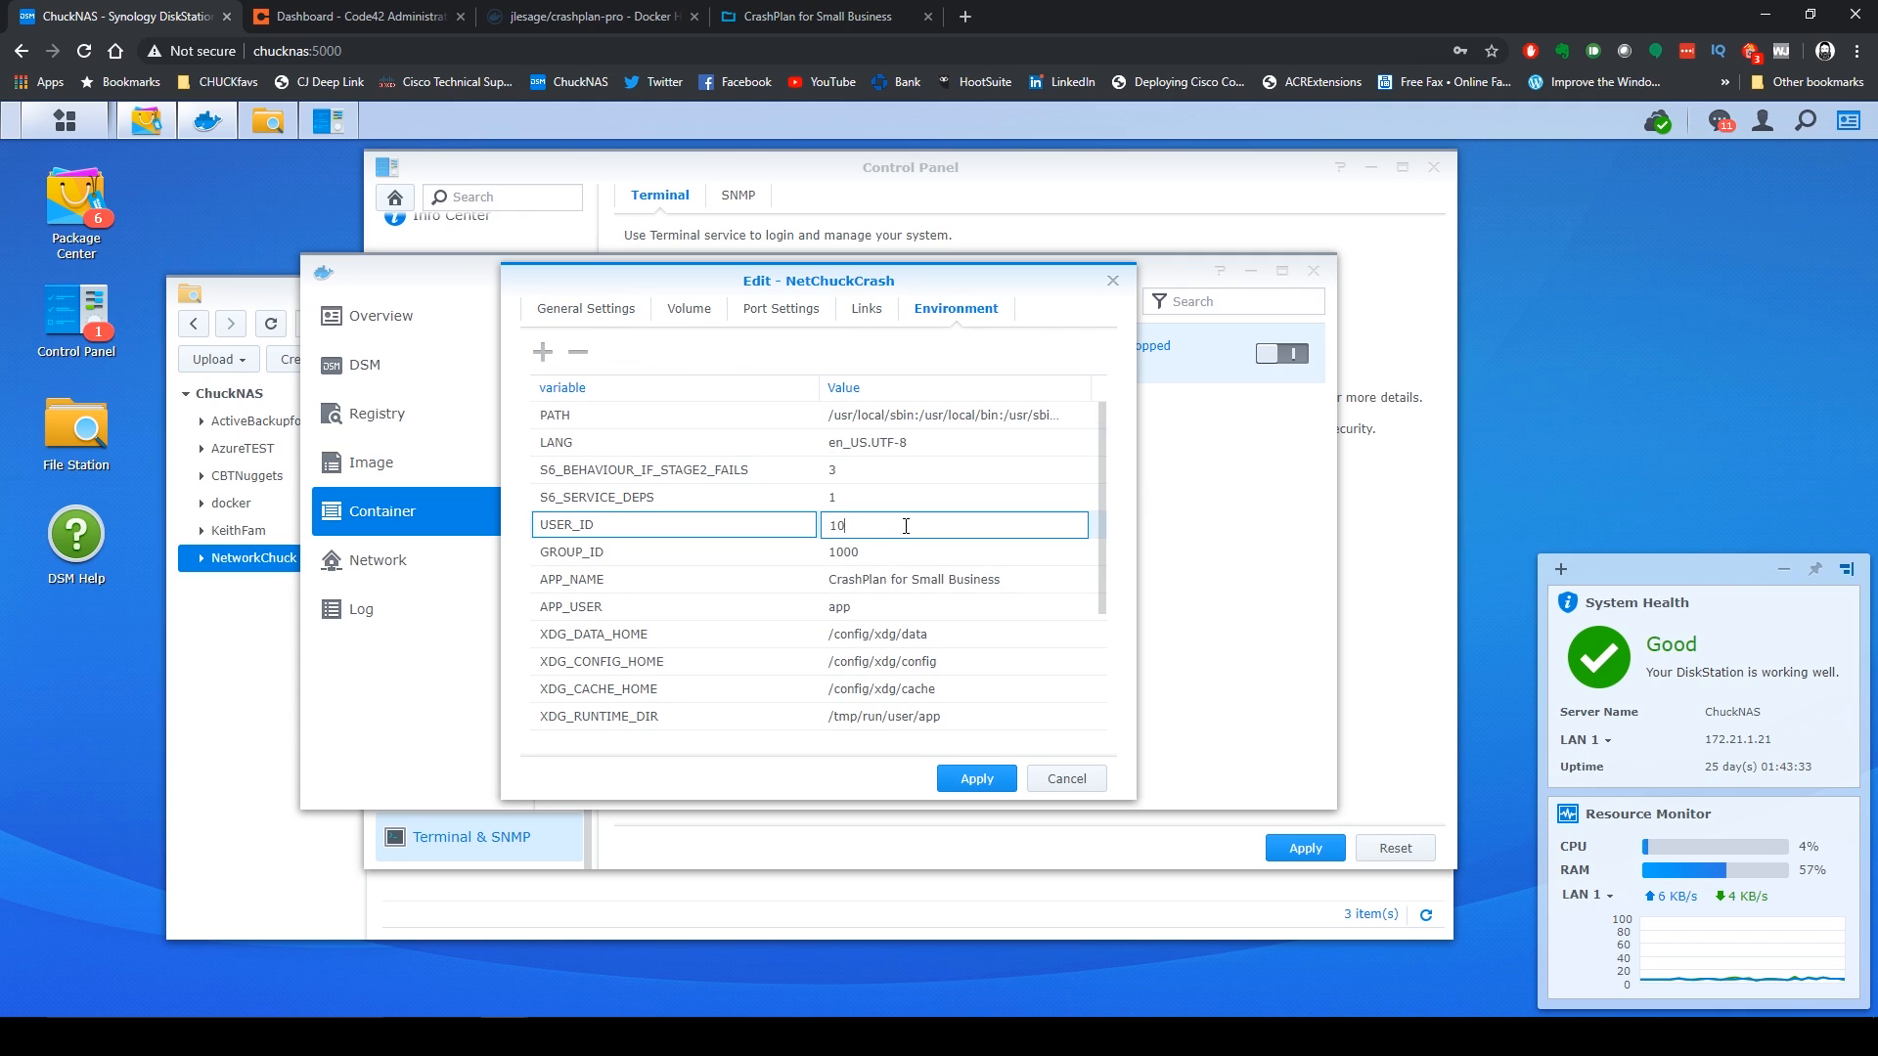
pyautogui.press('Backspace')
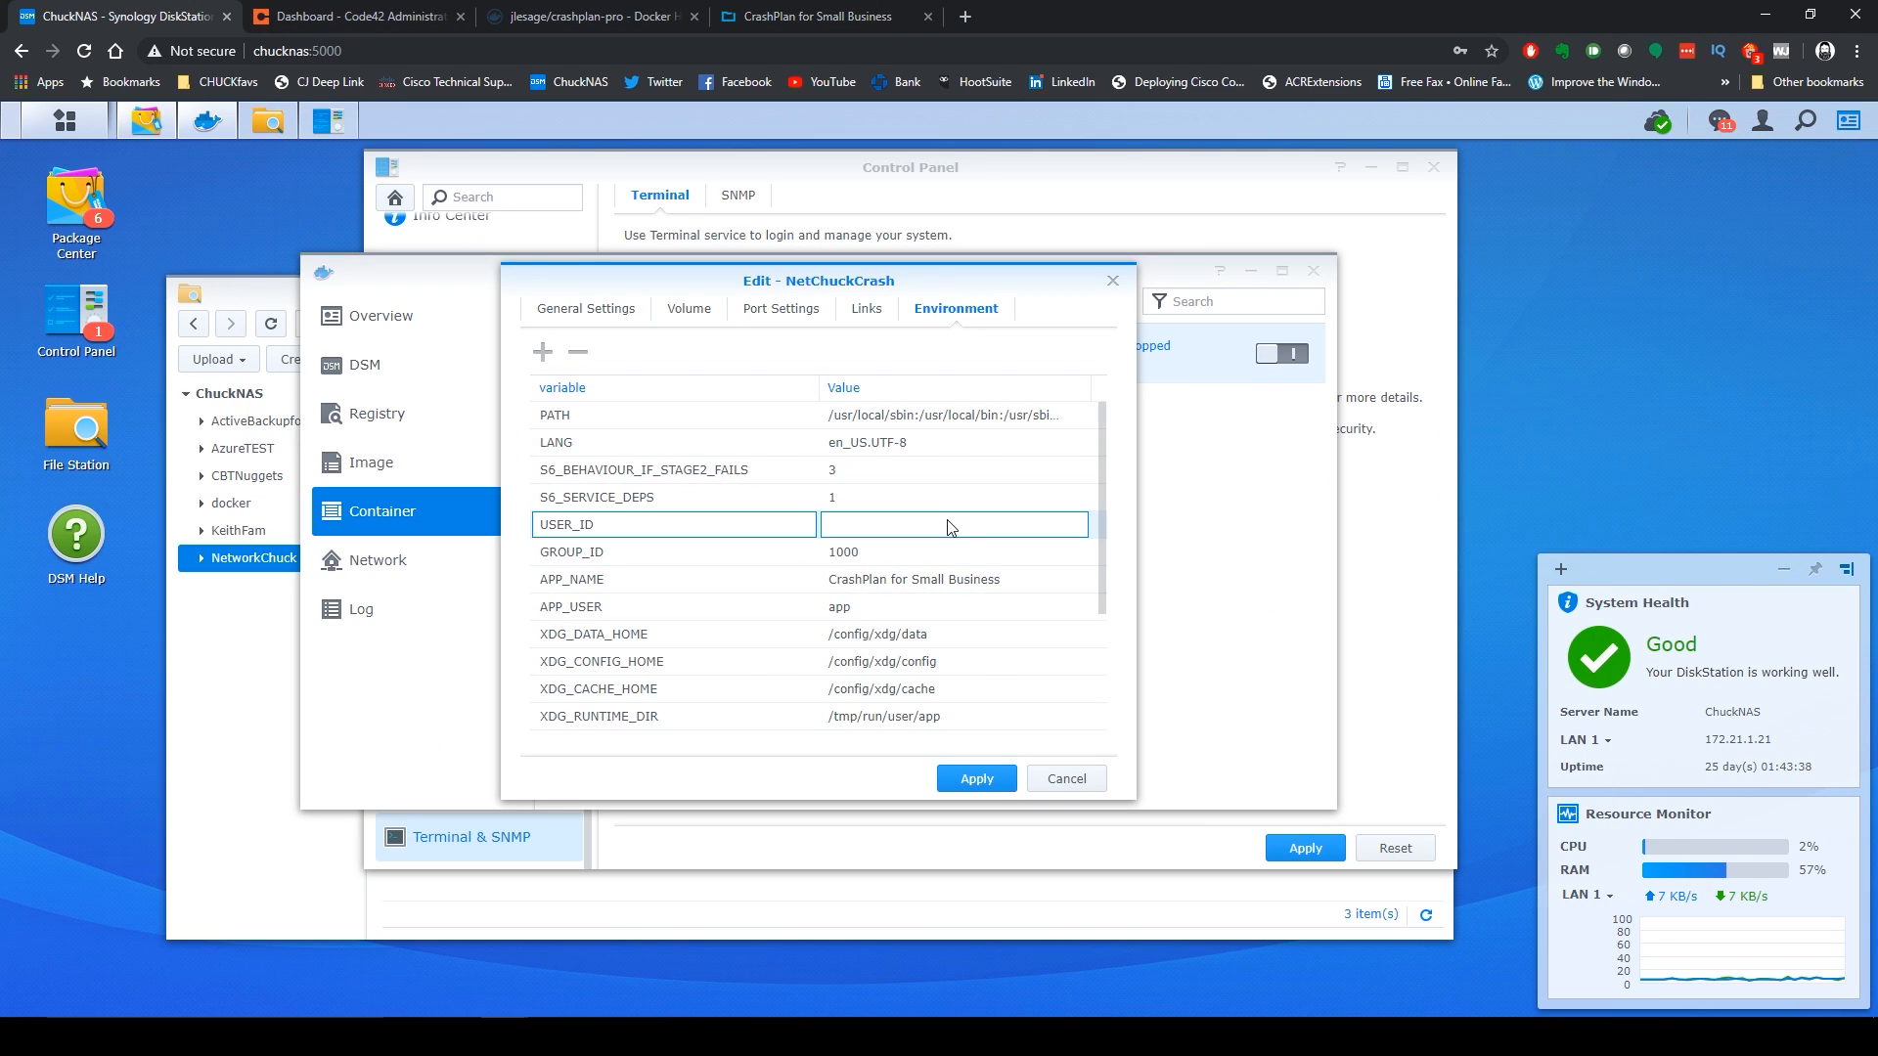
pyautogui.write('1028')
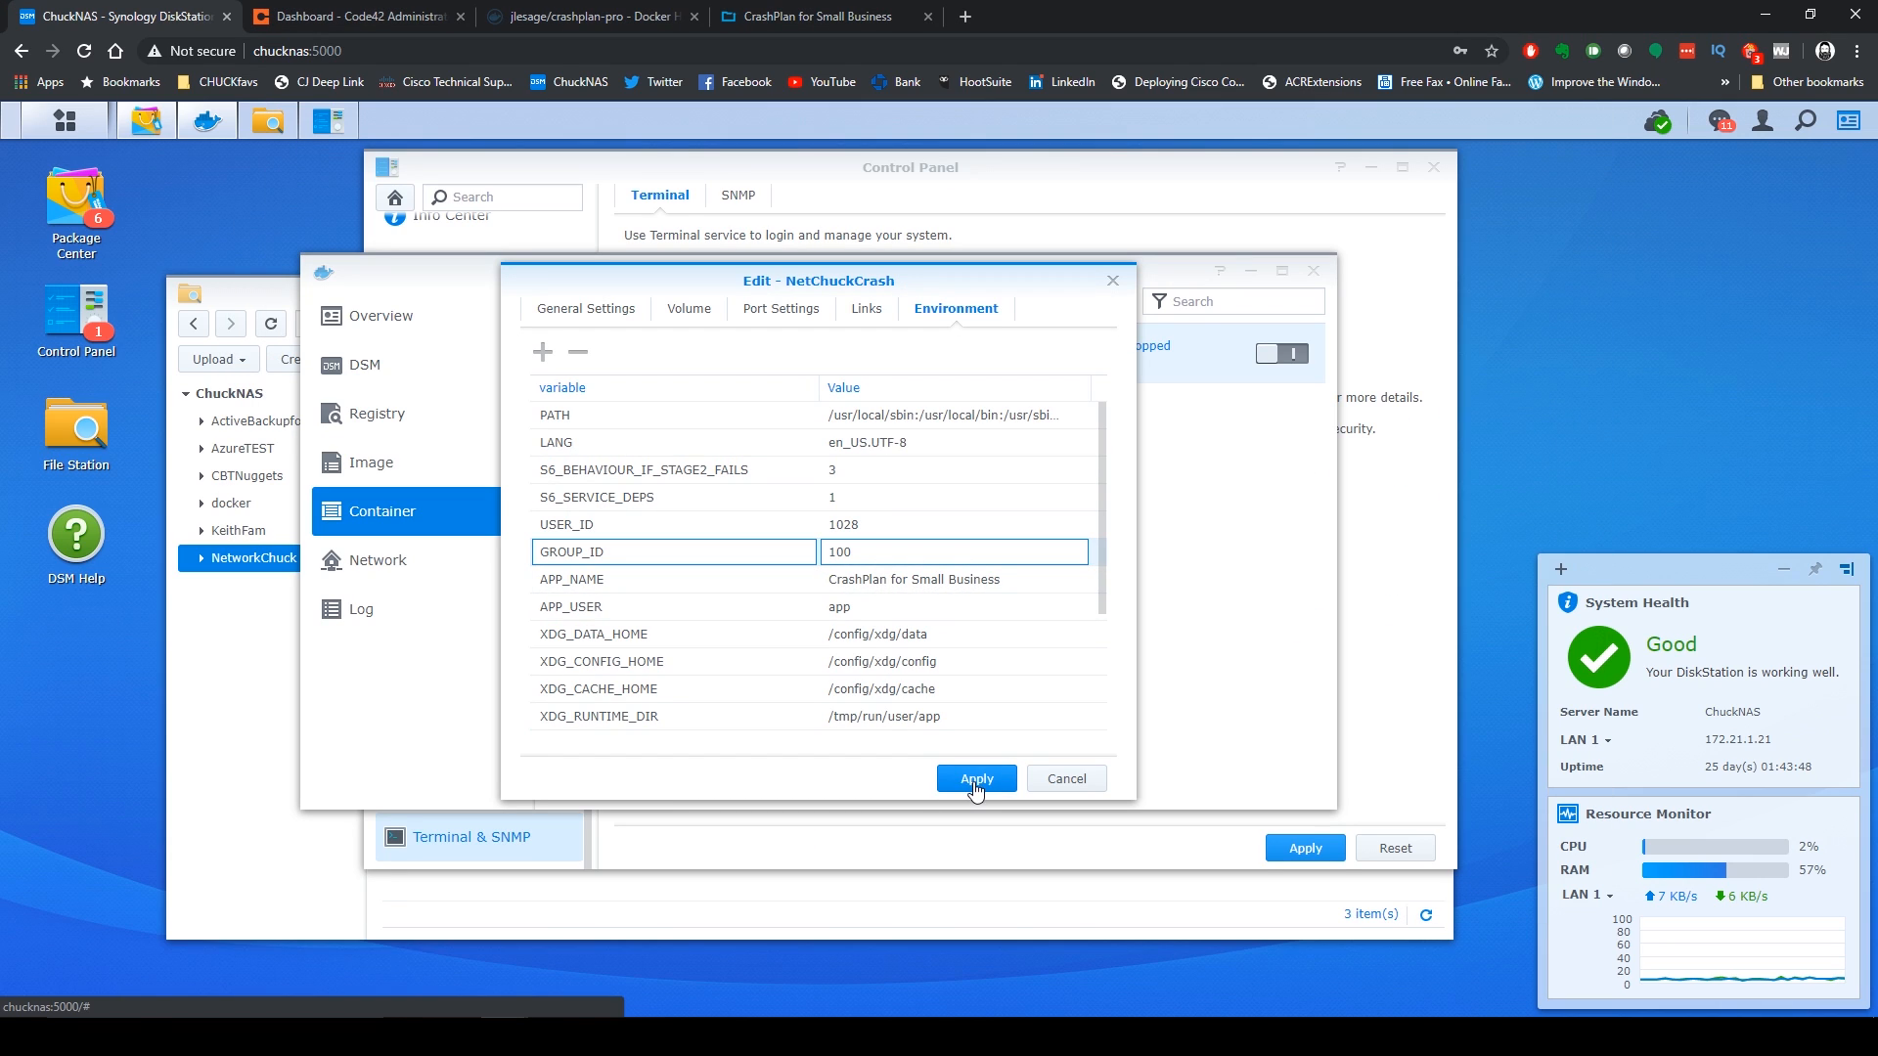
pyautogui.click(976, 779)
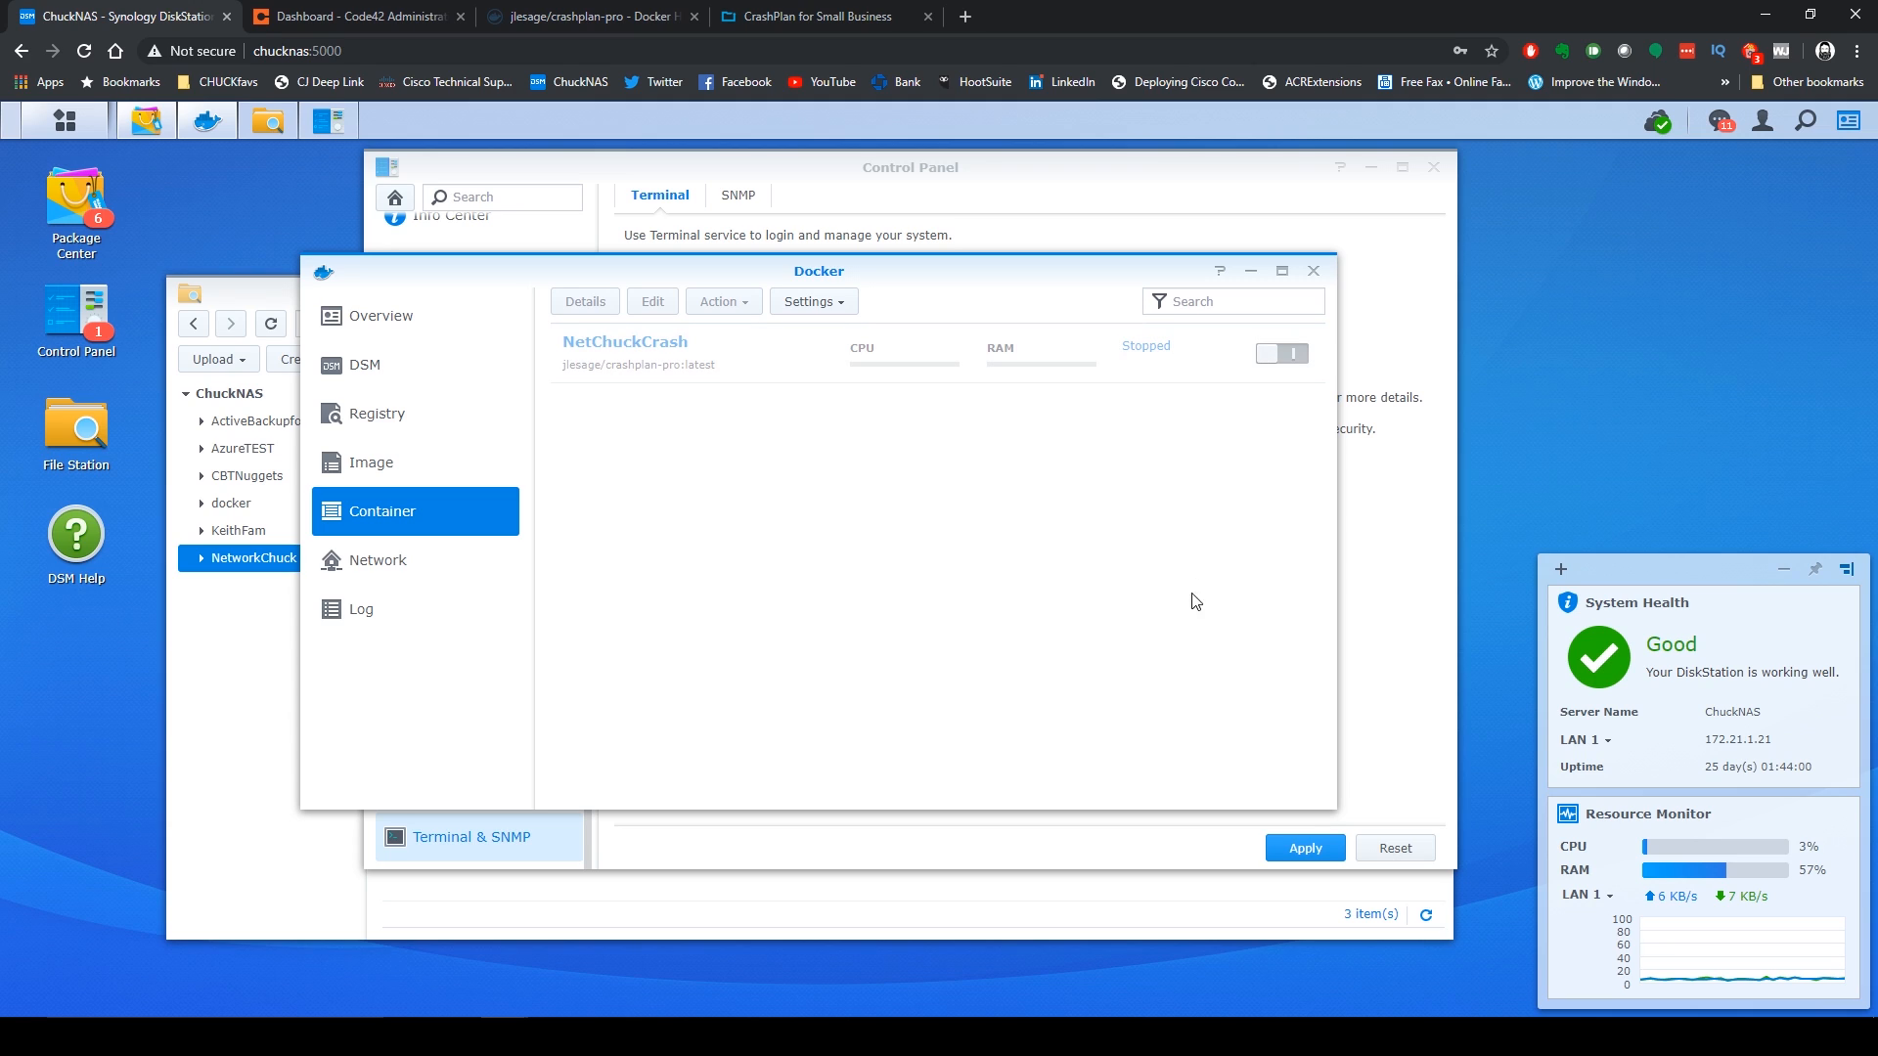
# Step: Start the CrashPlan container running again
pyautogui.click(1282, 352)
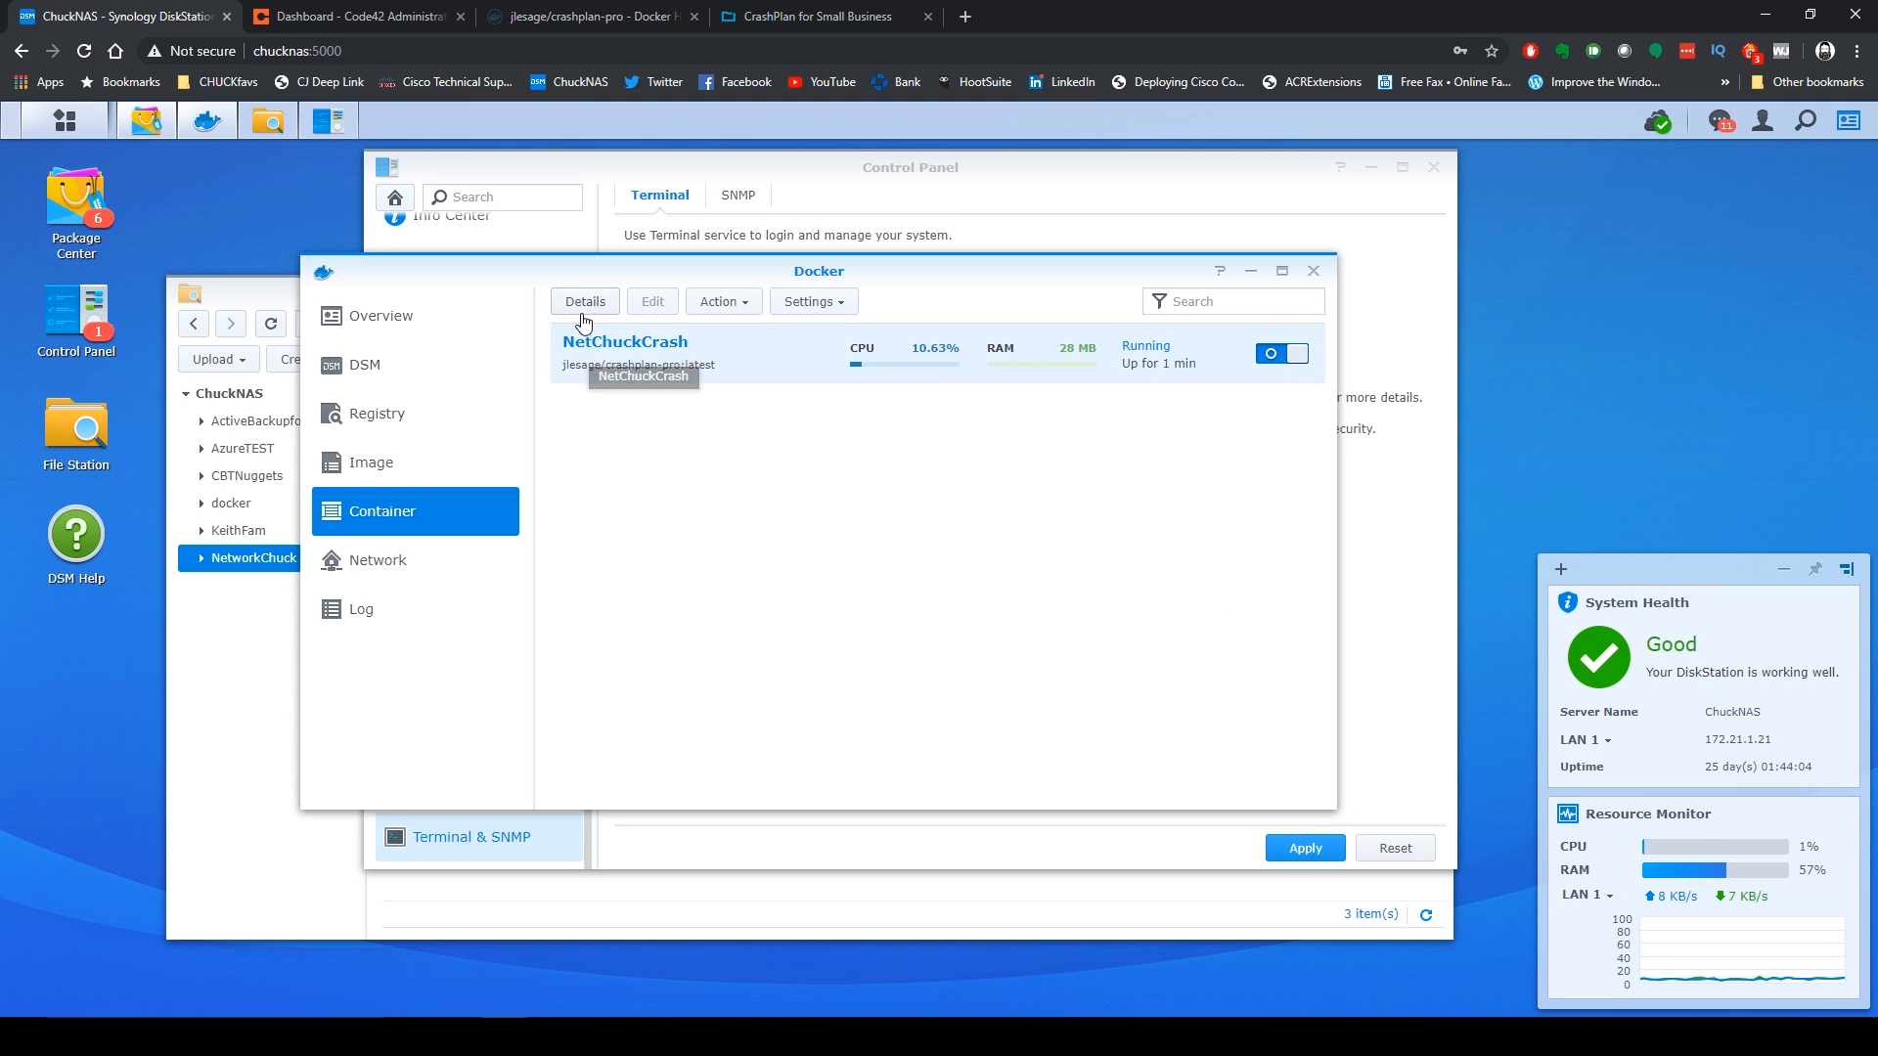
pyautogui.click(585, 301)
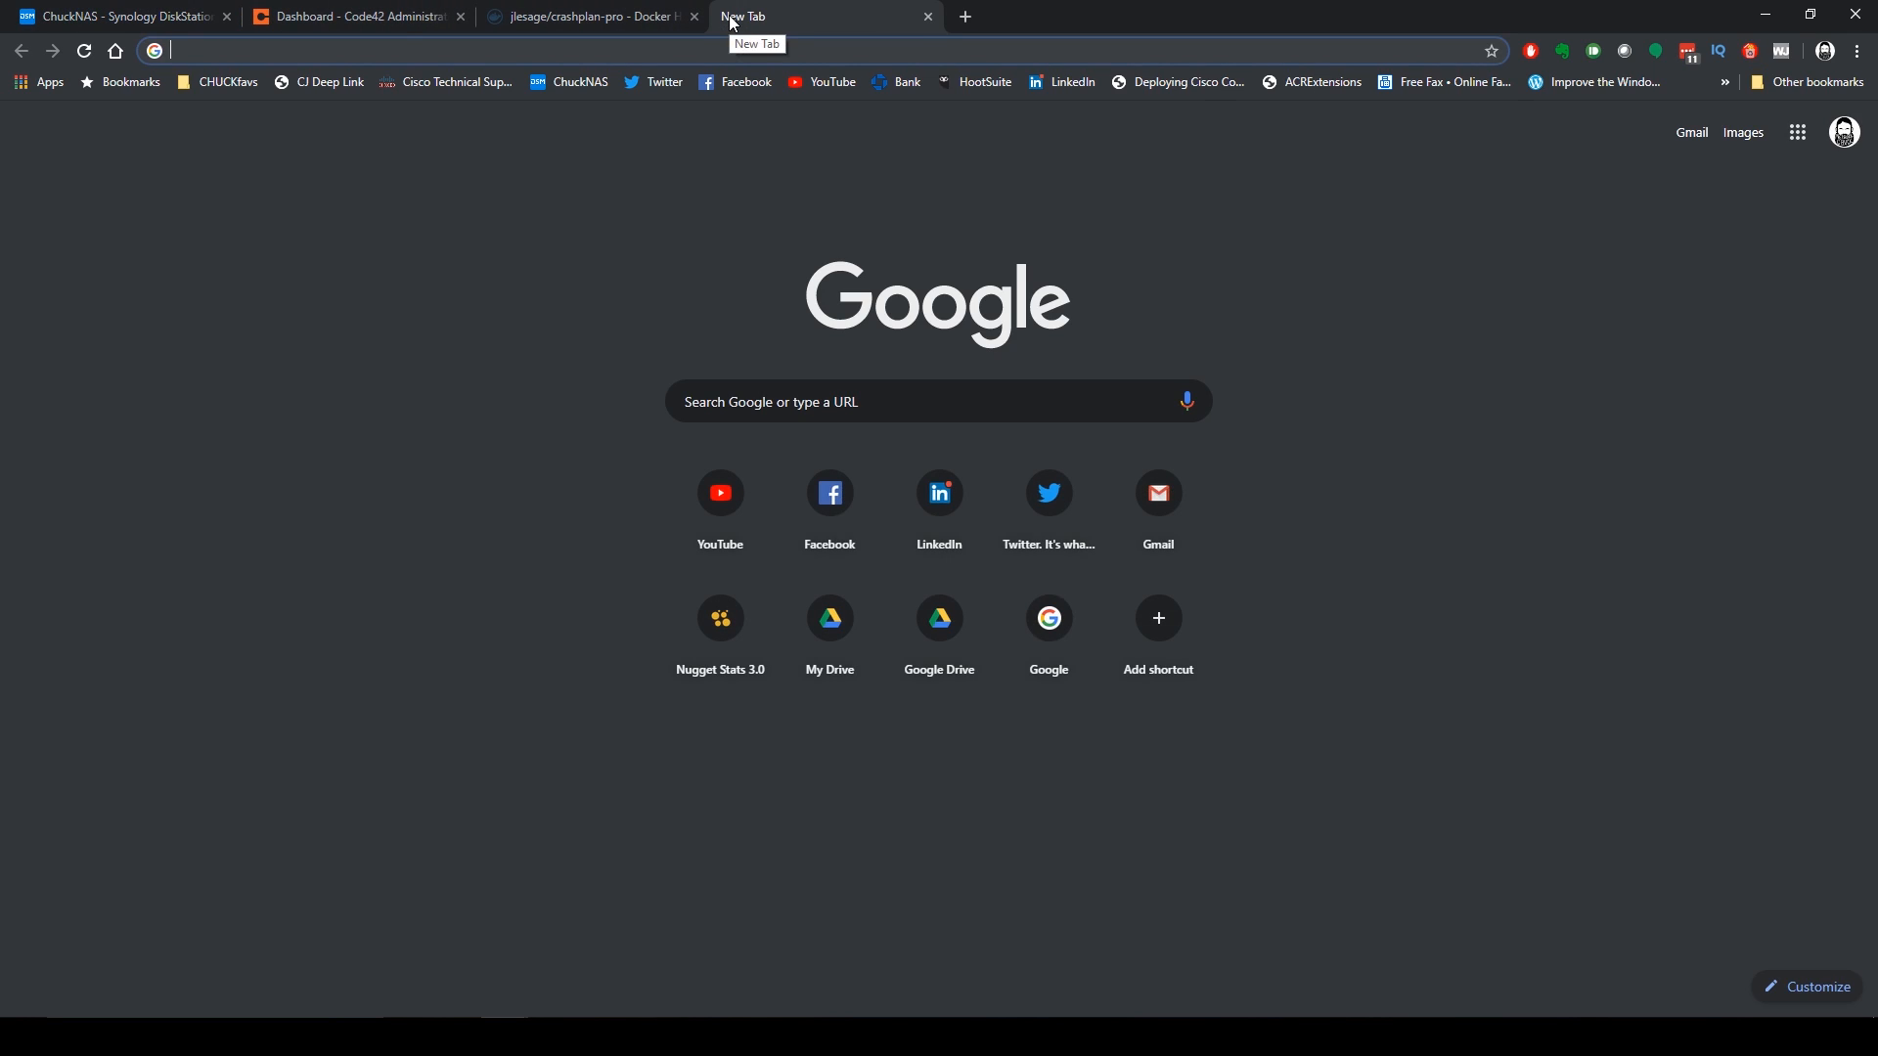
# Step: Select the mounted storage folder in Manage Files and save, bringing the backup set to 989.4 GB
pyautogui.write('chucknas:32781')
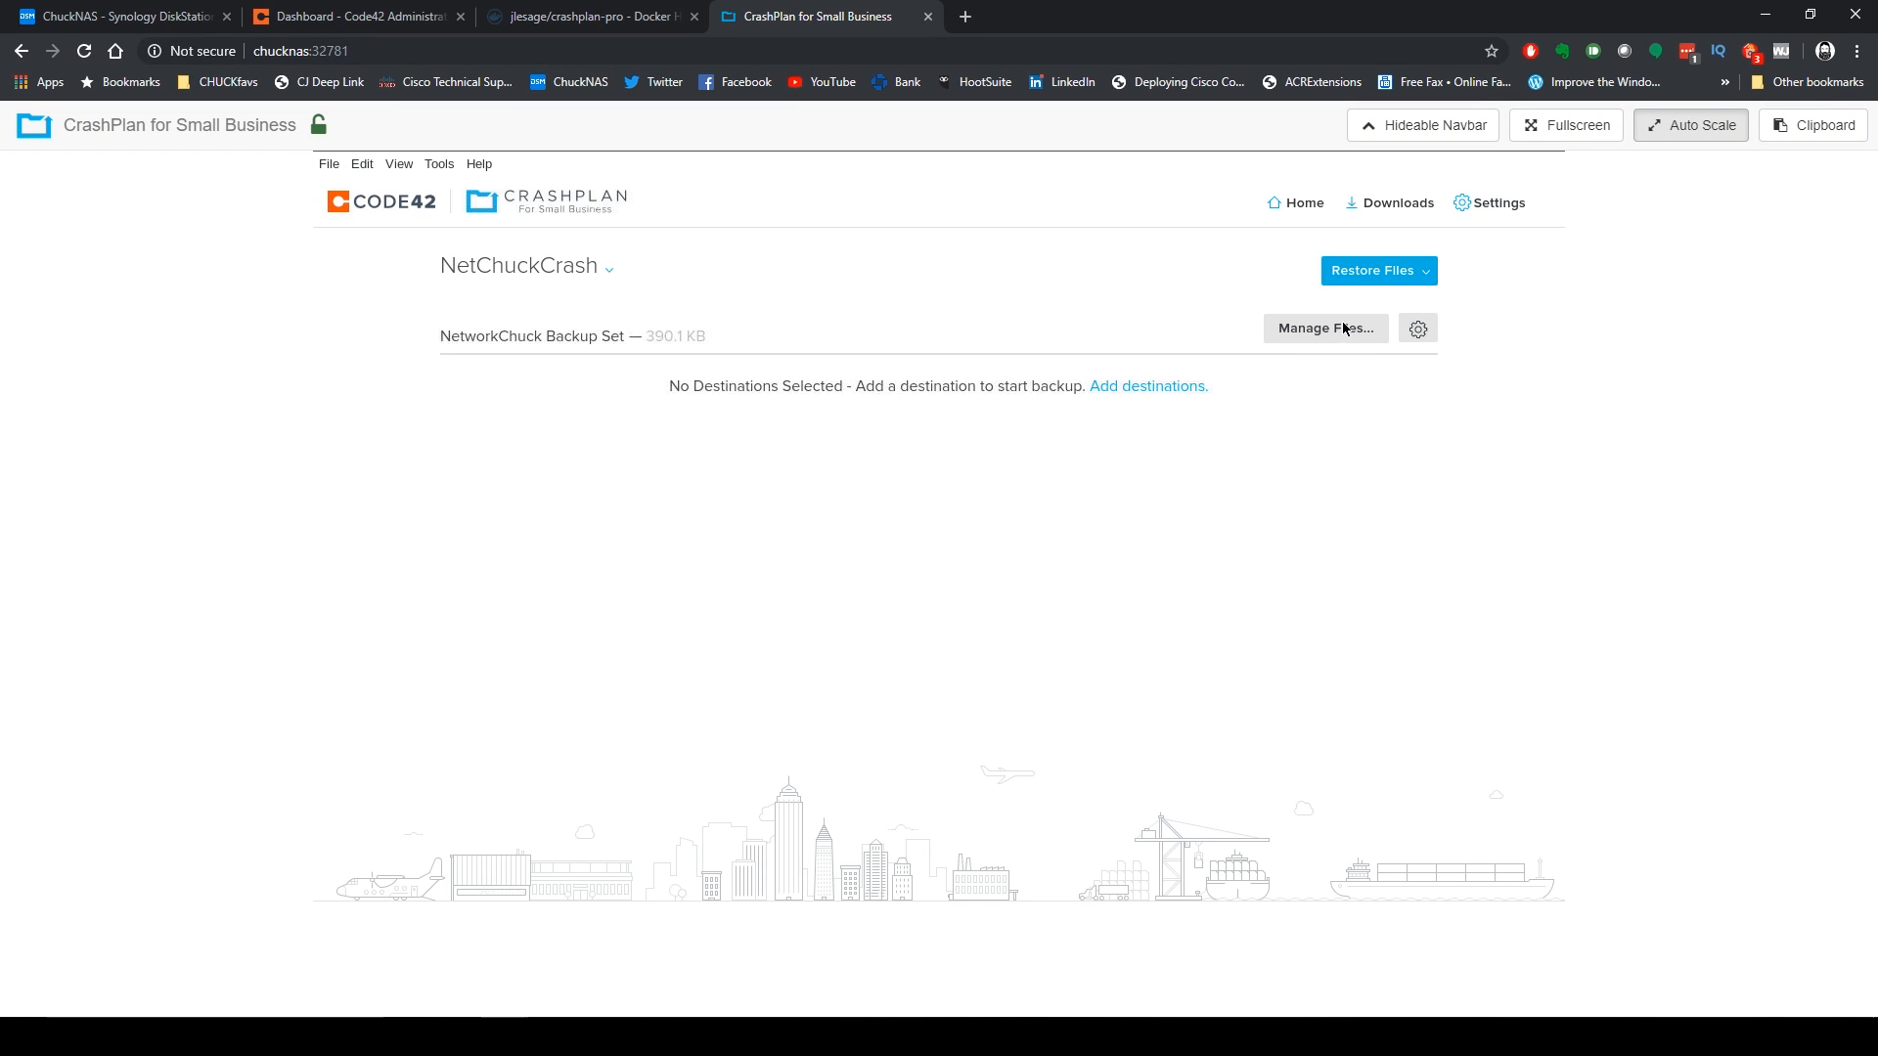
pyautogui.click(1327, 328)
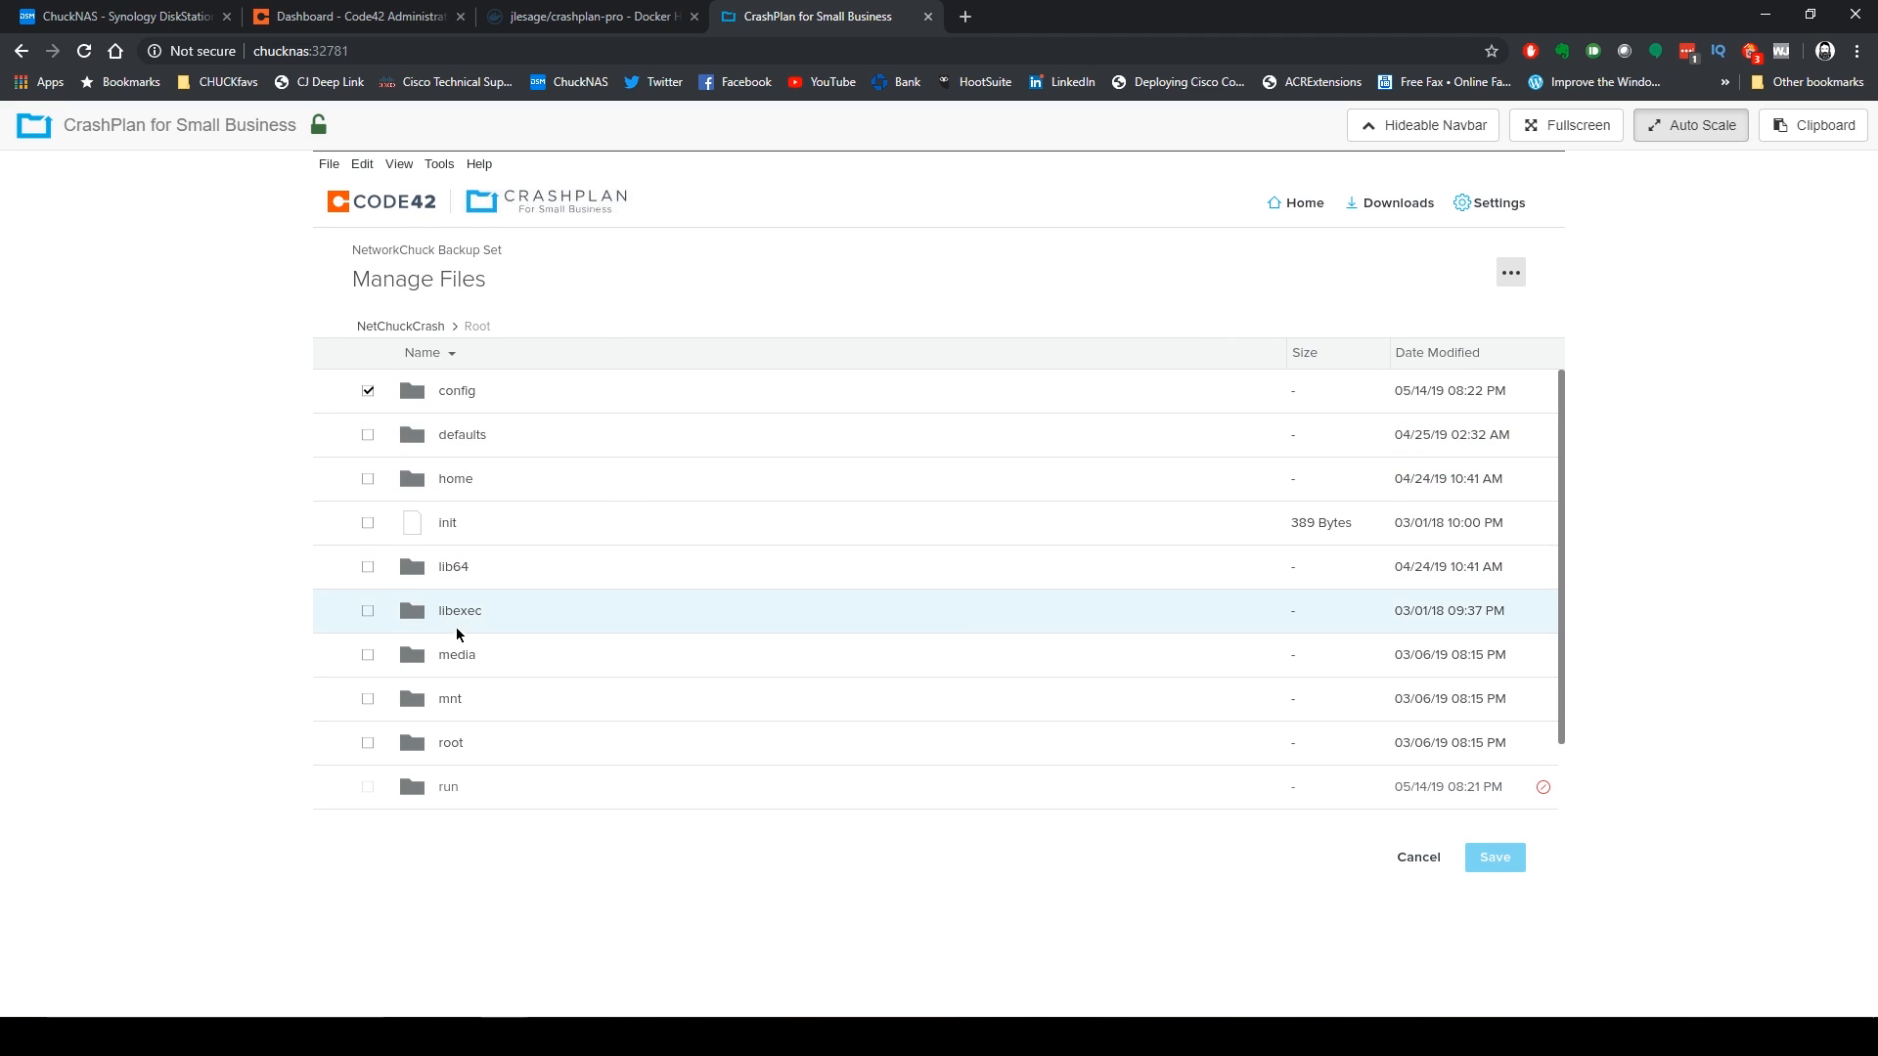
pyautogui.scroll(-3)
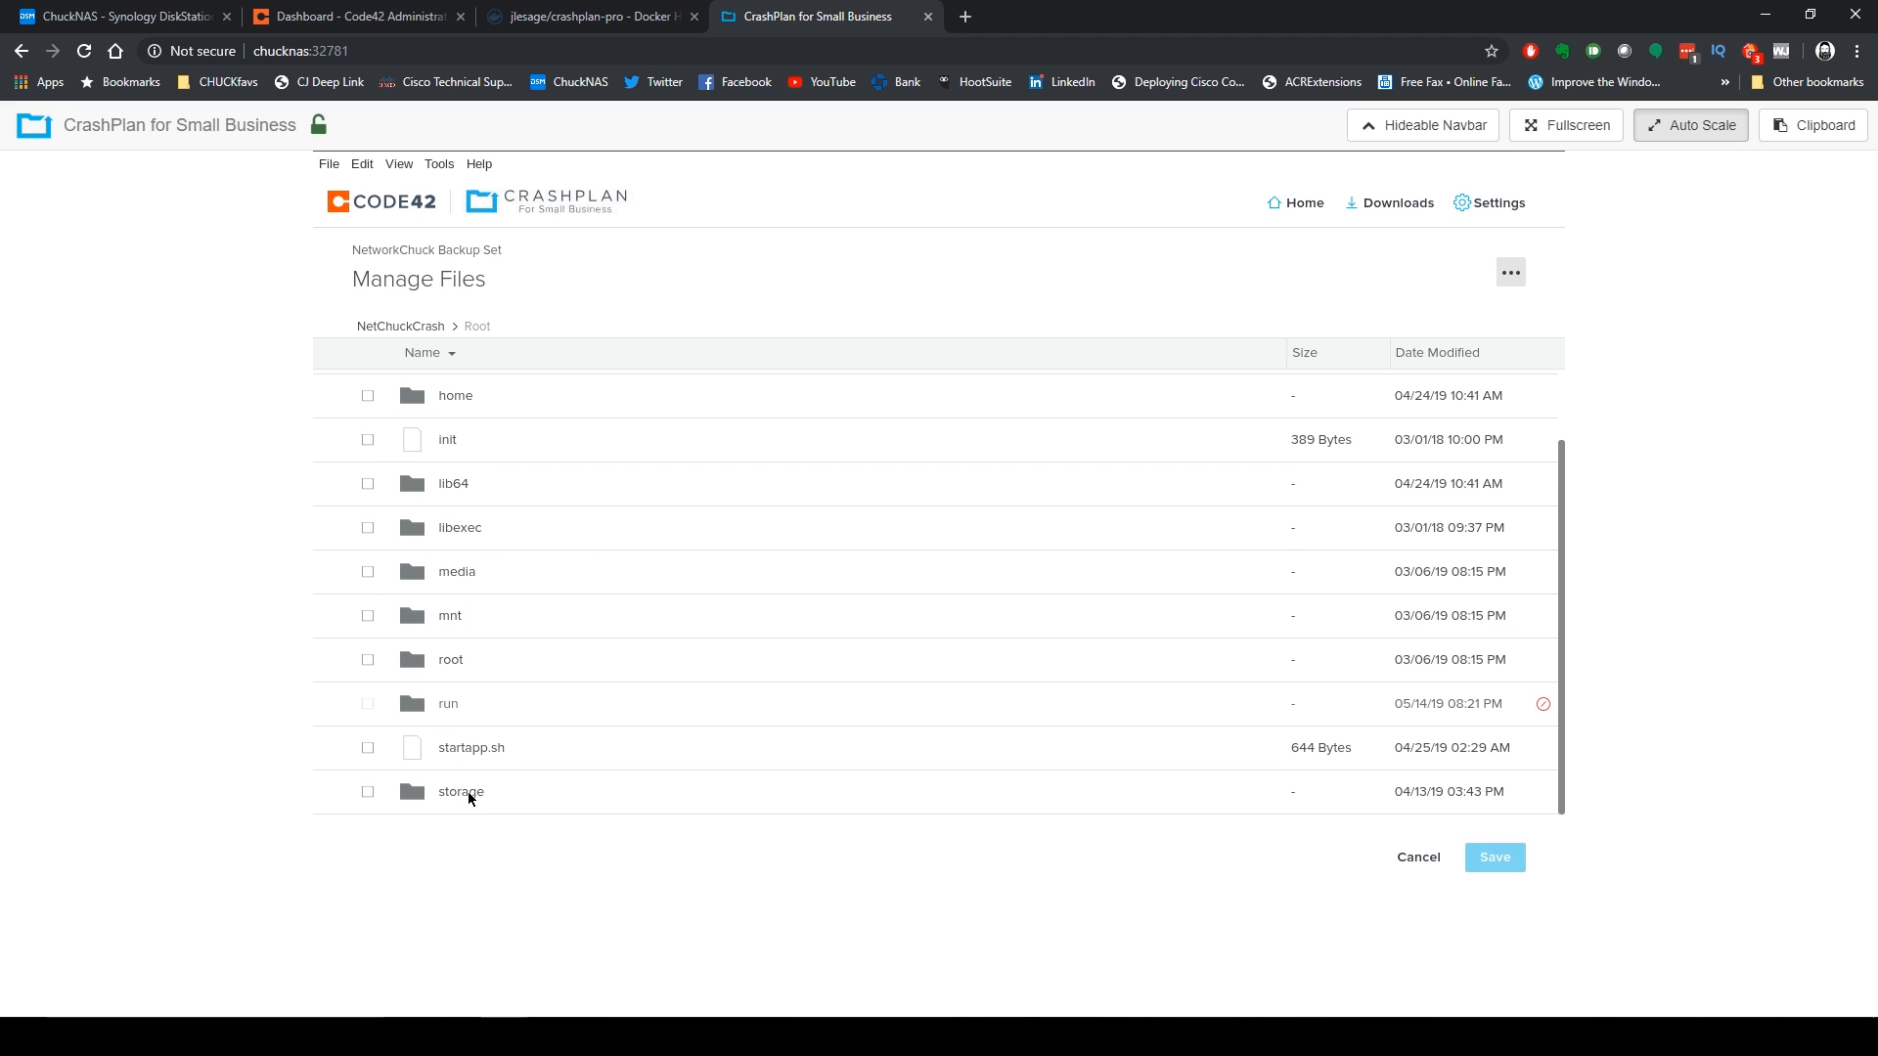
pyautogui.doubleClick(462, 790)
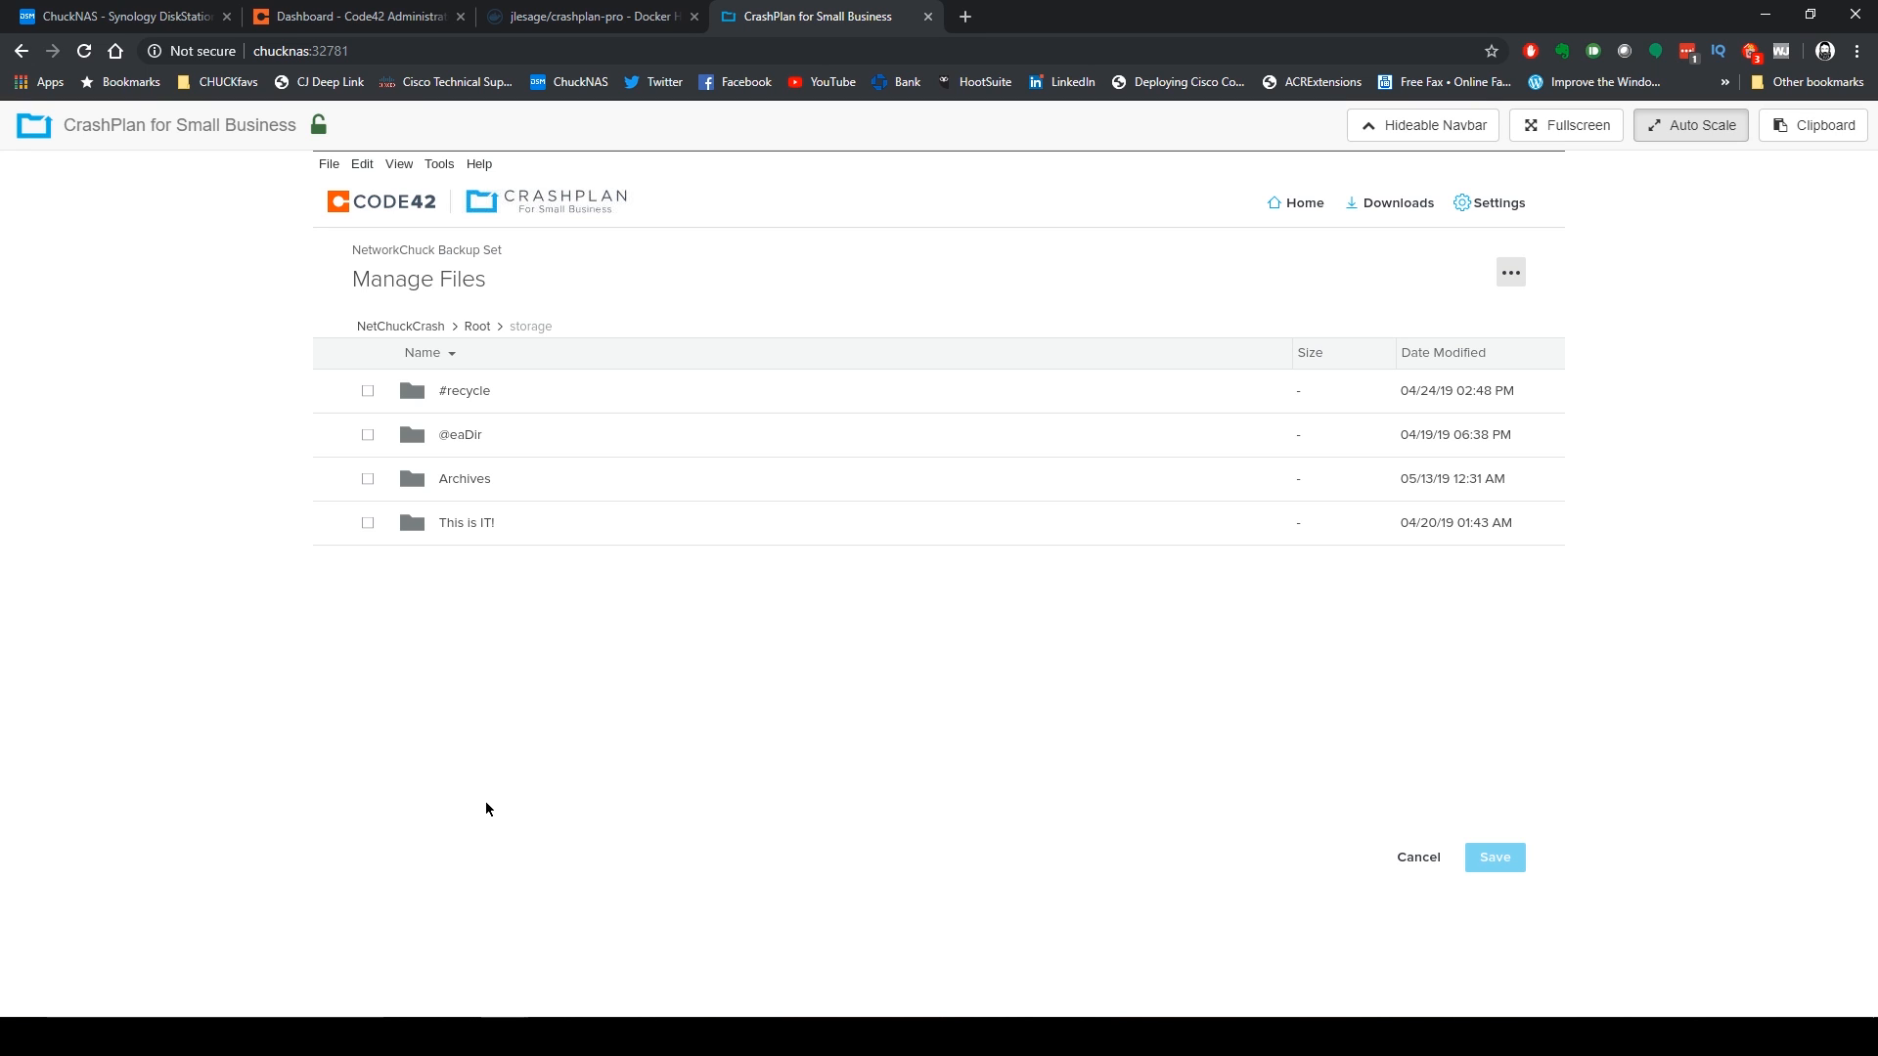
pyautogui.moveTo(520, 818)
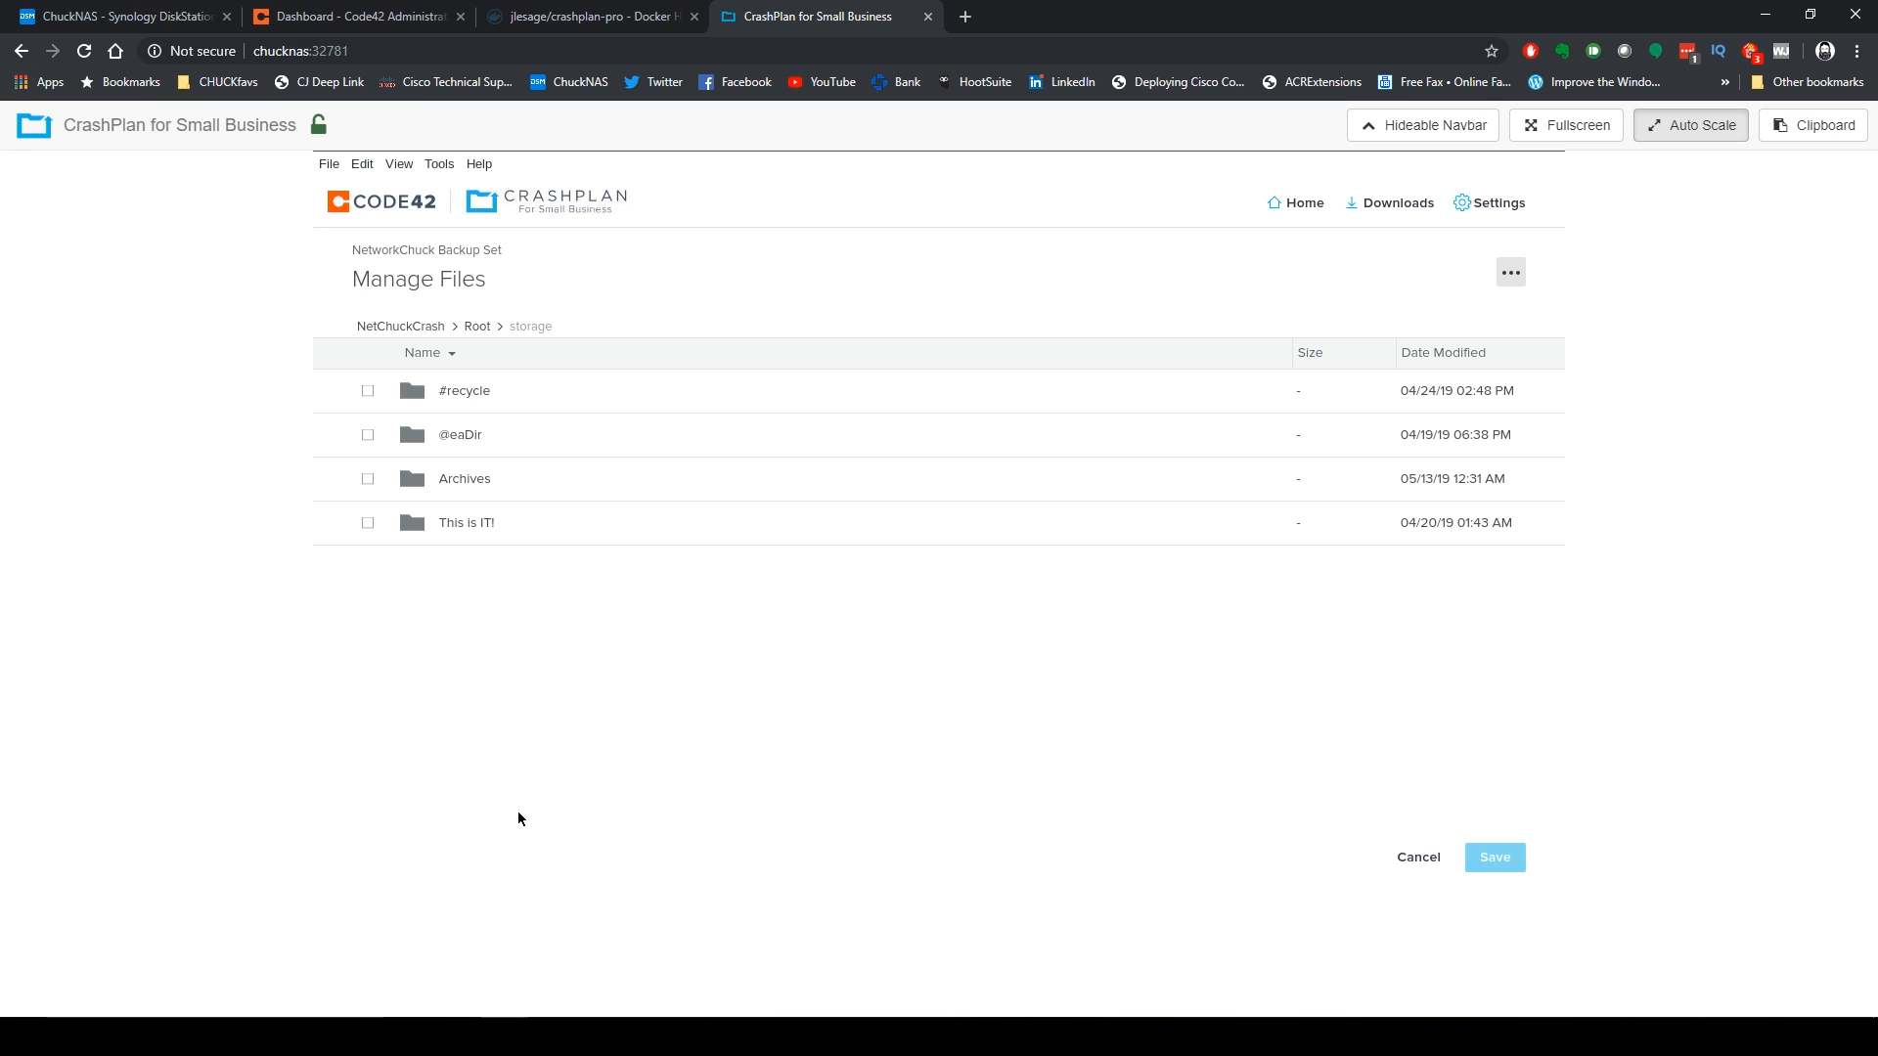
pyautogui.click(368, 522)
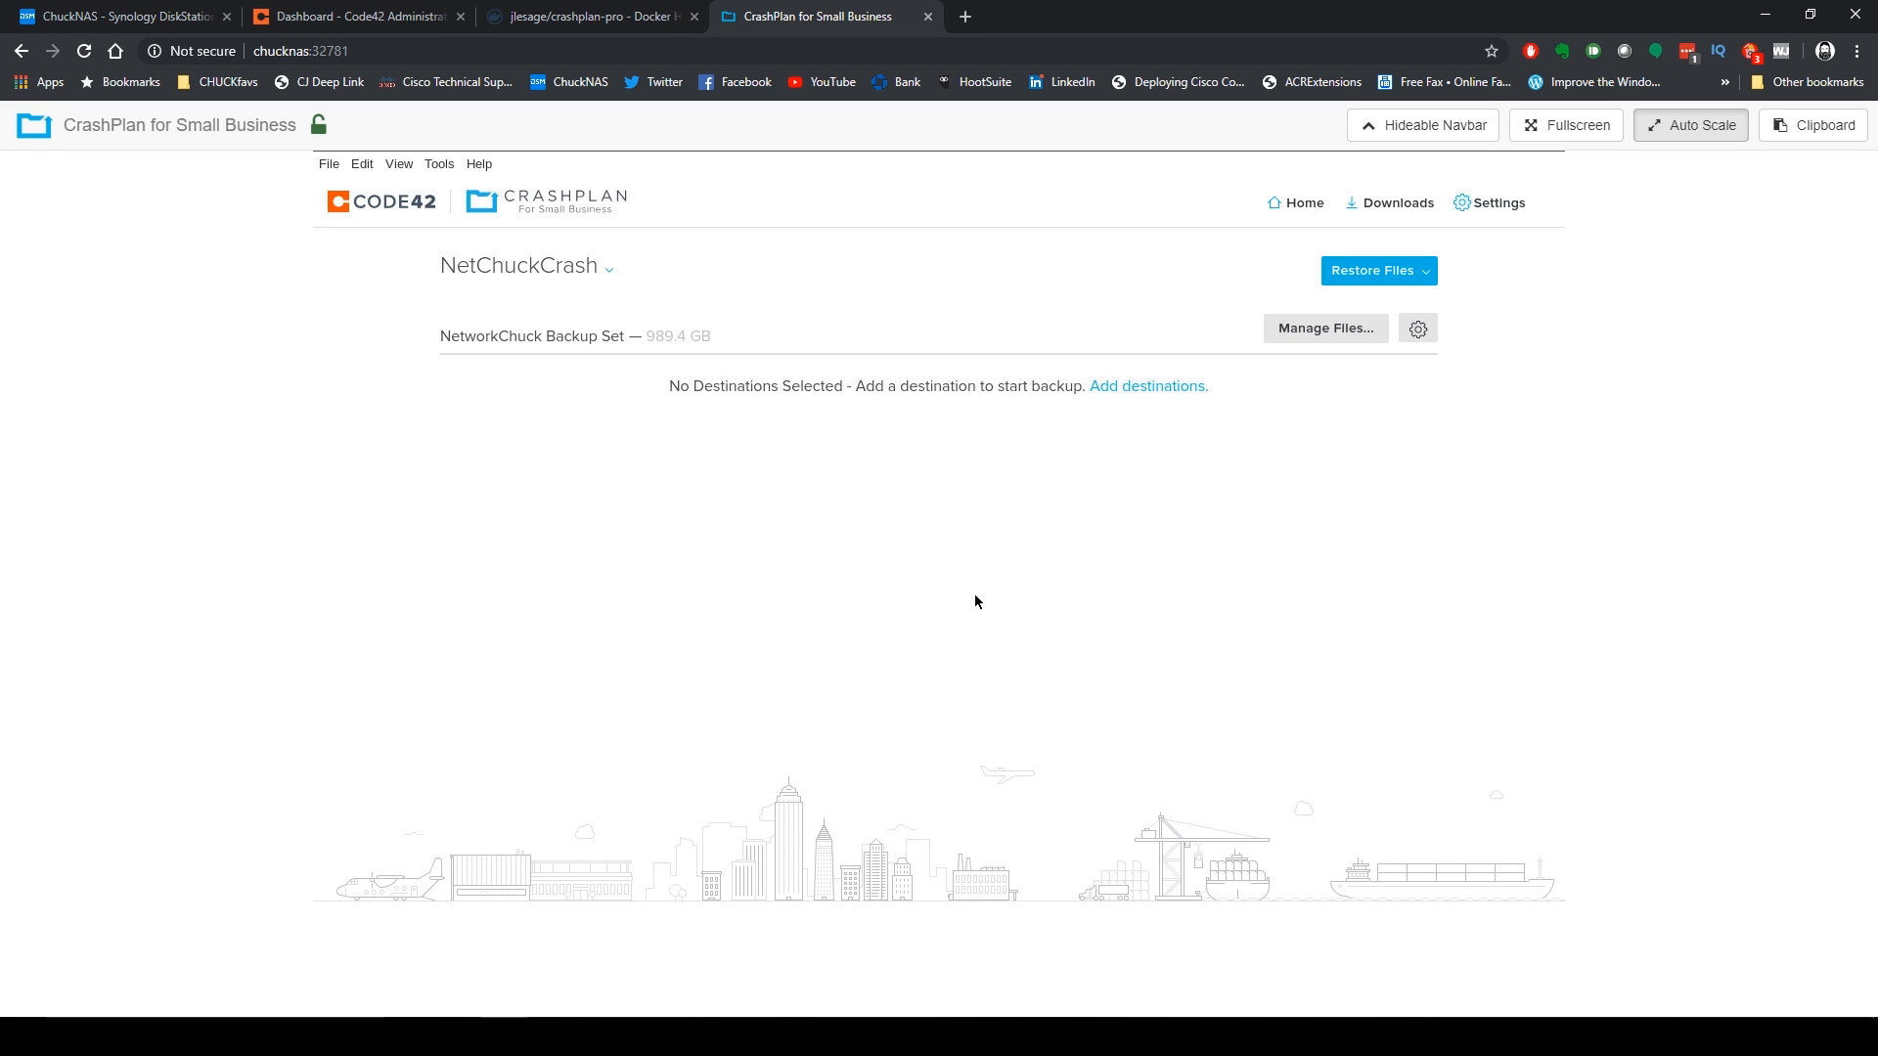
pyautogui.moveTo(954, 591)
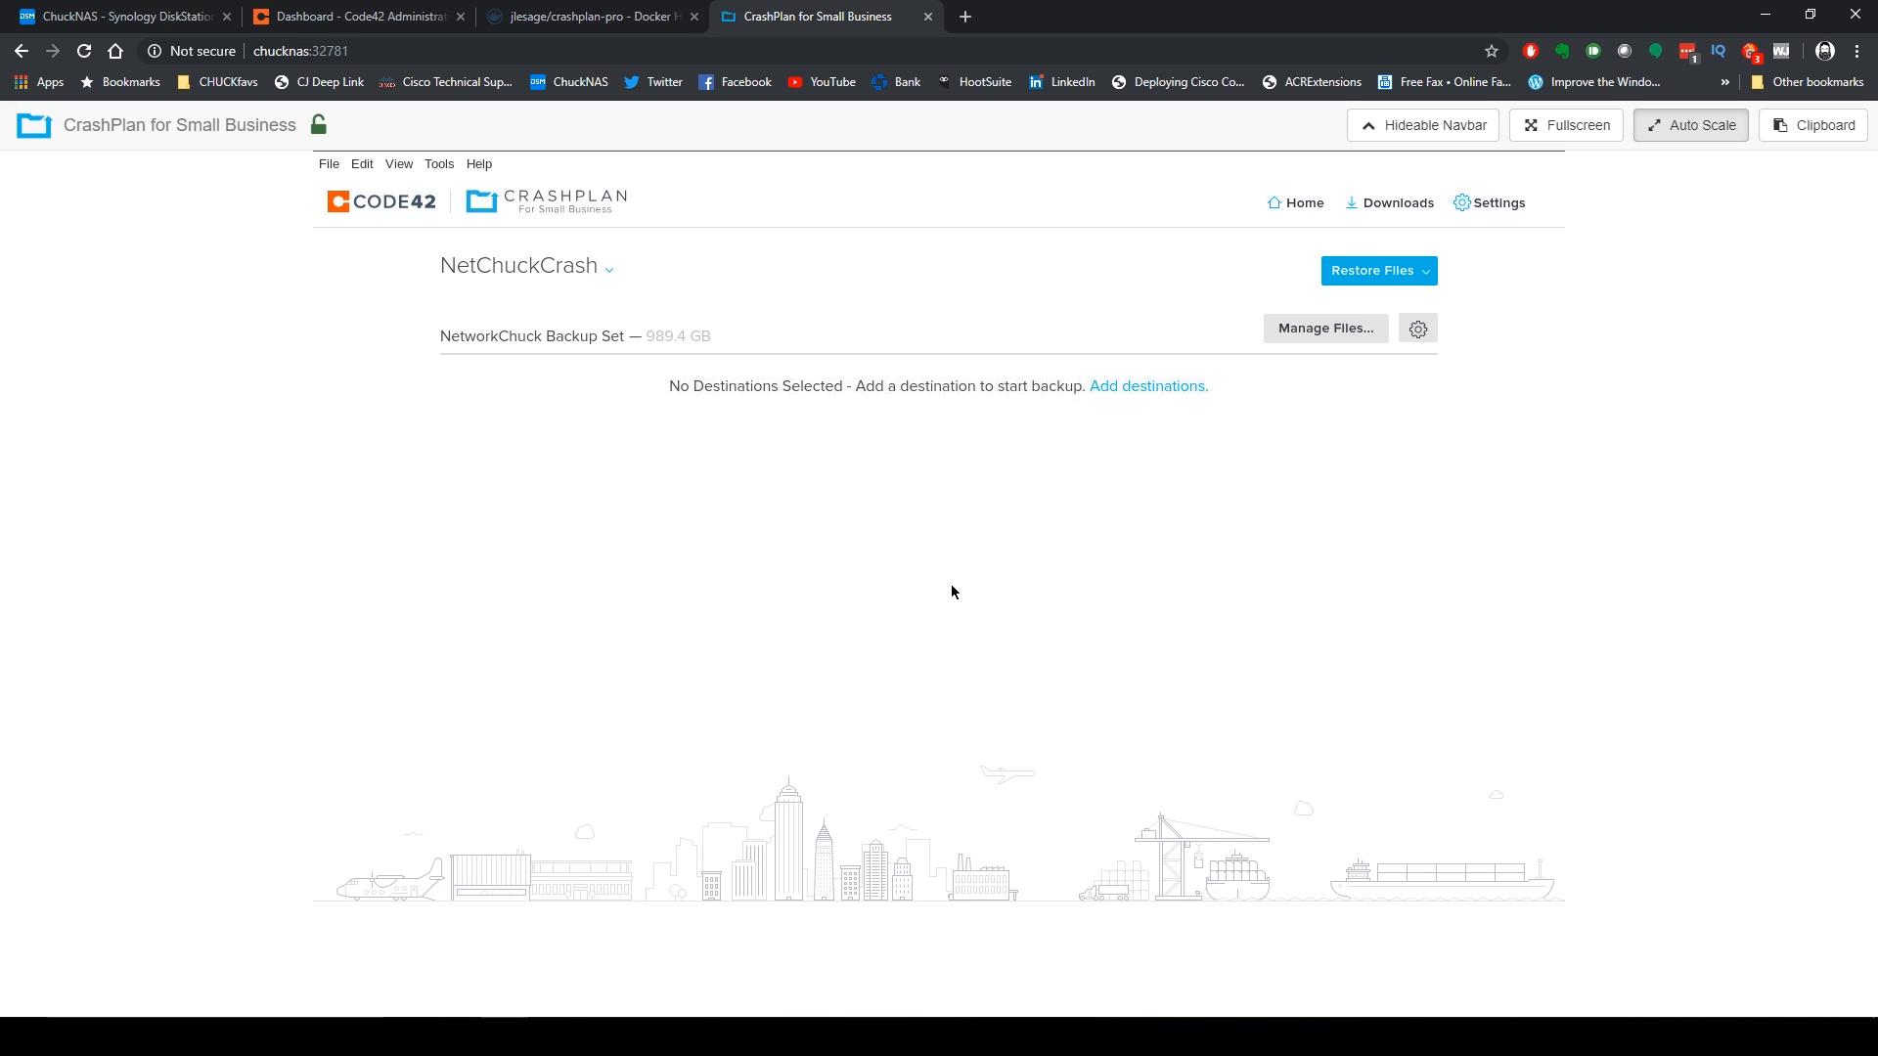
# Step: Add CrashPlan PRO Online as the destination so the 989 GB backup begins
pyautogui.click(1149, 385)
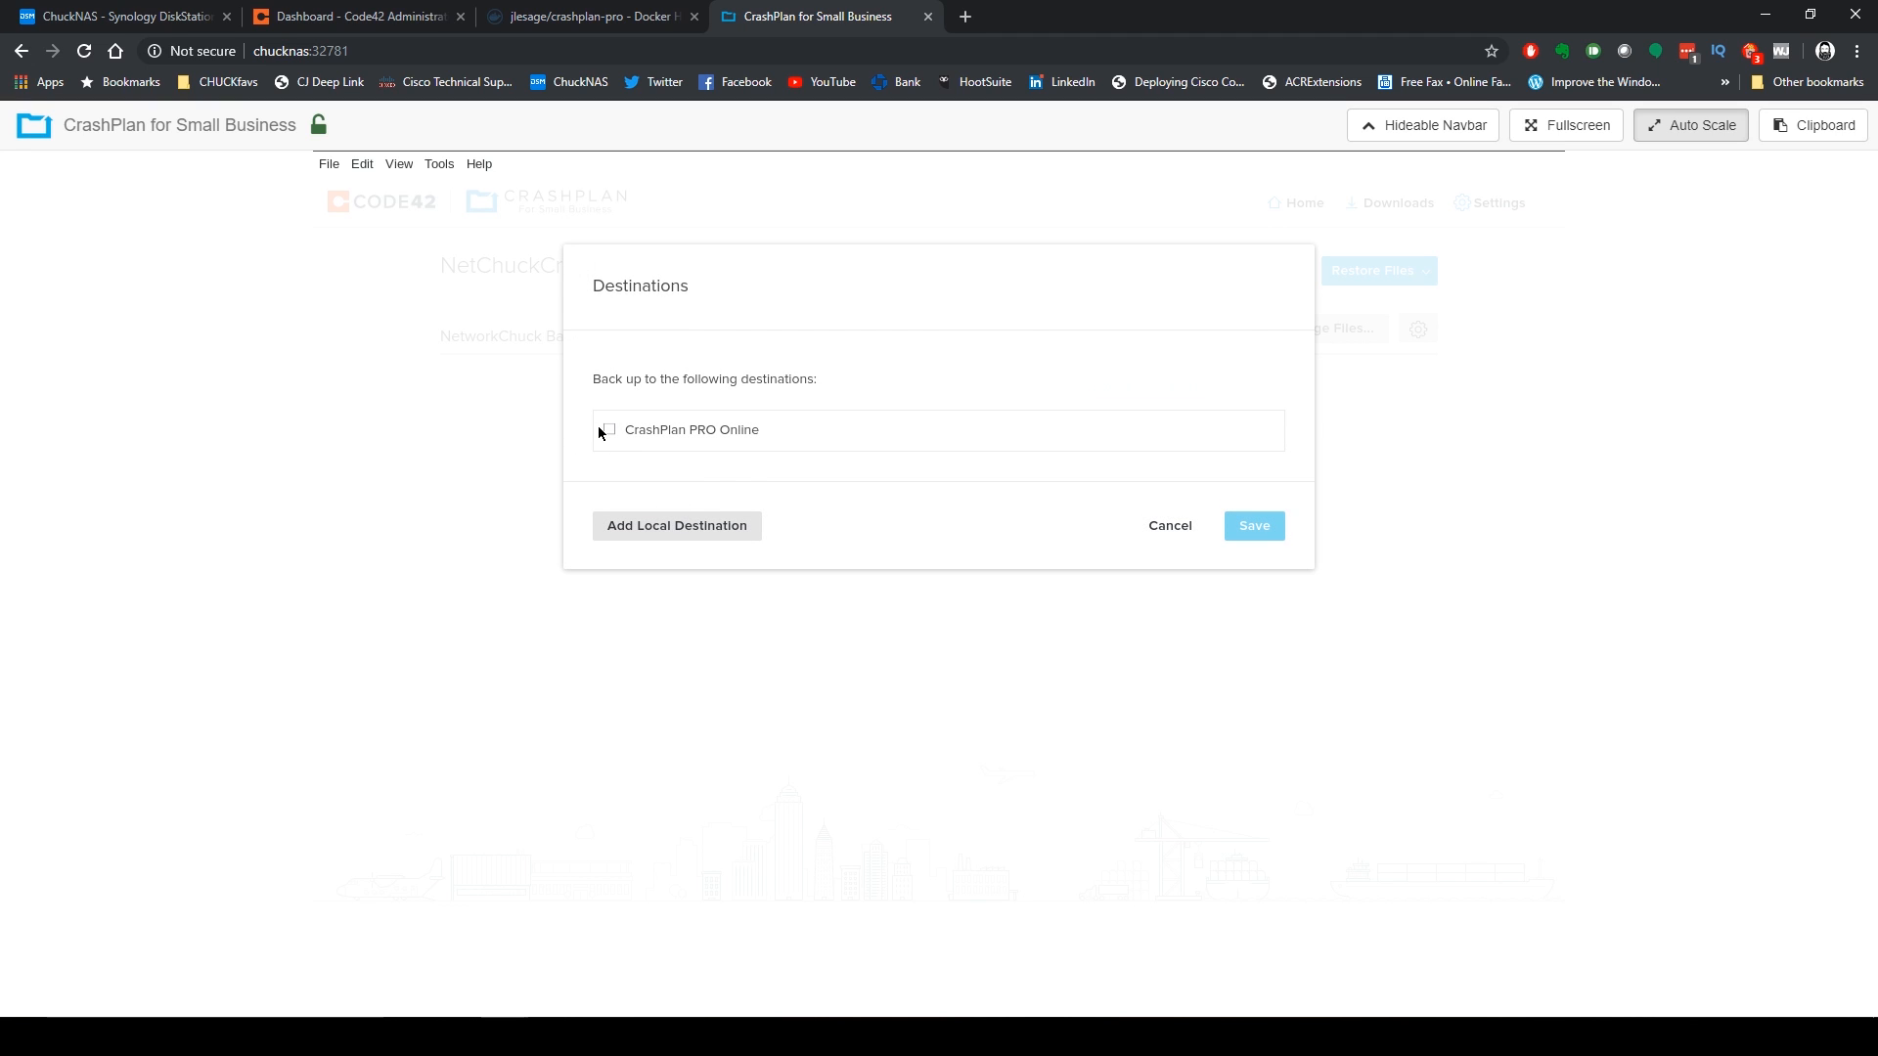
pyautogui.click(610, 429)
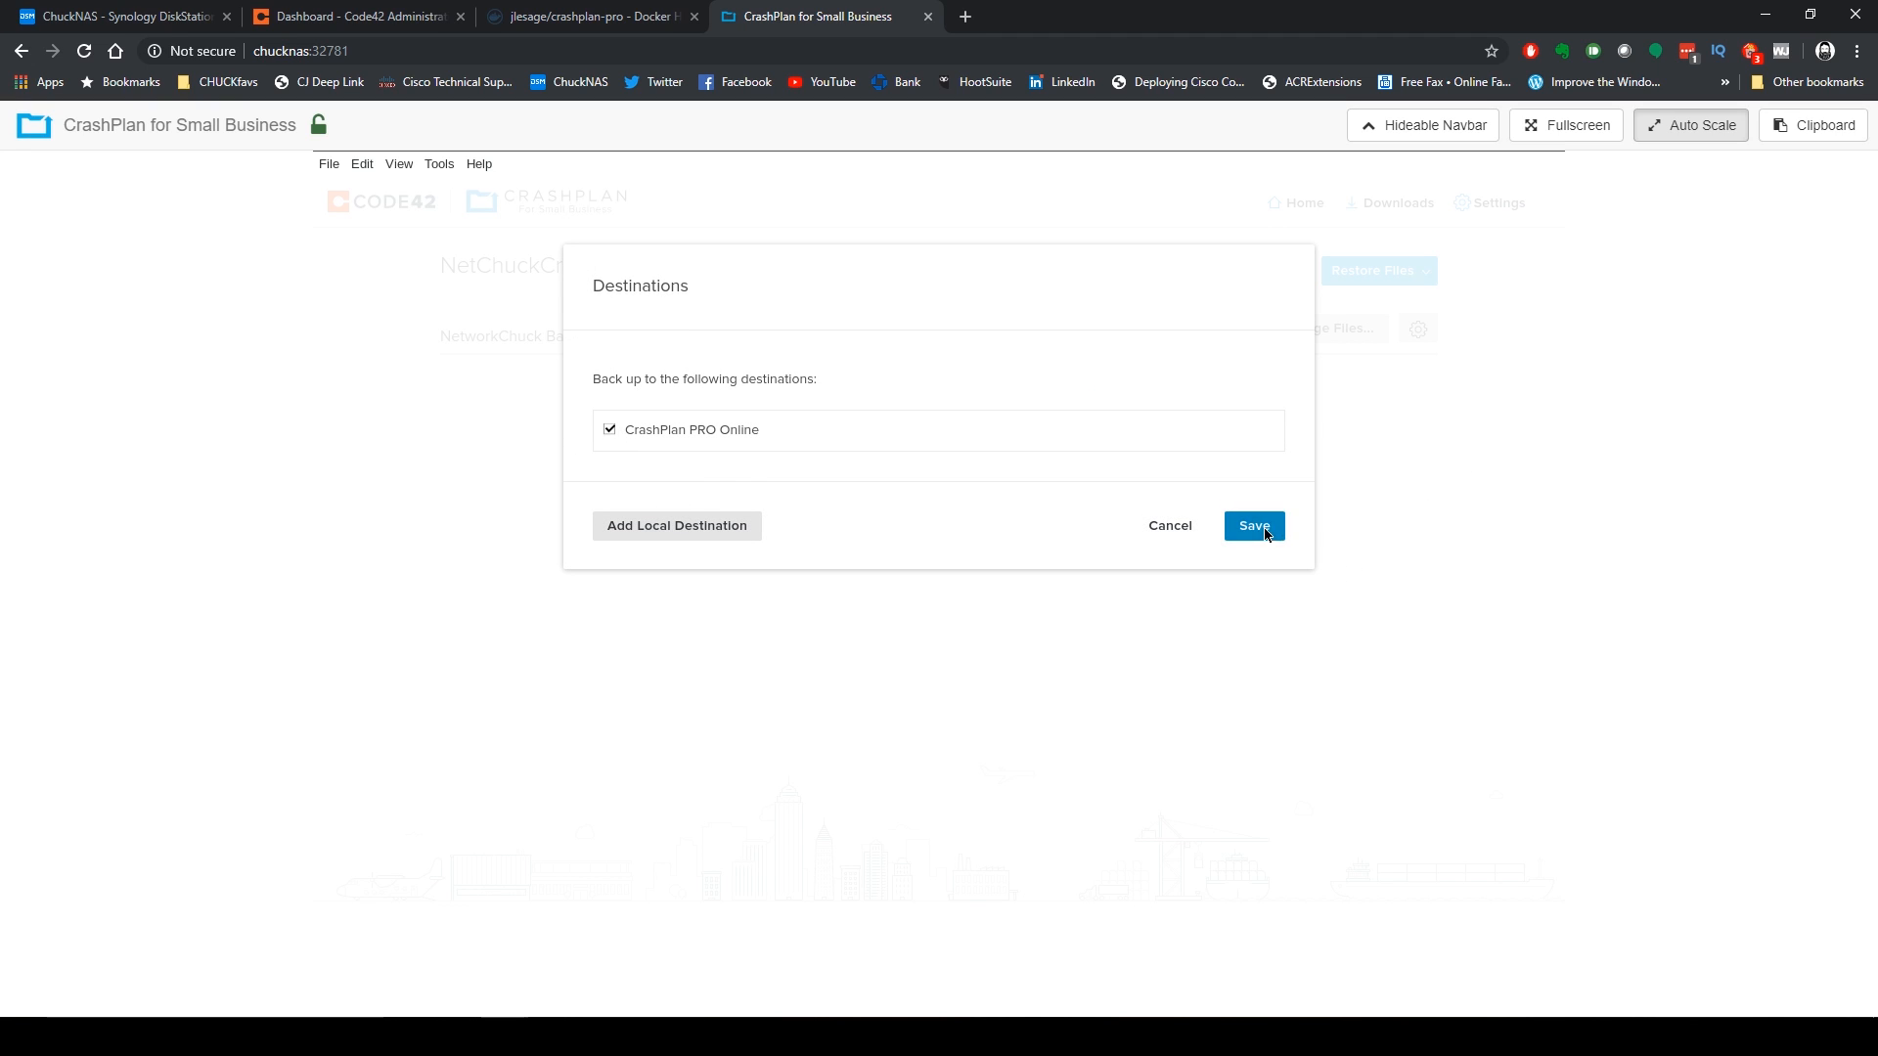
pyautogui.click(1254, 524)
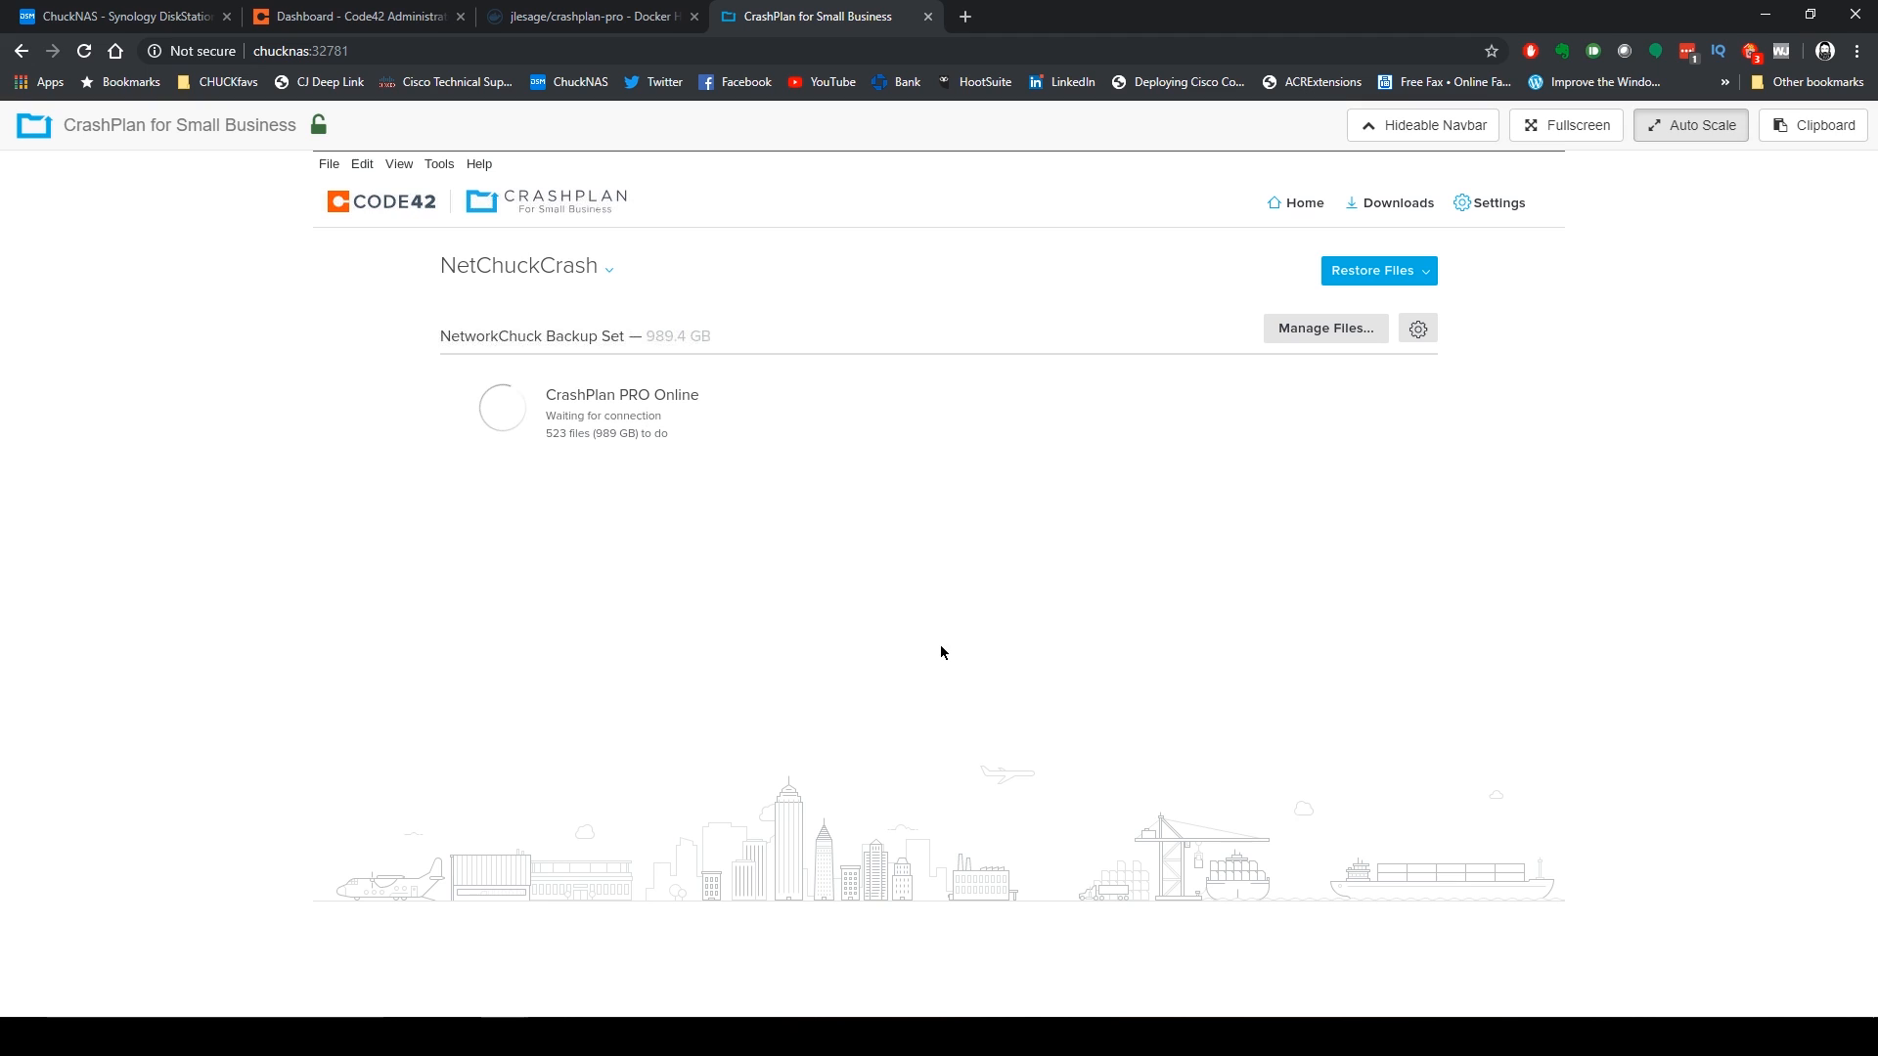
pyautogui.moveTo(931, 610)
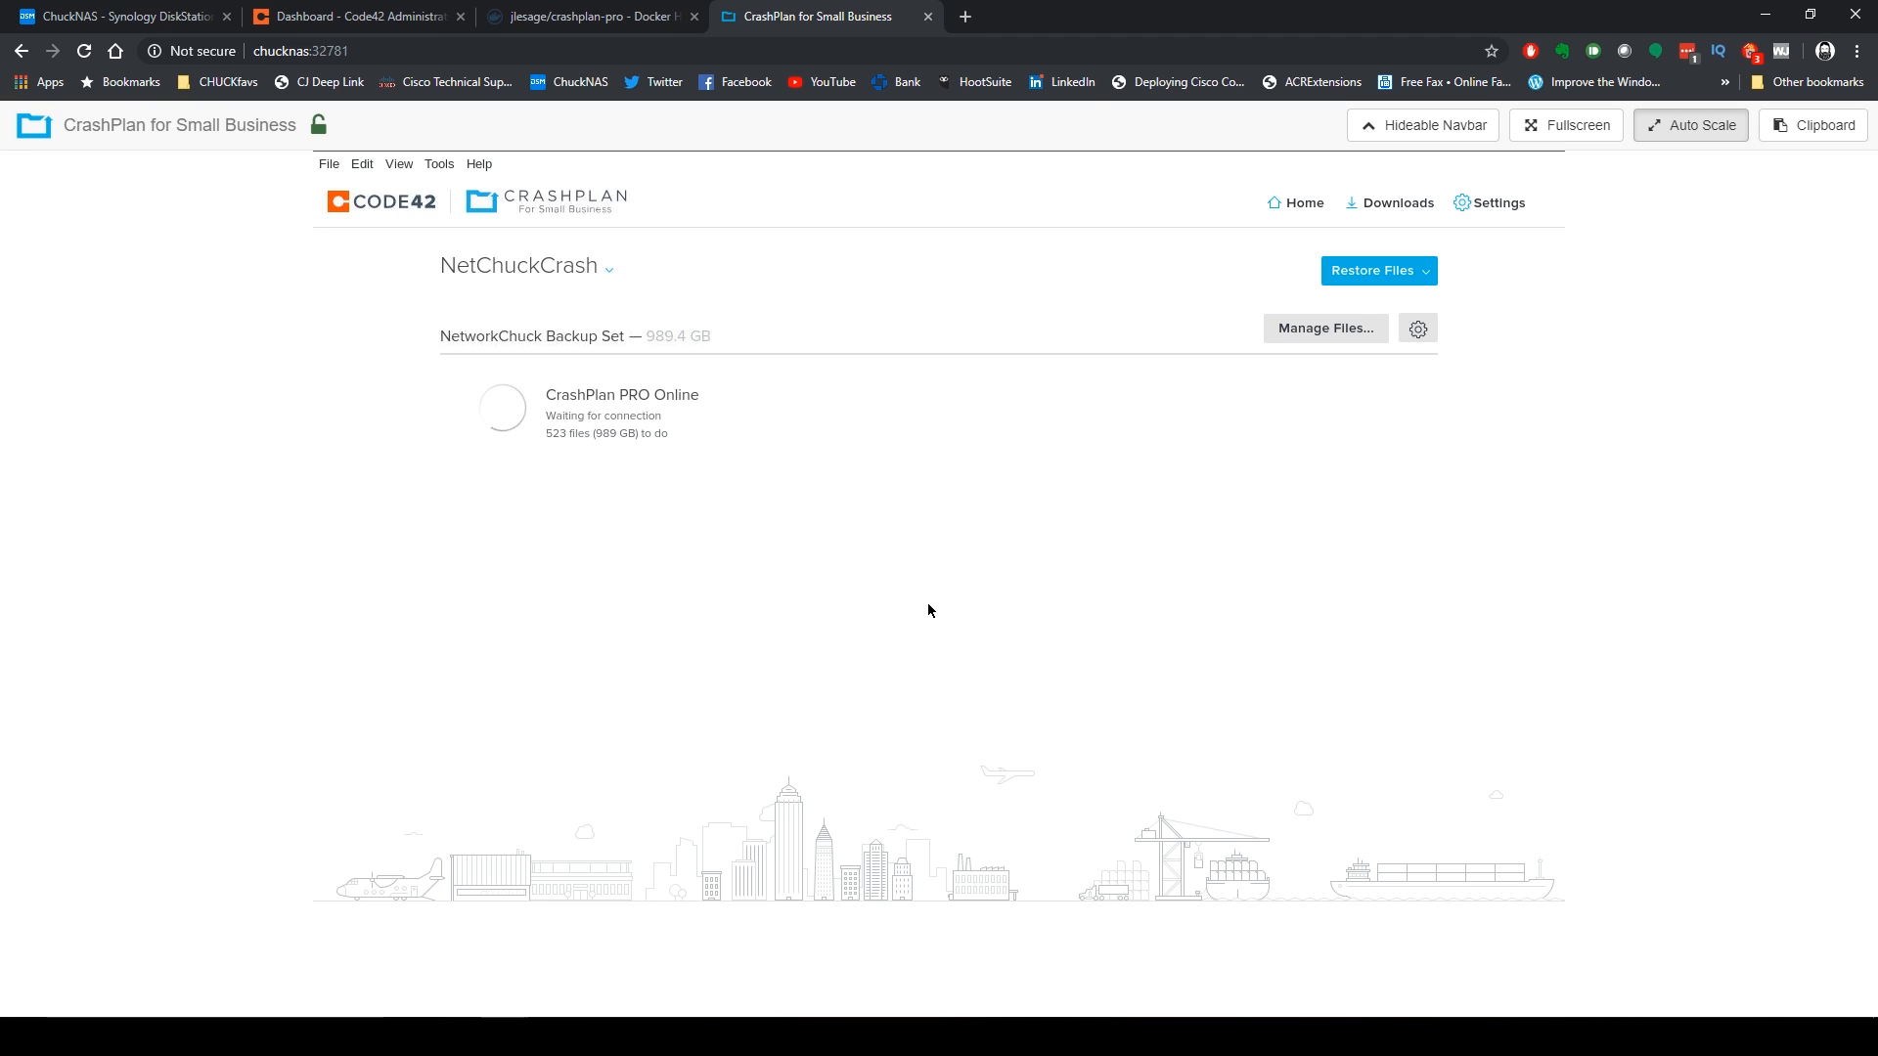